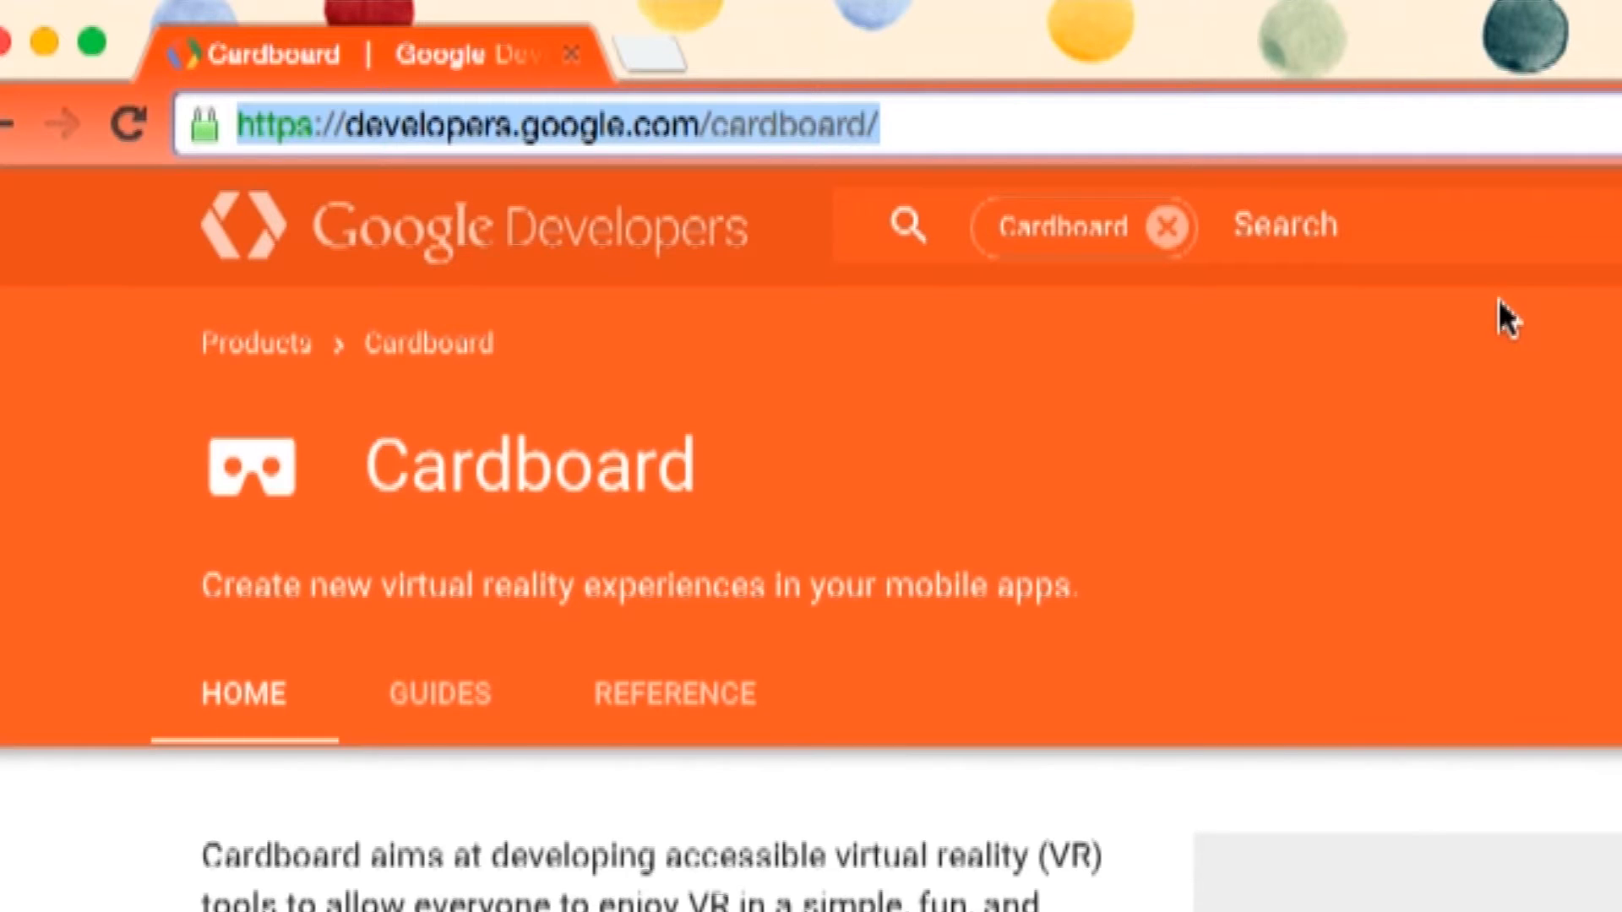
pyautogui.moveTo(639, 123)
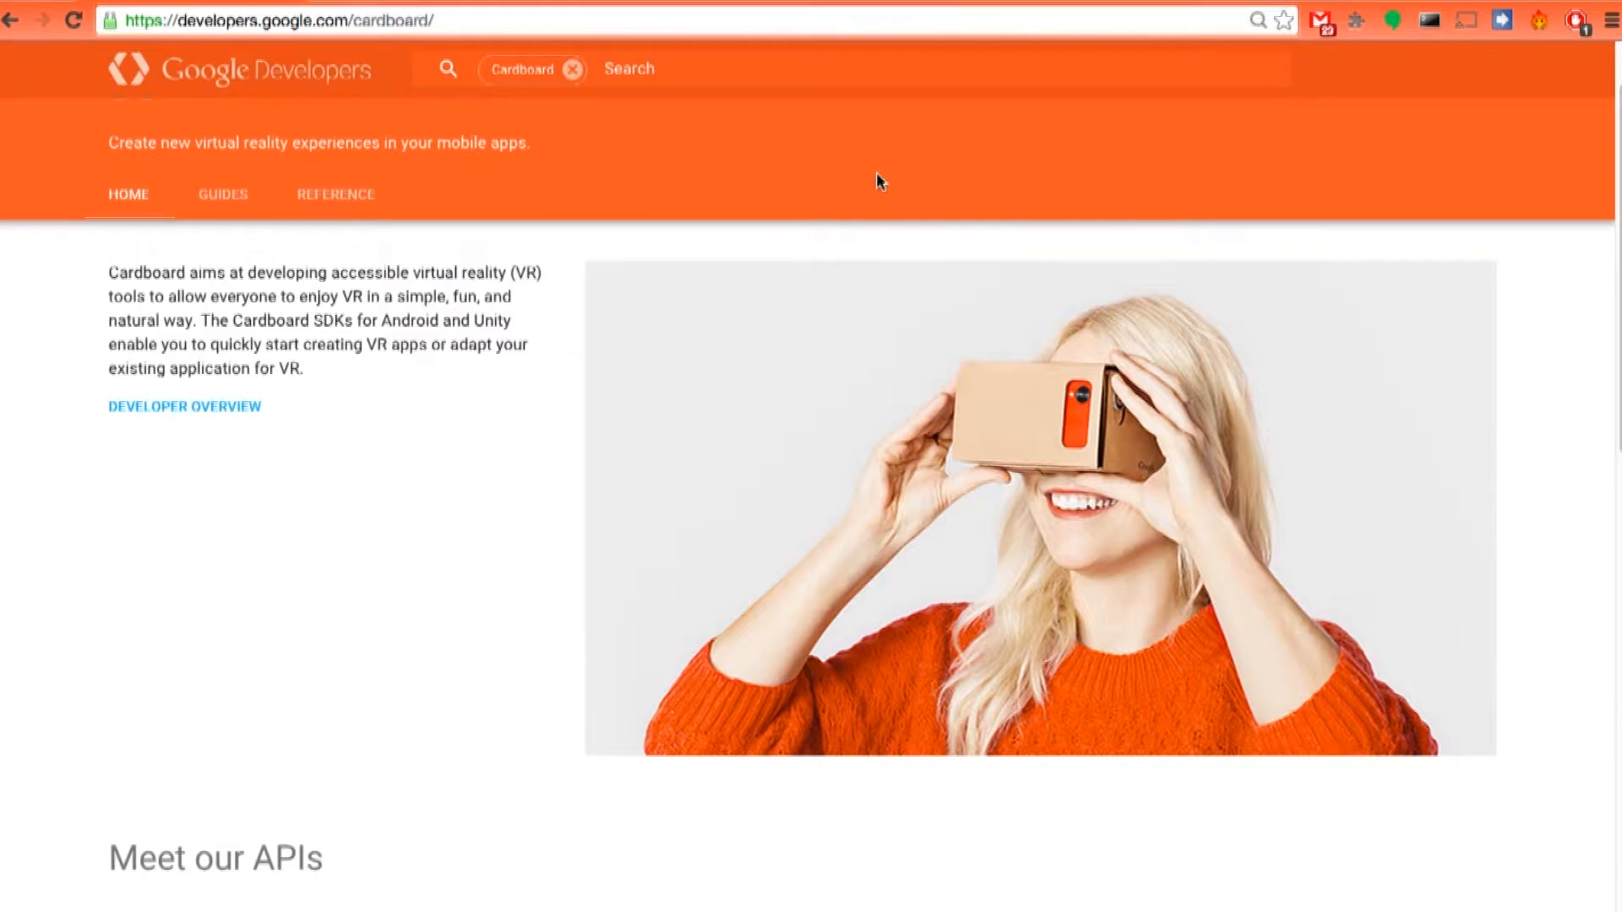
pyautogui.moveTo(184, 407)
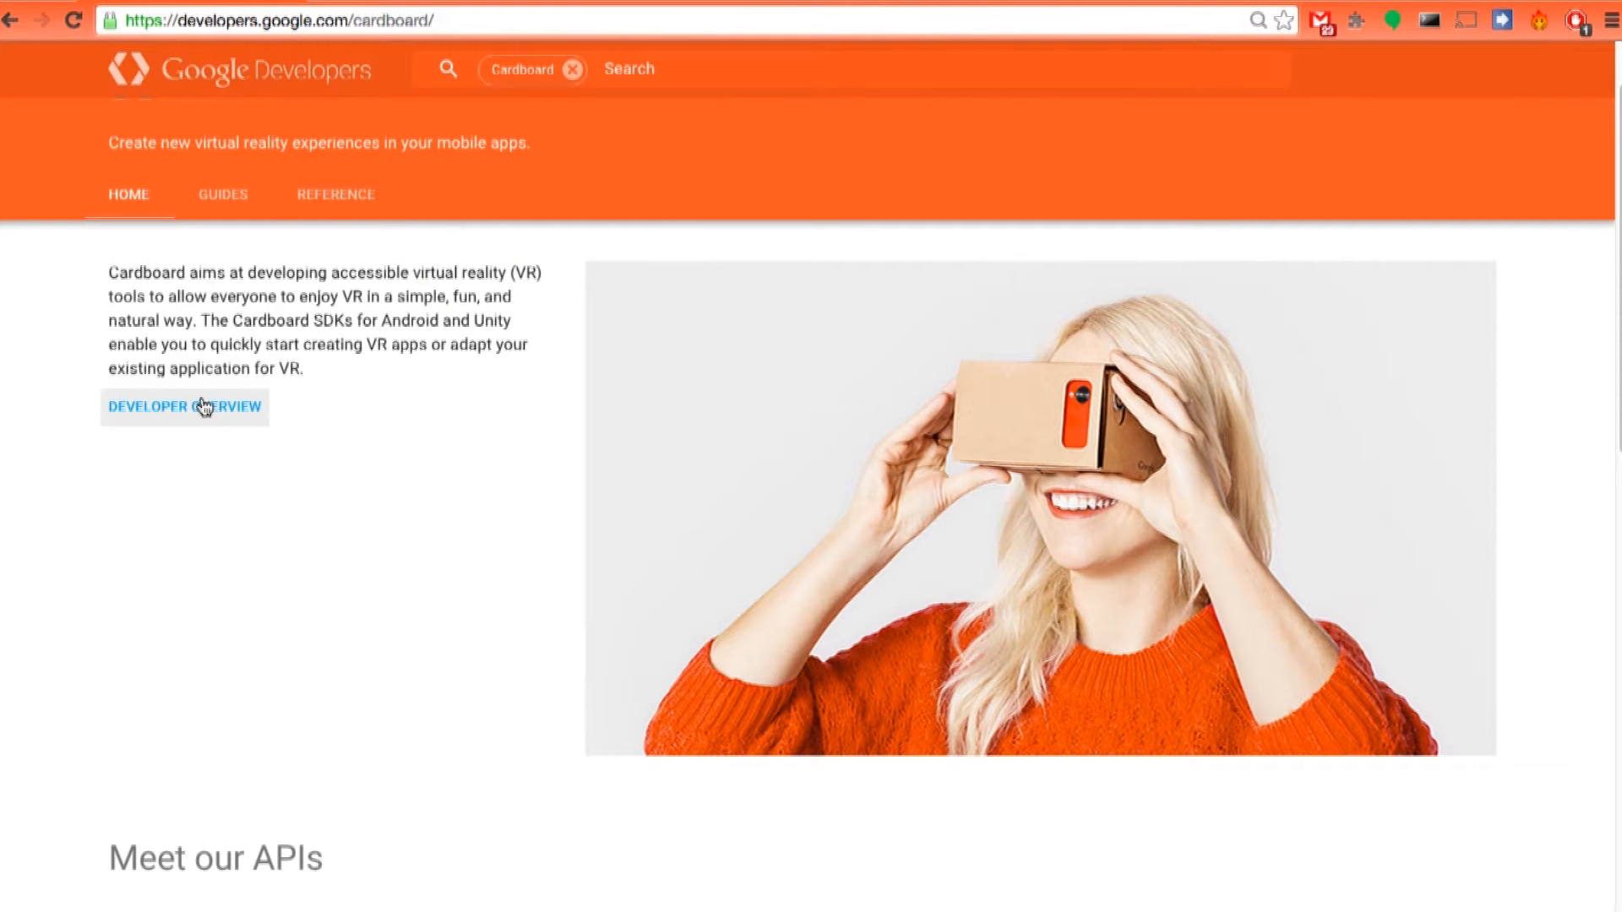
# - Navigate from the Cardboard developer overview to the Unity SDK Download and Samples page
pyautogui.click(184, 405)
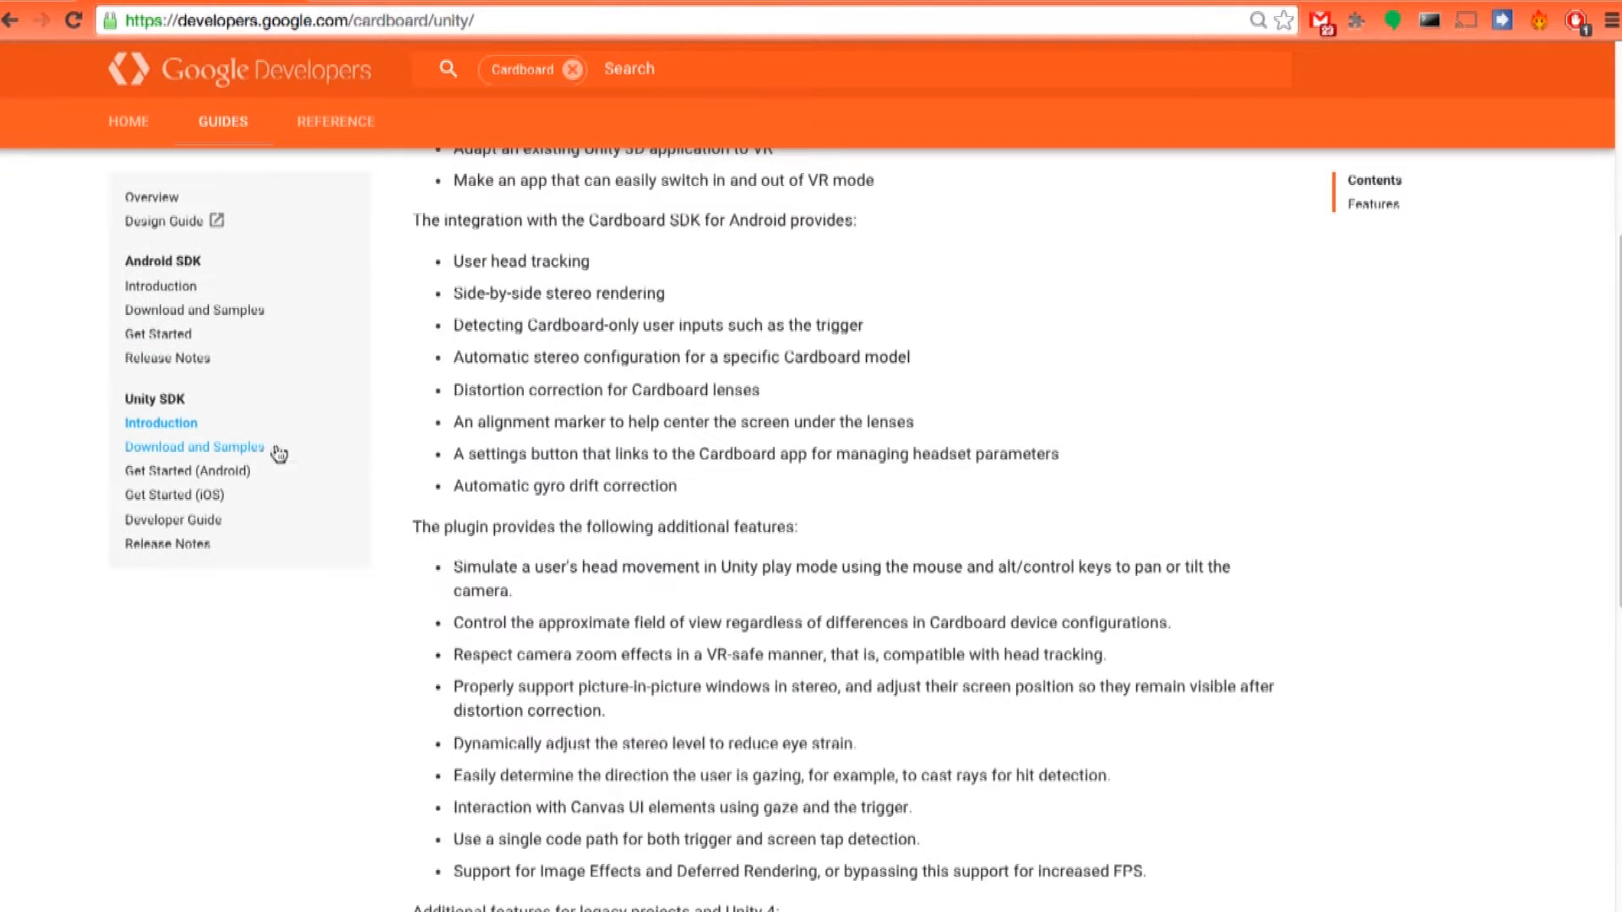
pyautogui.moveTo(246, 453)
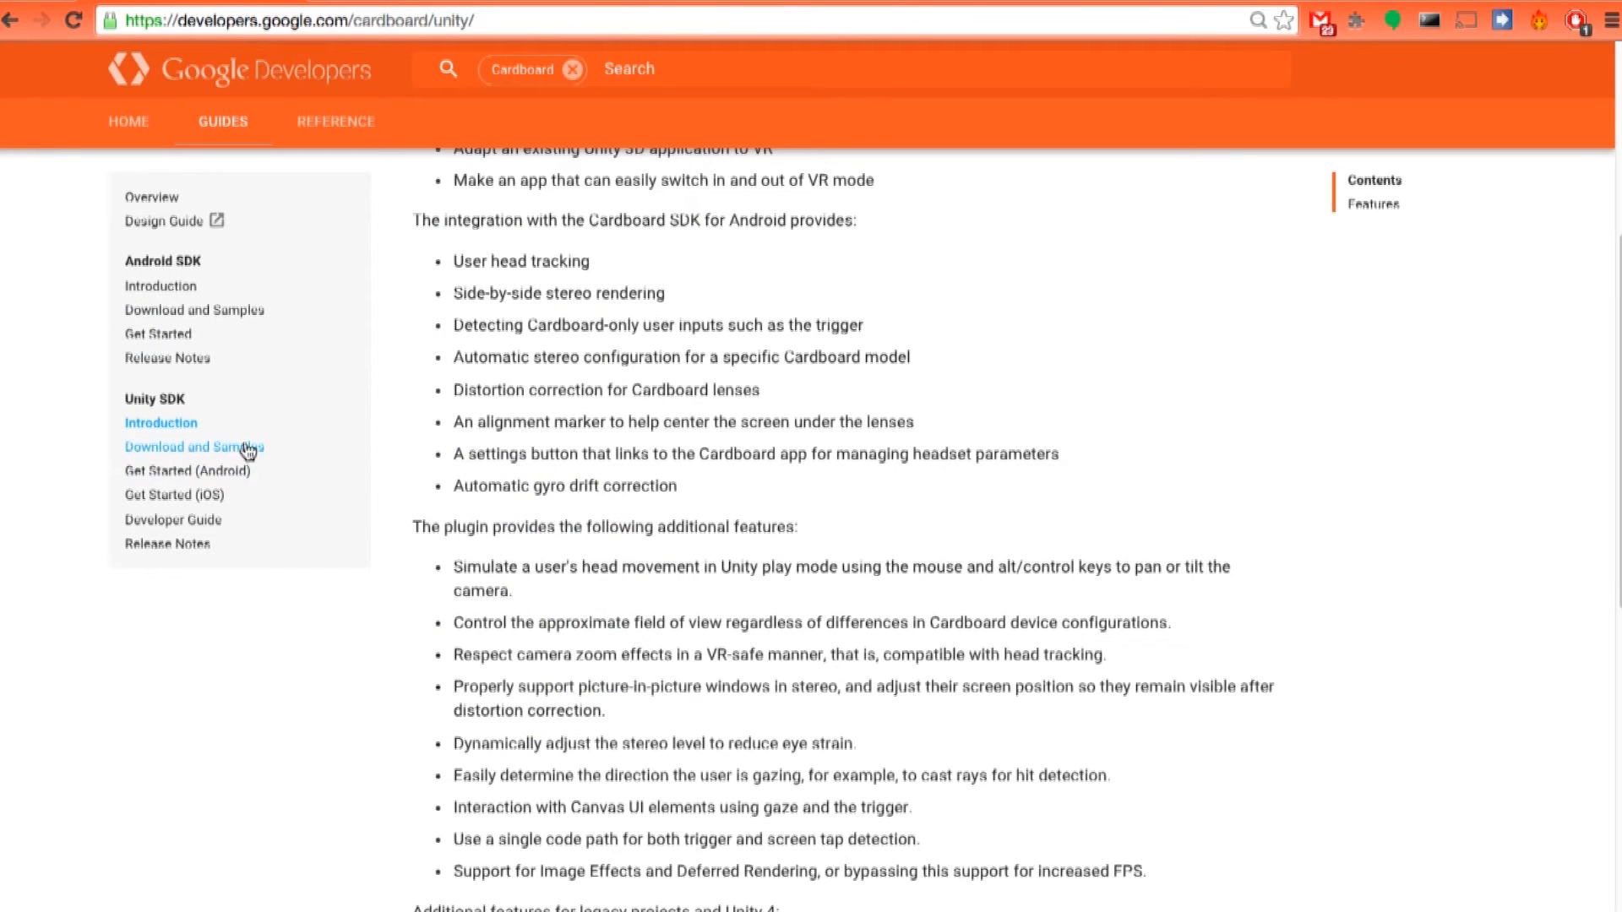
pyautogui.click(192, 446)
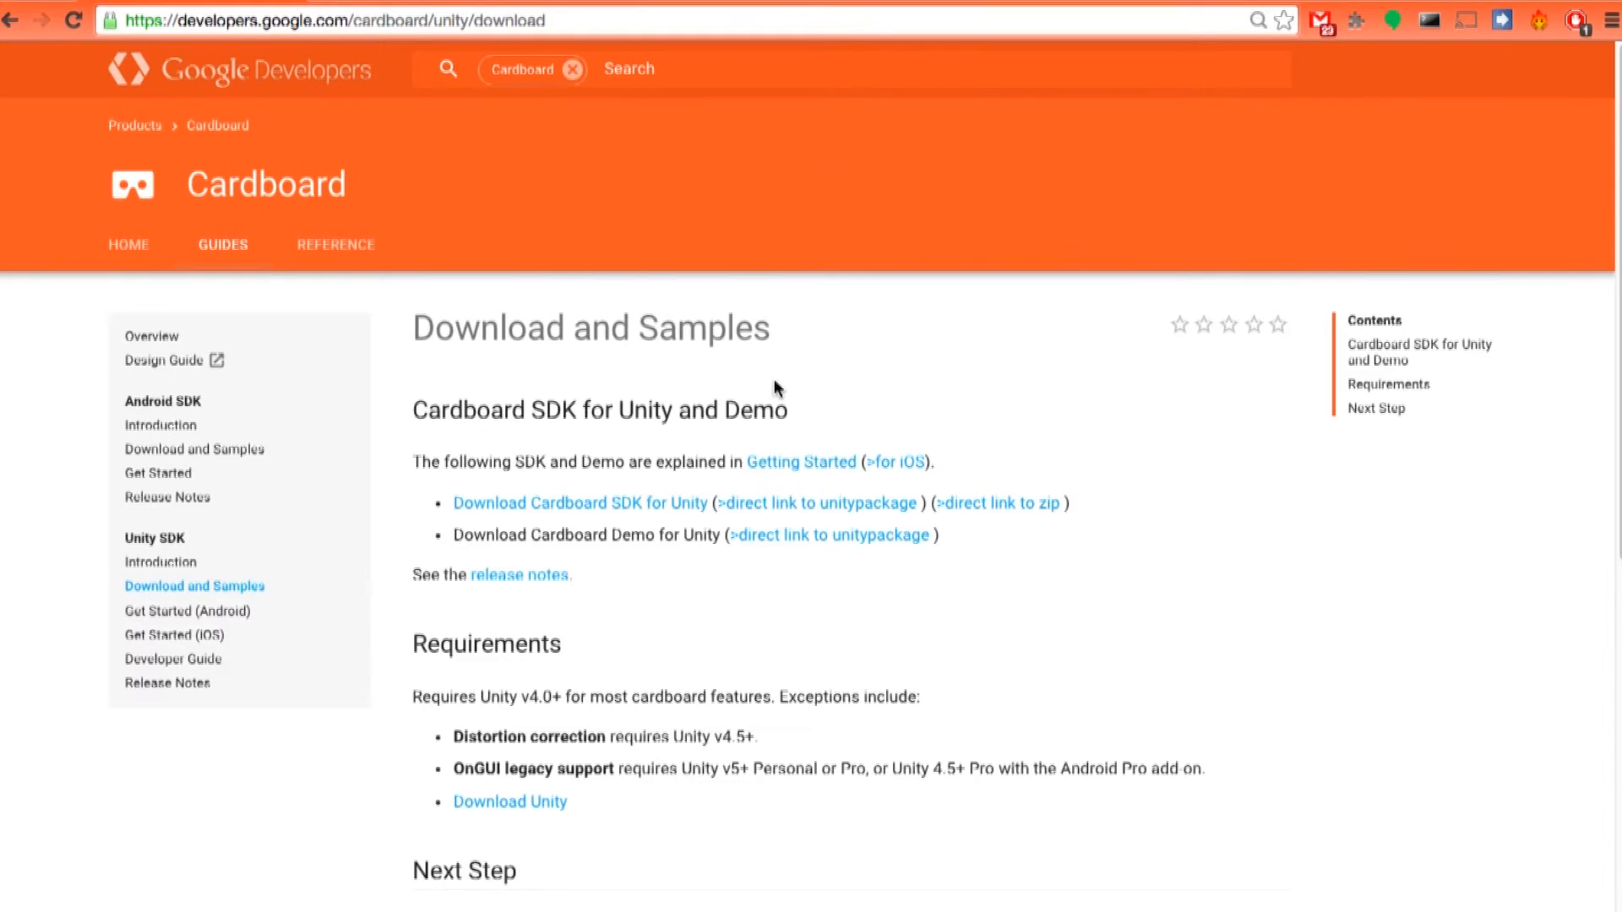
pyautogui.scroll(-3)
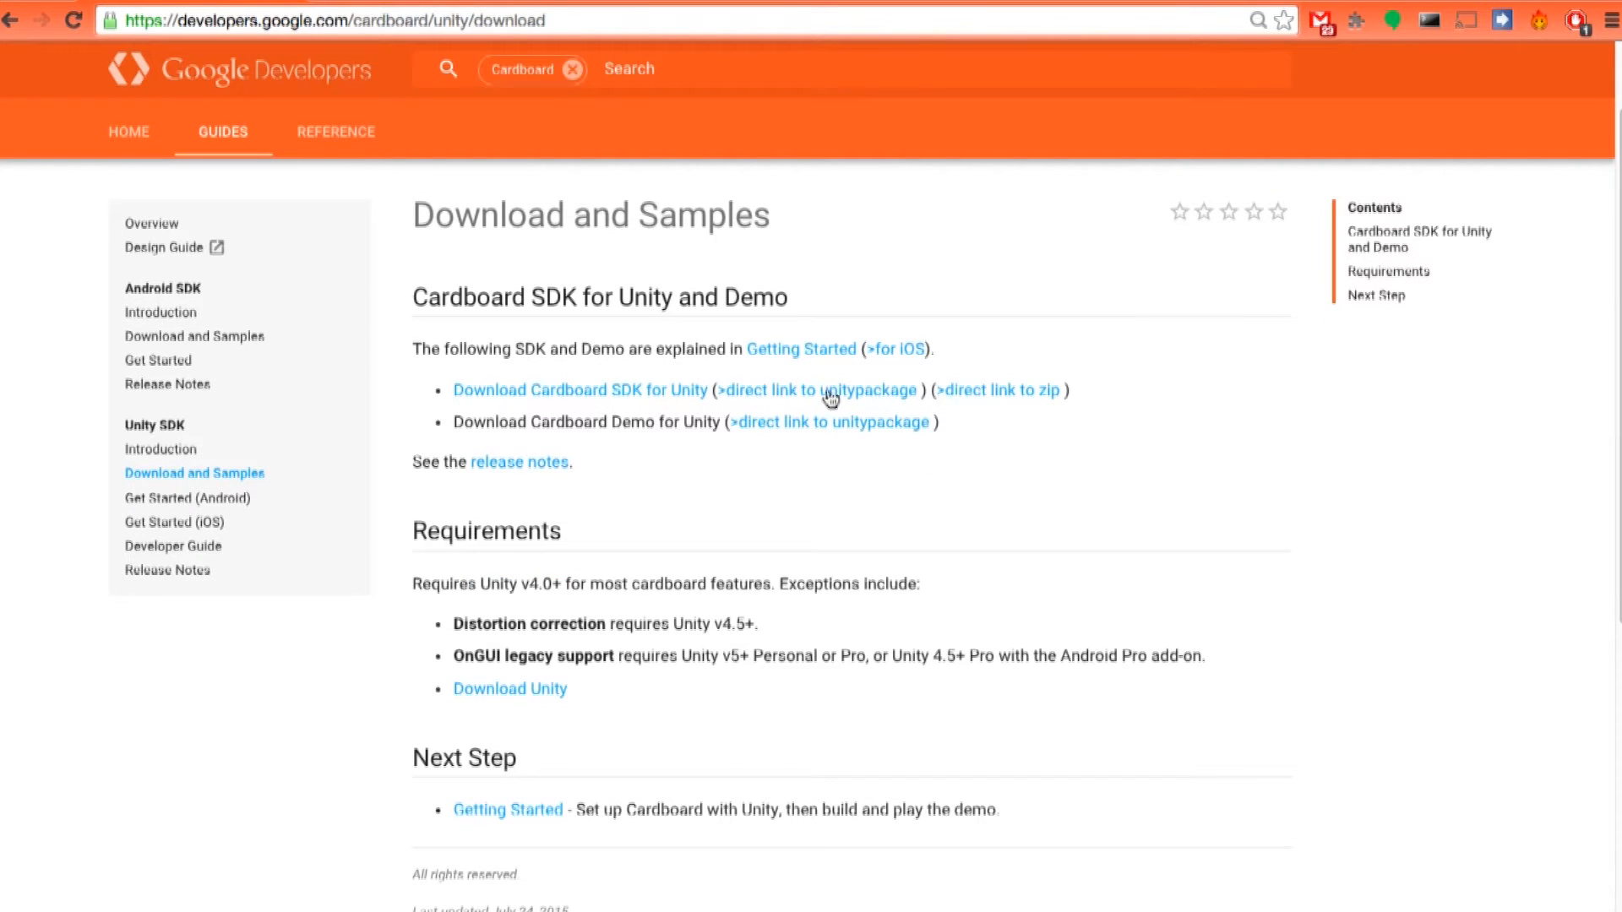
pyautogui.moveTo(561, 412)
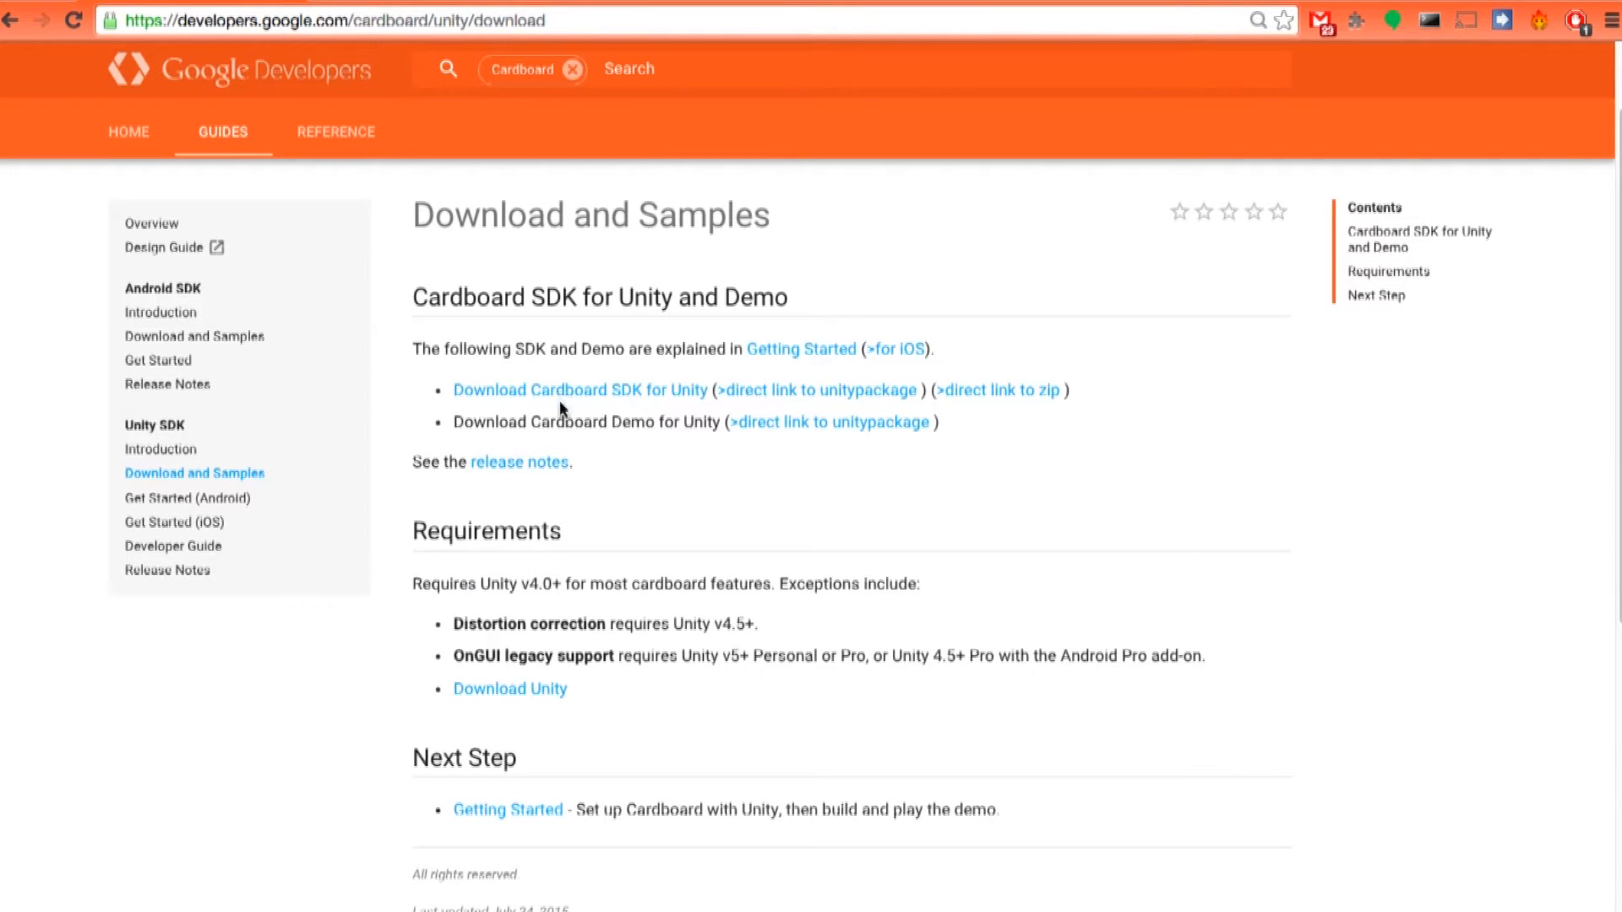
pyautogui.moveTo(809, 393)
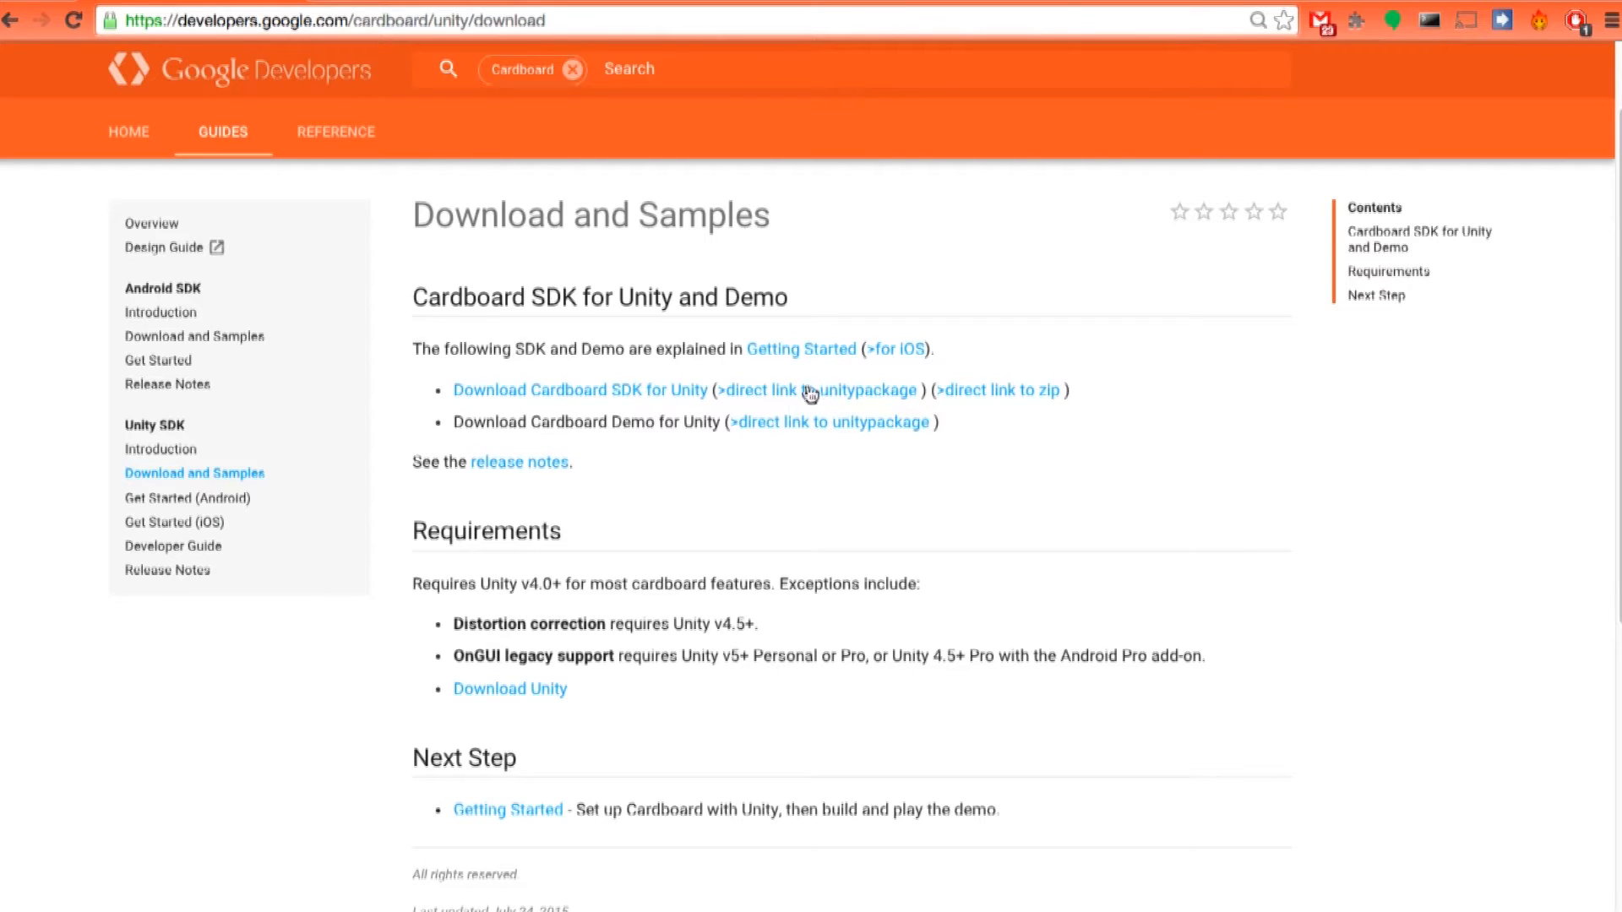
# - Download the Cardboard SDK for Unity and Cardboard Demo for Unity unitypackage files
pyautogui.click(816, 391)
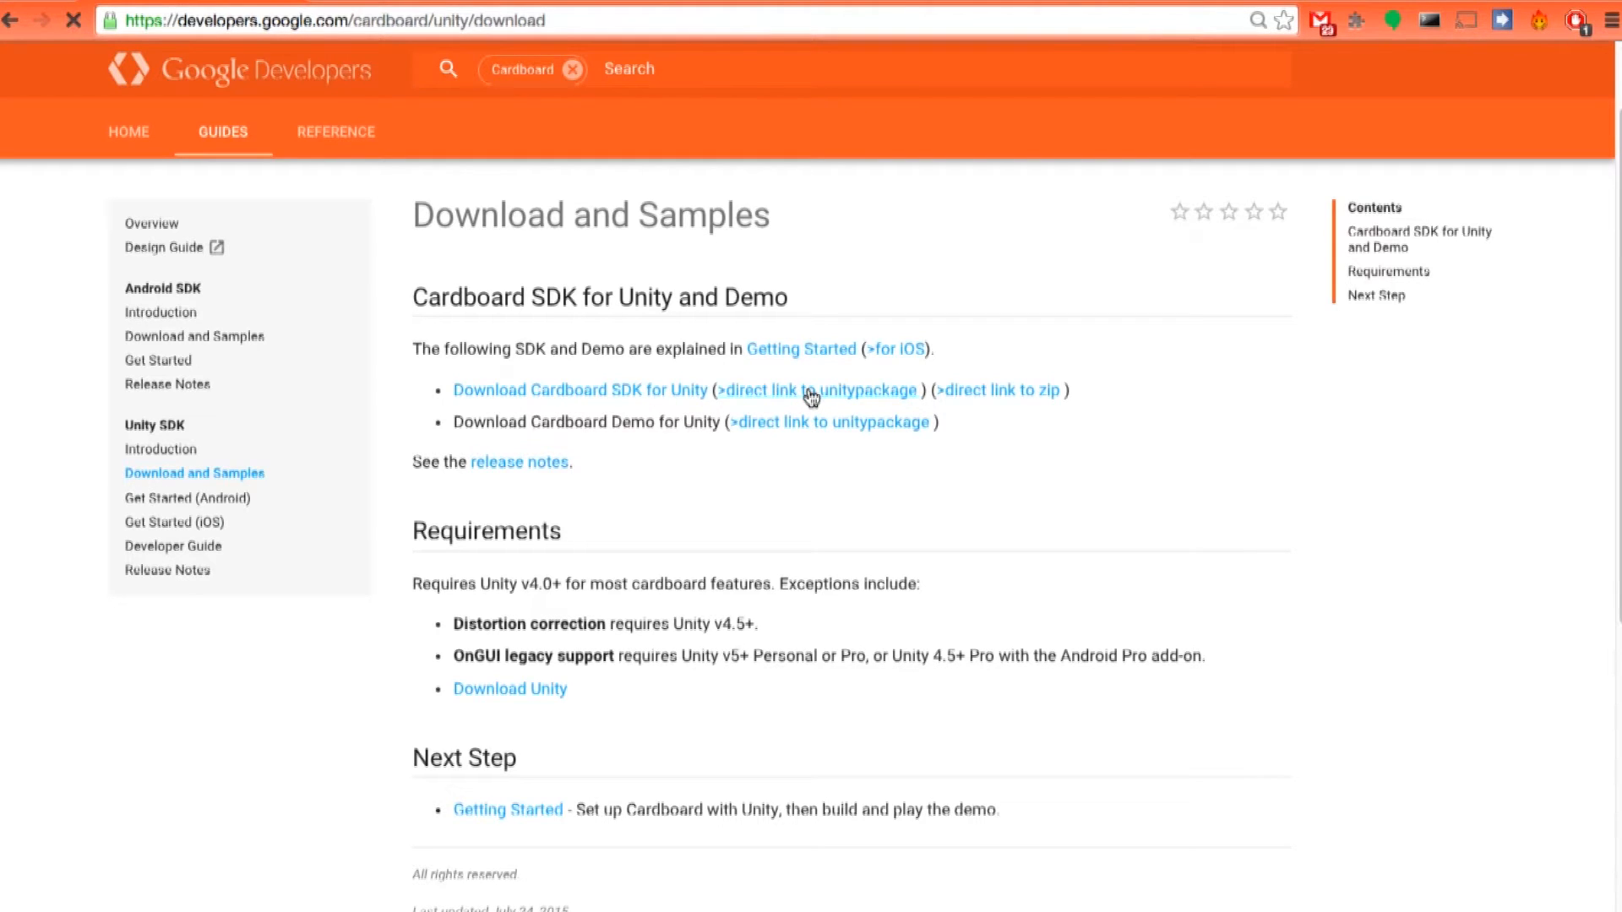
pyautogui.click(817, 390)
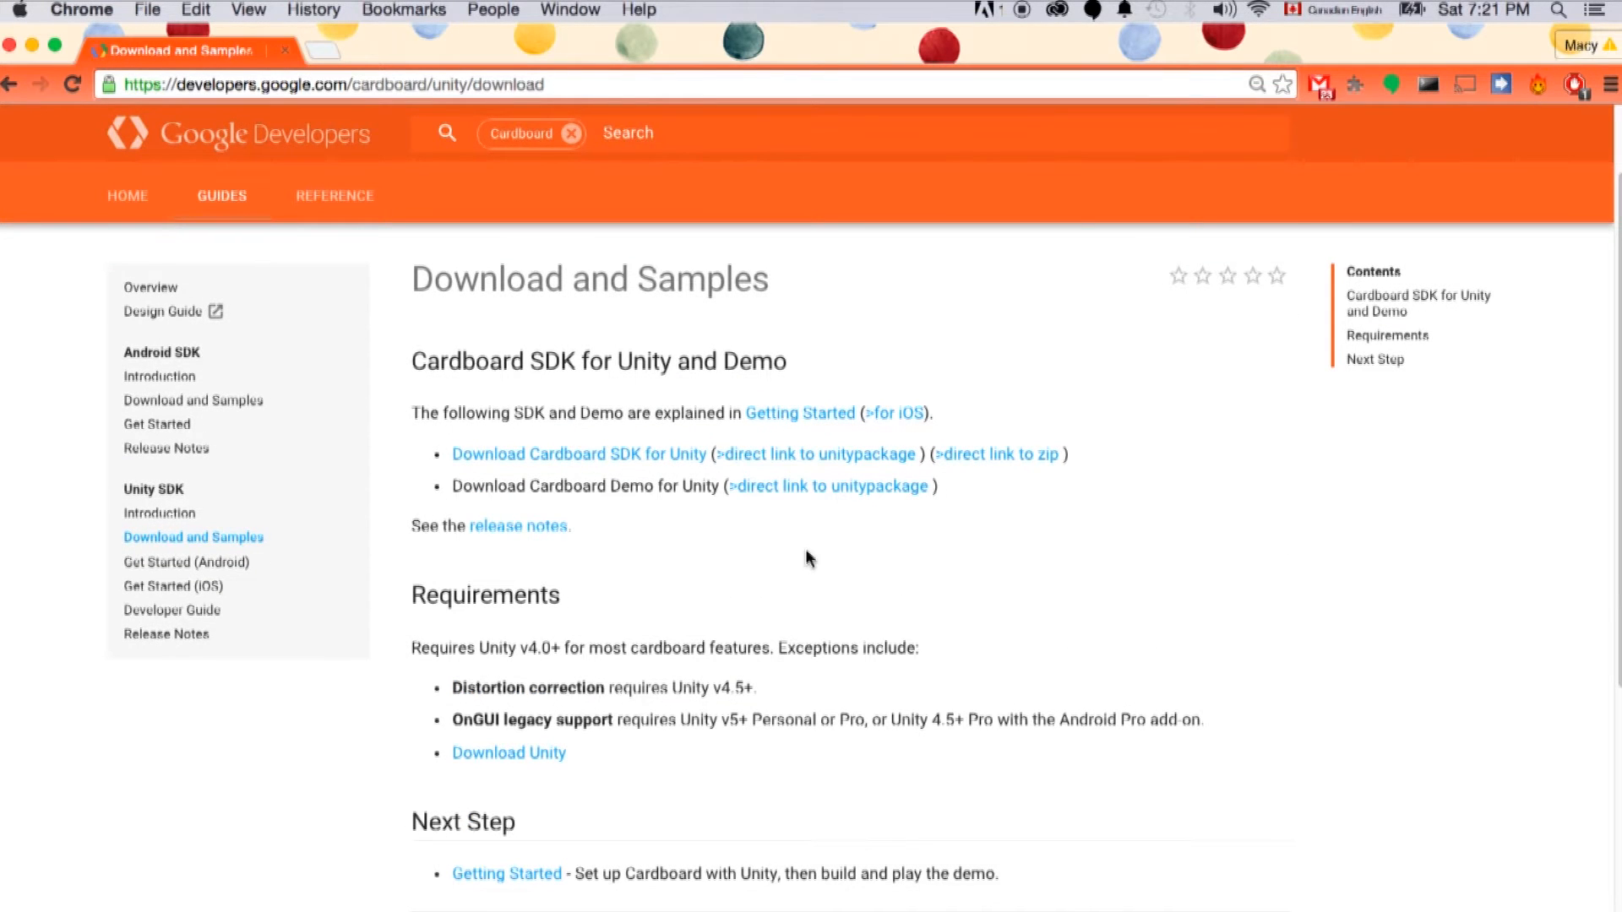
pyautogui.moveTo(839, 493)
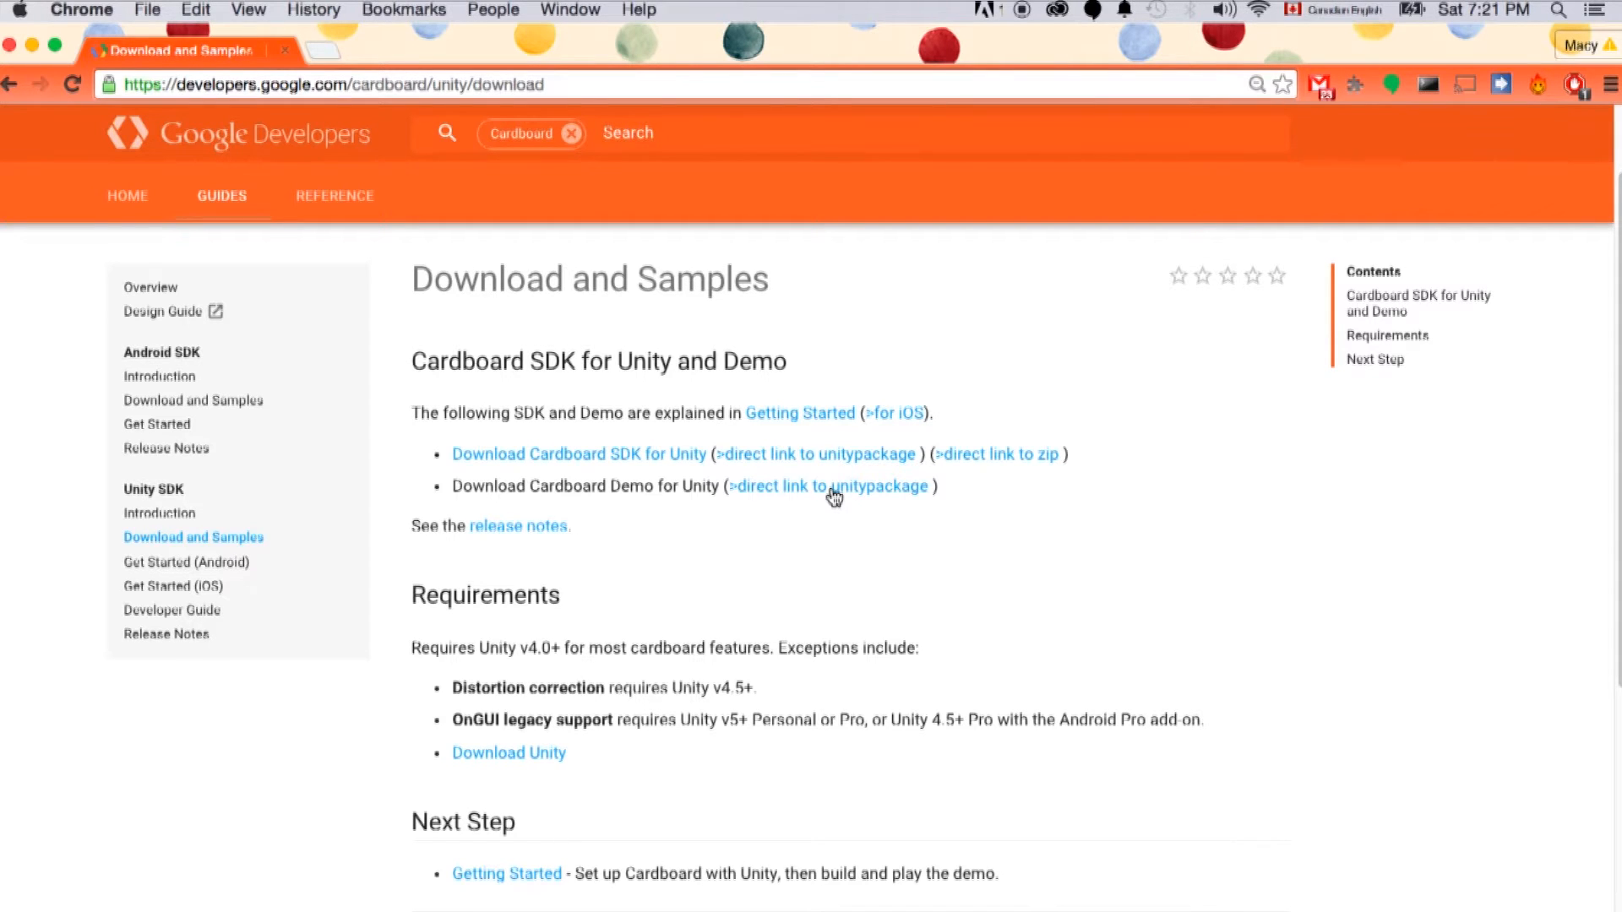
pyautogui.click(830, 486)
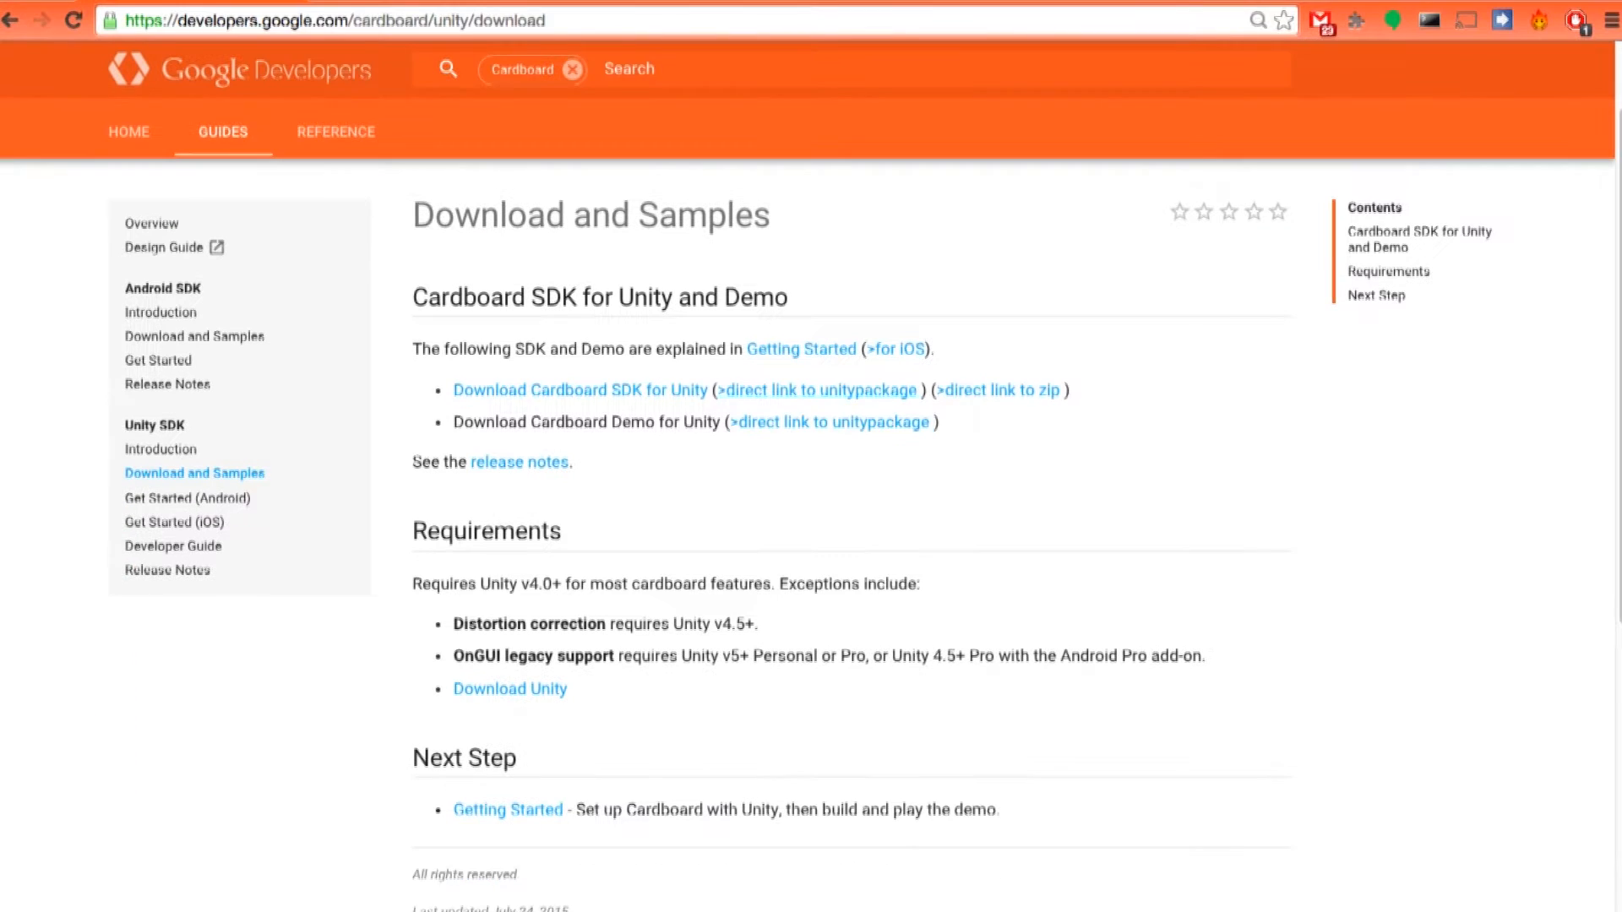
pyautogui.moveTo(867, 892)
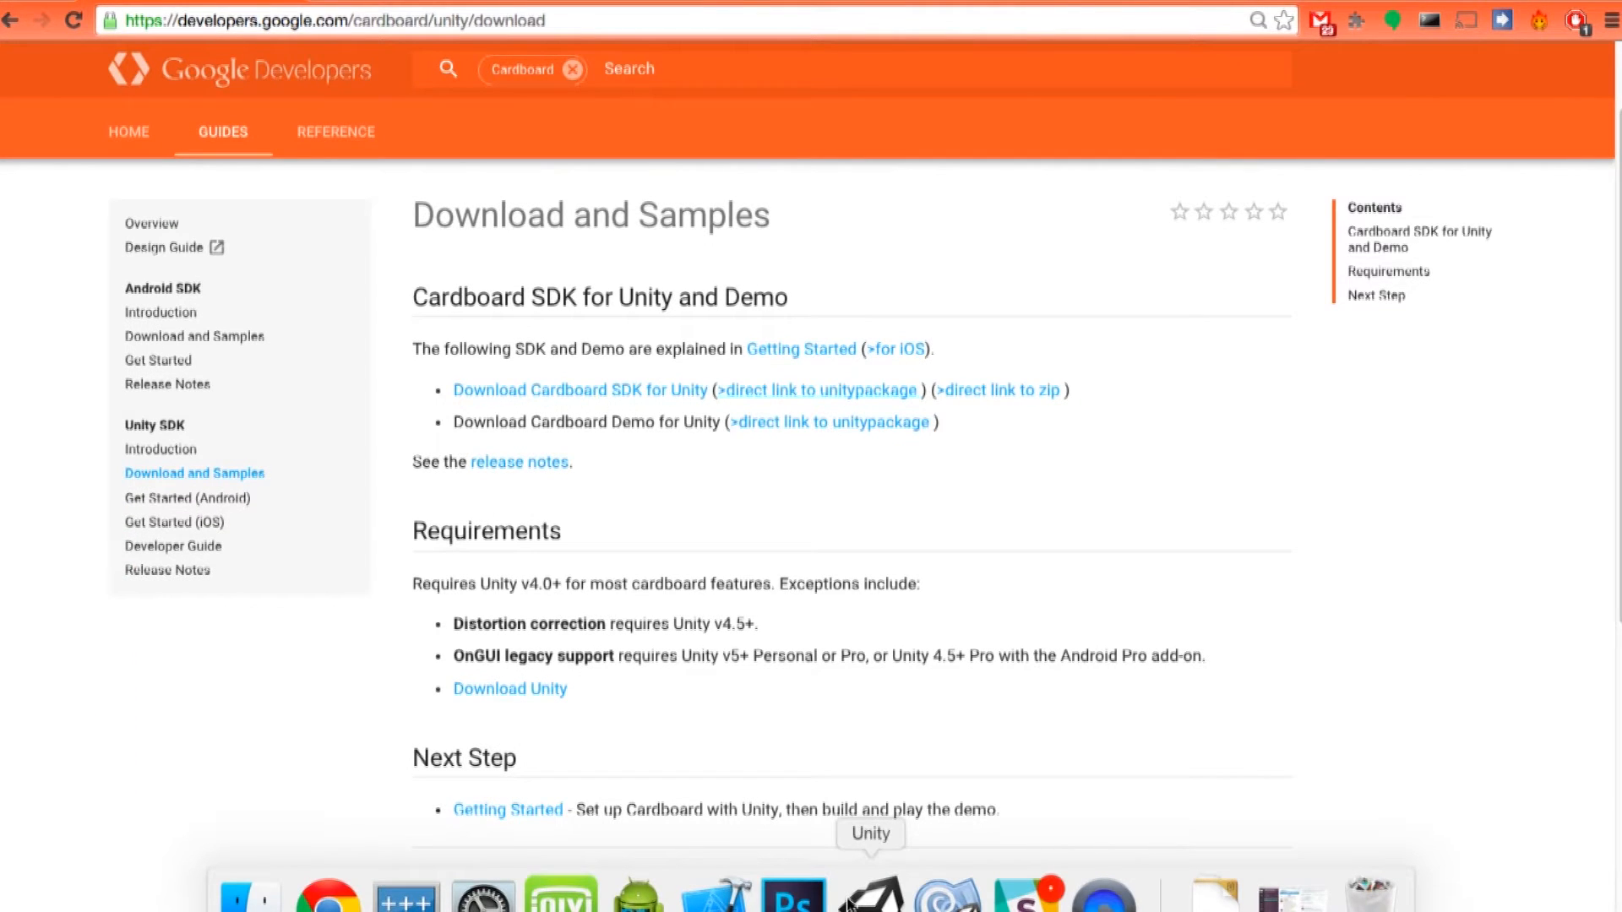
# - Import CardboardSDKForUnity.unitypackage from Downloads as a custom package, adding Cardboard and Plugins assets
pyautogui.click(870, 892)
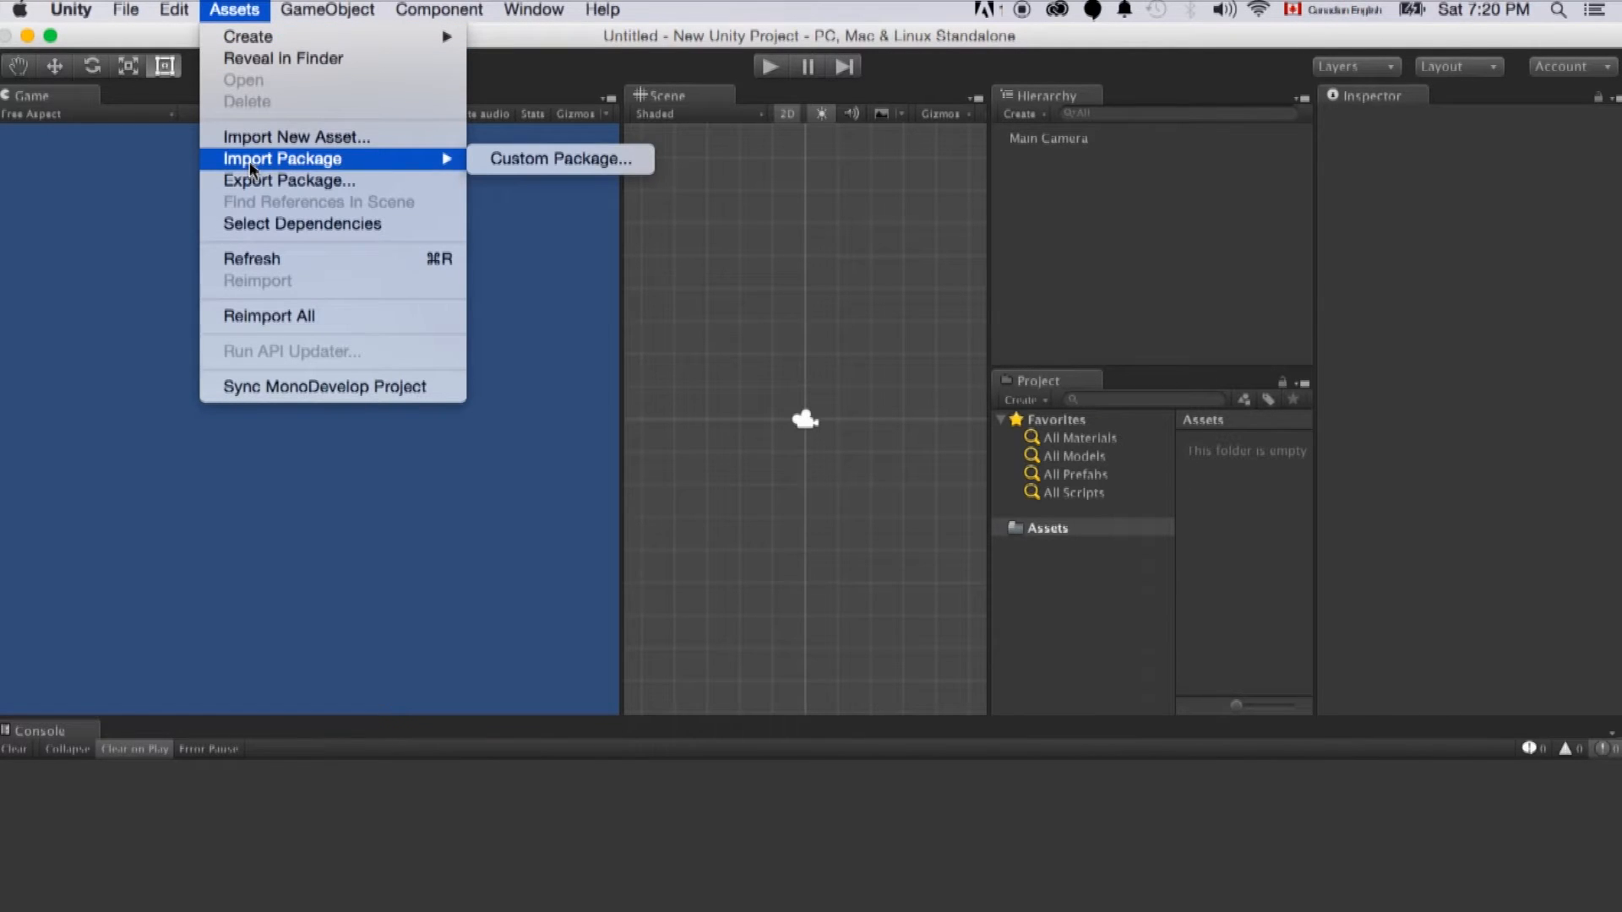
pyautogui.moveTo(559, 159)
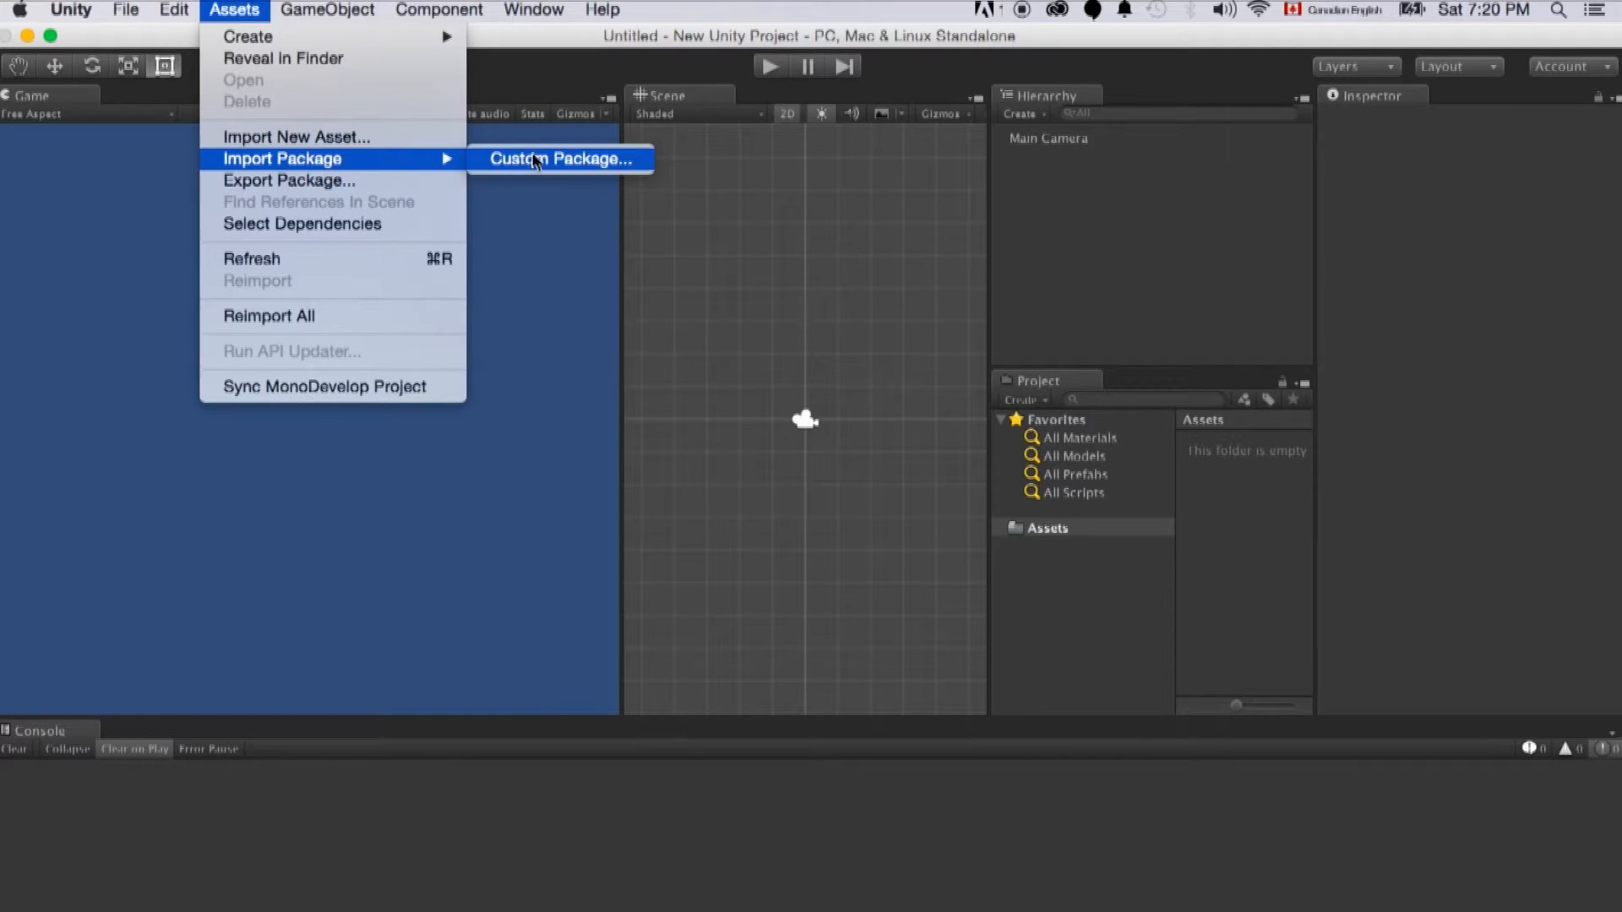
pyautogui.click(561, 159)
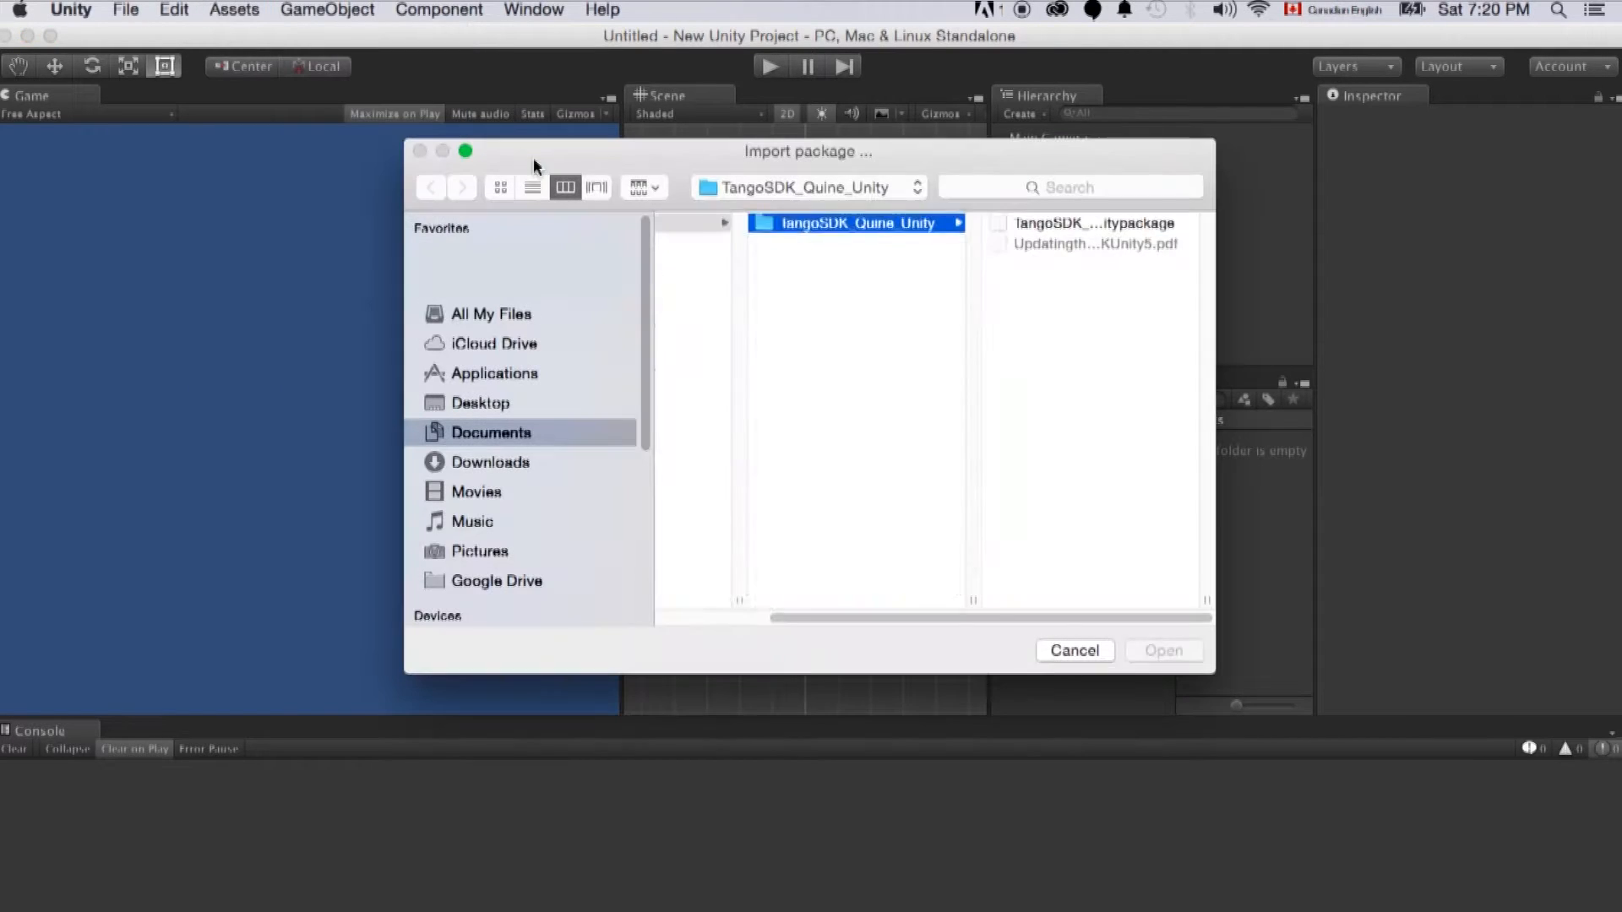
pyautogui.click(490, 462)
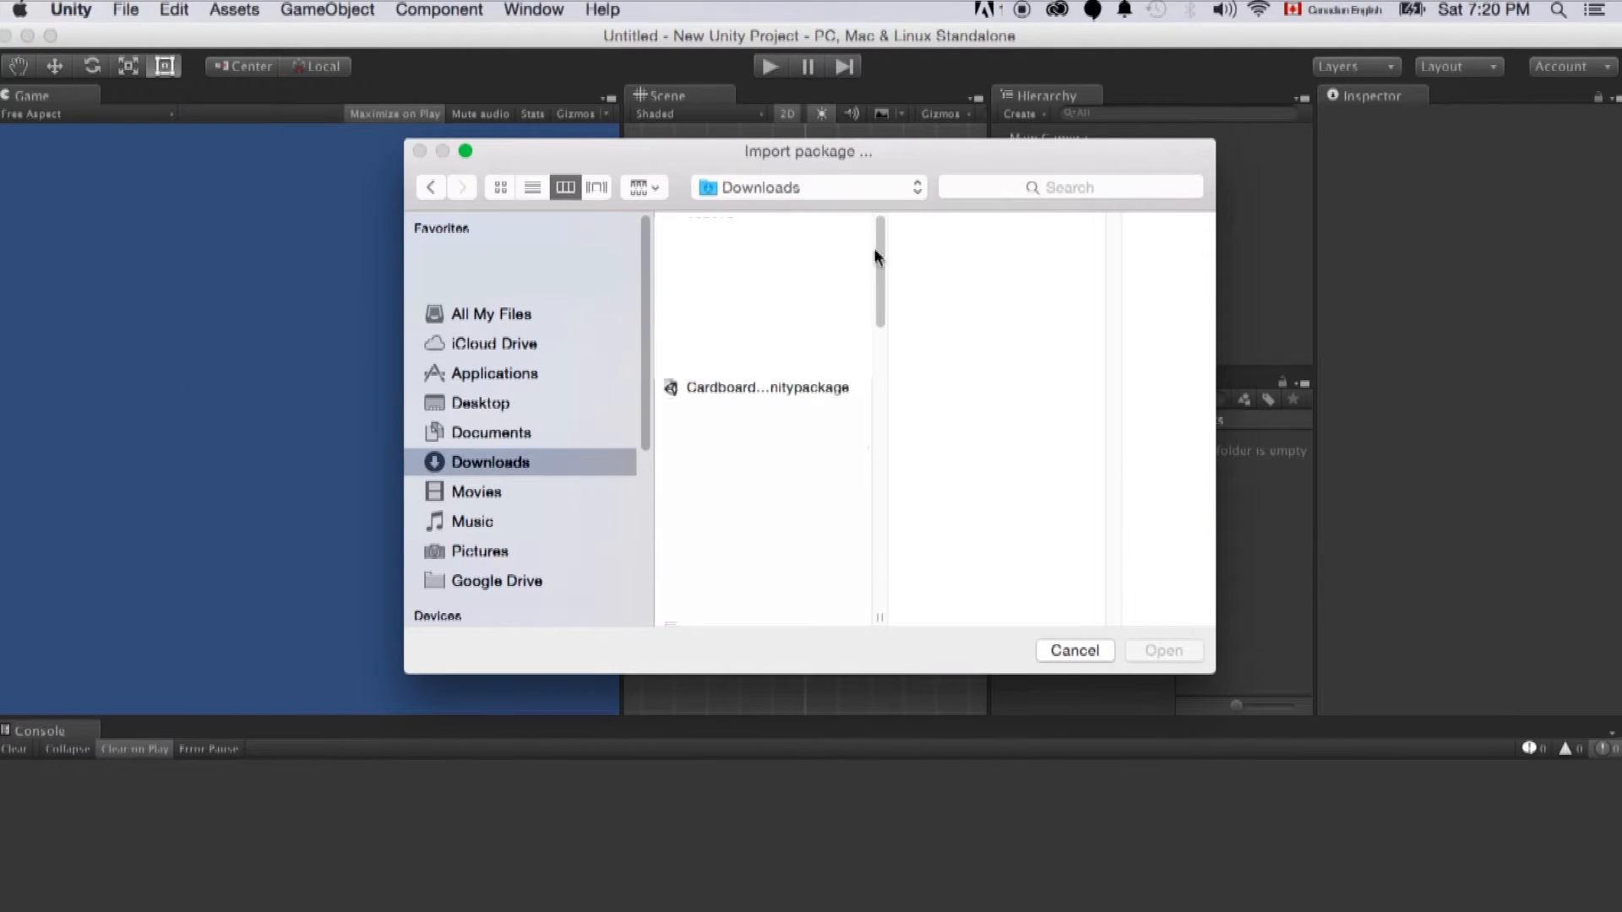
pyautogui.click(757, 386)
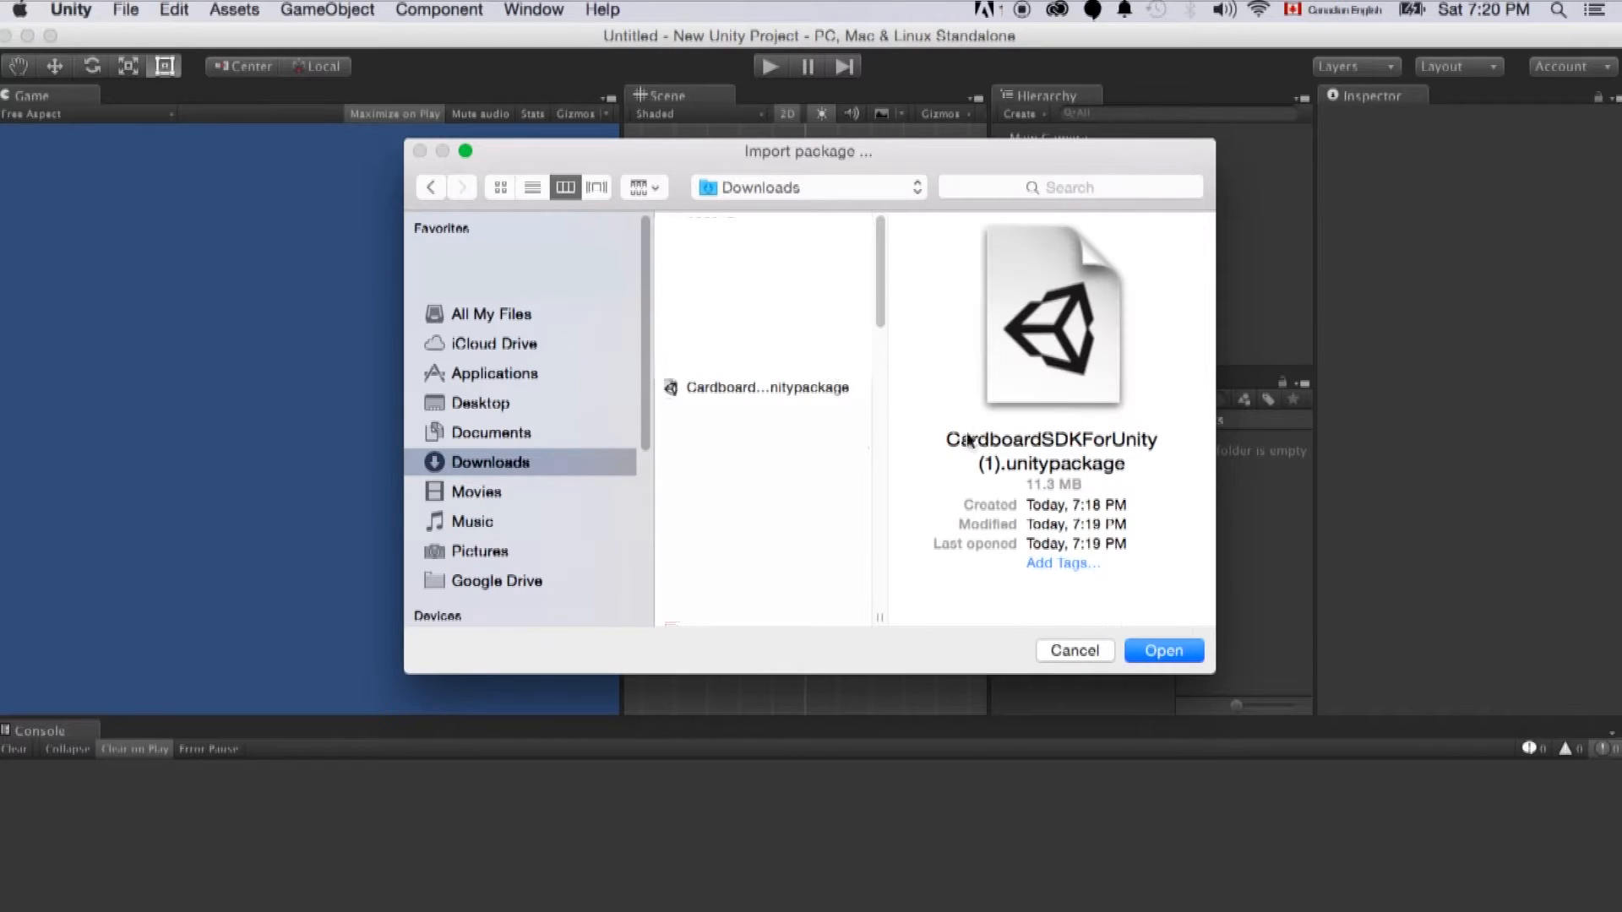
pyautogui.click(765, 387)
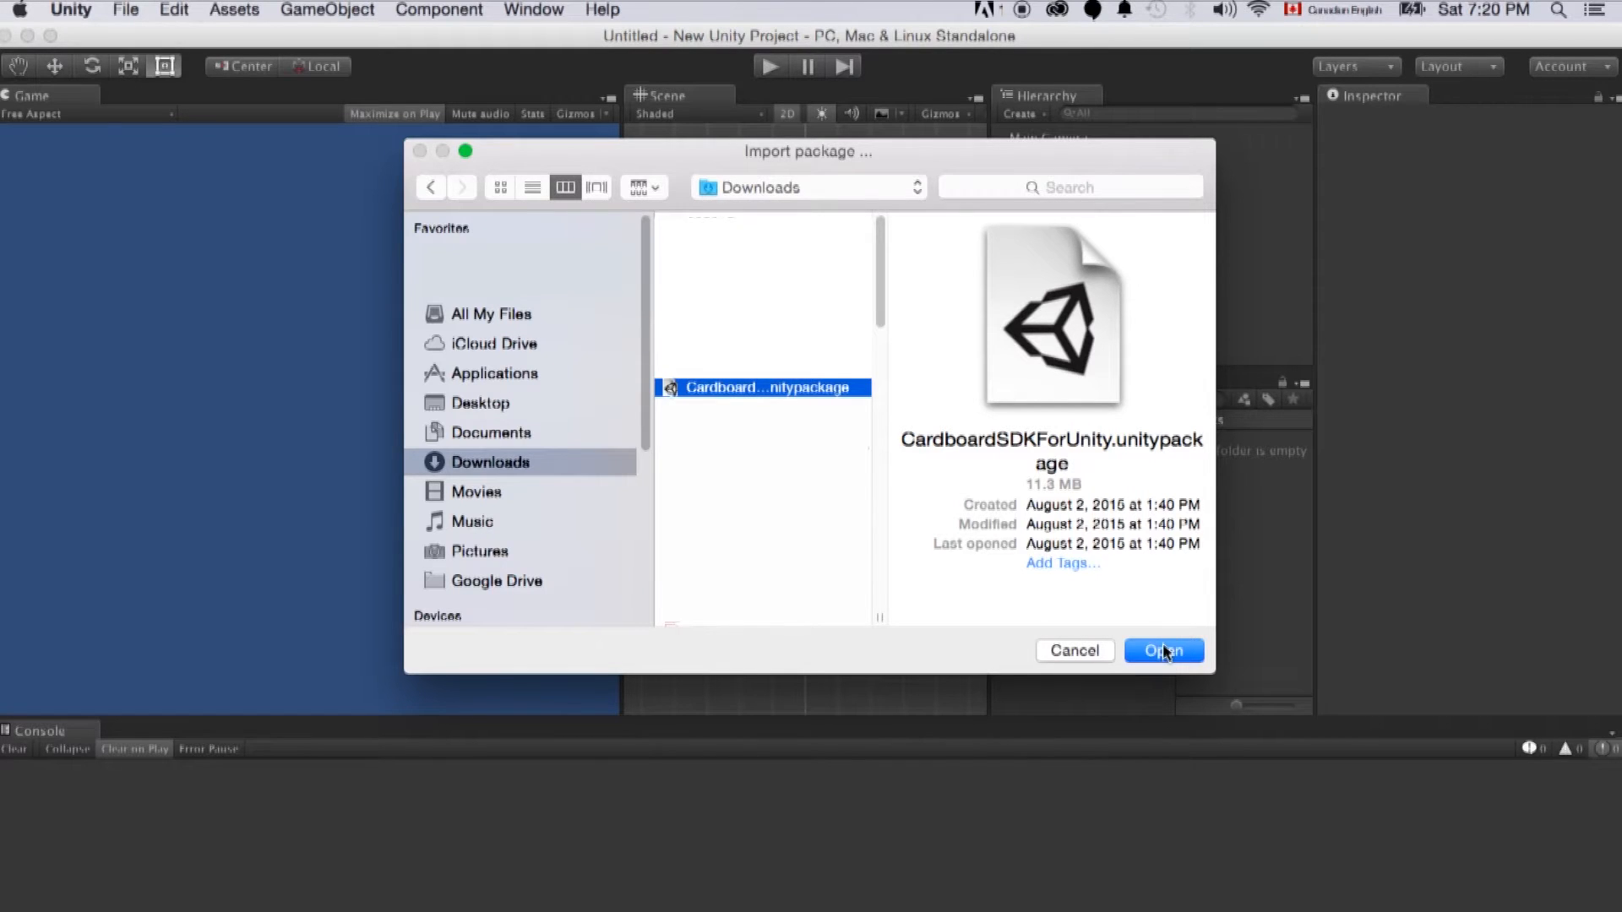
pyautogui.click(1162, 651)
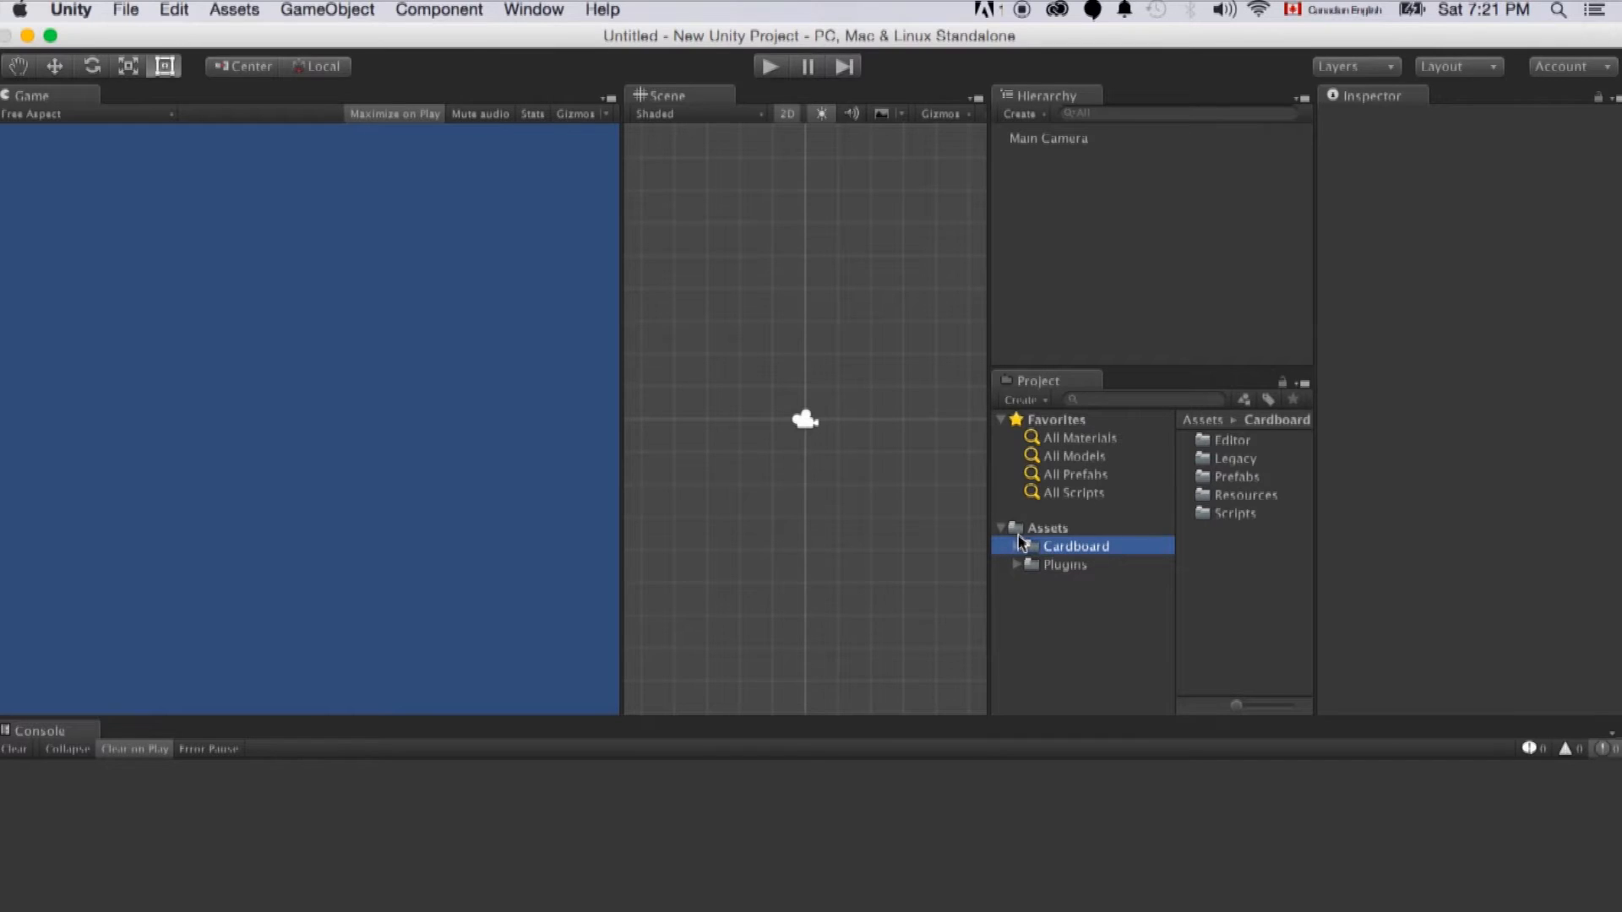
# - Import CardboardDemoForUnity.unitypackage as a custom package, adding the DemoScene folder
pyautogui.click(235, 10)
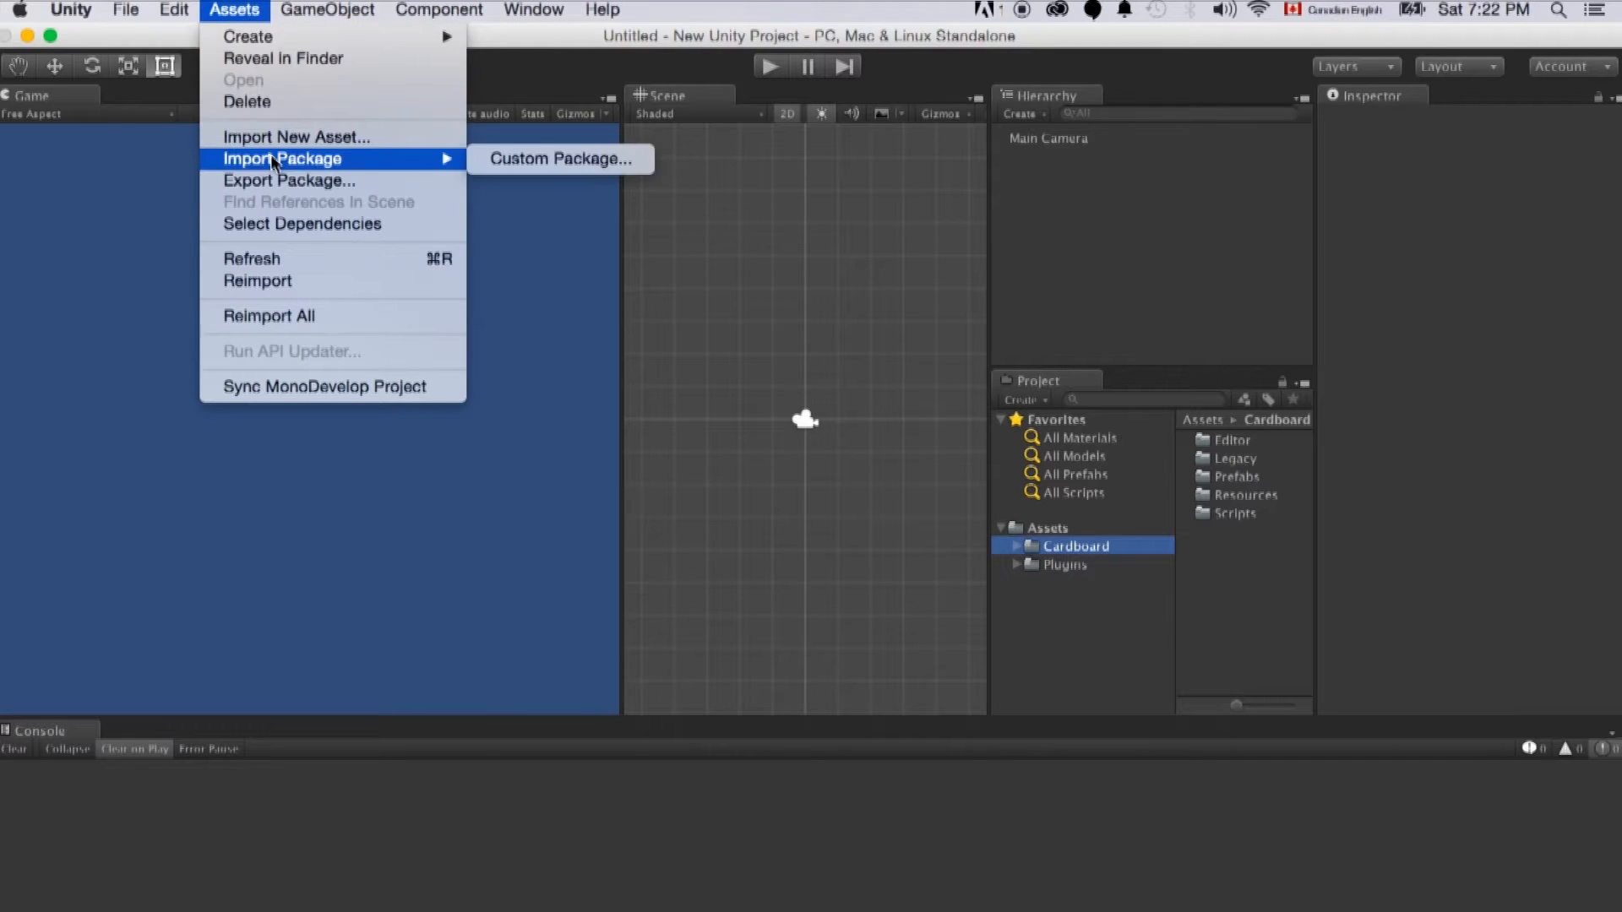
pyautogui.click(559, 159)
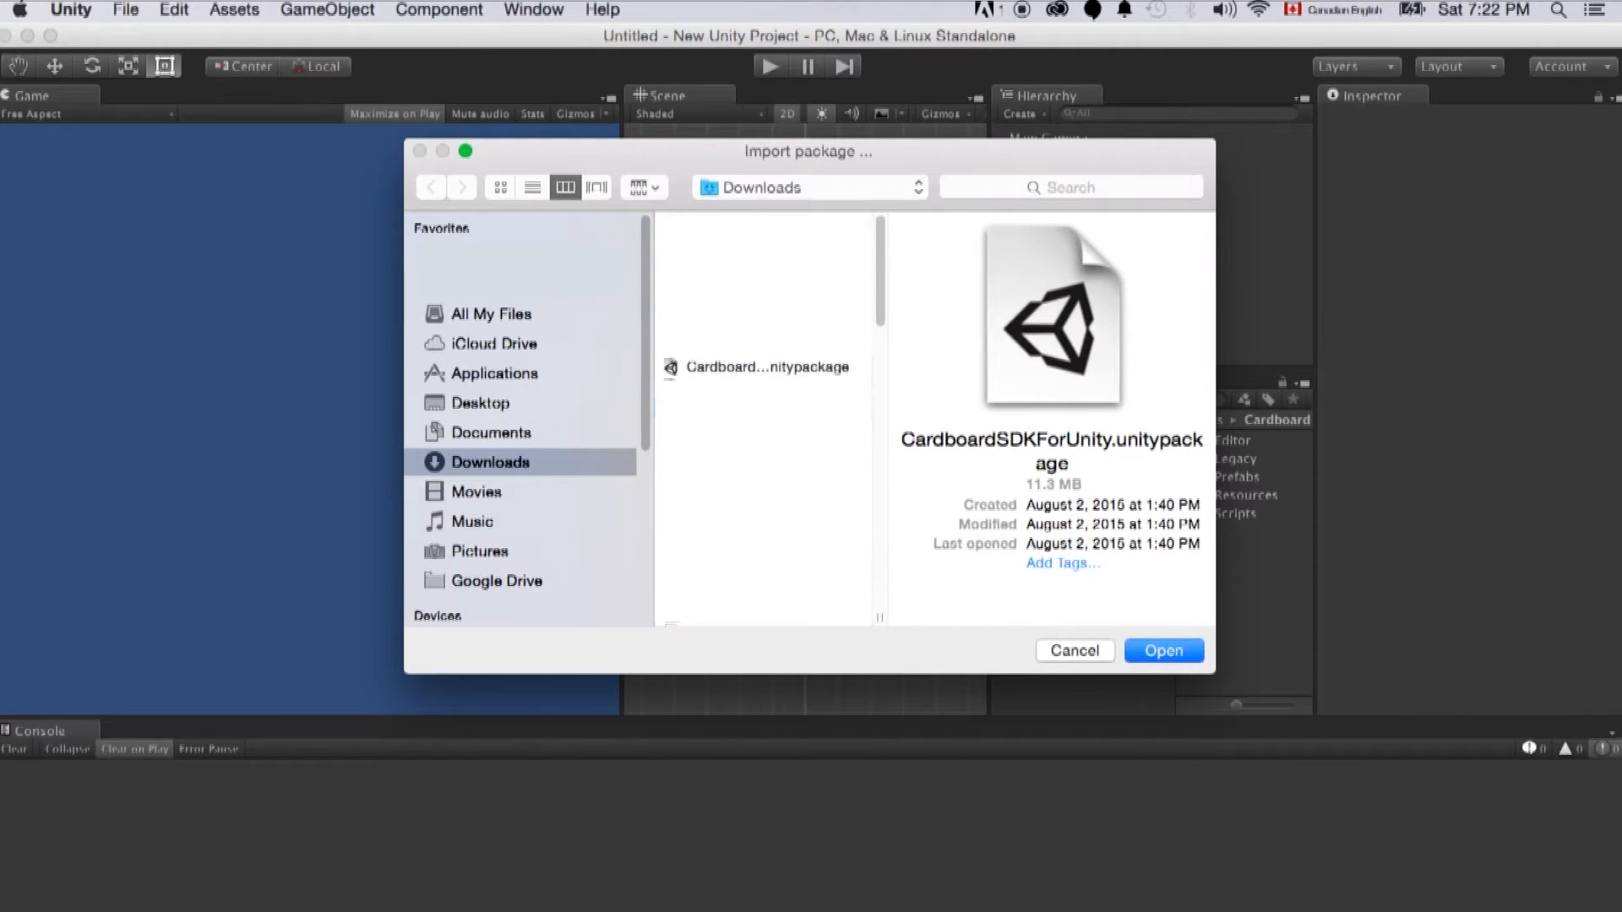
pyautogui.click(762, 366)
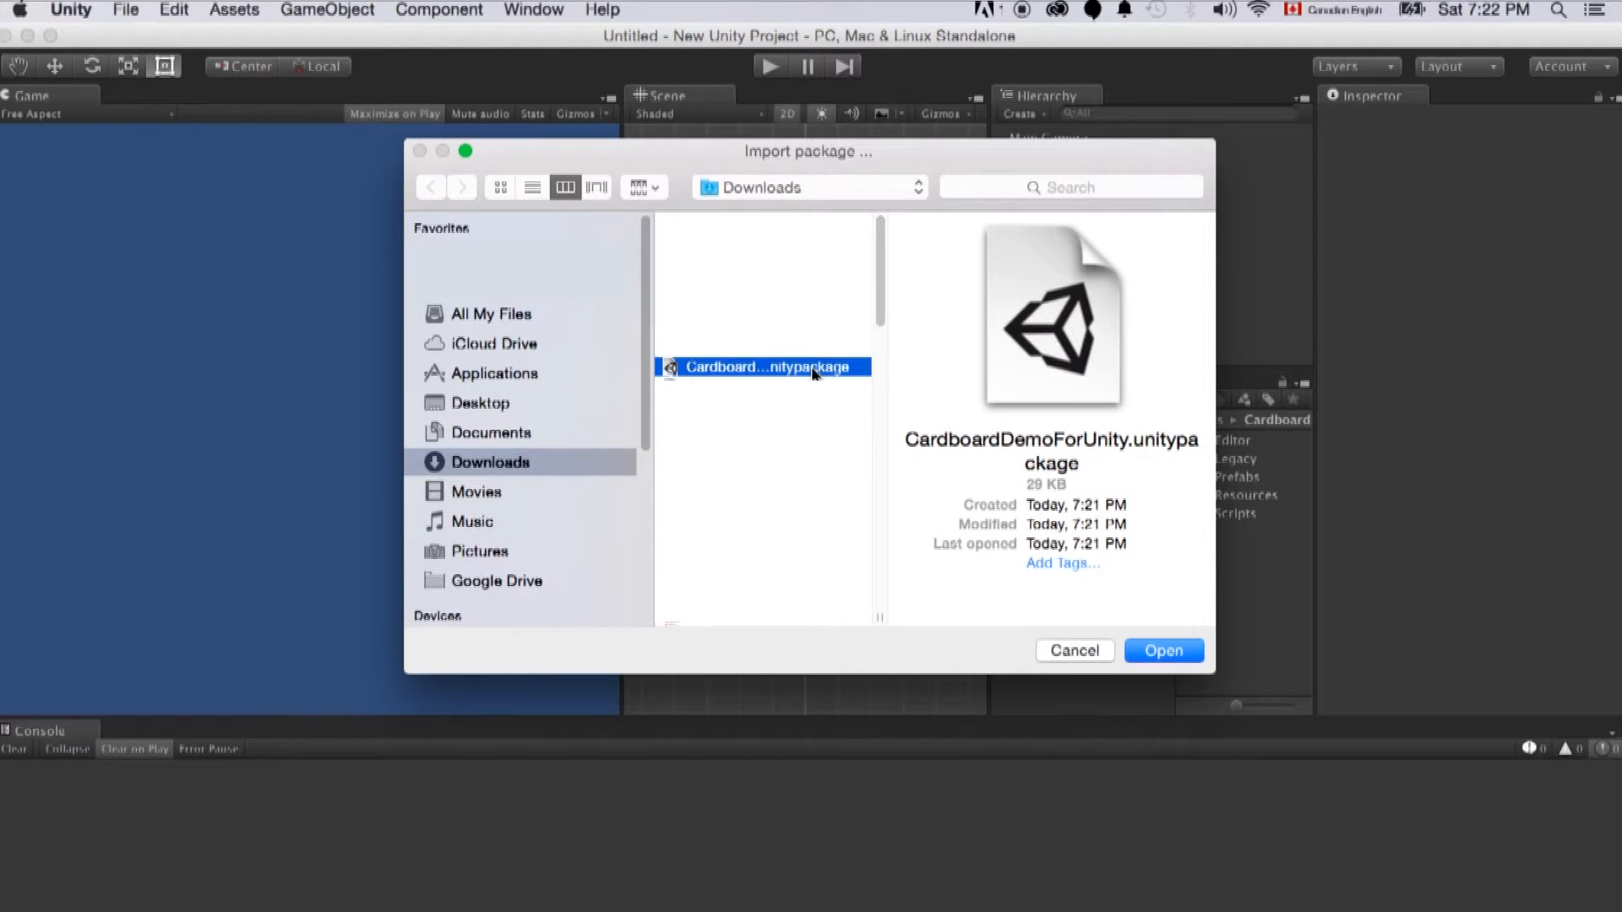
pyautogui.click(1163, 650)
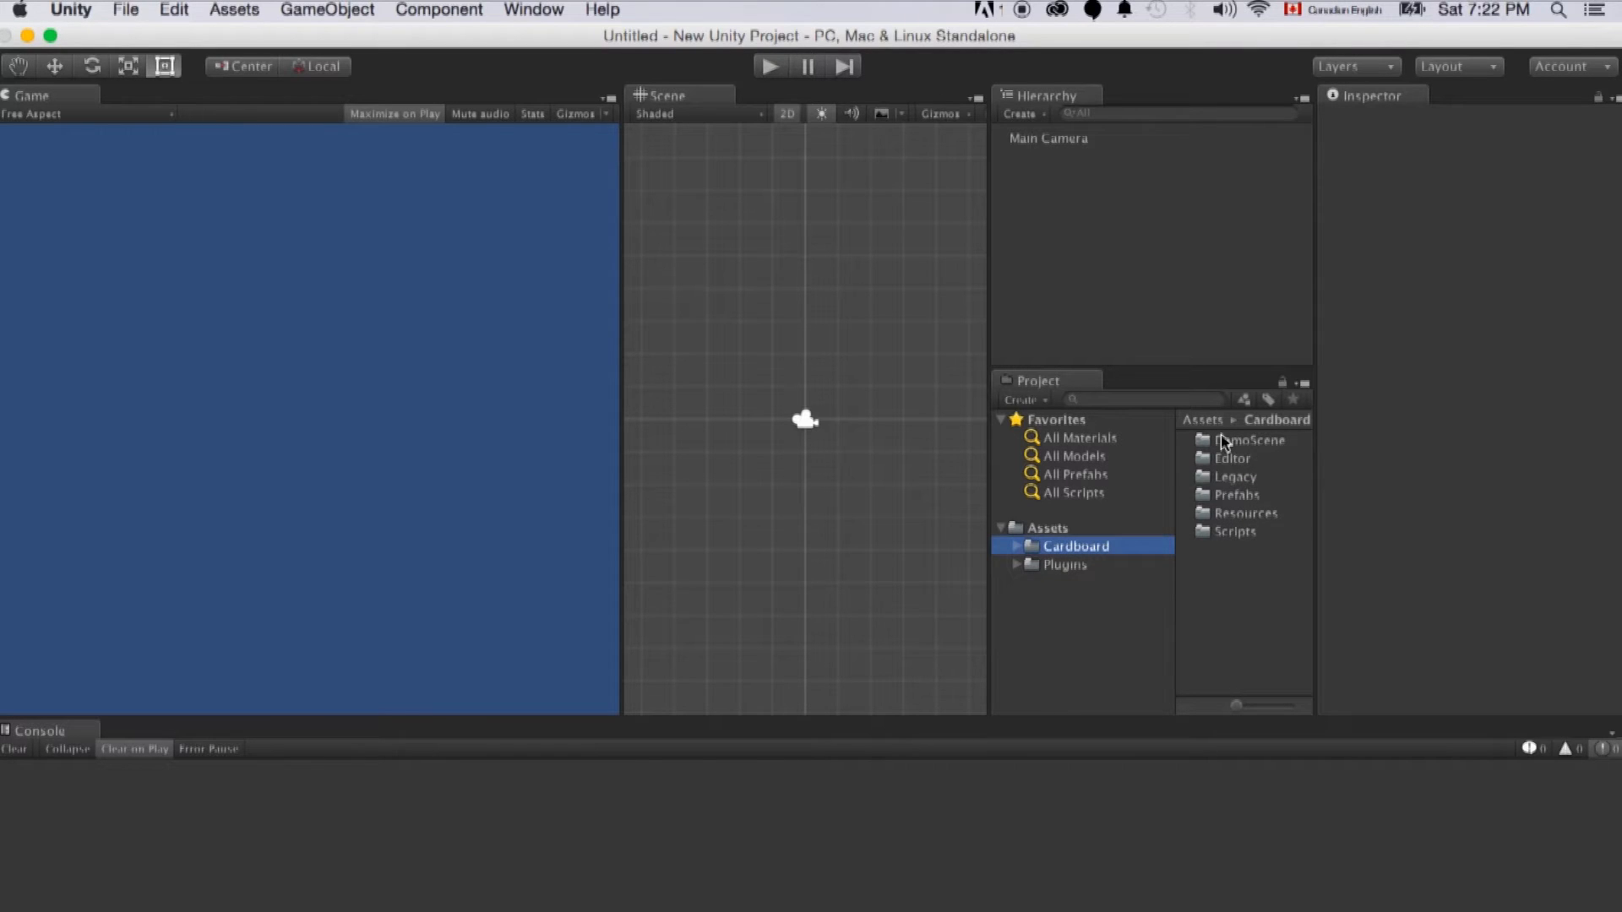
pyautogui.moveTo(1260, 453)
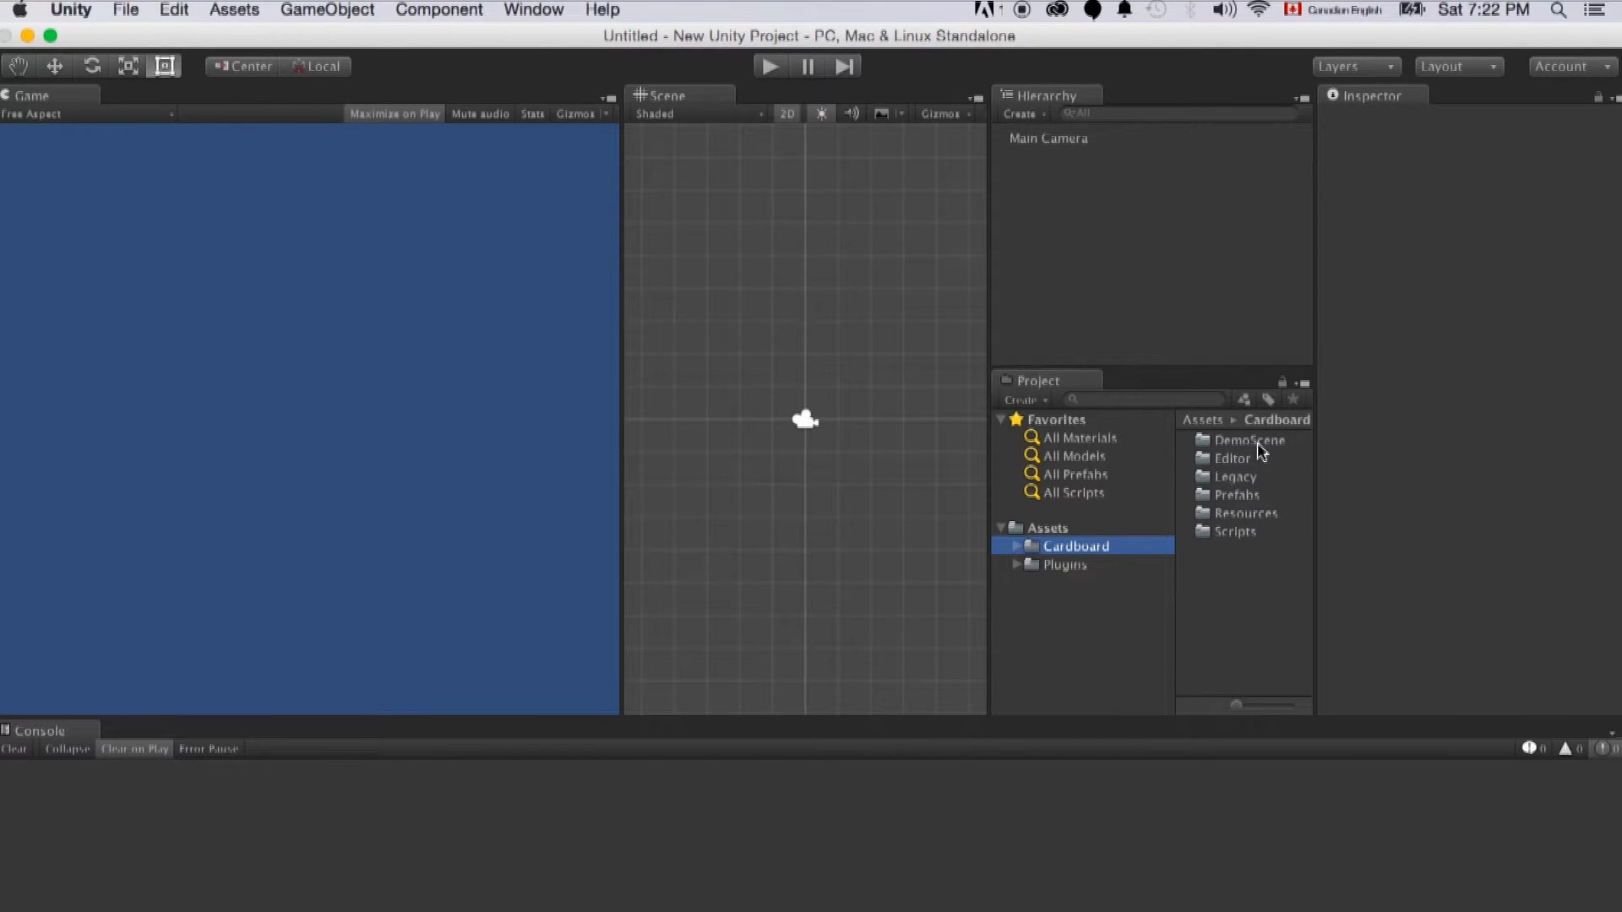
# - Load the Cardboard DemoScene with the grey cube and test-play it in split-screen stereo view
pyautogui.click(1247, 439)
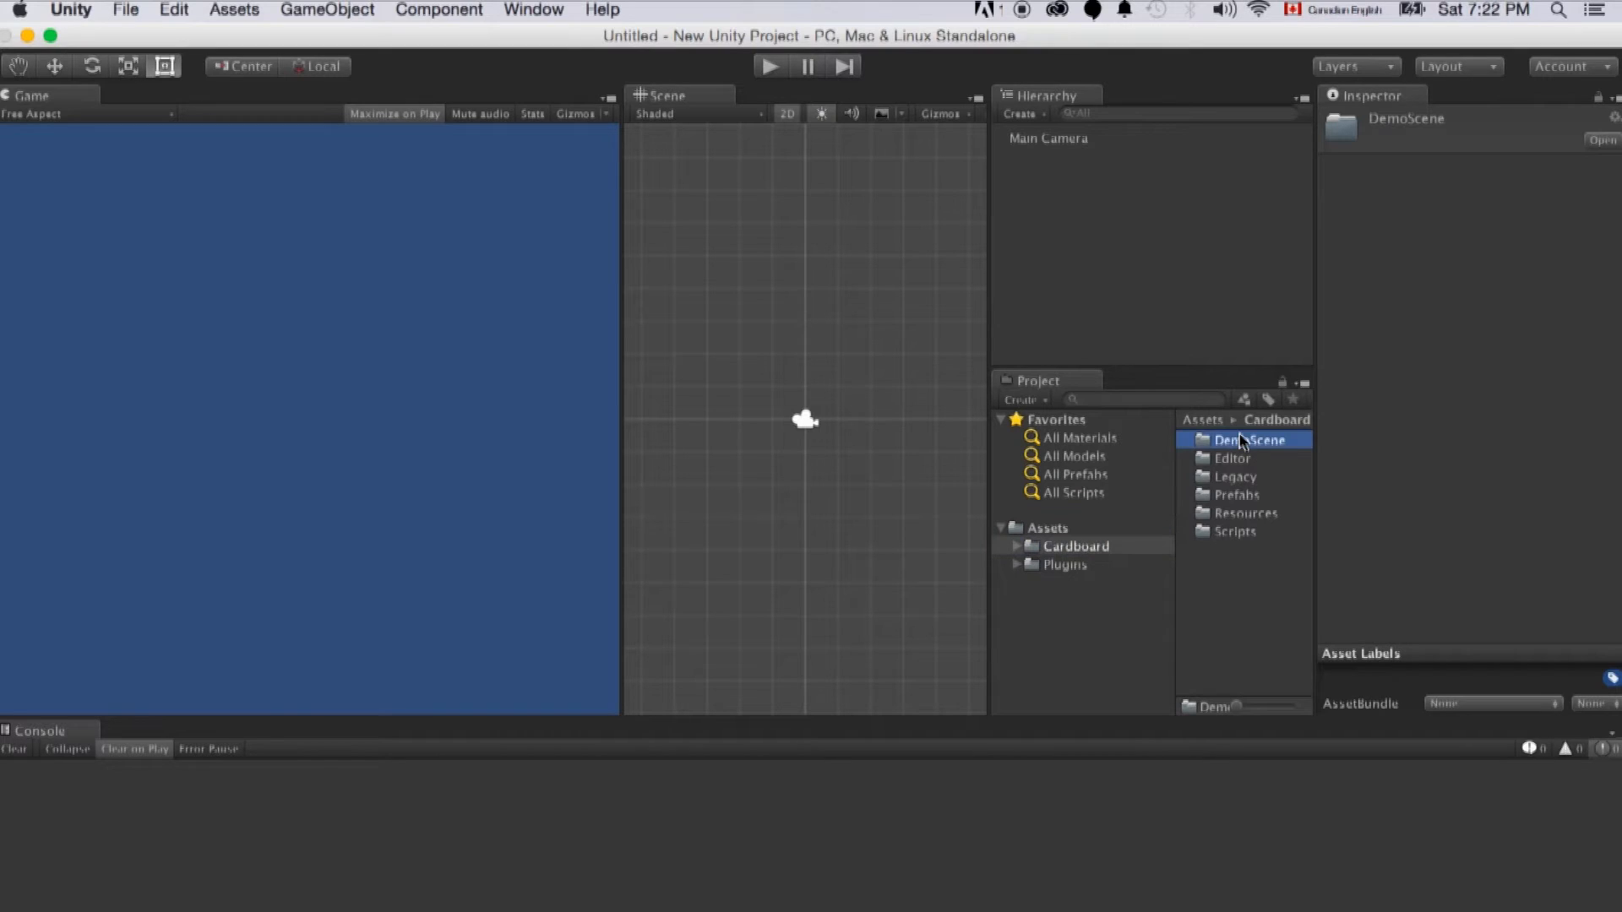
pyautogui.doubleClick(1247, 439)
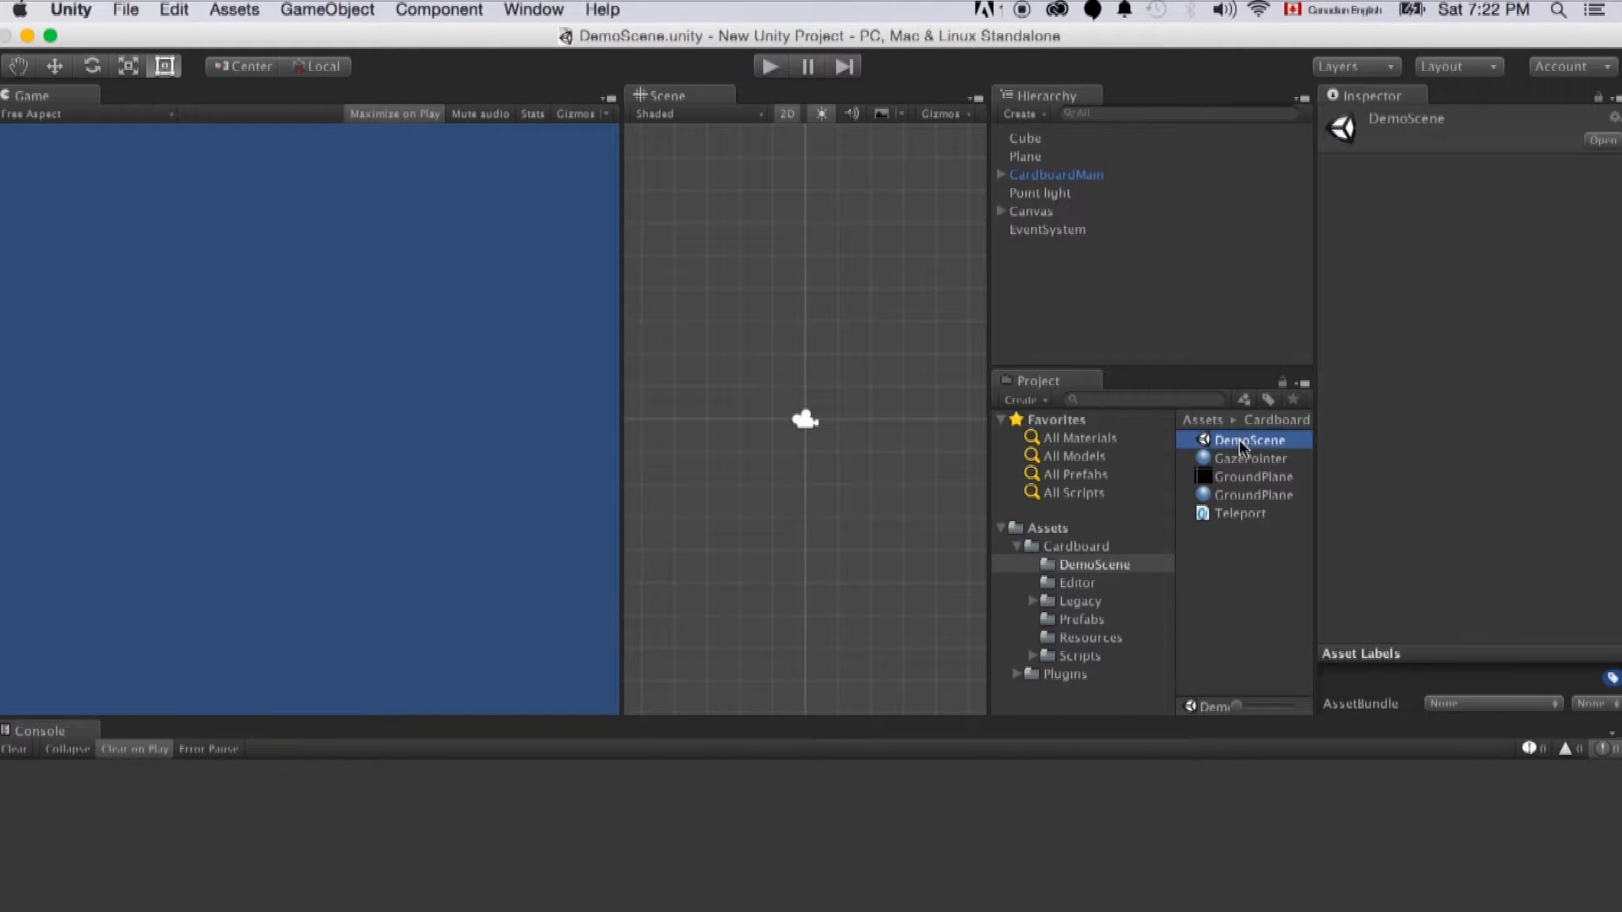
pyautogui.doubleClick(1249, 439)
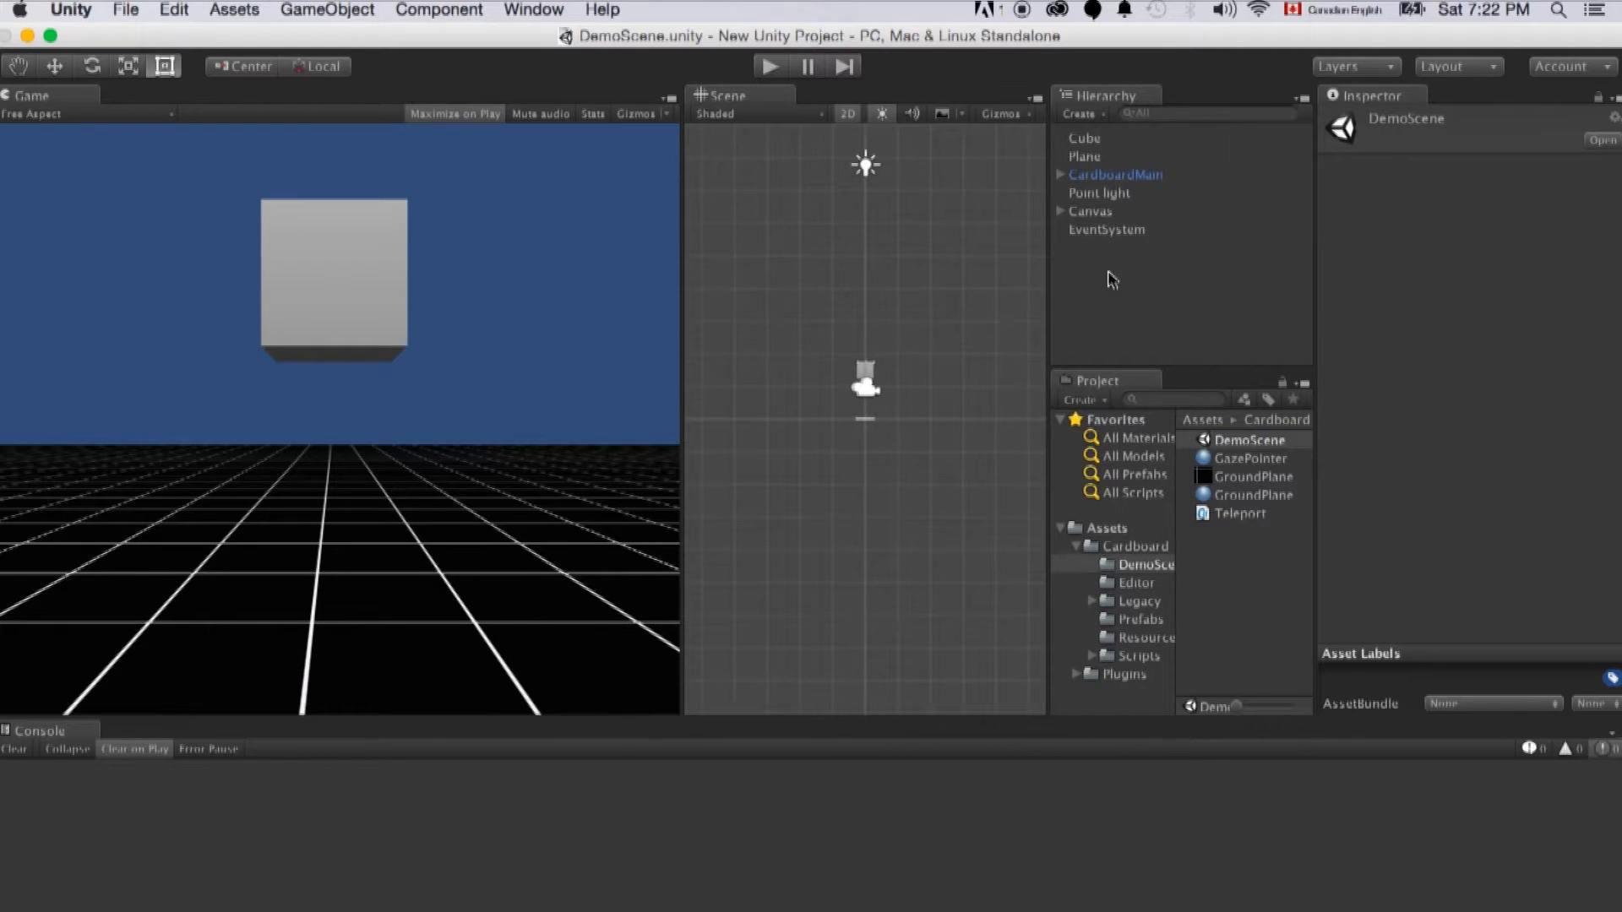
pyautogui.moveTo(775, 66)
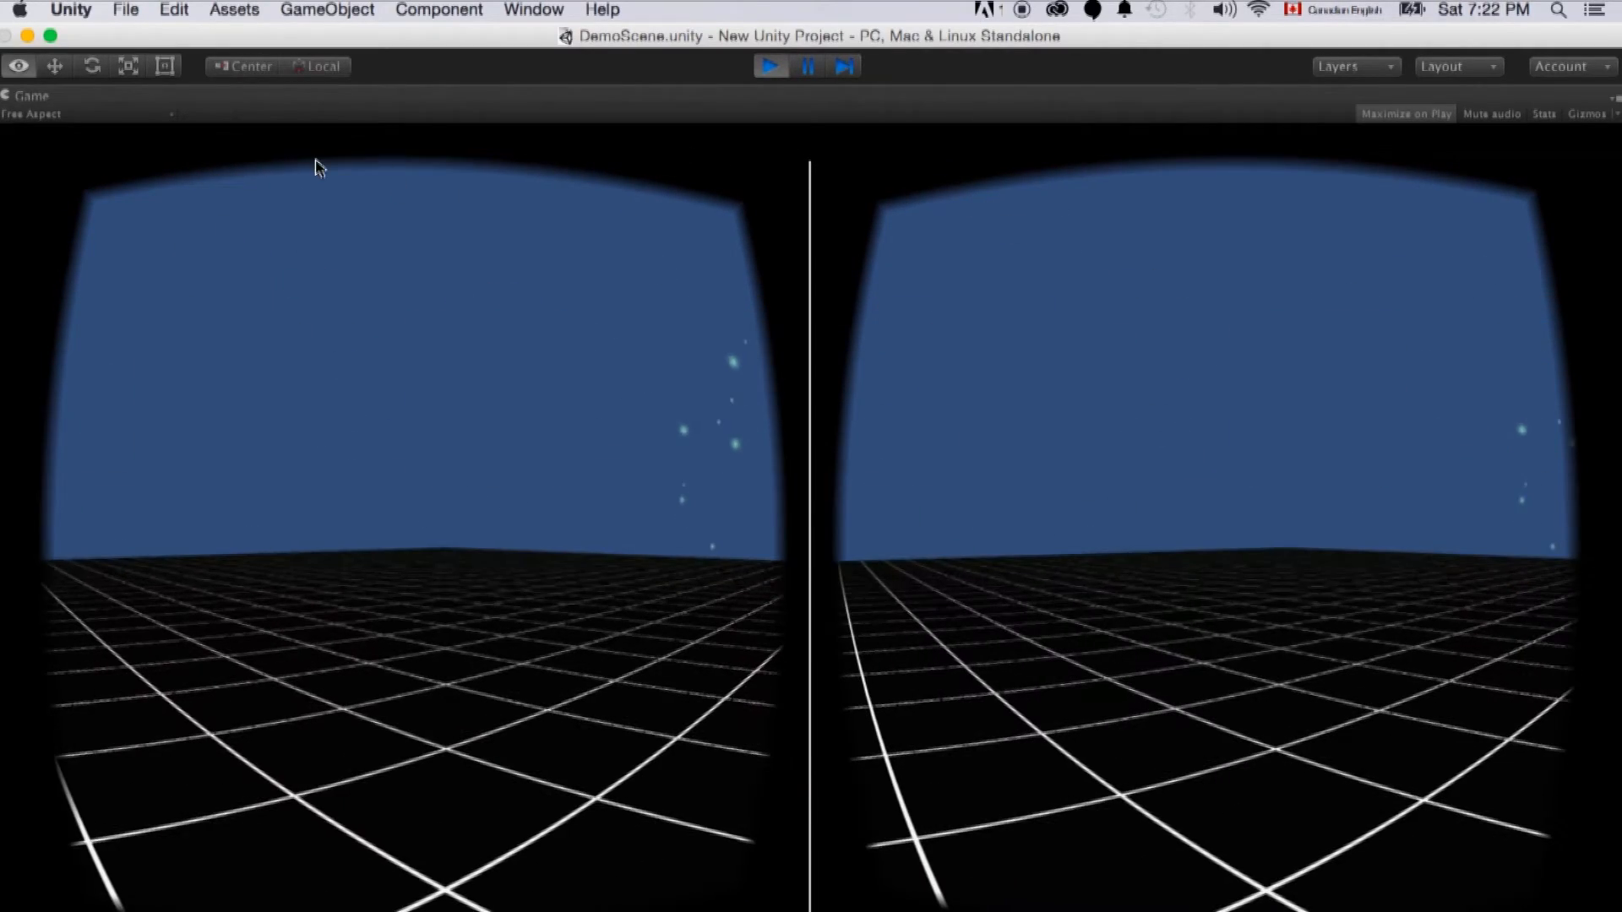
pyautogui.click(770, 65)
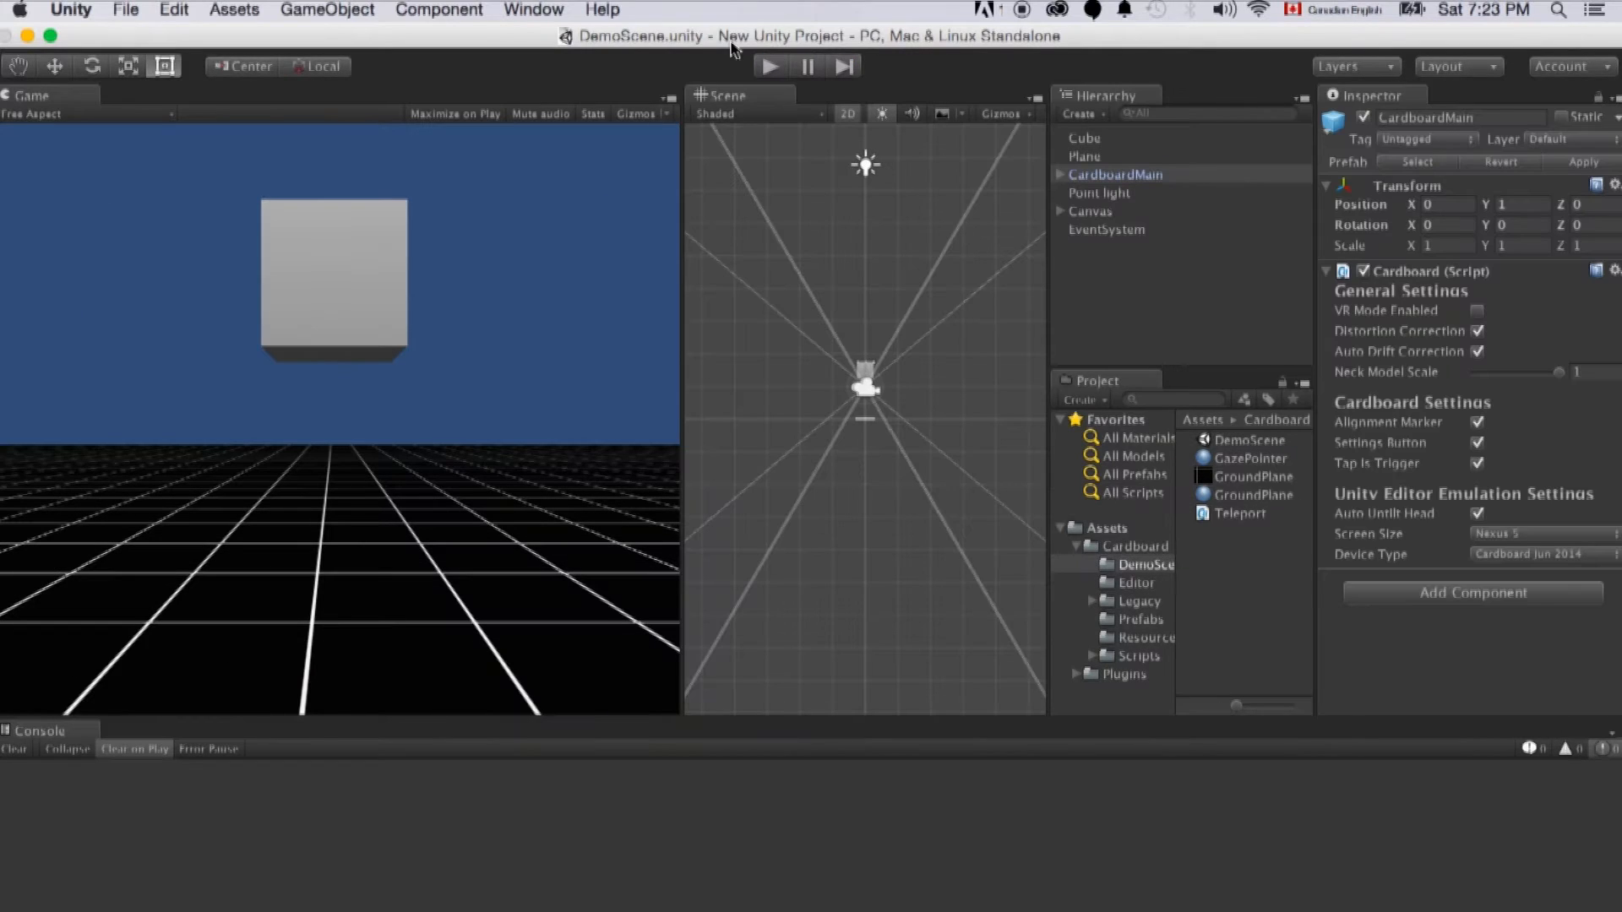
pyautogui.moveTo(137, 40)
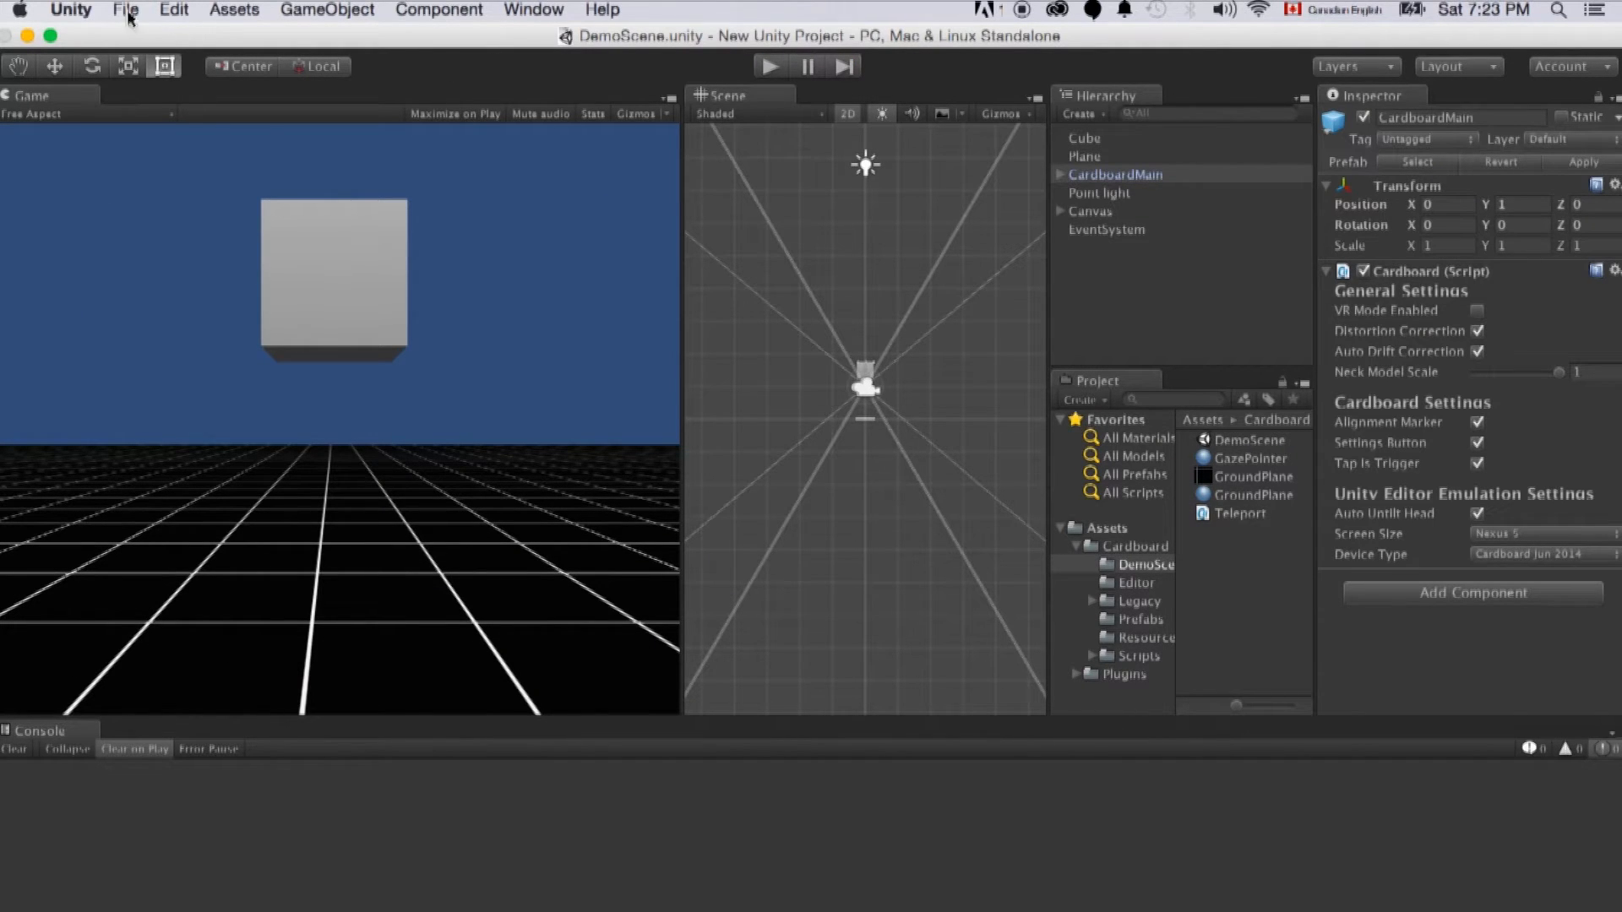
# - Switch the project's build platform to iOS in Build Settings
pyautogui.click(123, 10)
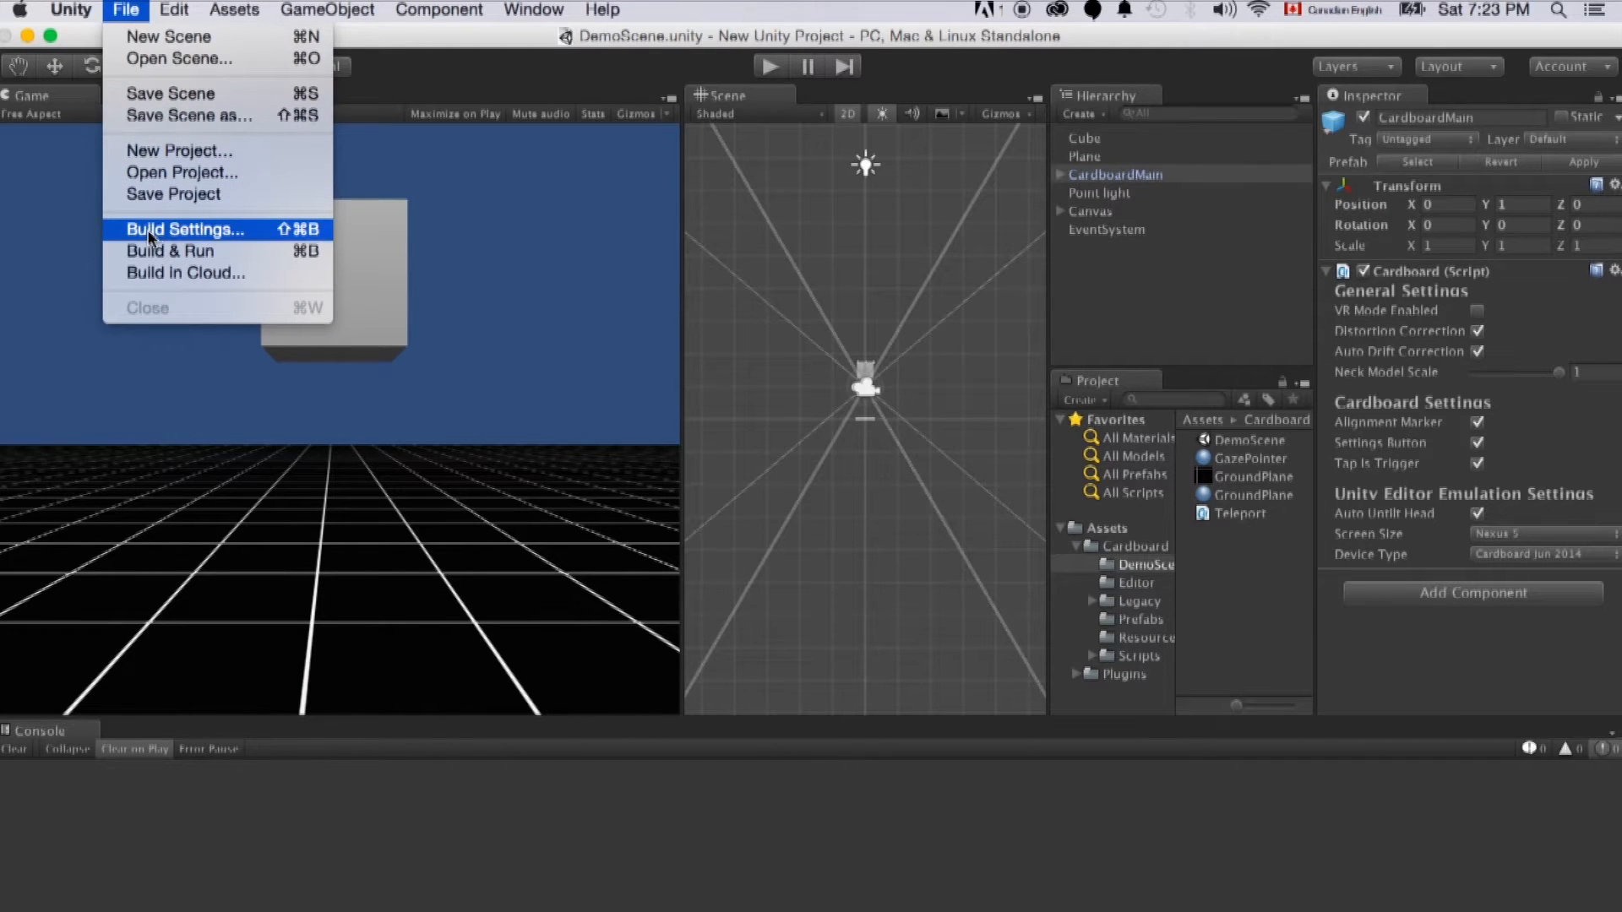
pyautogui.click(184, 228)
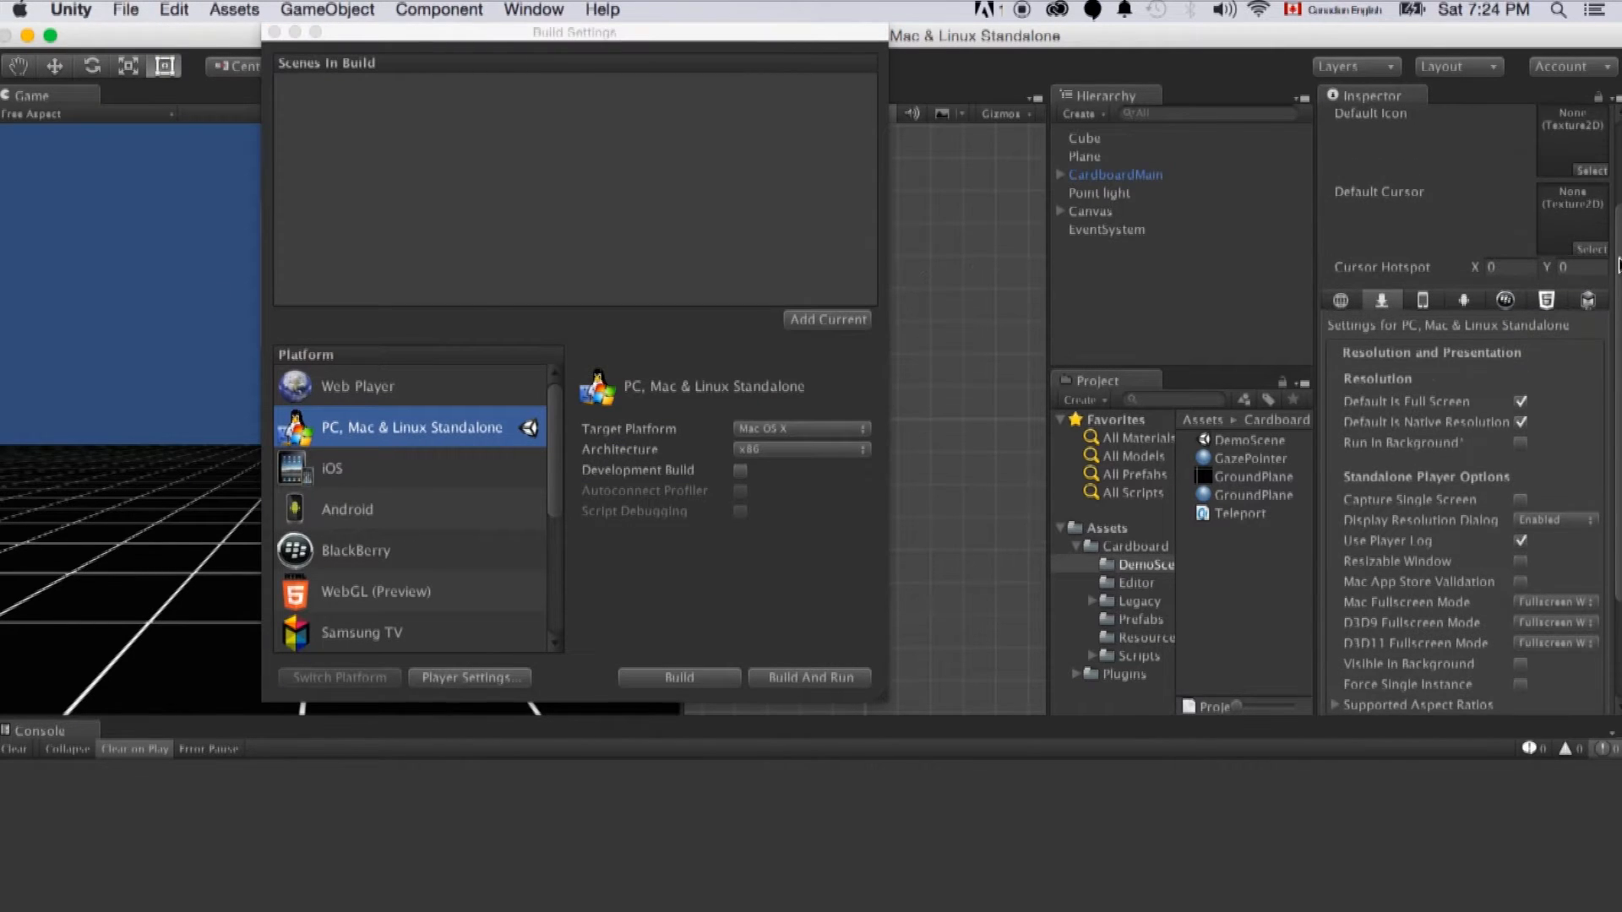
pyautogui.click(333, 468)
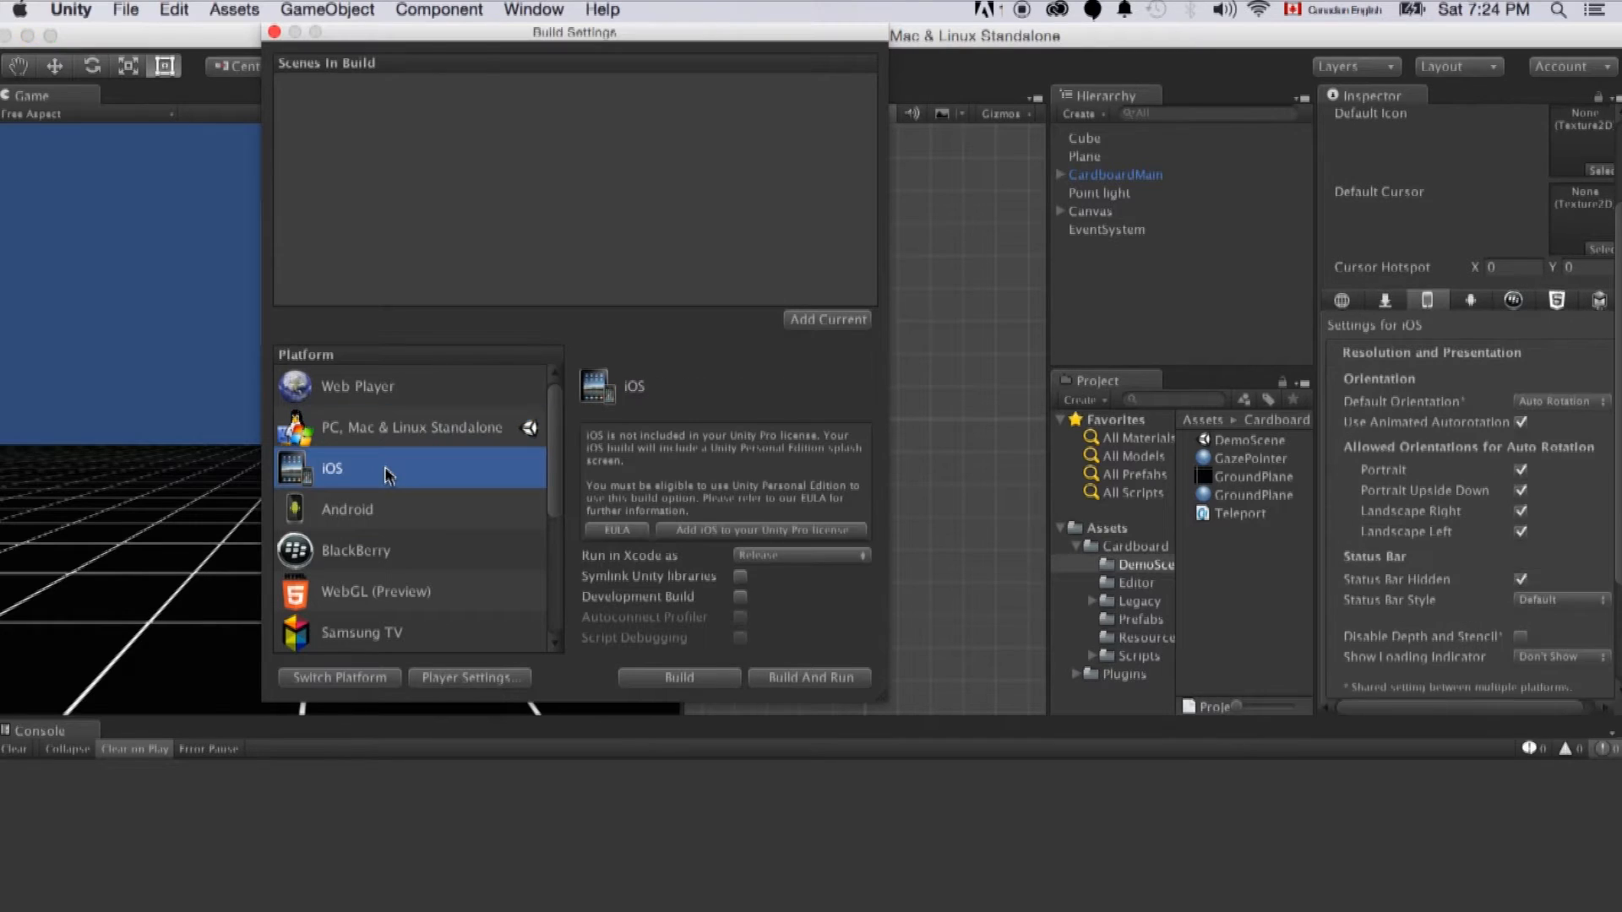
pyautogui.moveTo(375, 671)
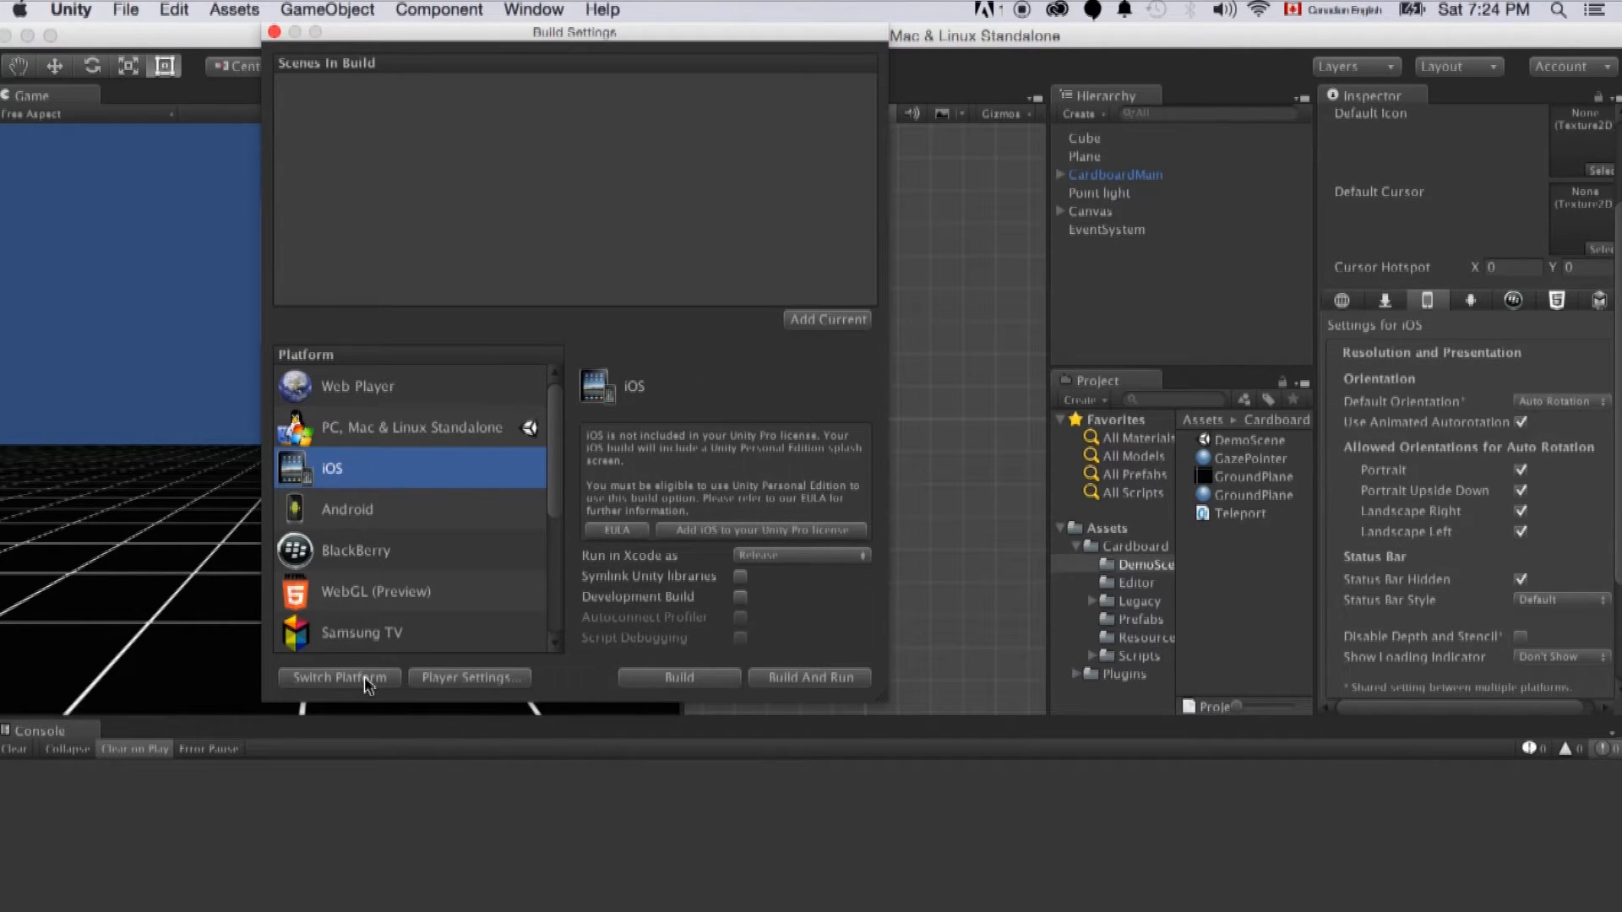
pyautogui.click(338, 677)
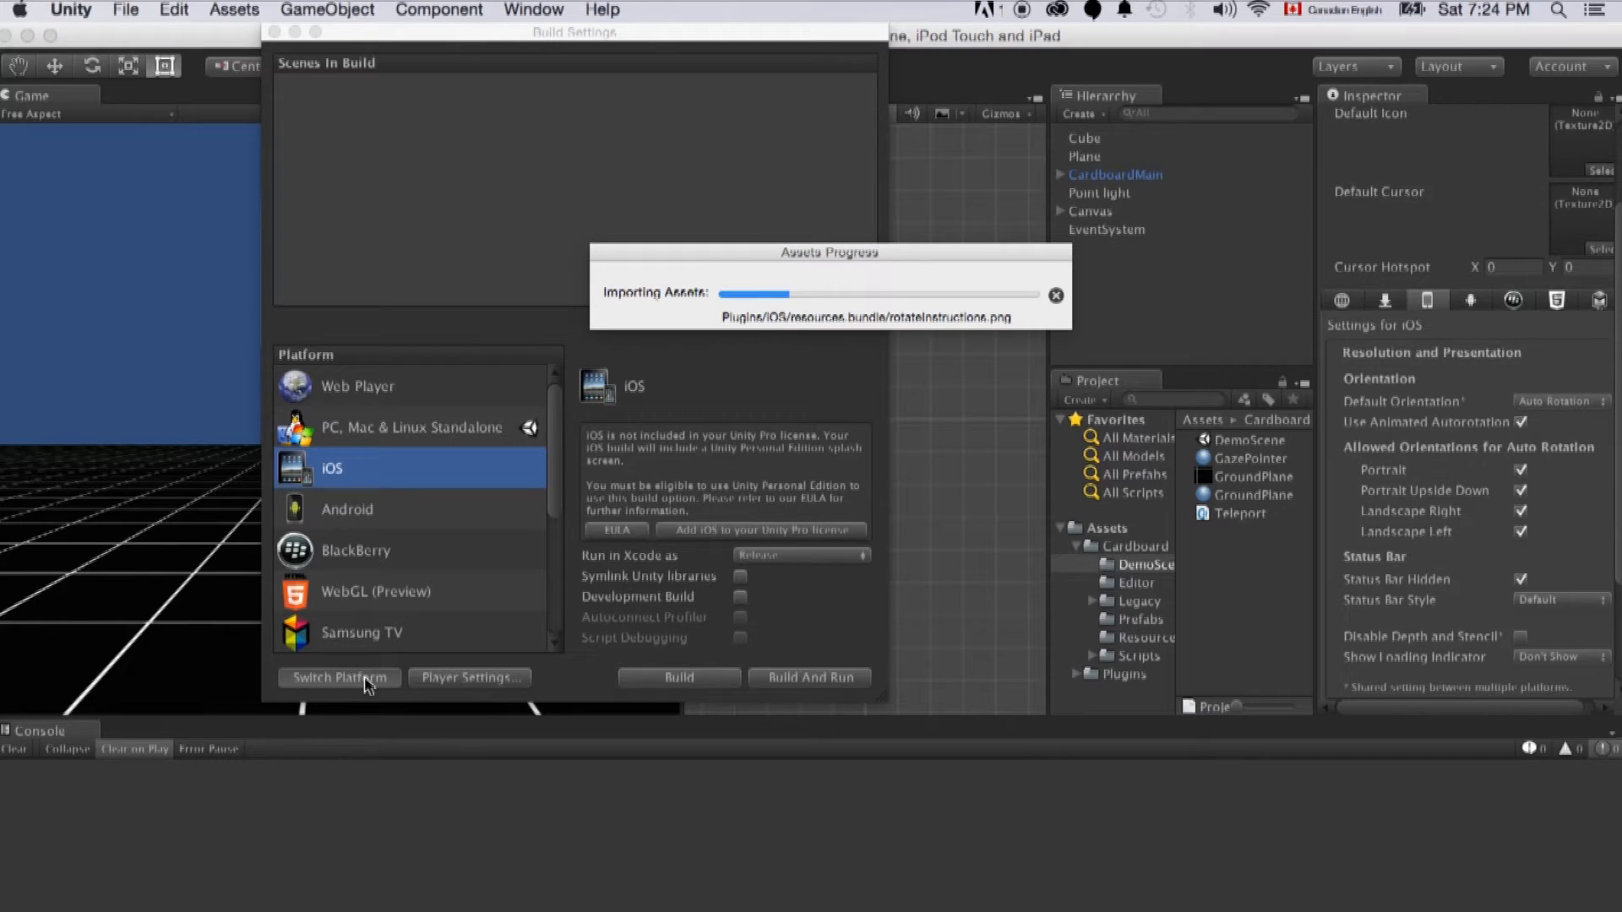
pyautogui.click(338, 678)
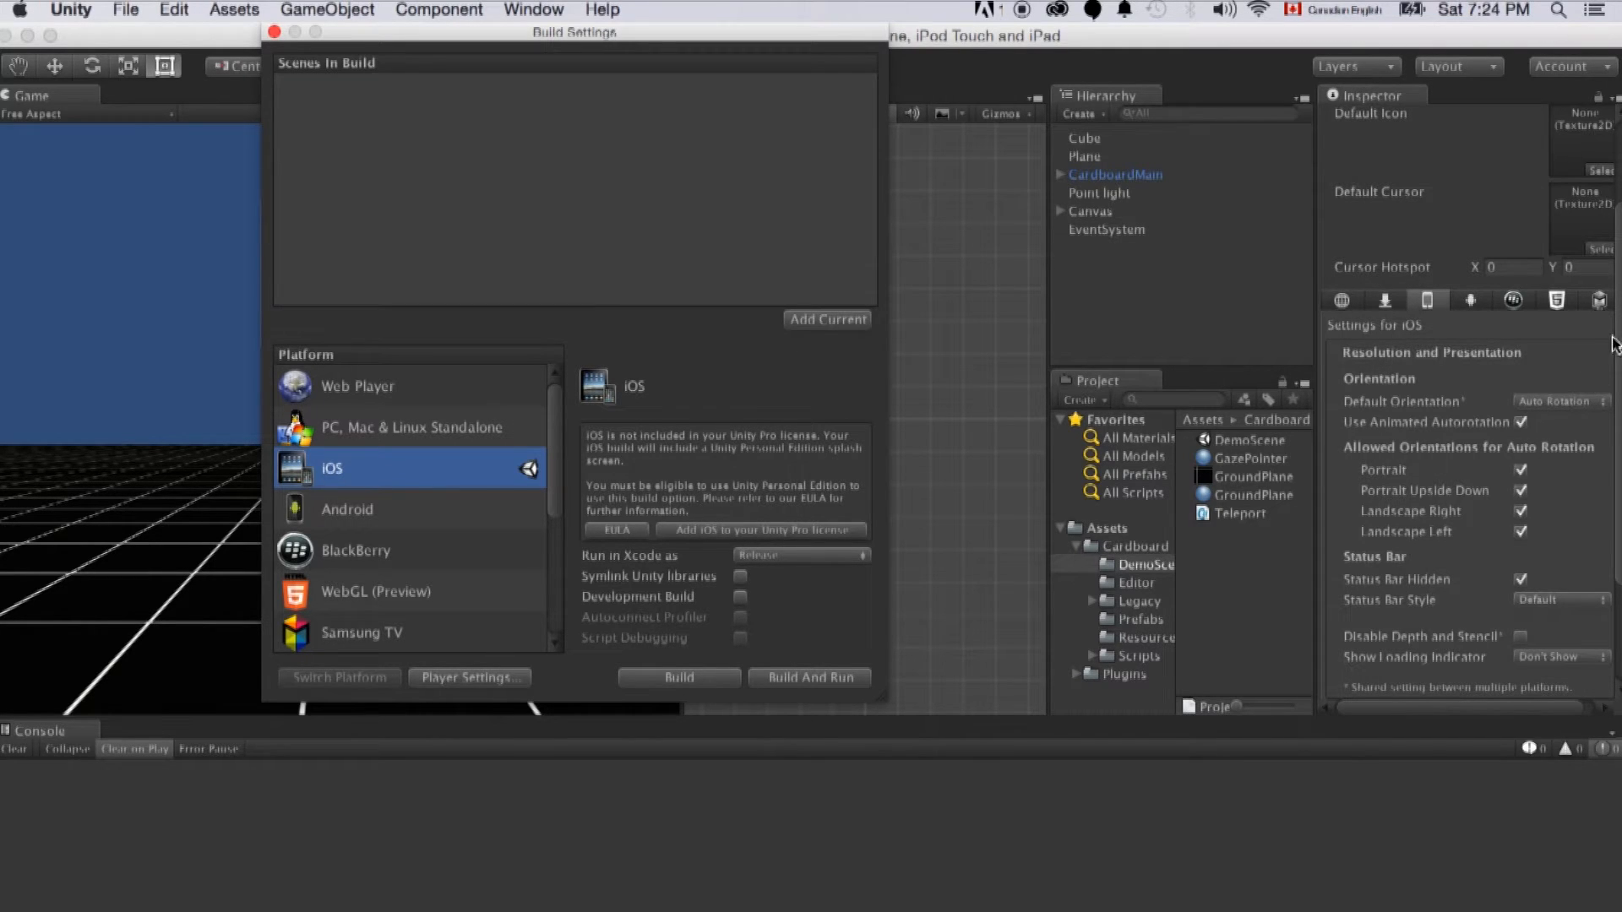
# - Set the iOS default orientation to Landscape Left
pyautogui.scroll(-3)
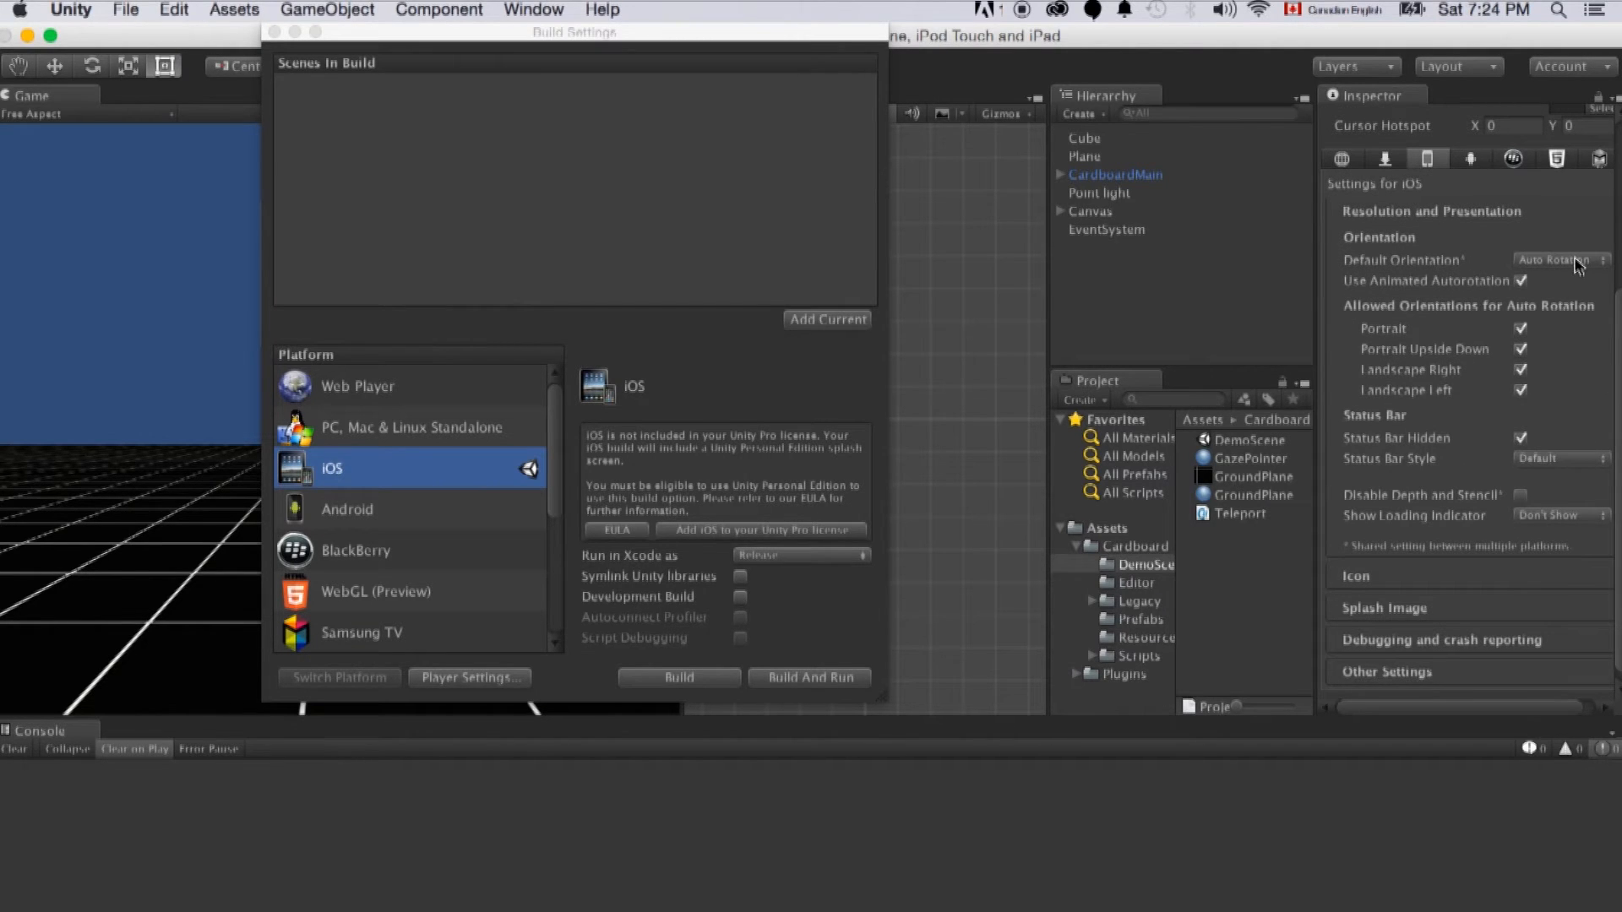
pyautogui.click(1556, 260)
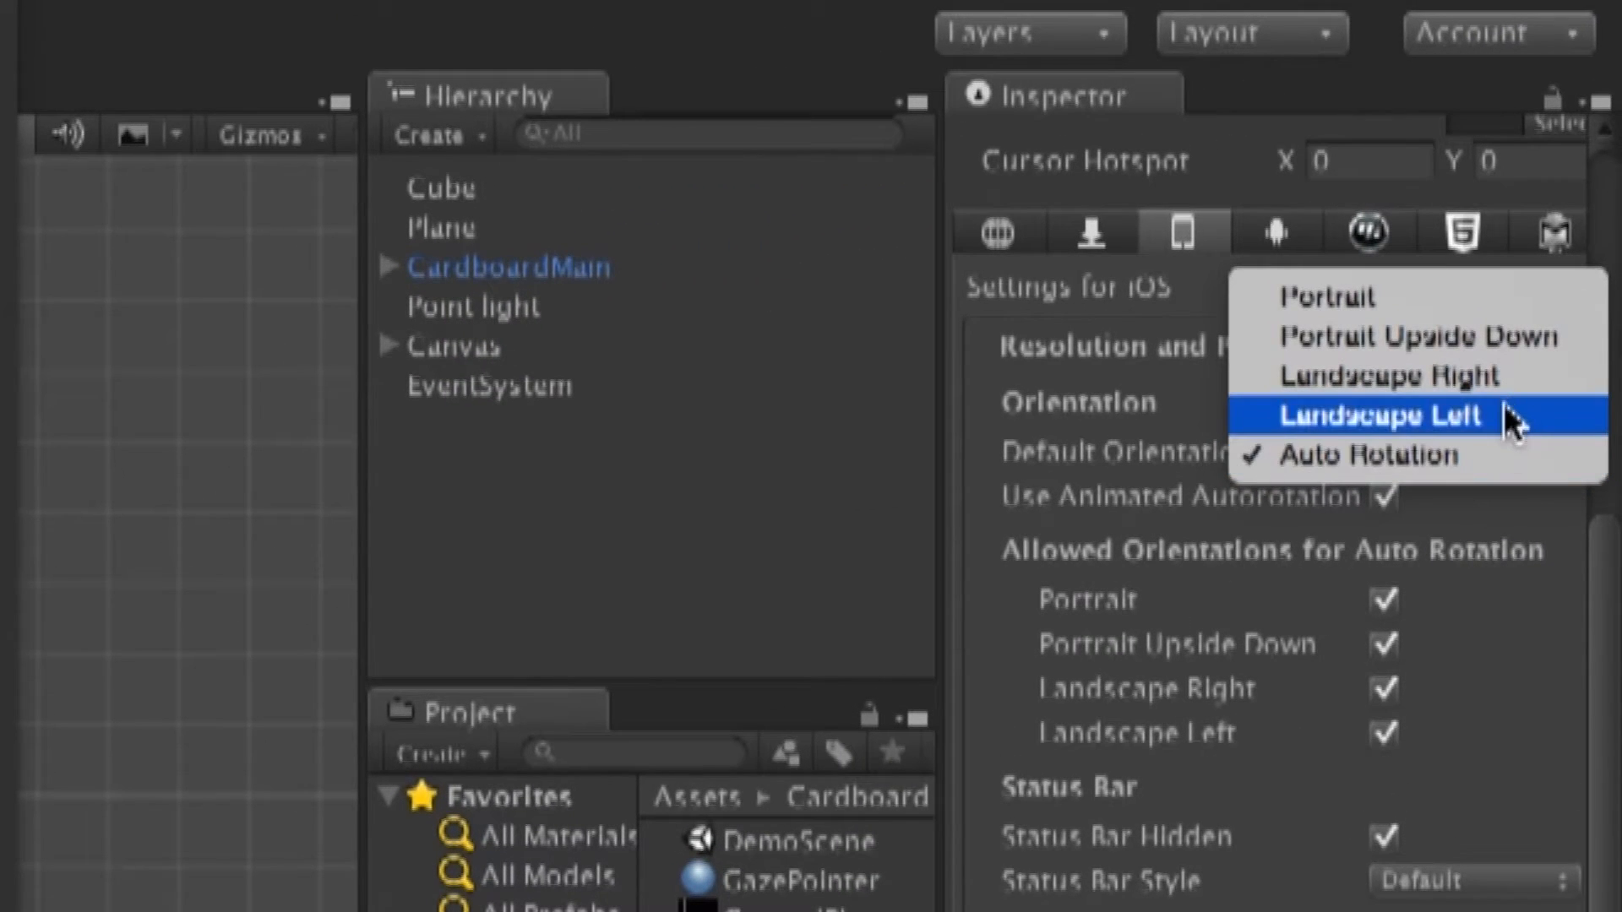
pyautogui.click(1375, 416)
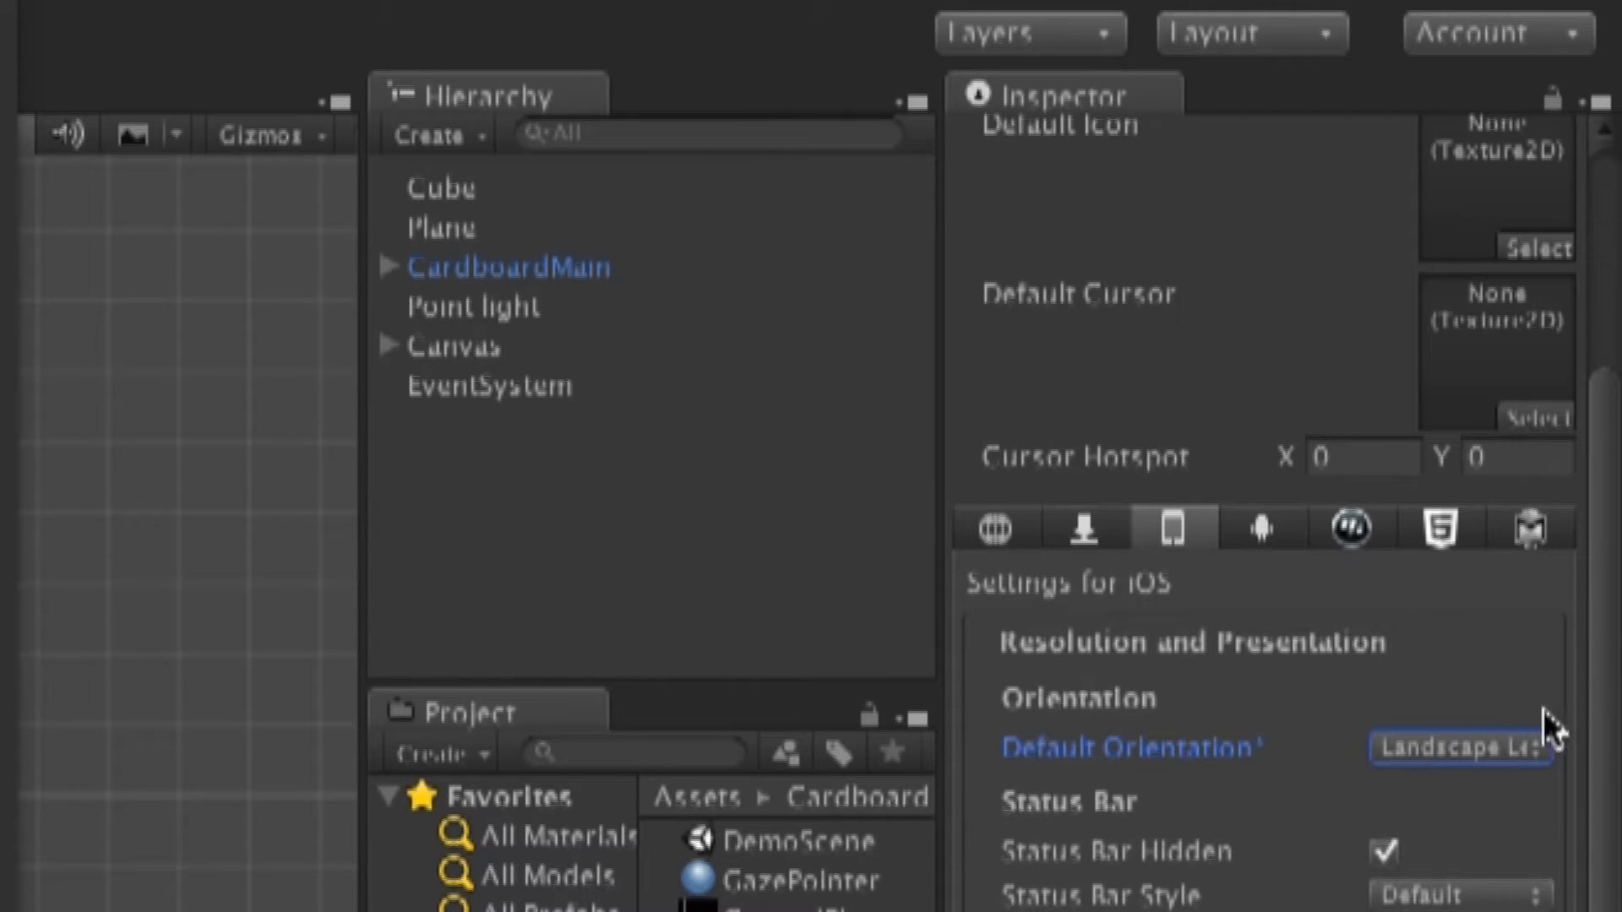
pyautogui.moveTo(1259, 815)
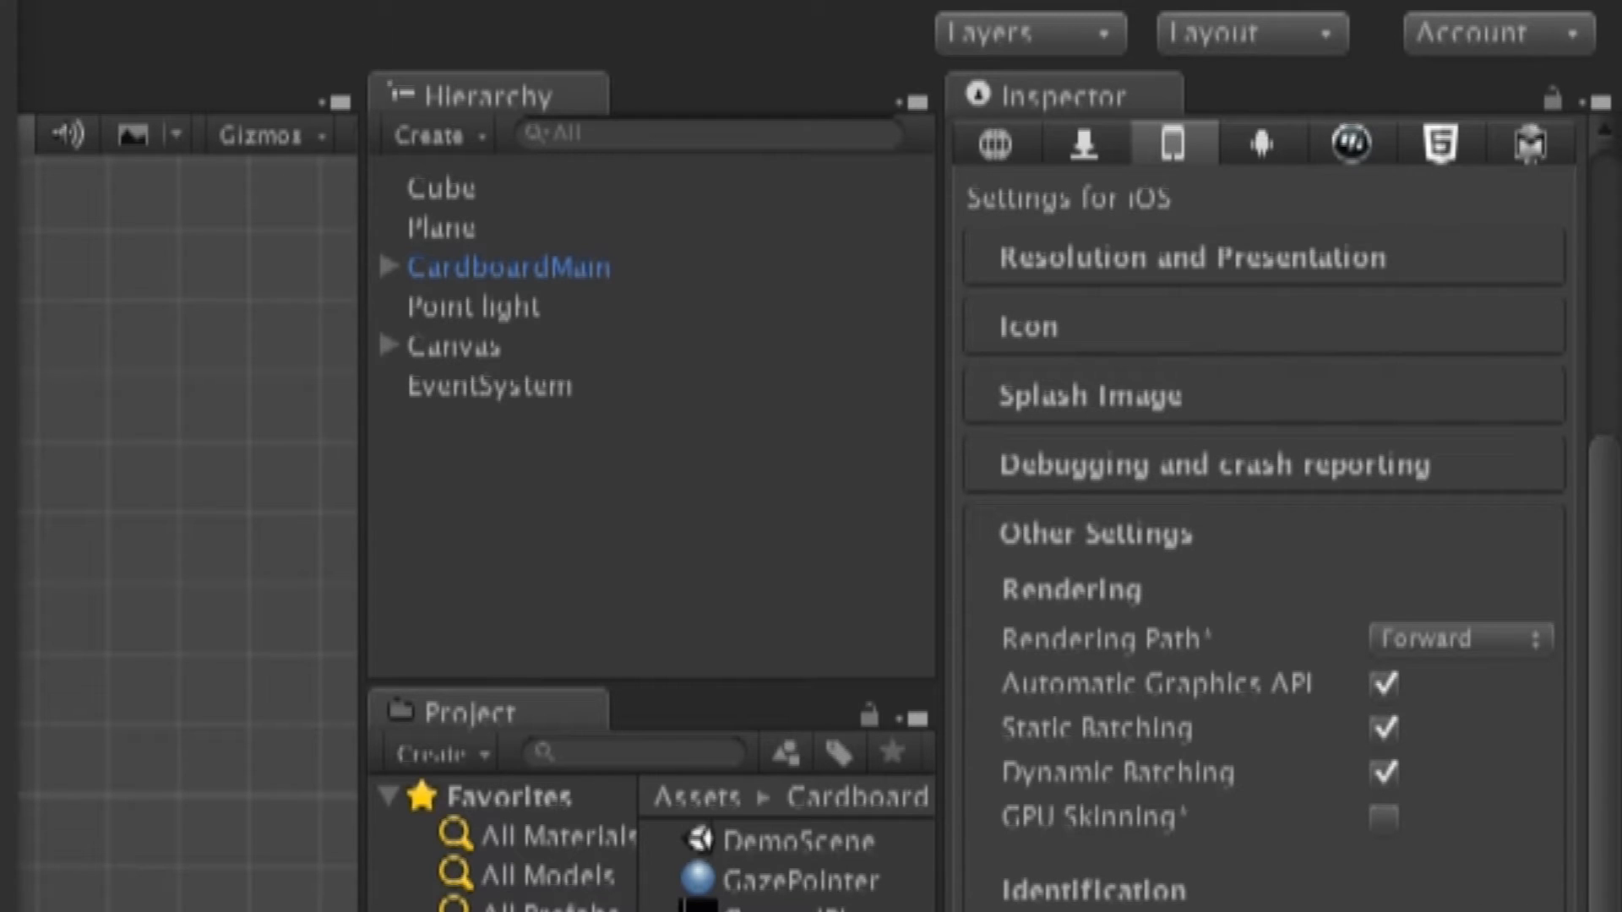
# - Edit the Bundle Identifier under Other Settings, entering 'miaogames.s'
pyautogui.scroll(-3)
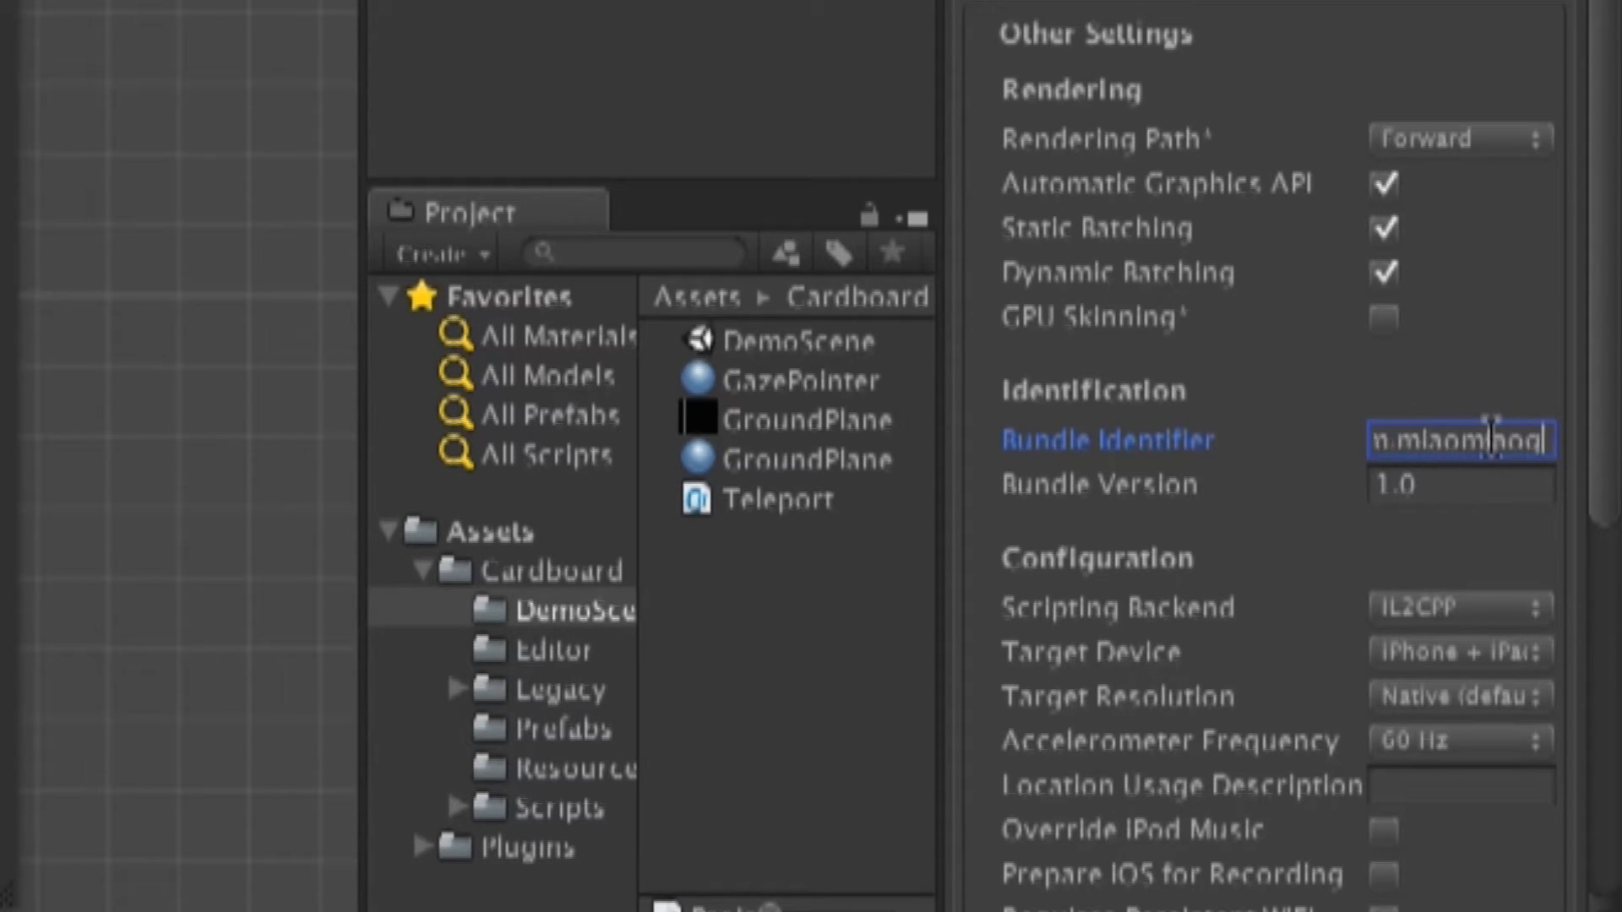
pyautogui.write('miaogames.s')
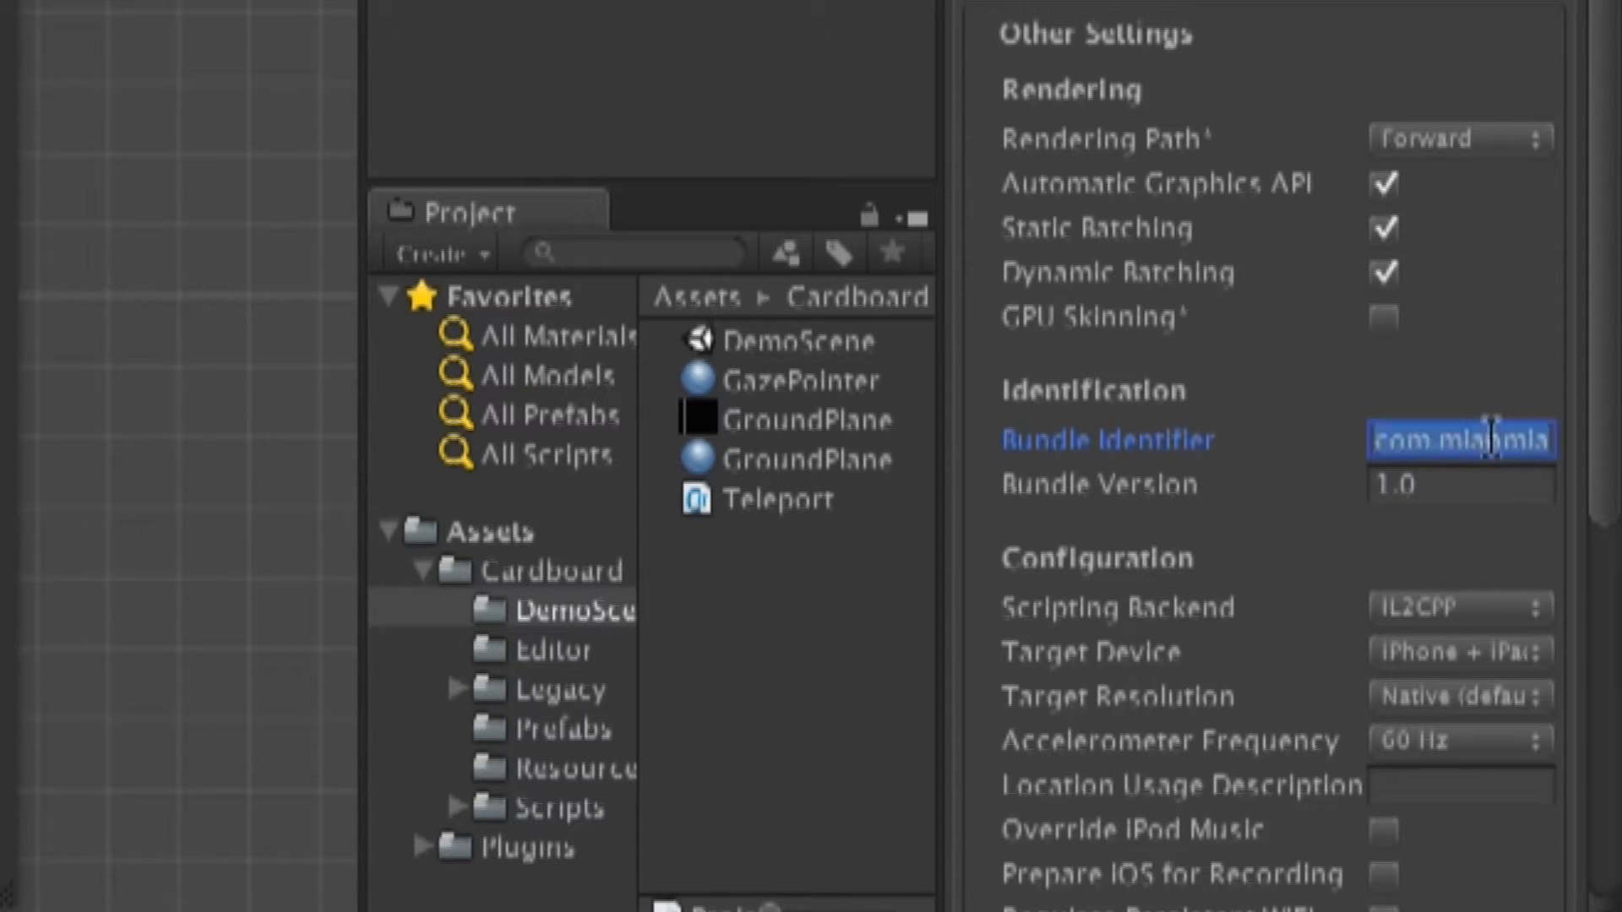
pyautogui.scroll(-3)
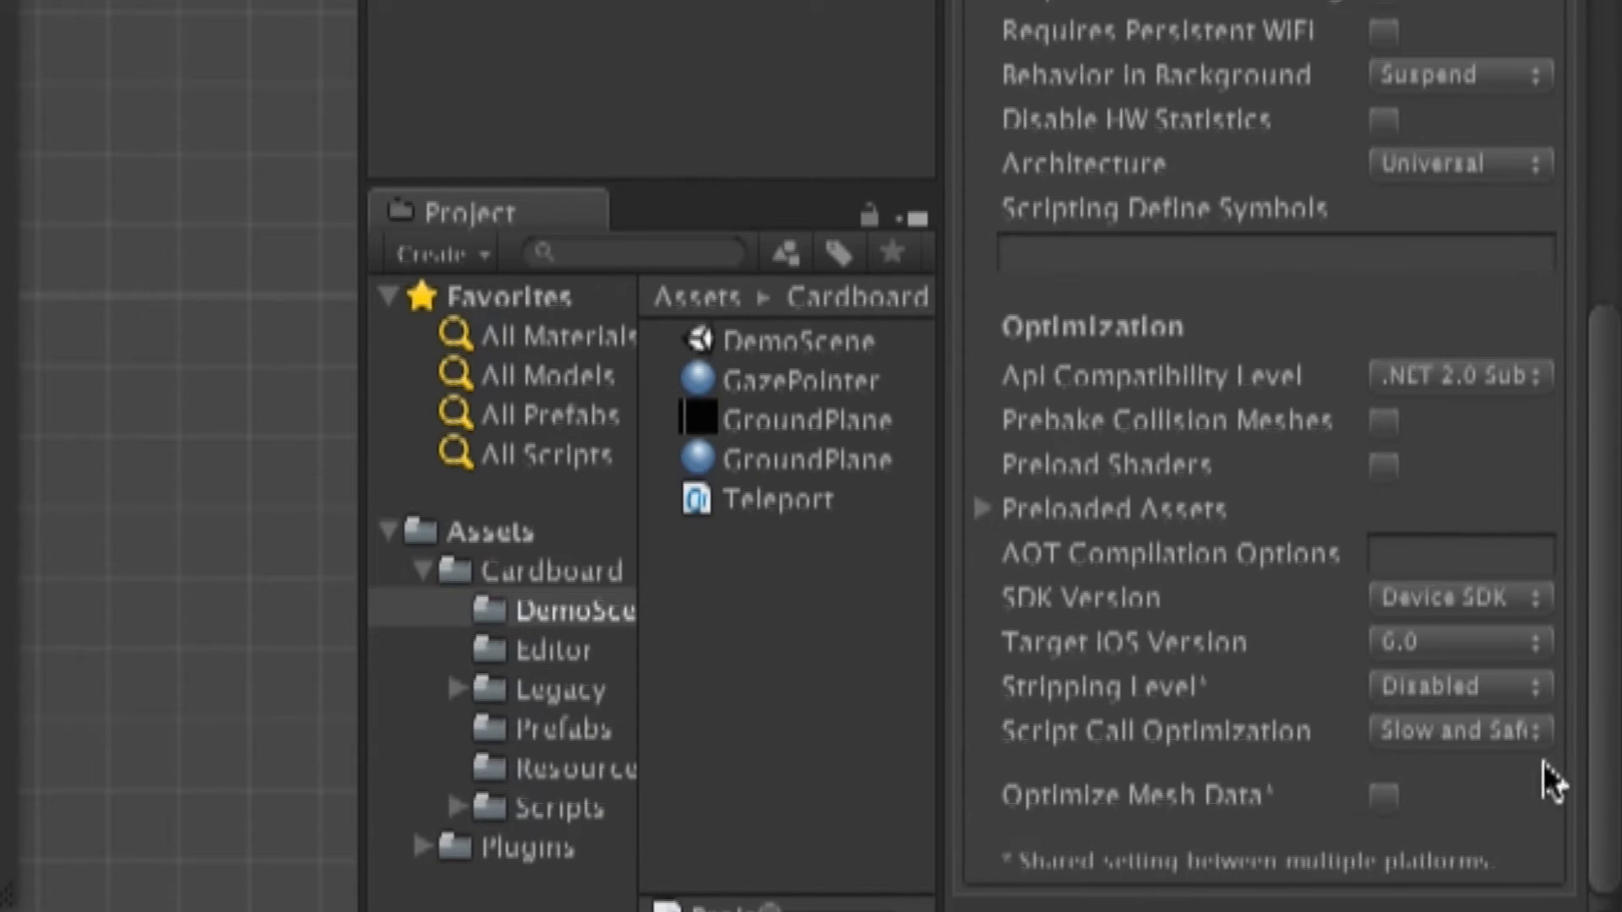
pyautogui.moveTo(522, 667)
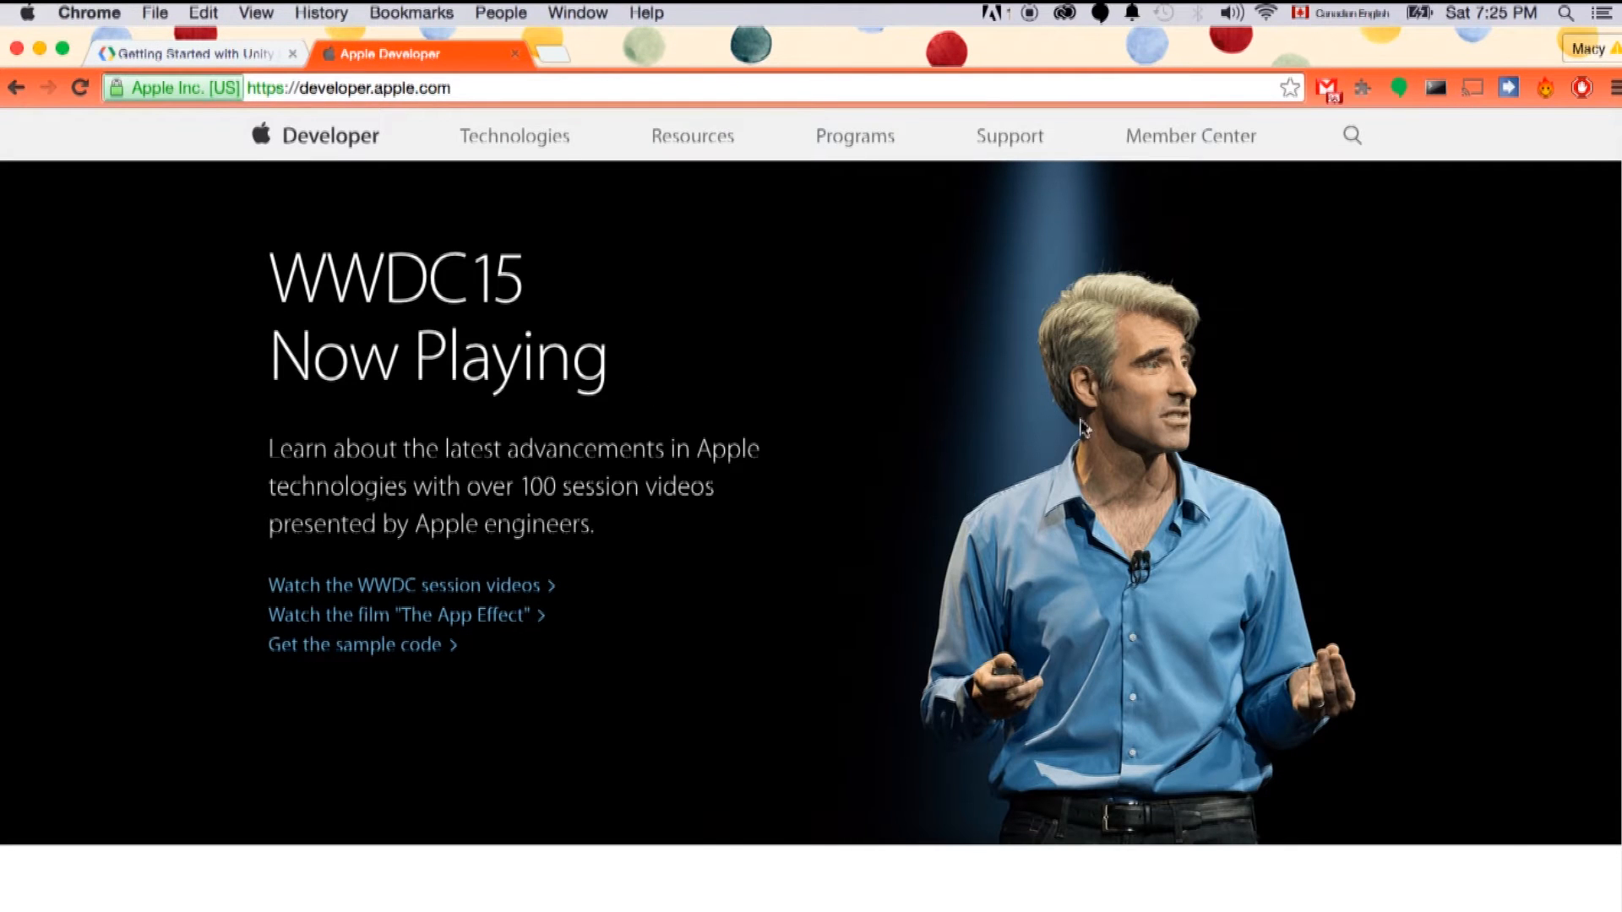
# - Go to the Member Center and into Certificates, Identifiers & Profiles for iOS Apps
pyautogui.click(1189, 135)
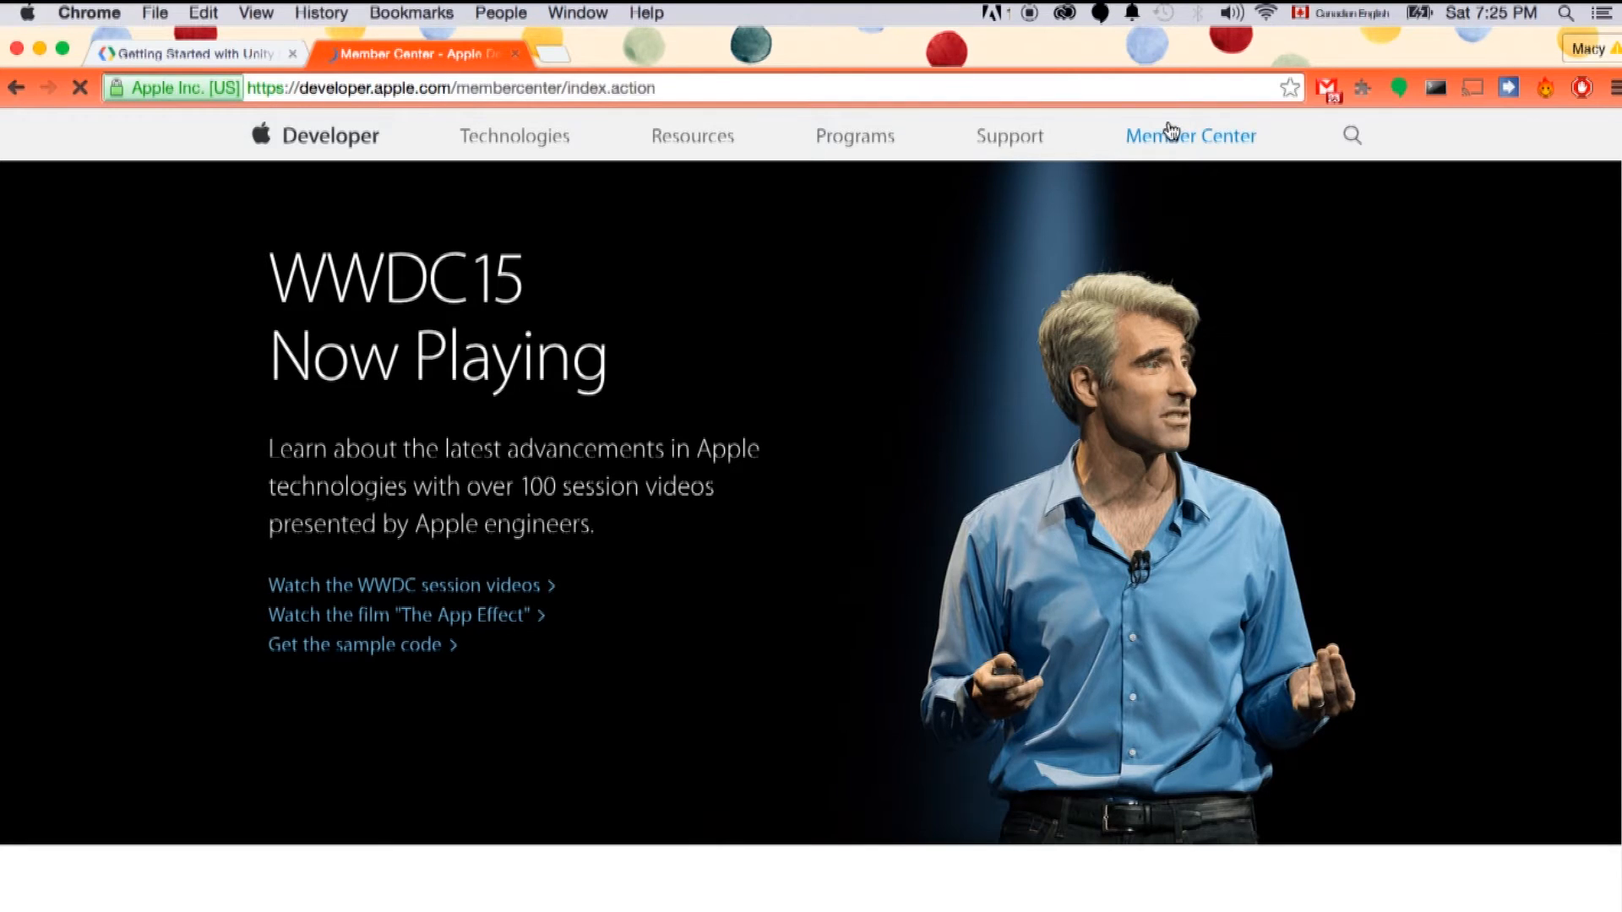
pyautogui.click(1191, 135)
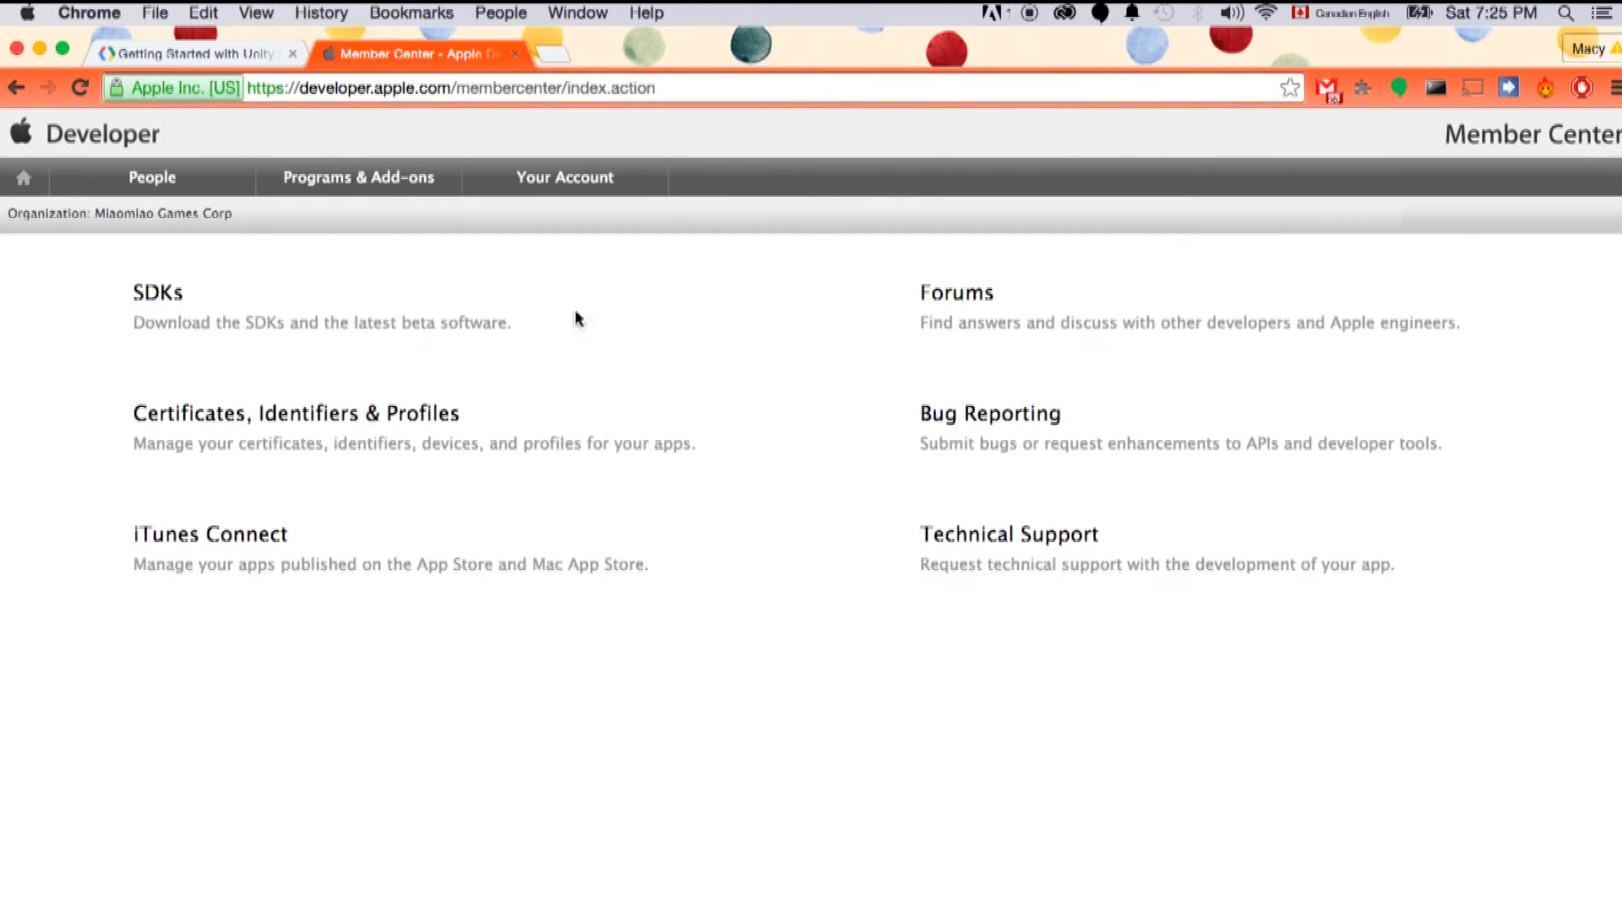
pyautogui.moveTo(244, 427)
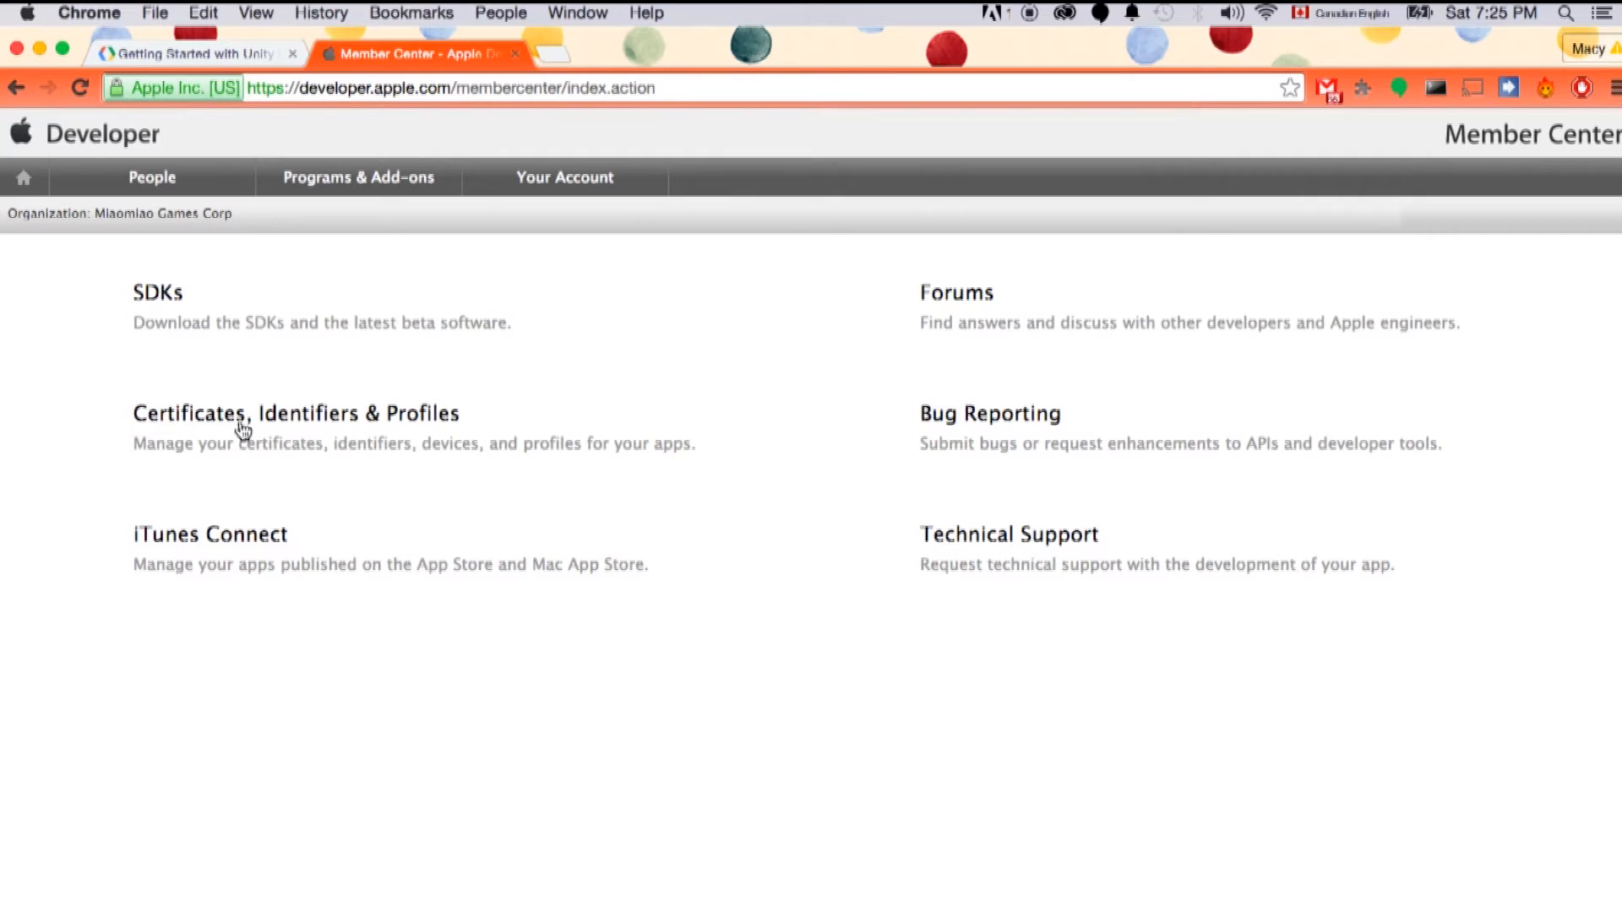
pyautogui.click(294, 412)
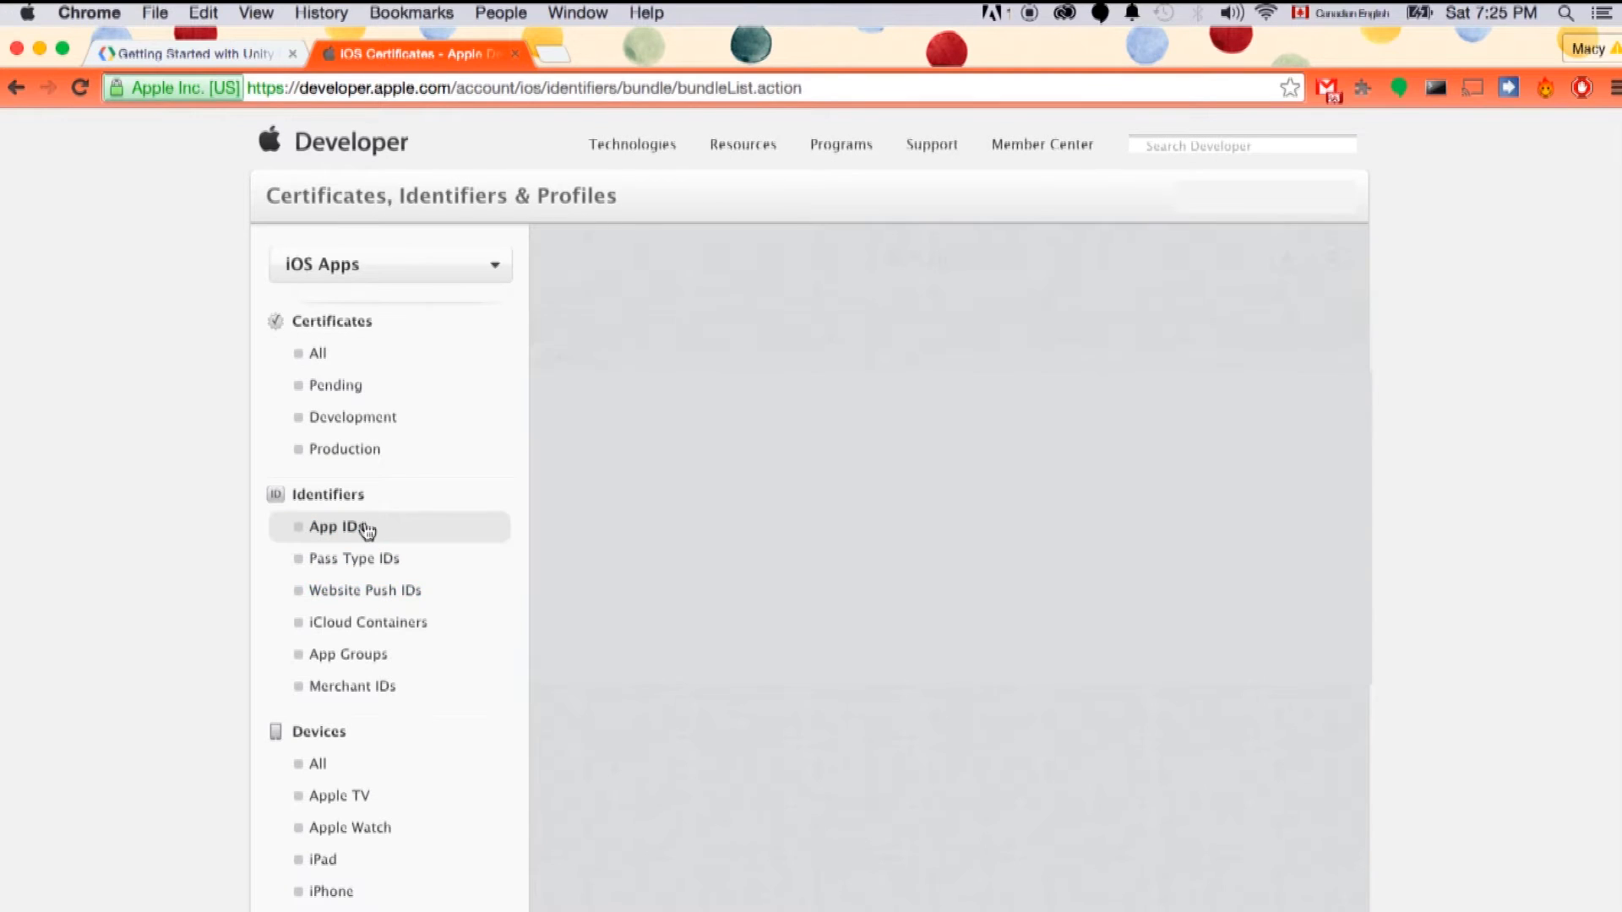
# - Start a new App ID named 'Sample' with bundle ID com.miaomiaogames.sample
pyautogui.click(335, 526)
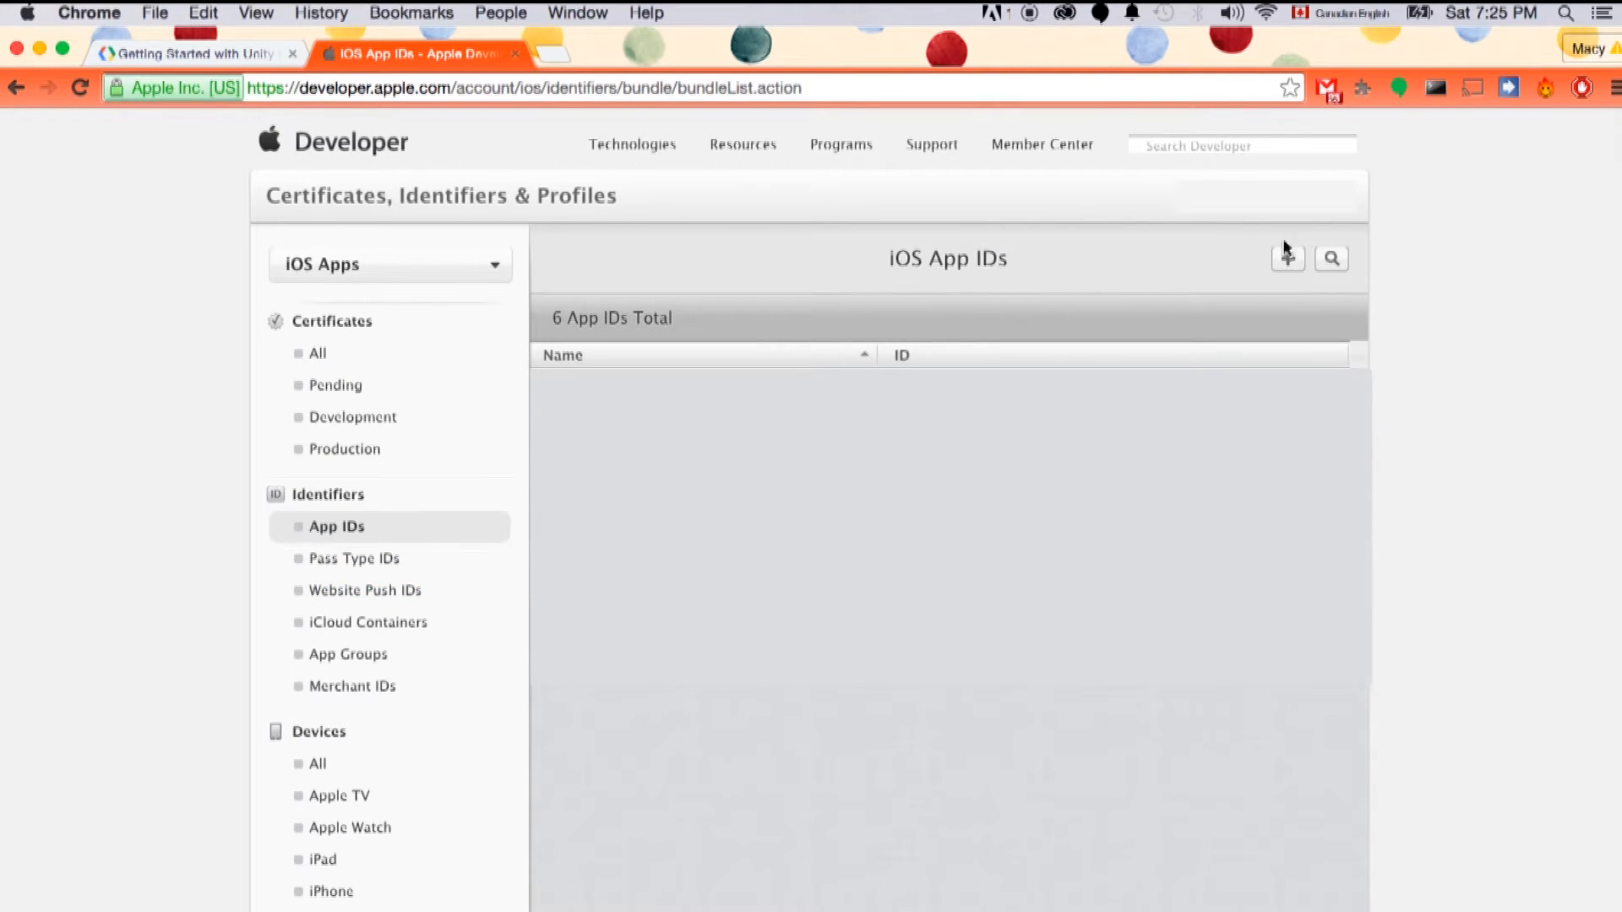
pyautogui.click(1287, 258)
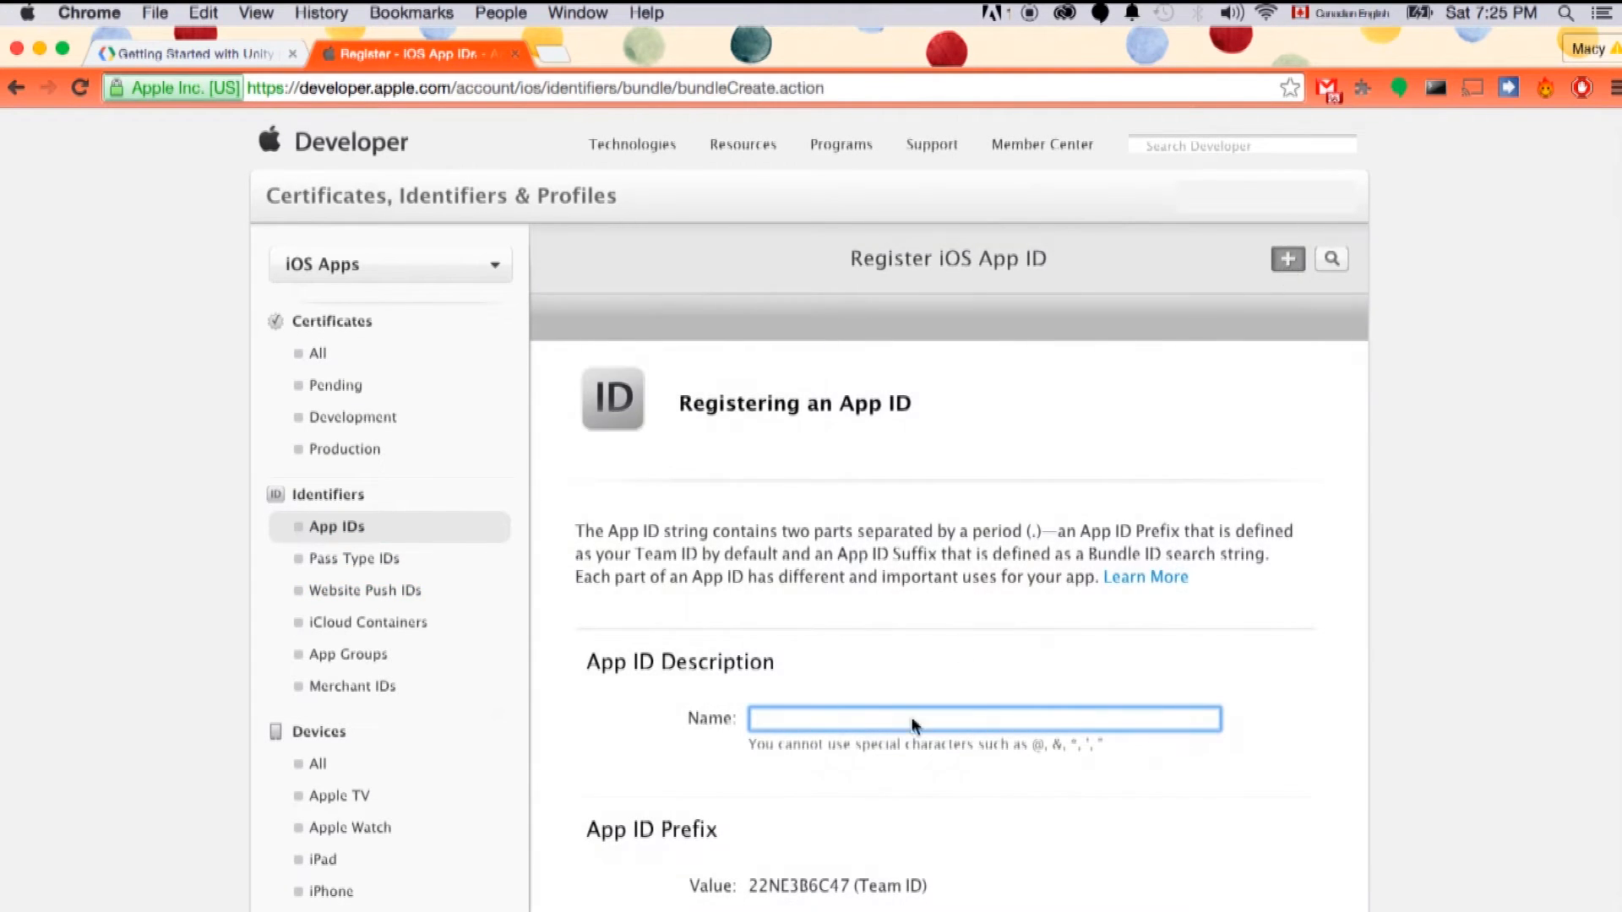
pyautogui.write('com.miaomiaogames.sample')
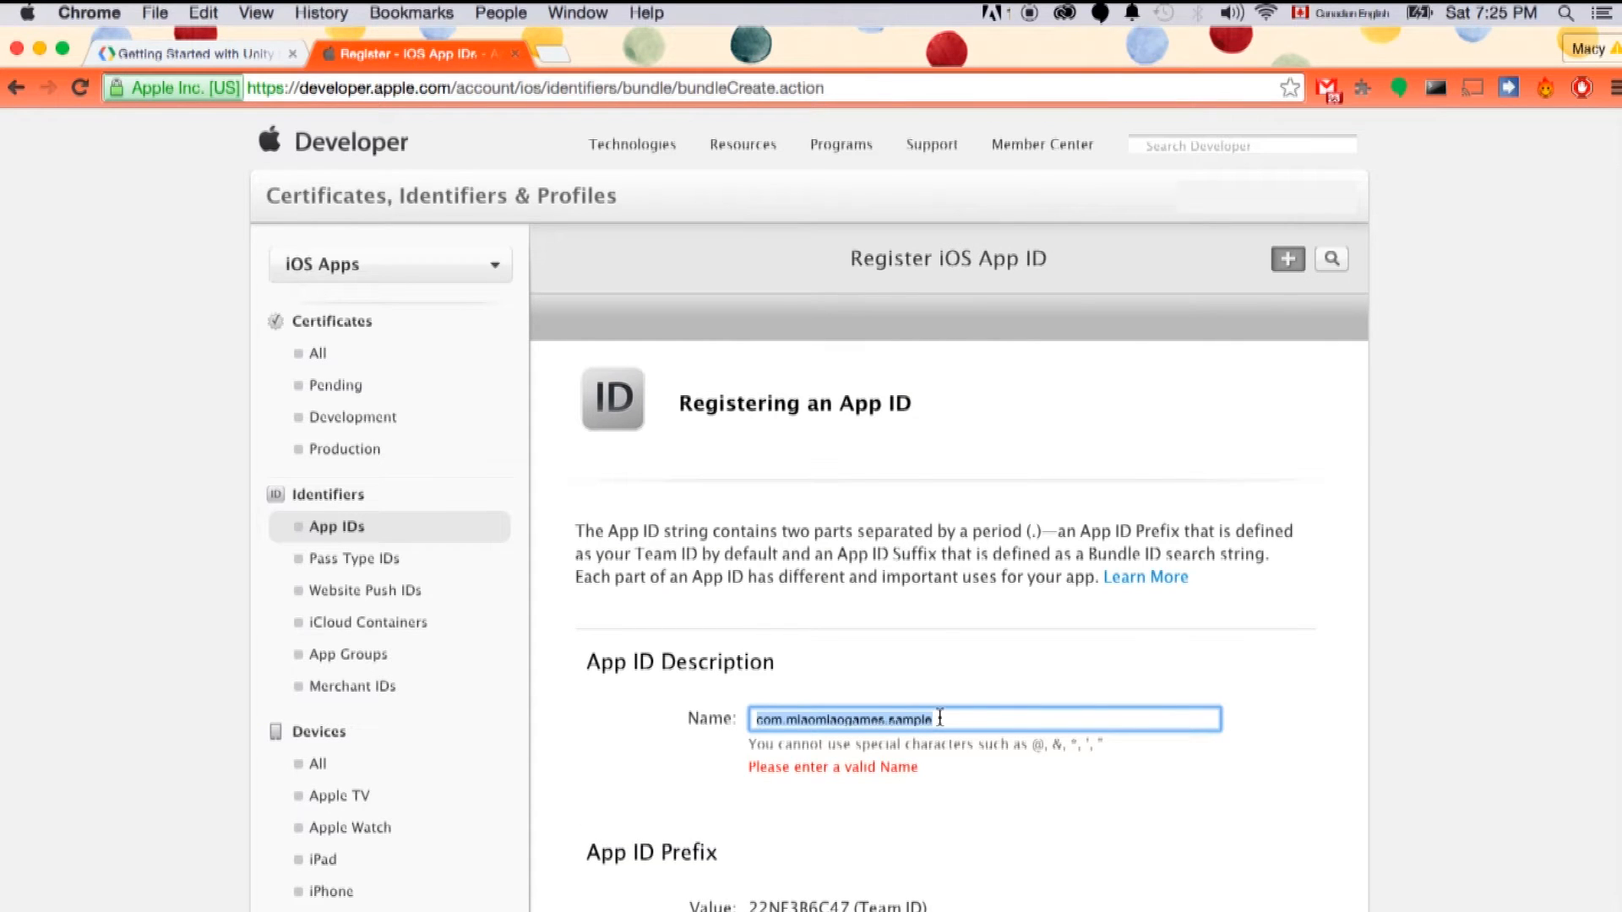
pyautogui.write('Sample')
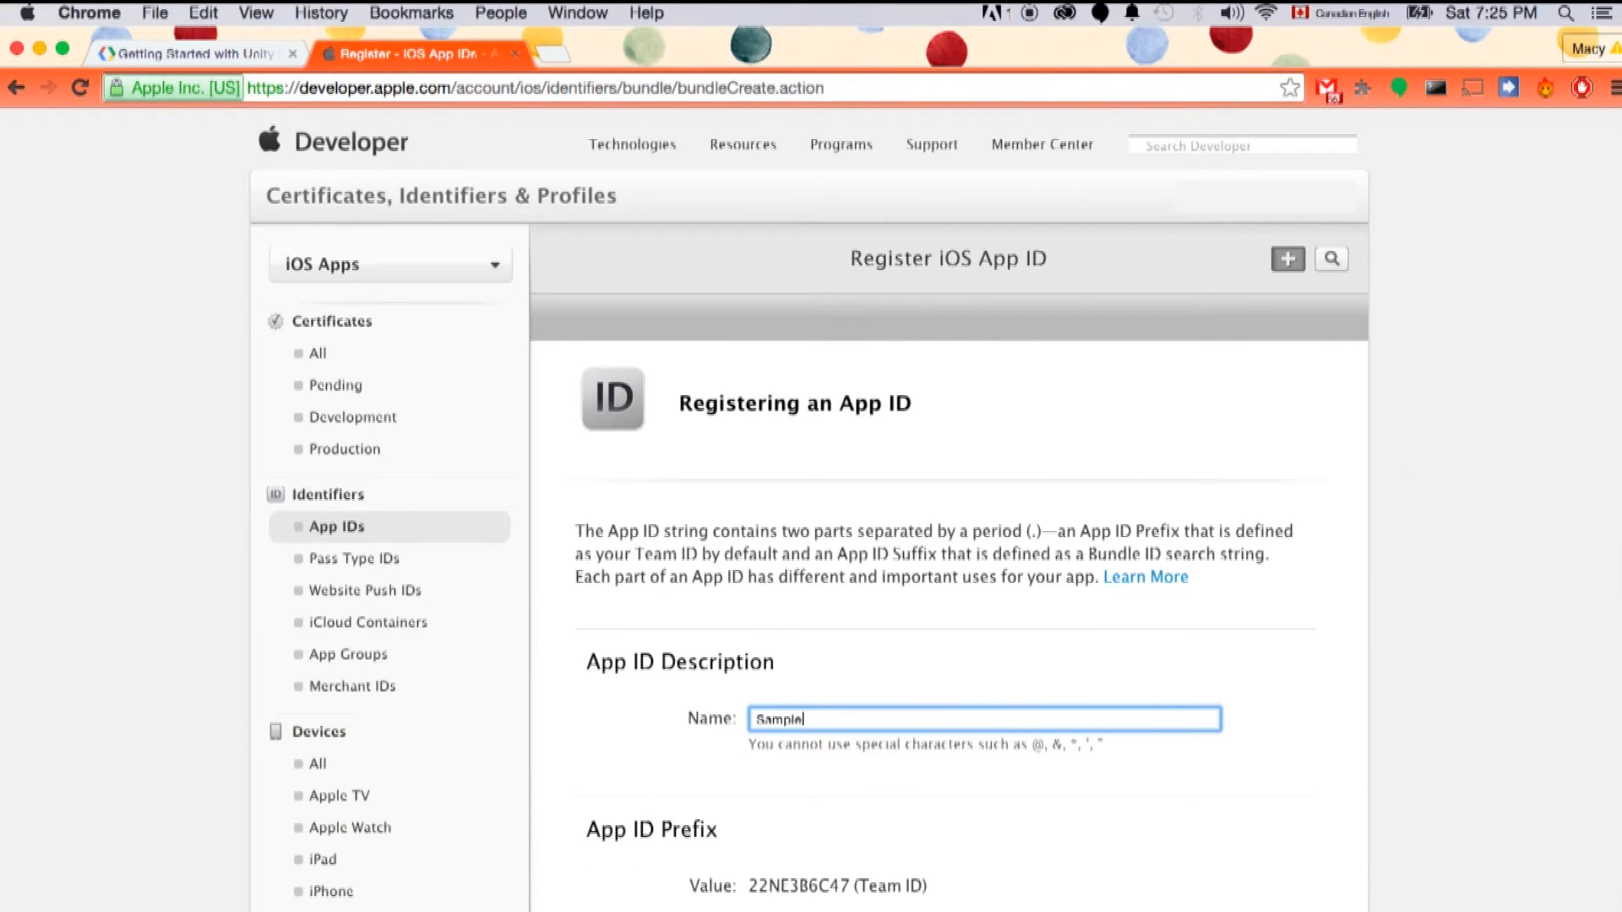
pyautogui.scroll(-3)
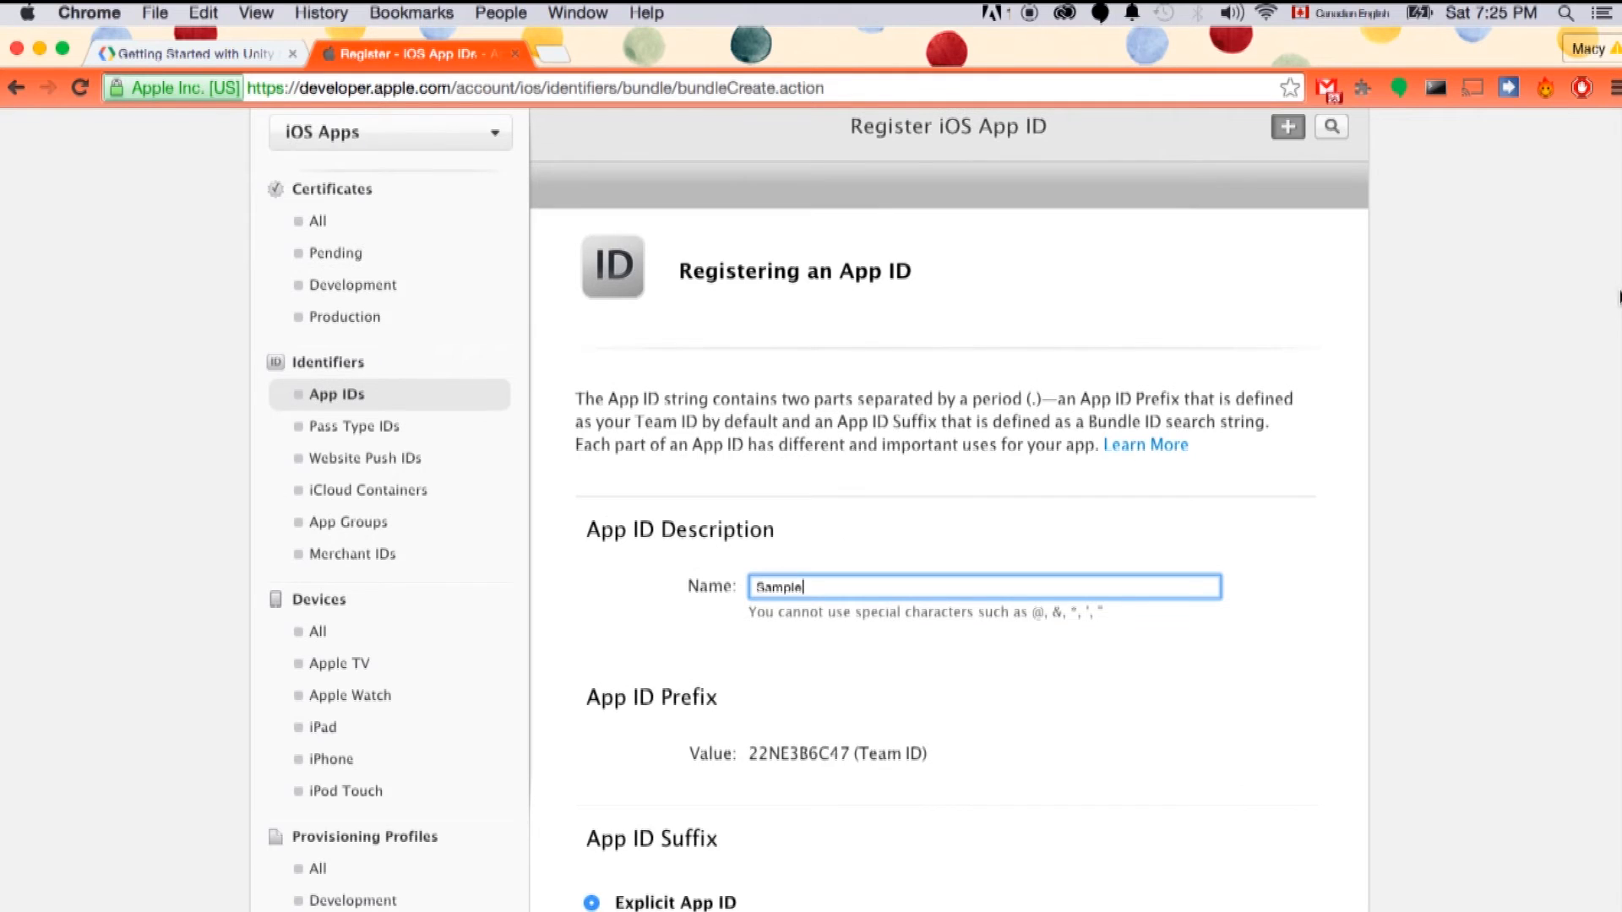
pyautogui.scroll(-3)
pyautogui.write('com.miaomiaogames.sample')
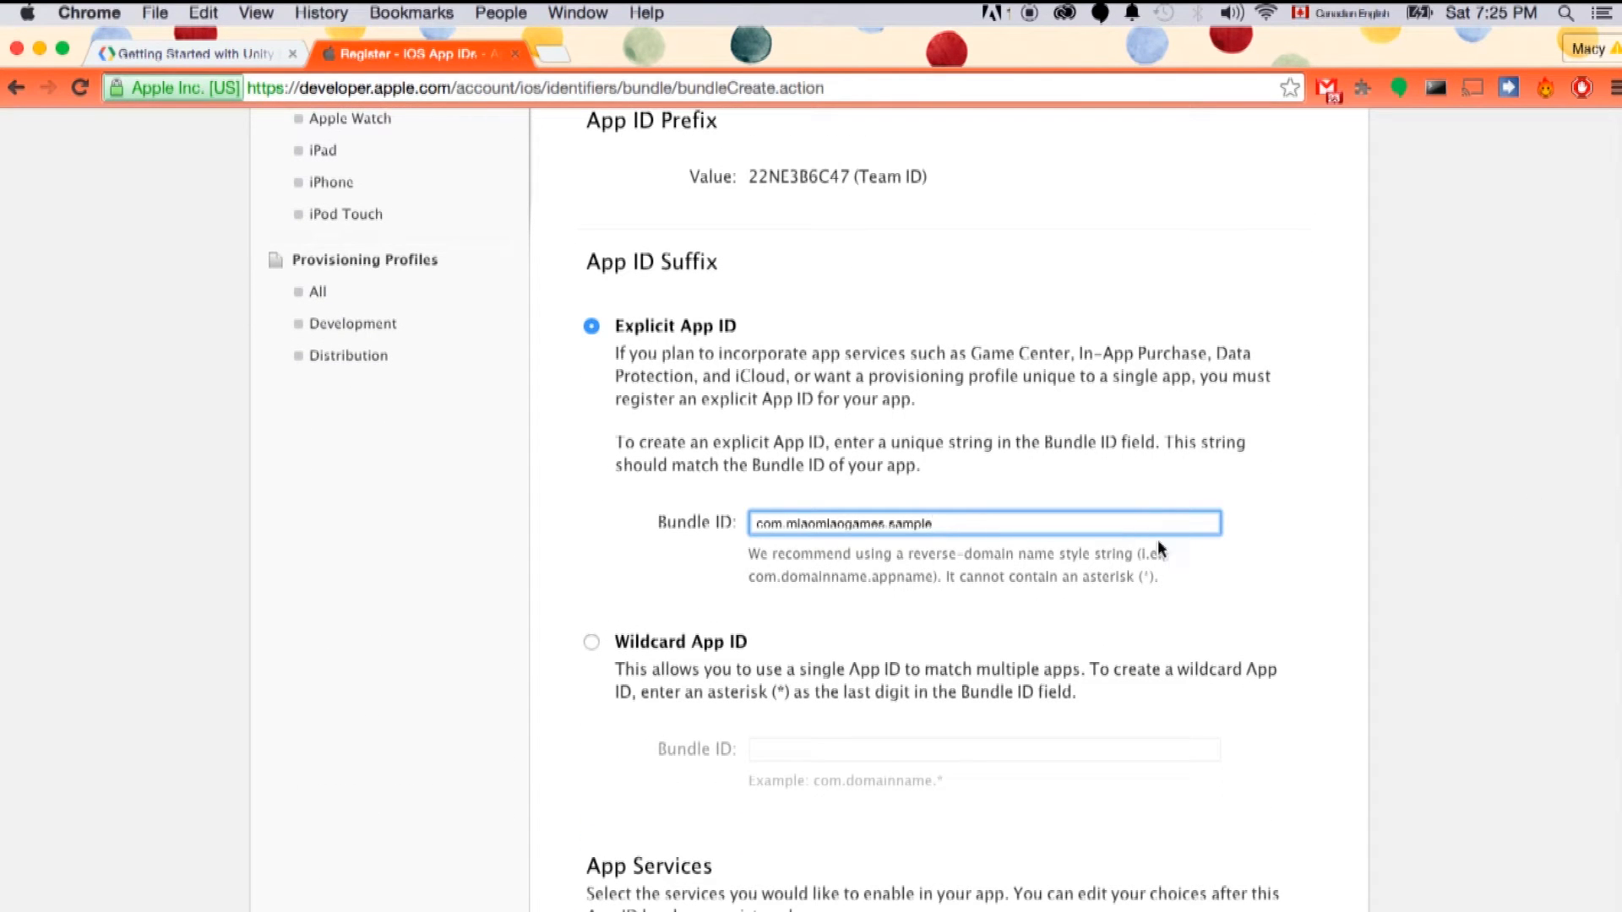
pyautogui.moveTo(1231, 531)
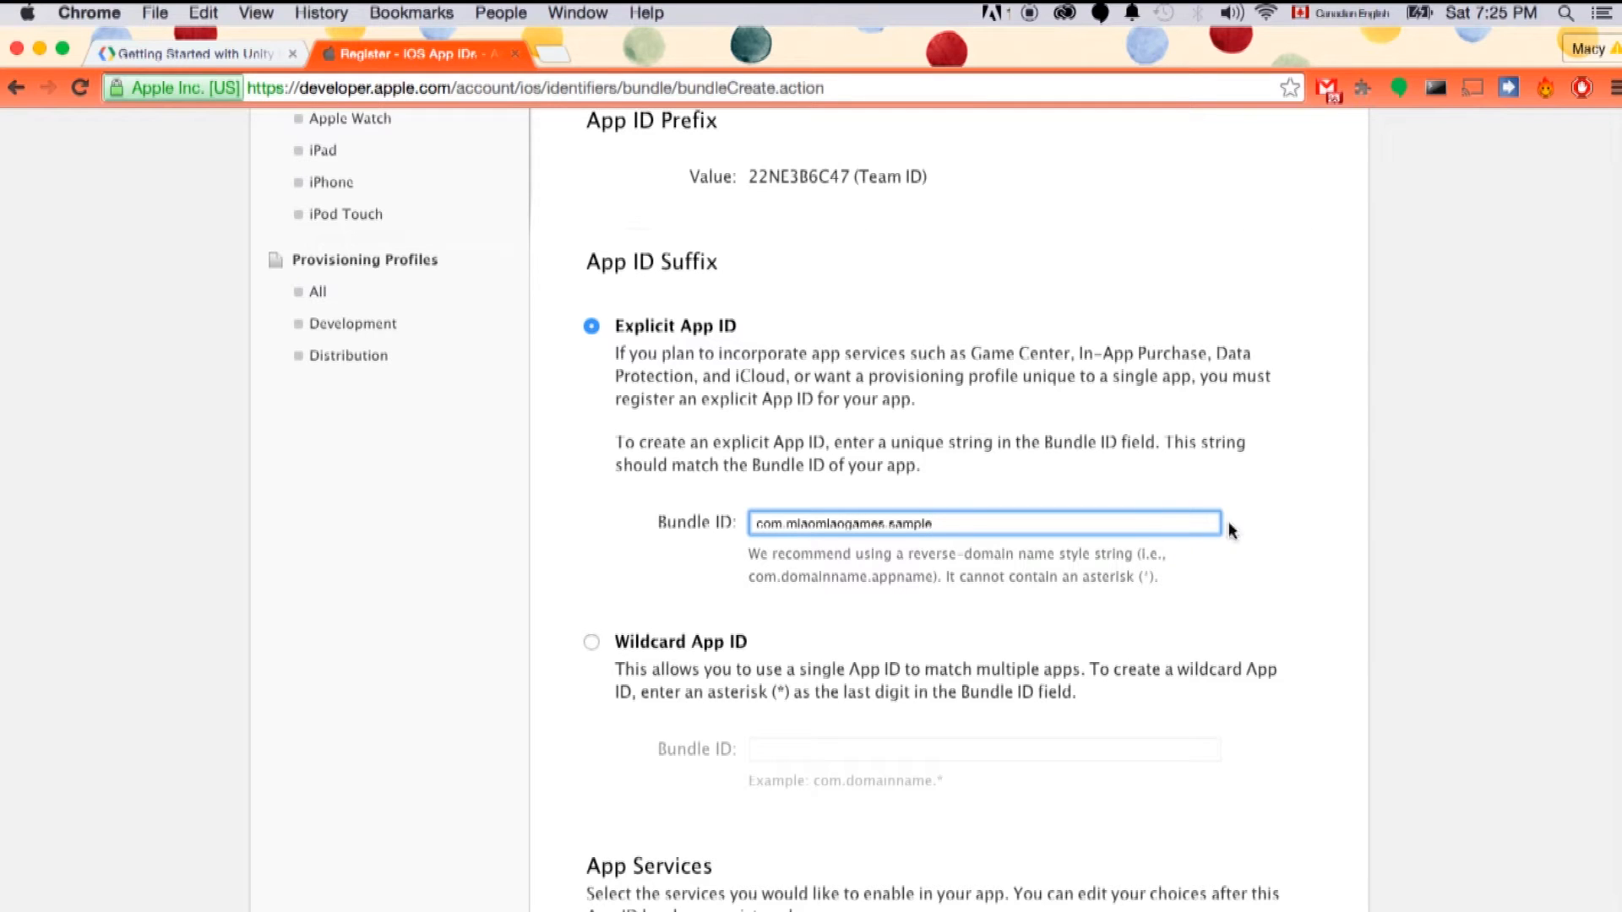
pyautogui.scroll(-3)
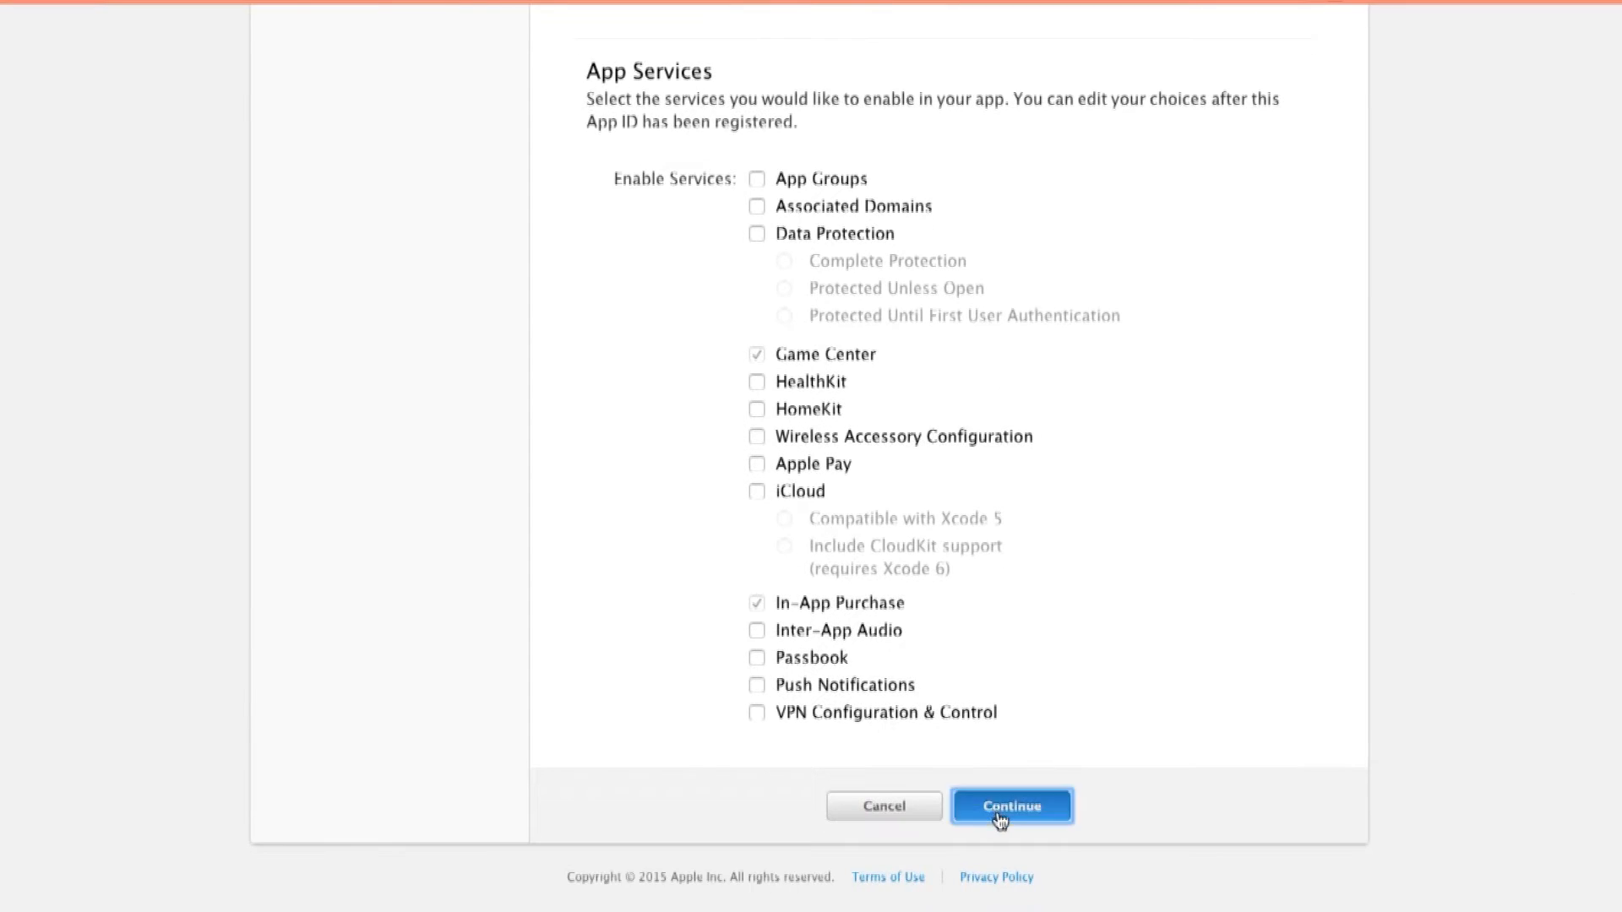
# - Continue and submit to register the Sample App ID with Game Center and In-App Purchase enabled
pyautogui.click(1010, 804)
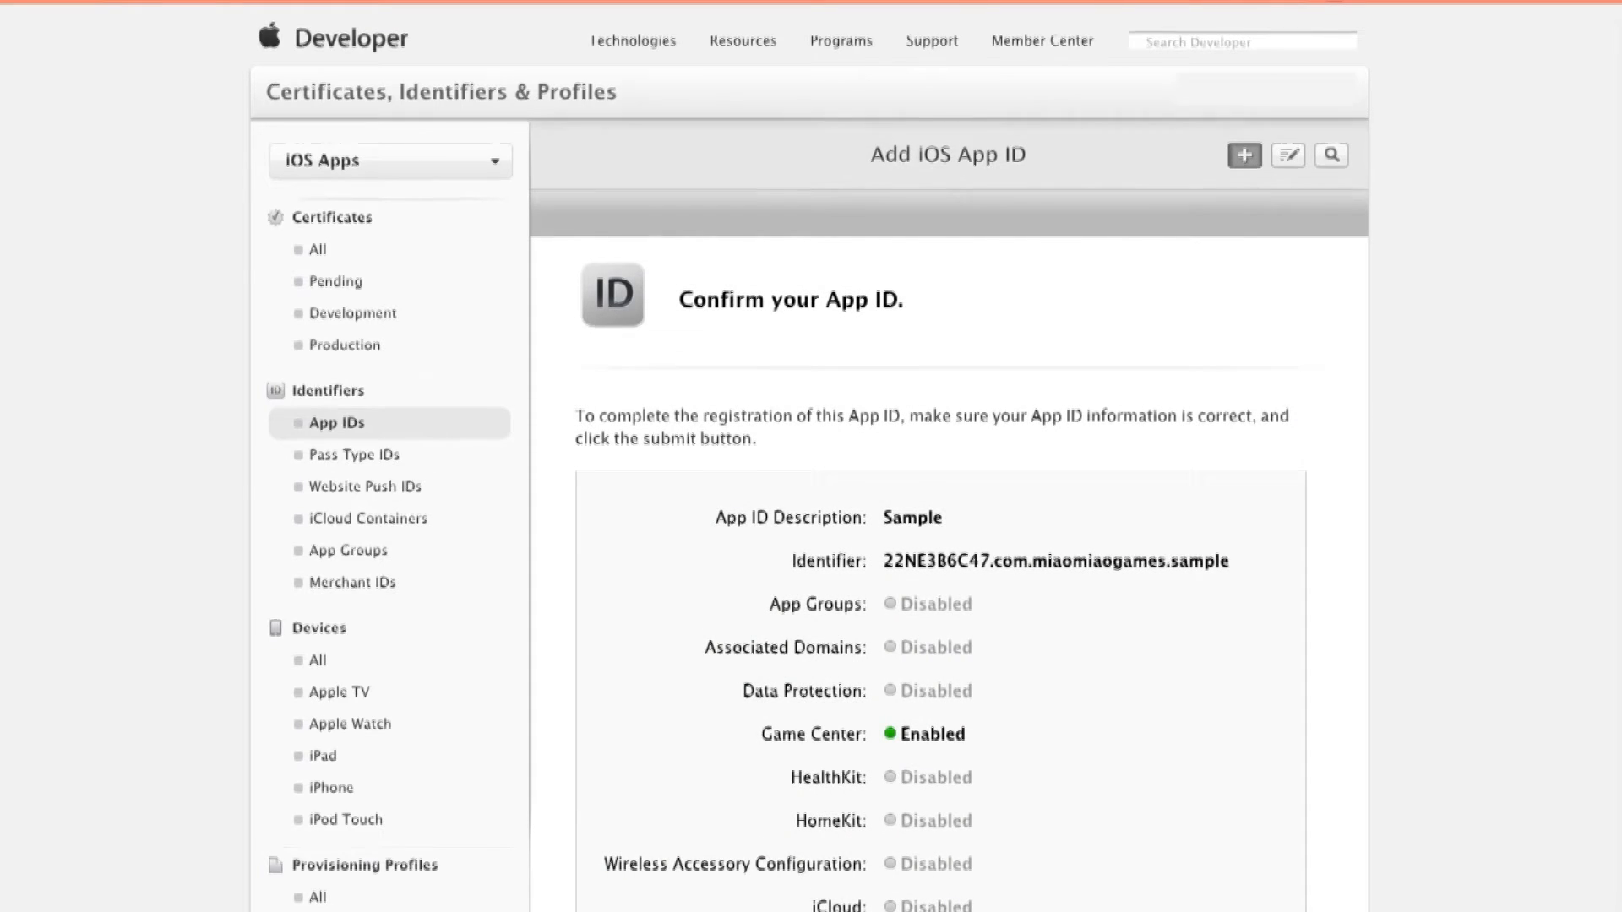
pyautogui.click(945, 490)
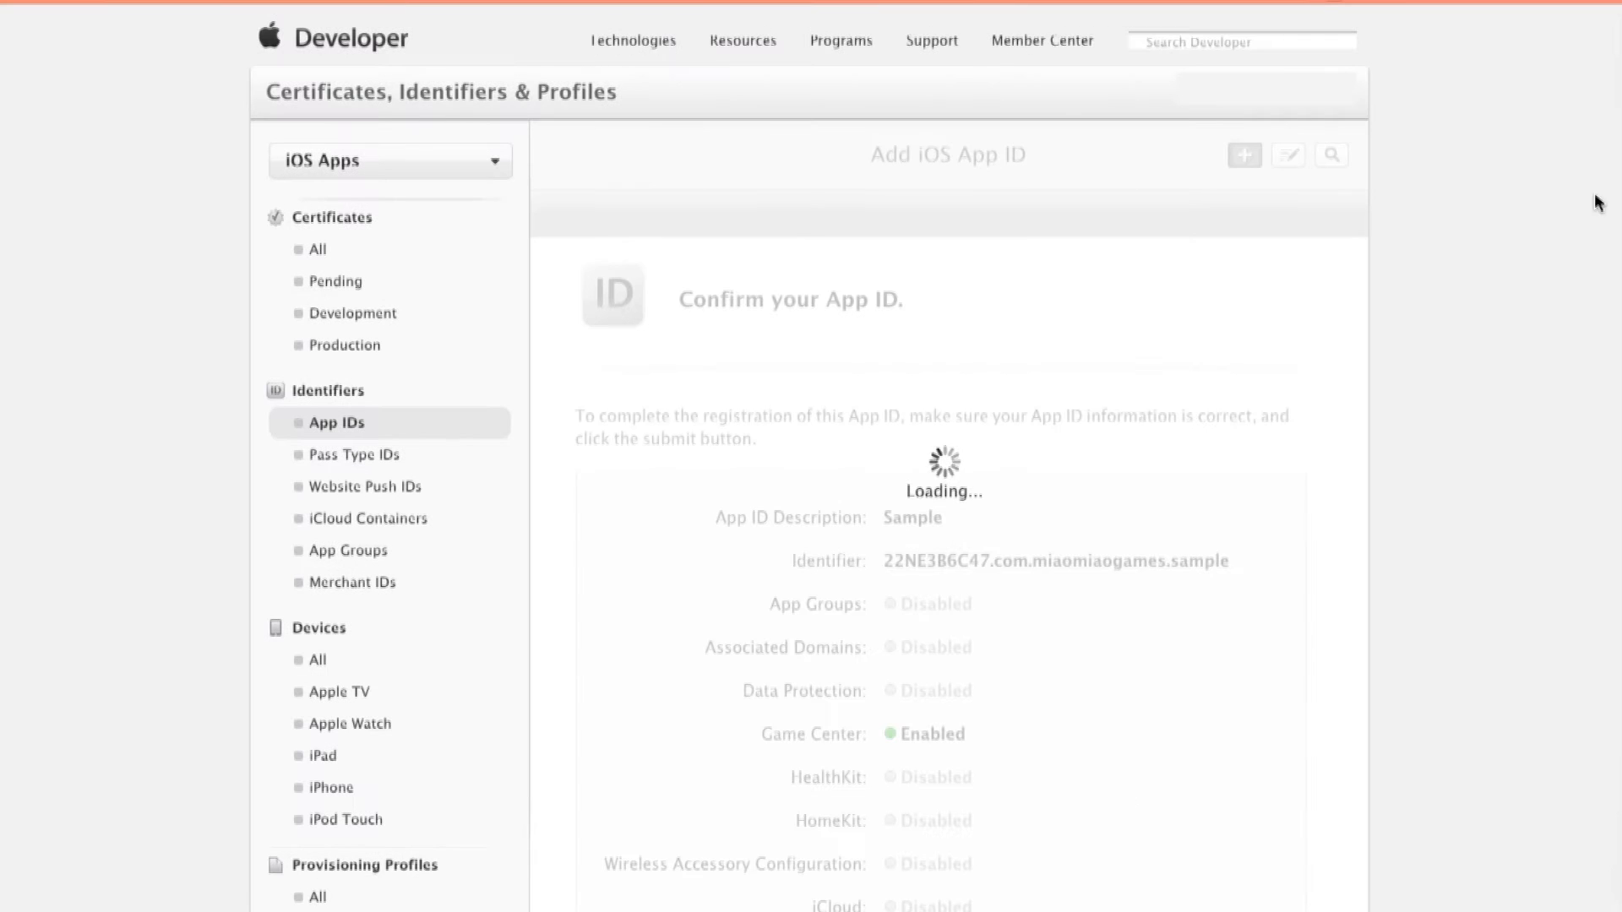
pyautogui.scroll(-3)
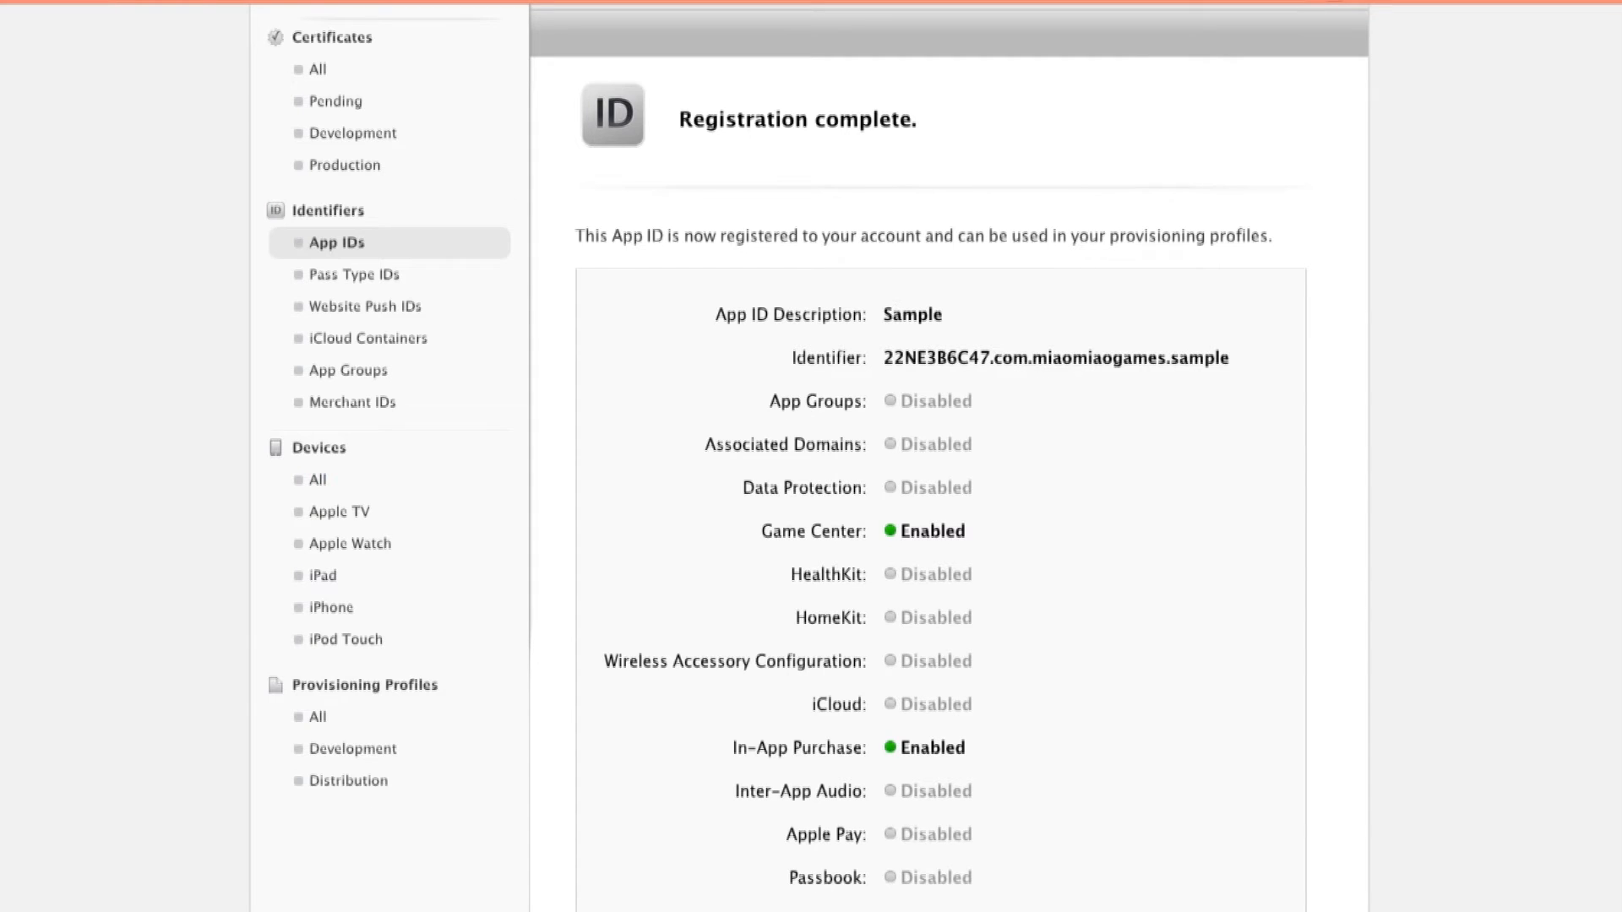
pyautogui.scroll(-3)
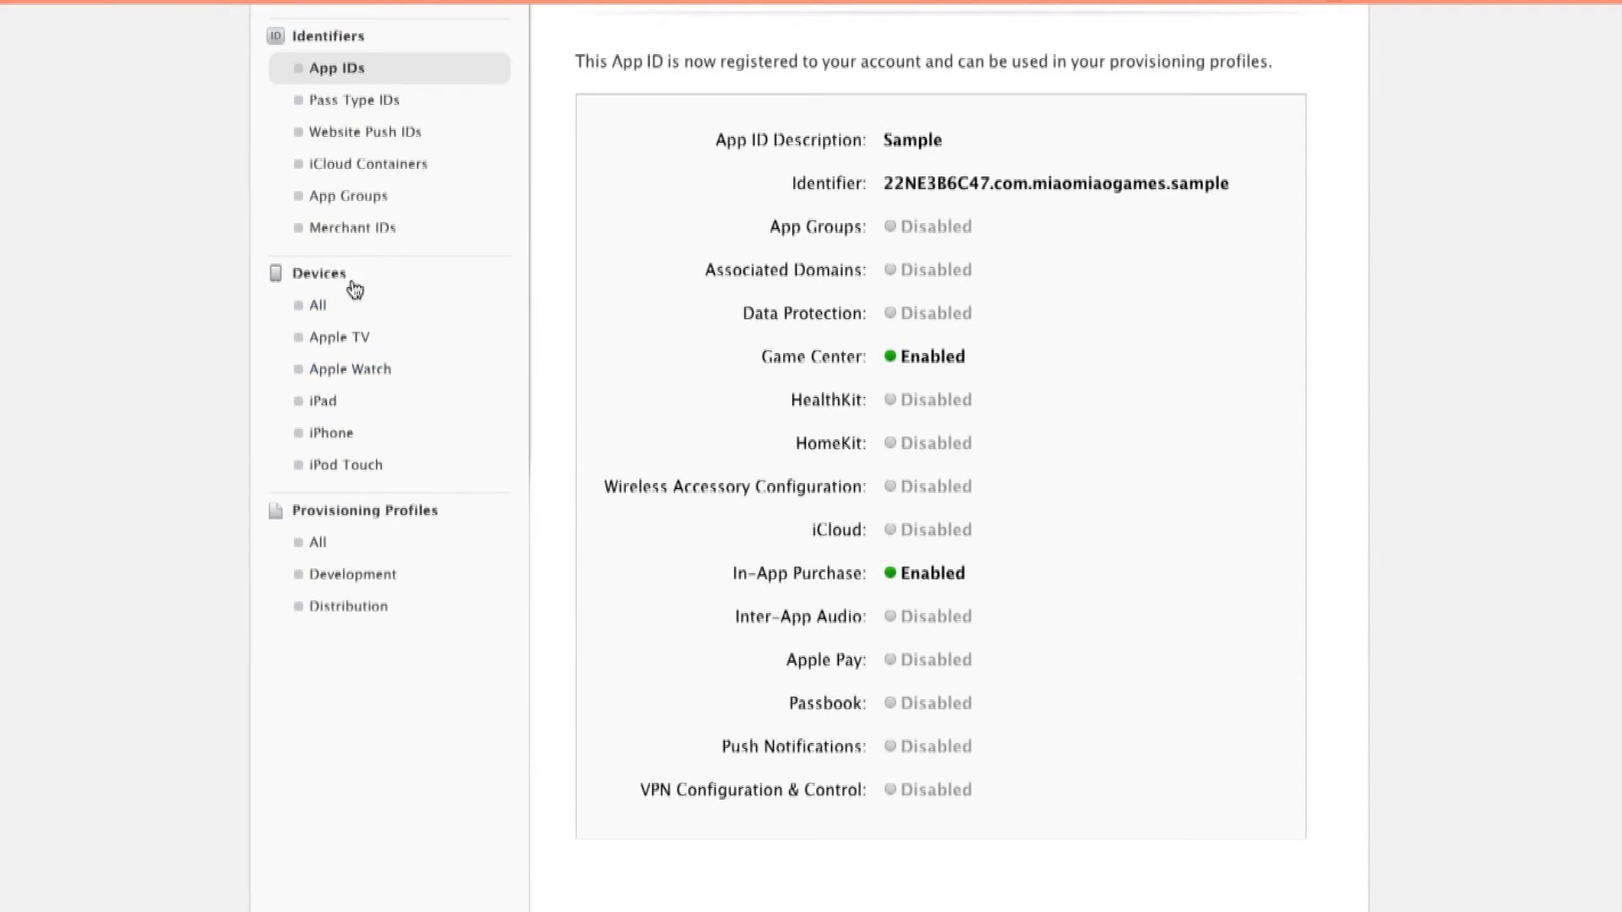
# - Show the list of all registered iOS devices, currently empty
pyautogui.click(318, 304)
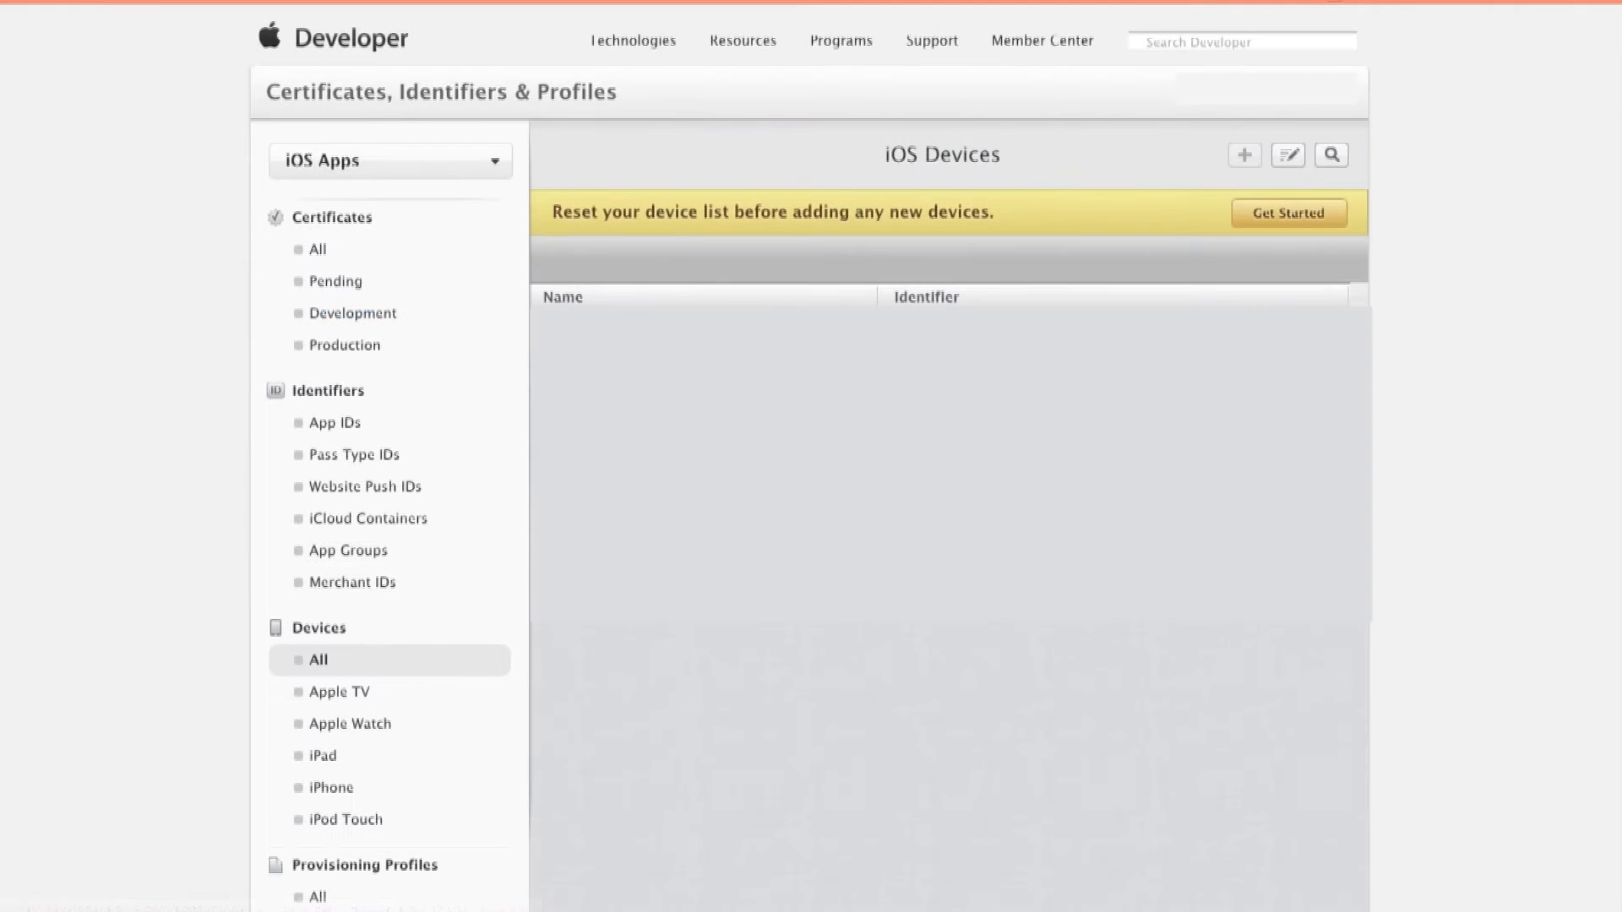
pyautogui.moveTo(1098, 755)
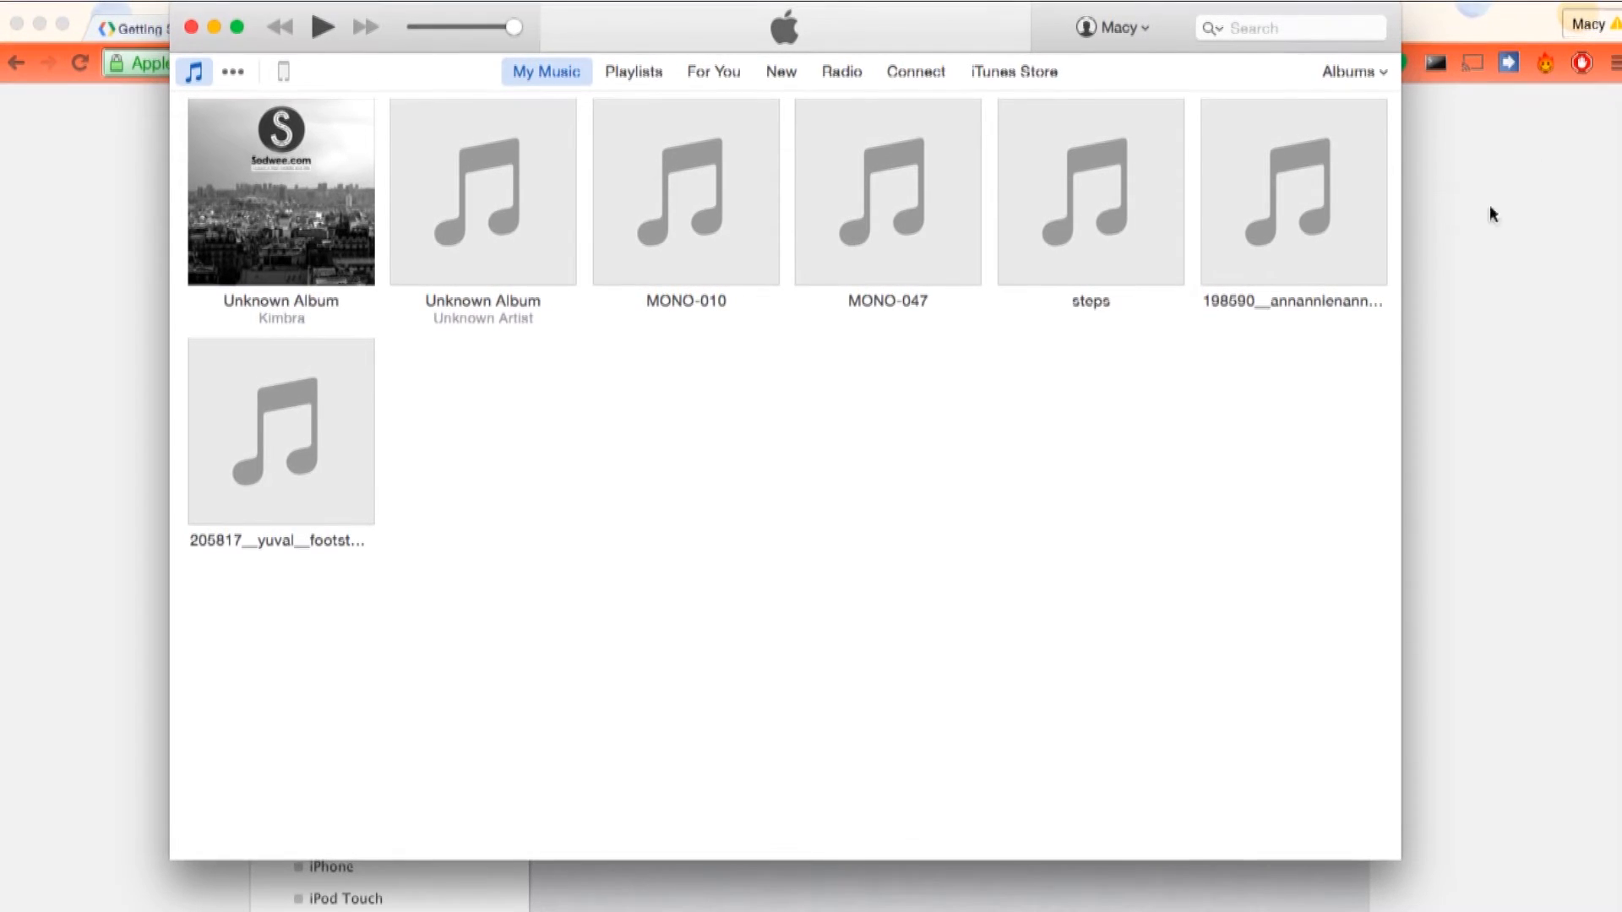
pyautogui.moveTo(282, 73)
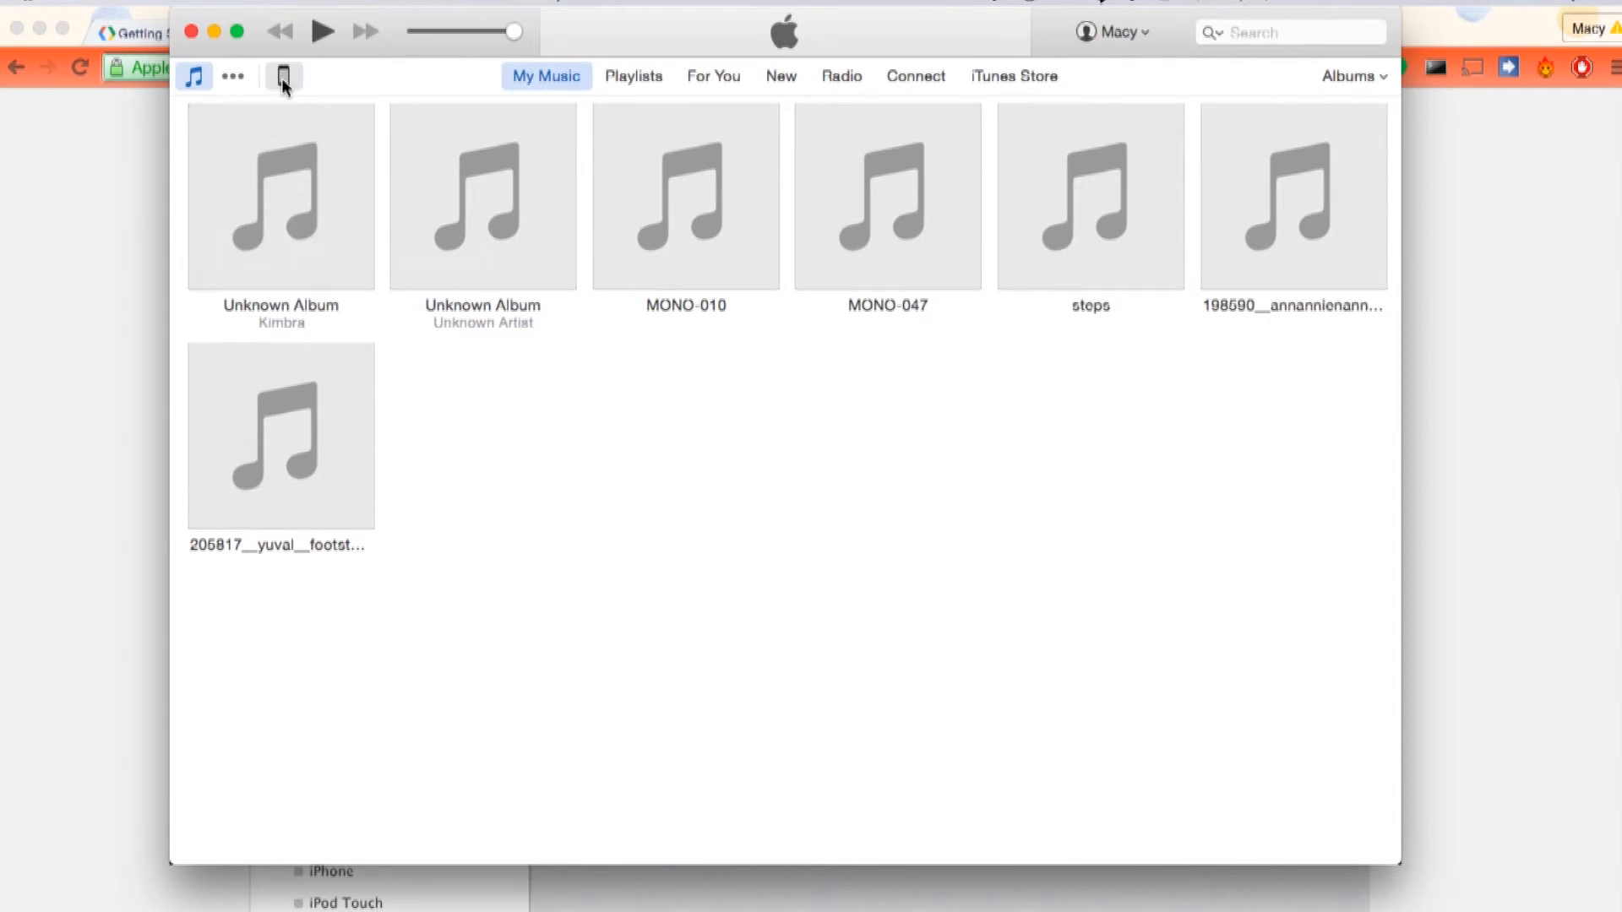
# - View the connected iPhone 6 Plus summary in iTunes showing its UDID
pyautogui.click(282, 76)
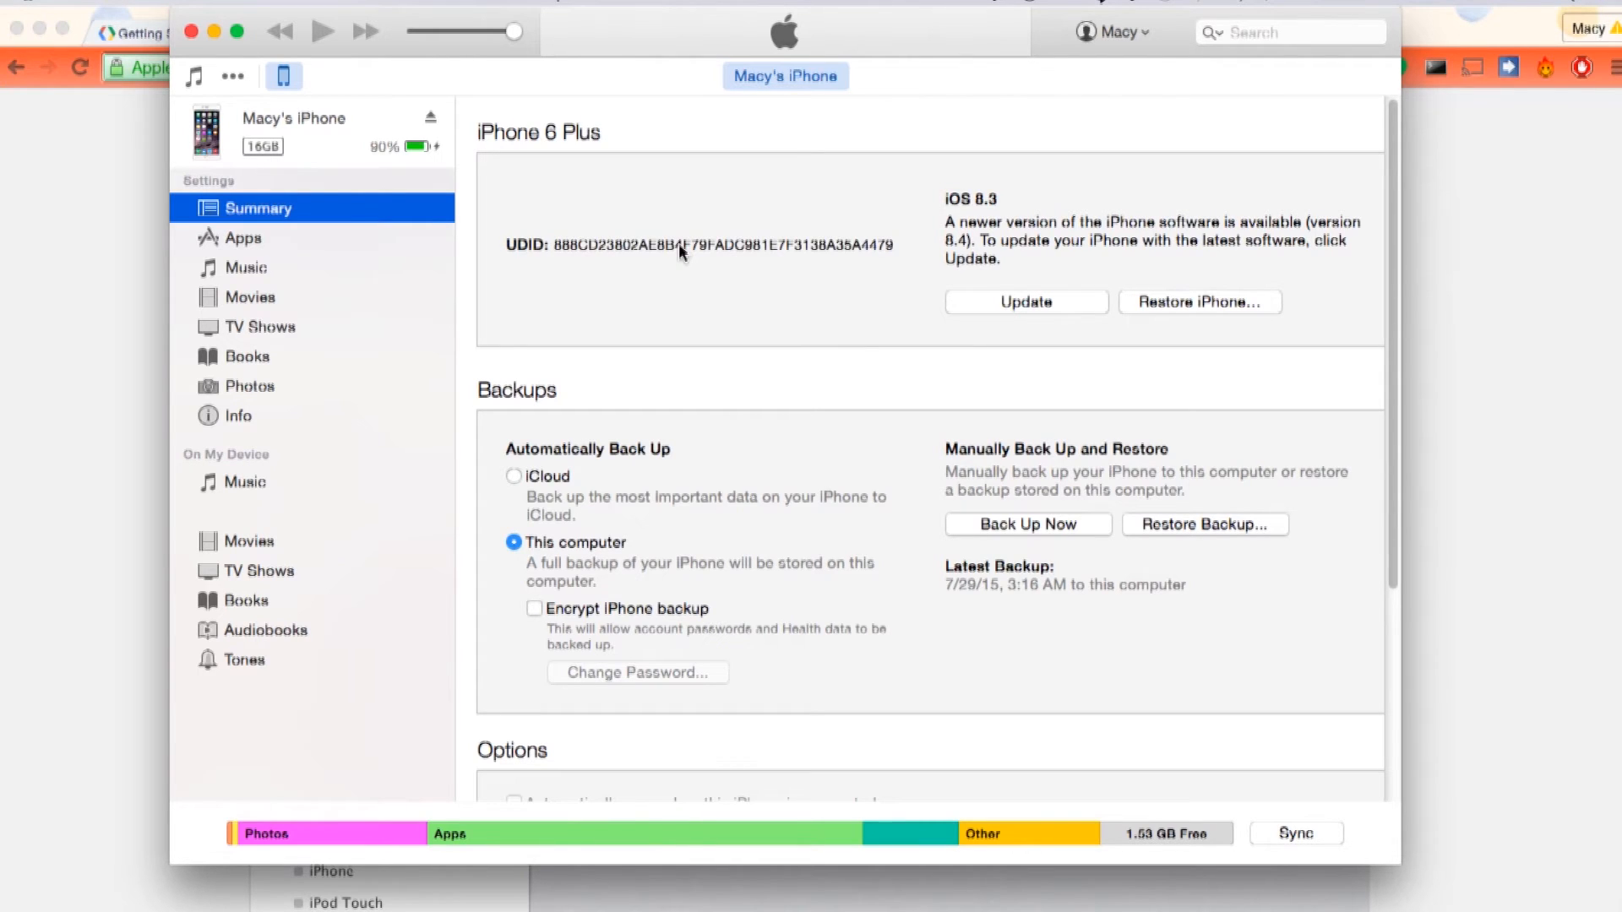
pyautogui.moveTo(568, 255)
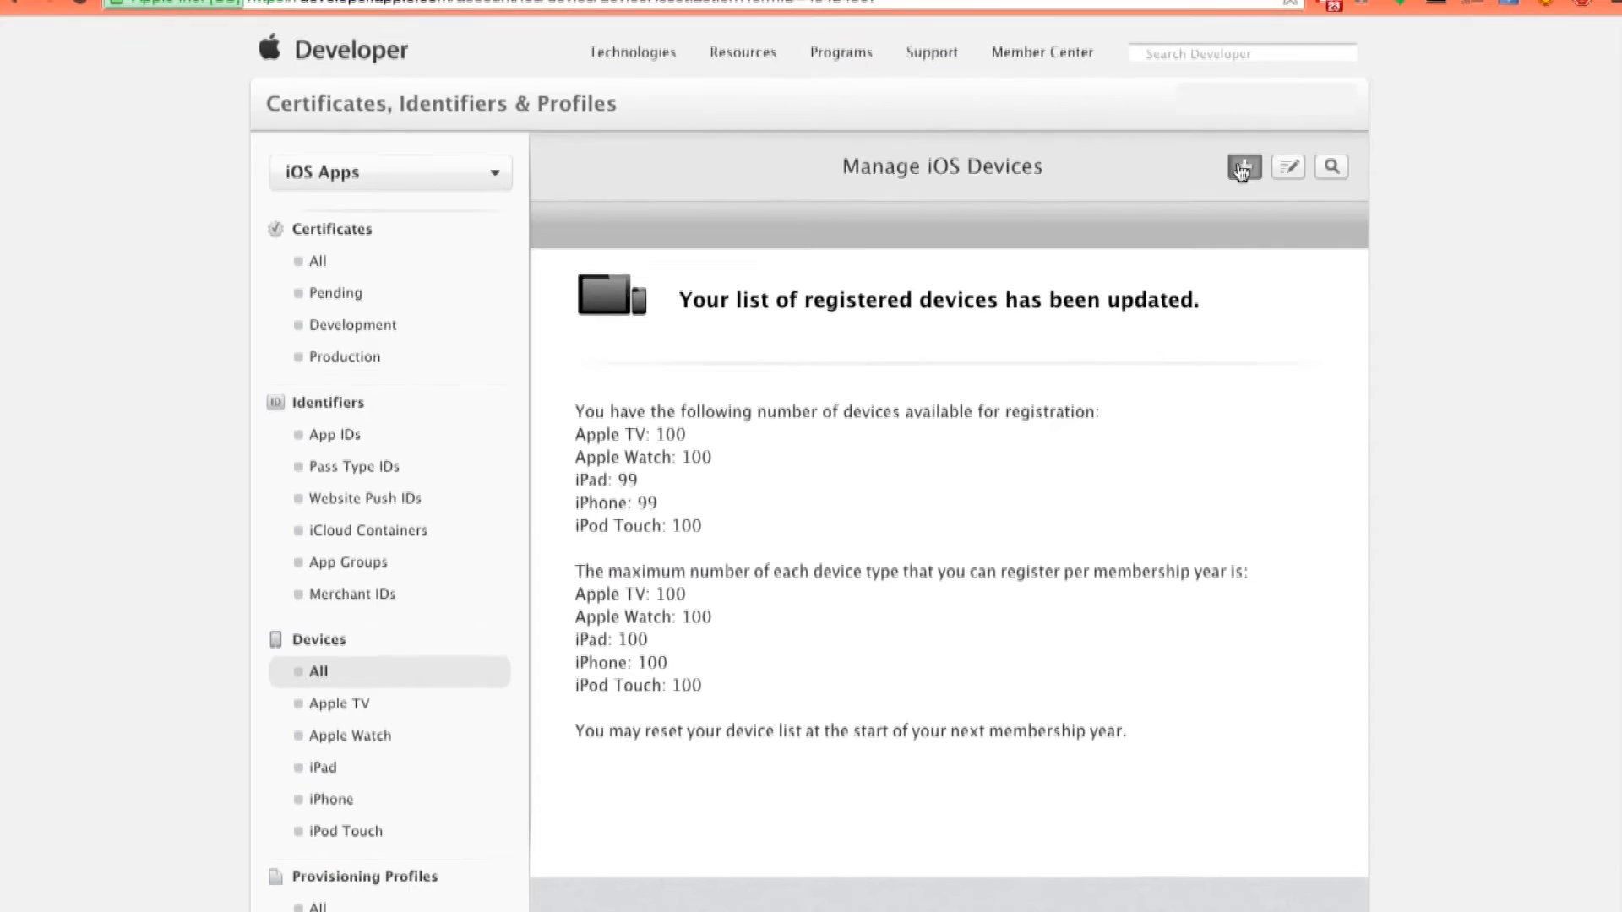
pyautogui.click(1243, 167)
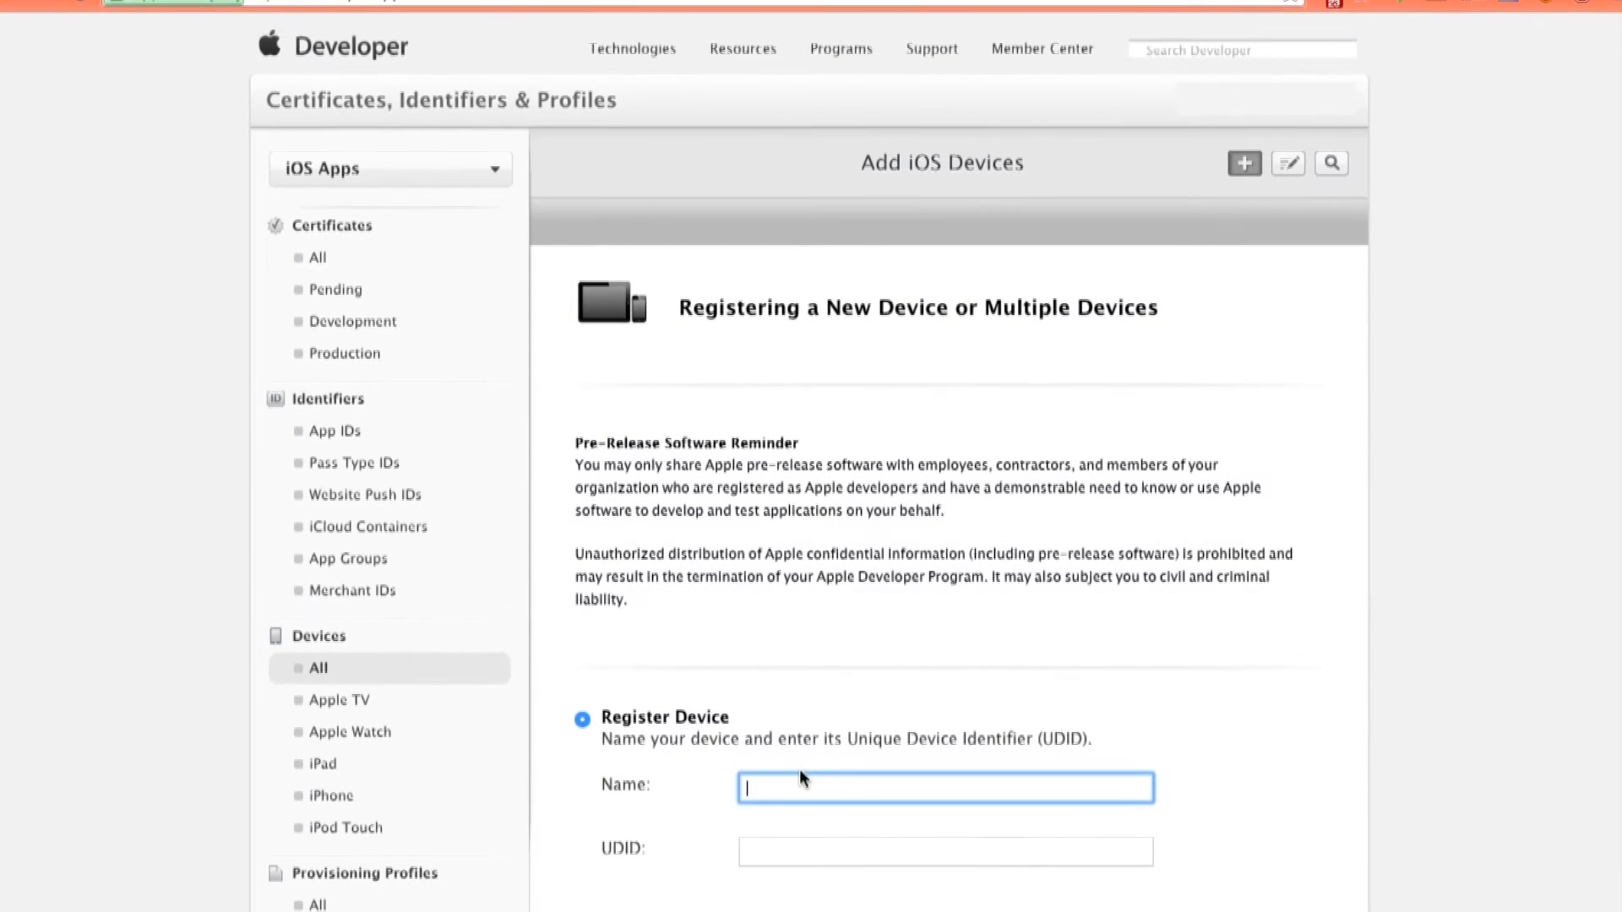
pyautogui.write('iPH')
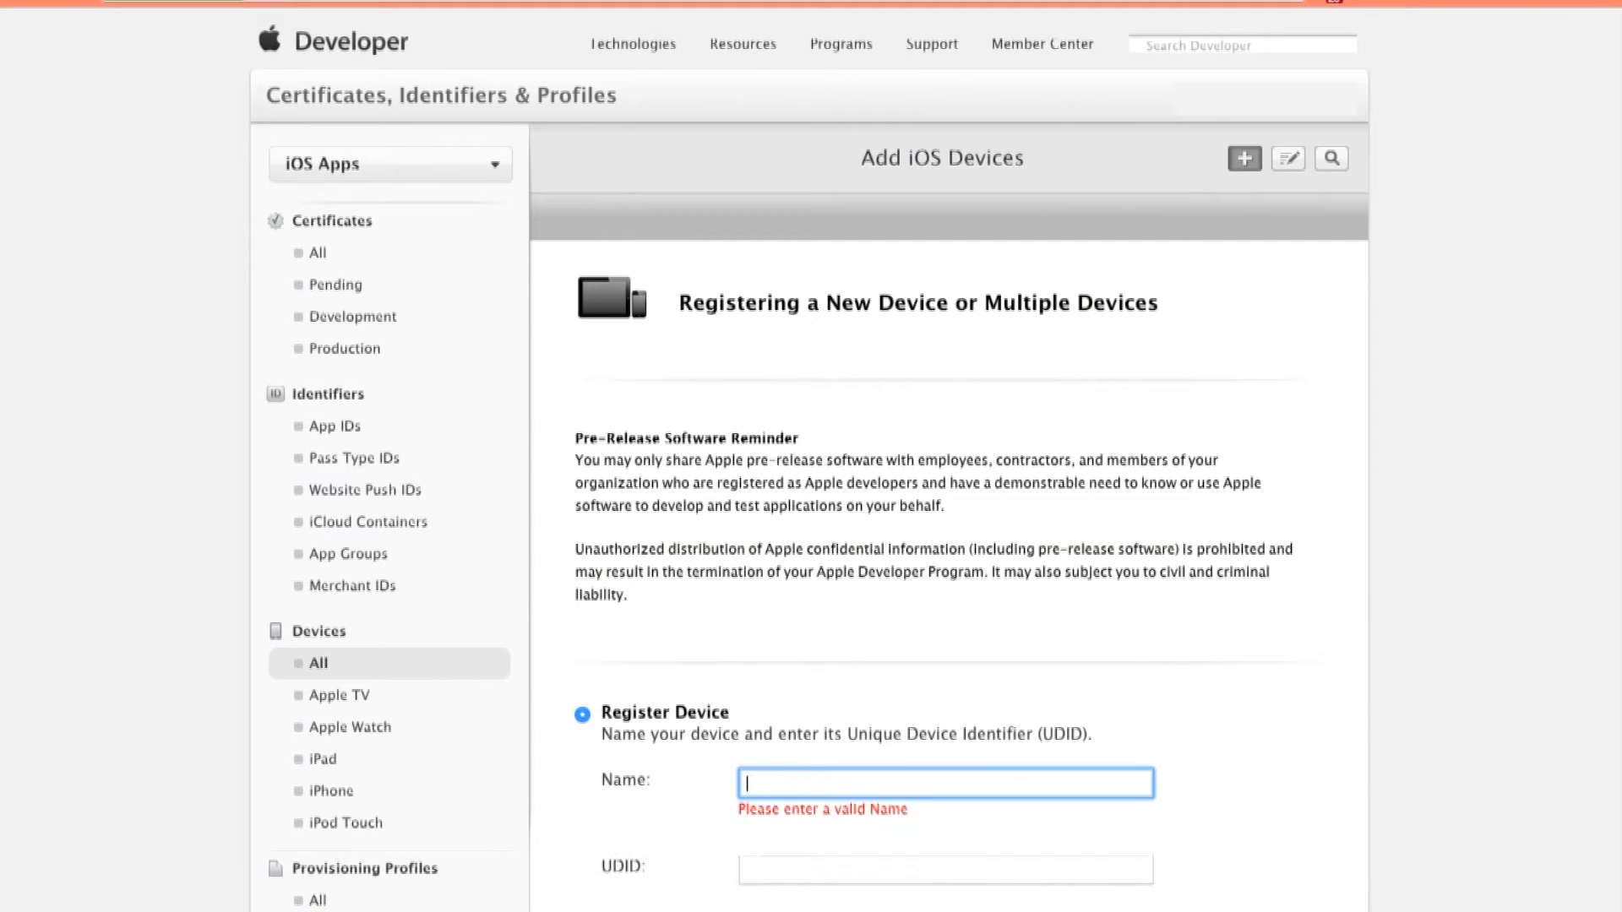
pyautogui.write('iPhone')
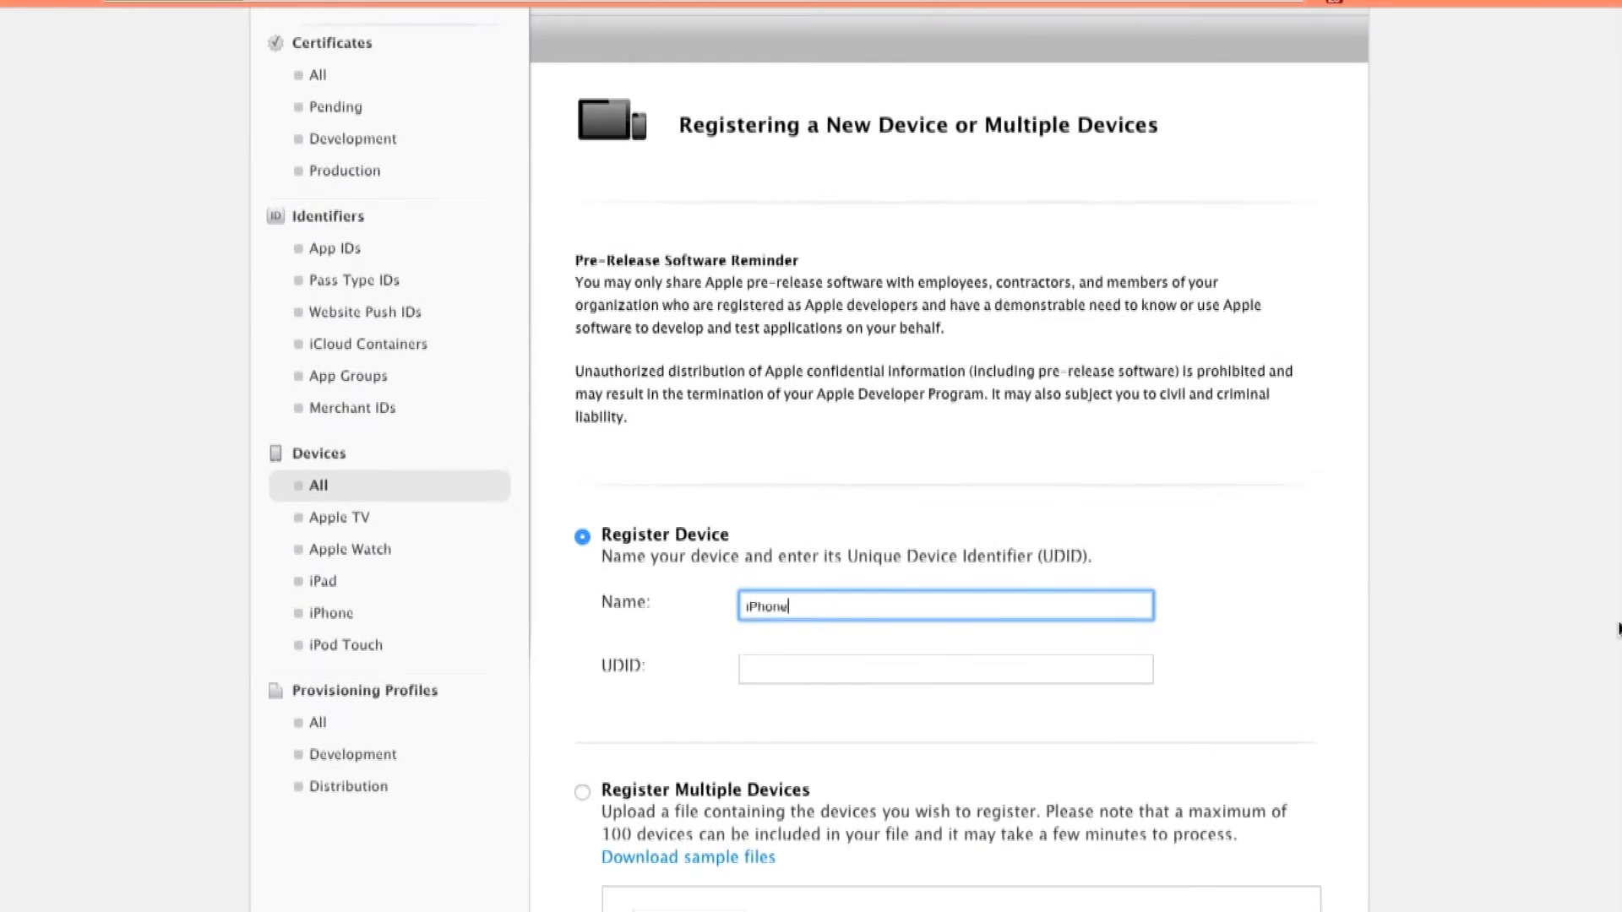
pyautogui.write('888cd23802ae8b4179fadc981e7f3138a35a4479')
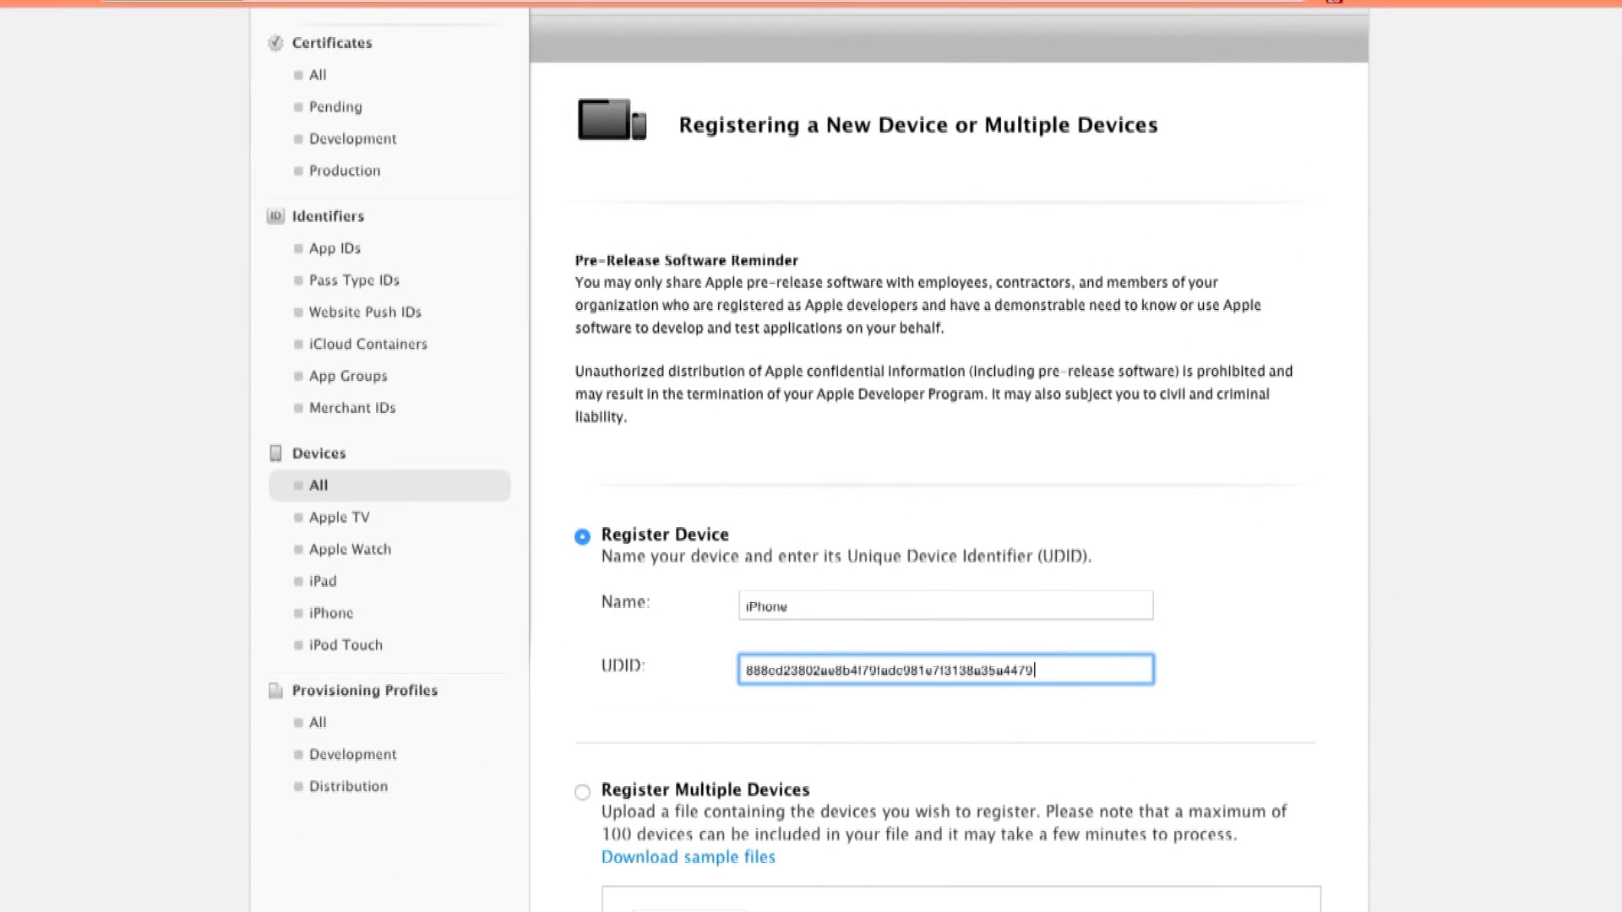
pyautogui.scroll(-3)
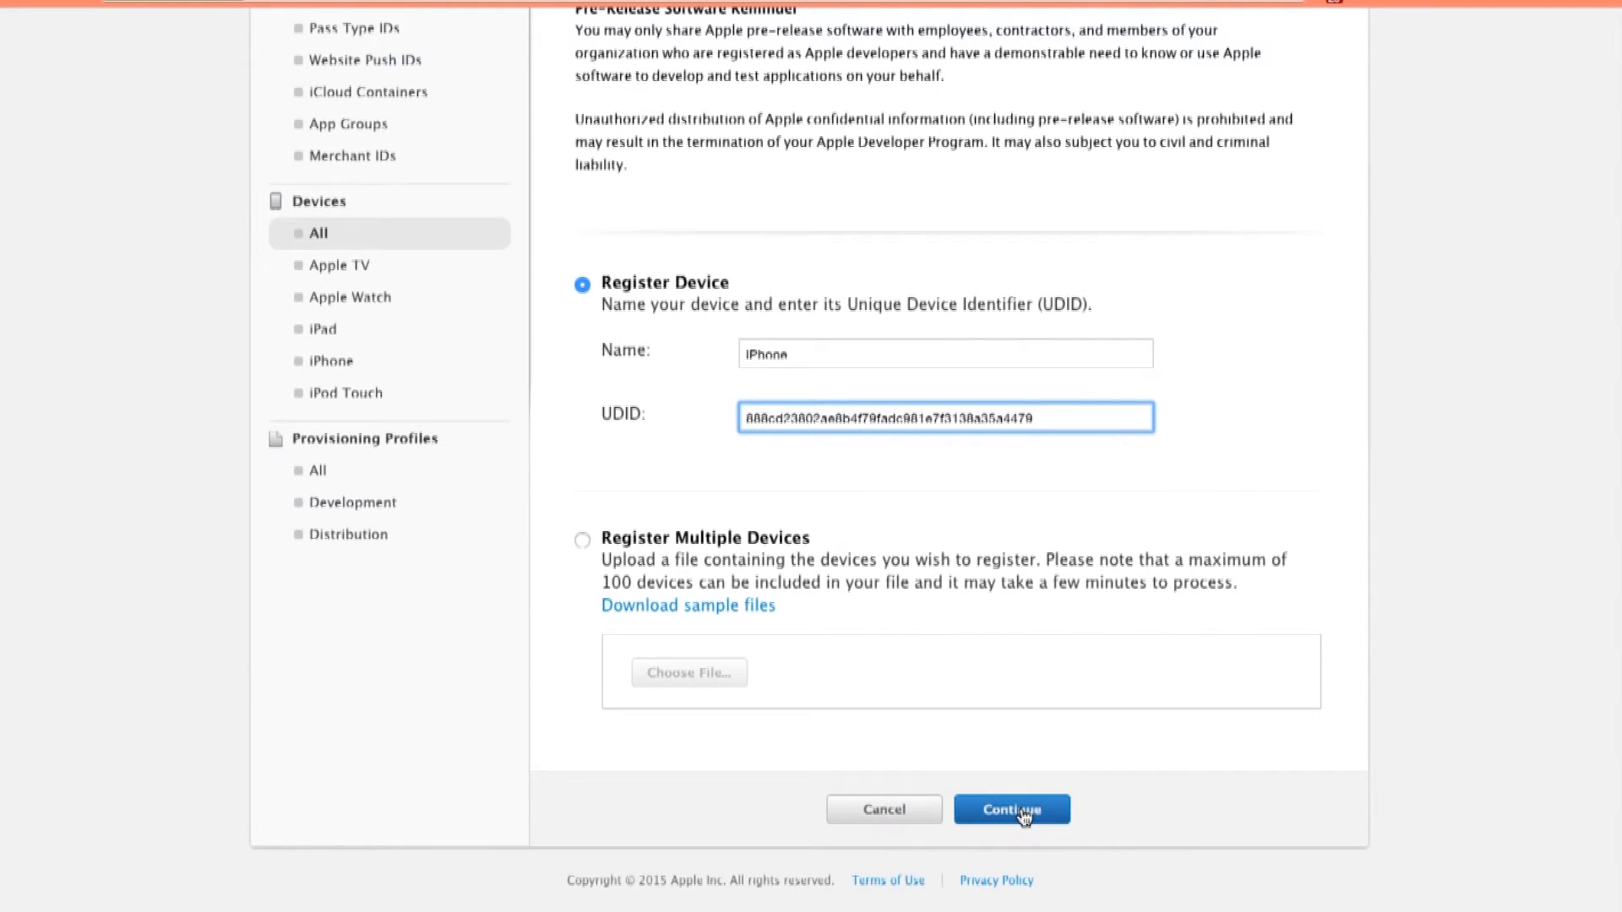
pyautogui.click(1010, 809)
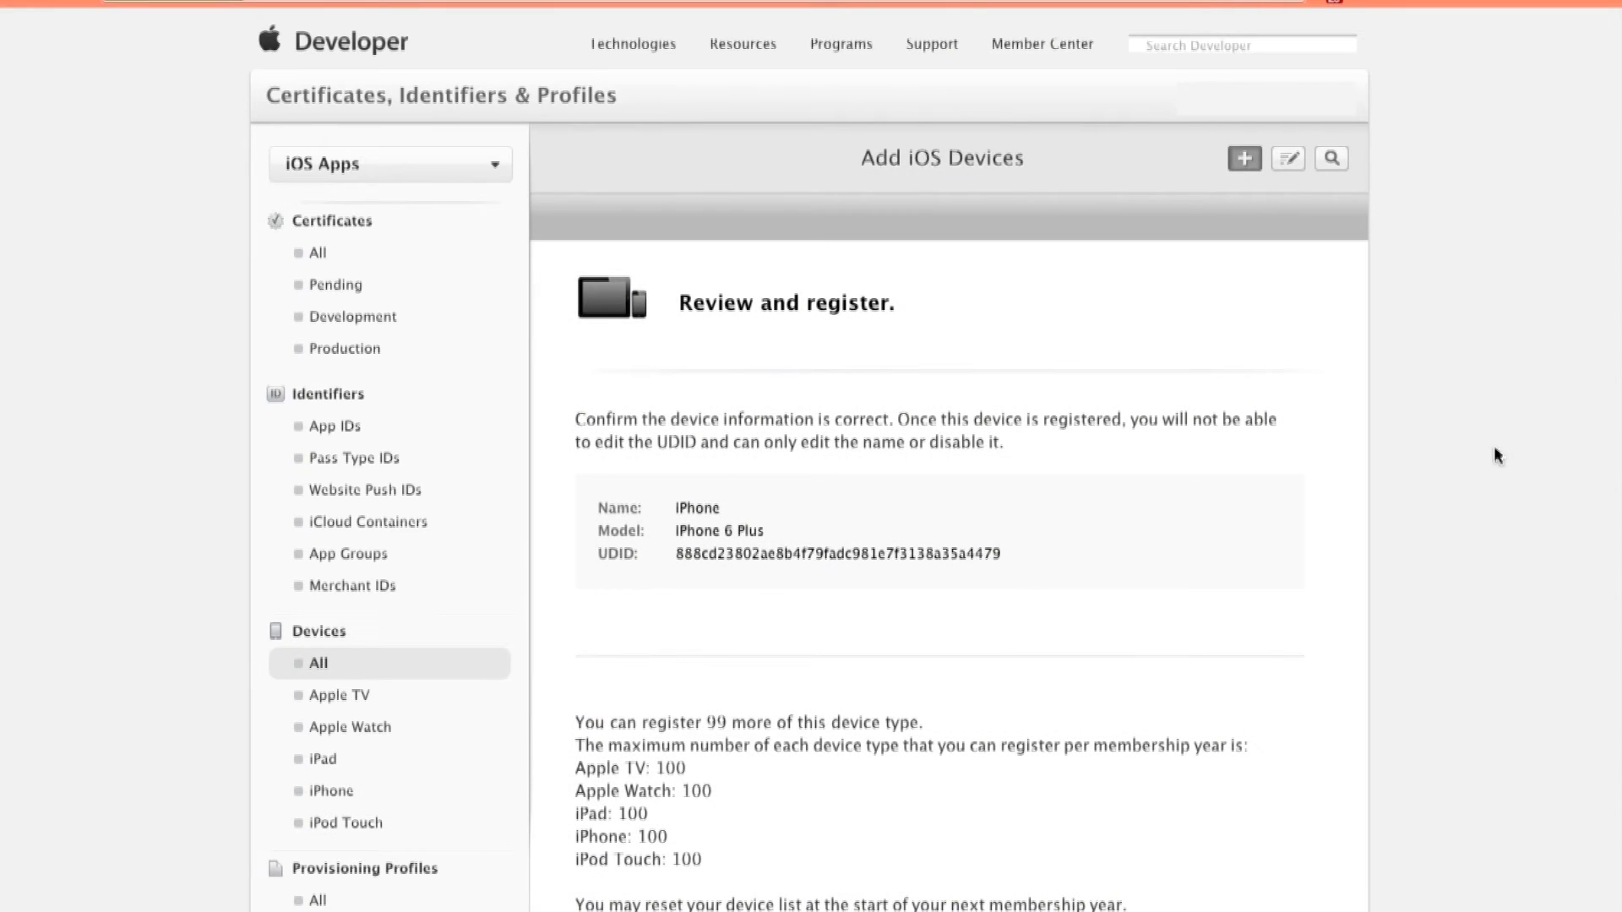
pyautogui.scroll(-3)
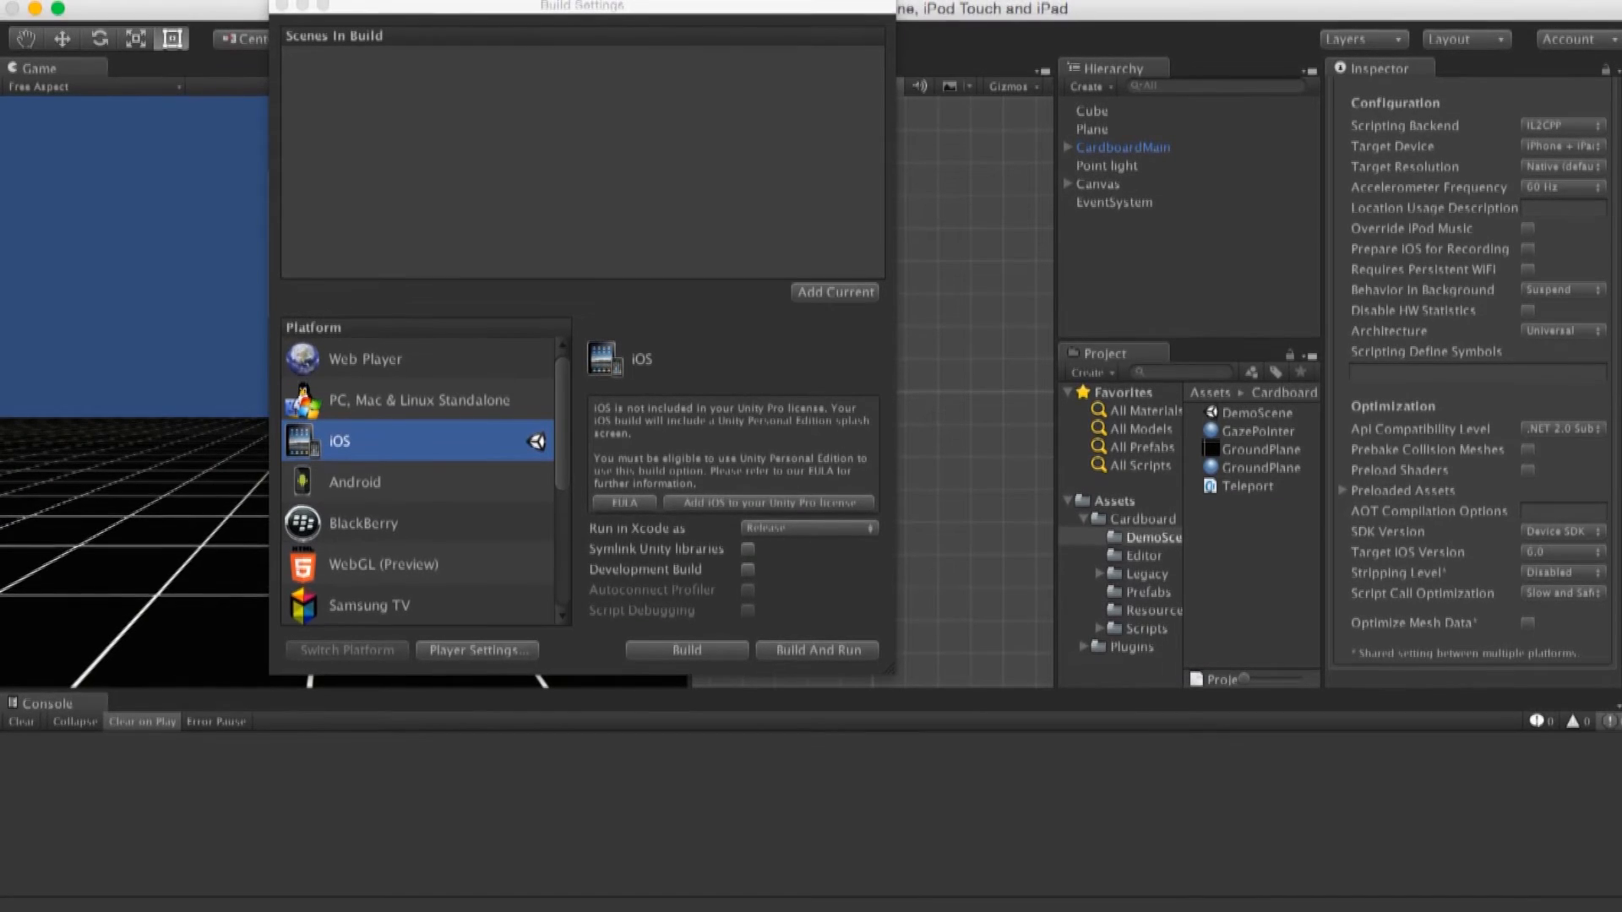
# - Add the open Cardboard DemoScene to the build and start the iOS build
pyautogui.moveTo(582, 5); pyautogui.dragTo(566, 10)
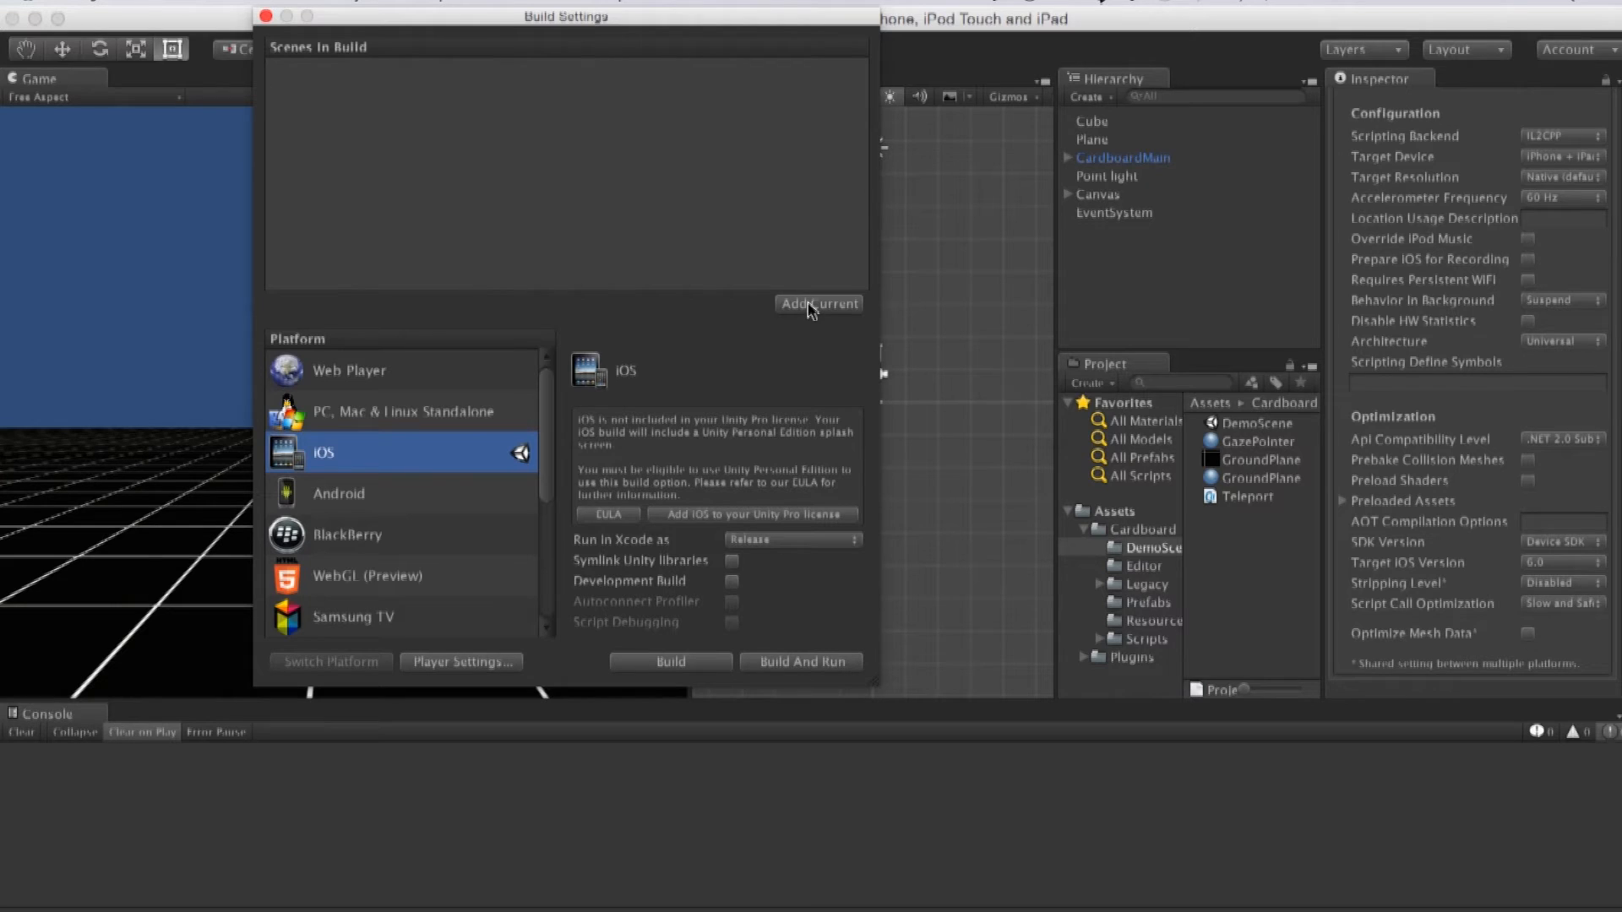
pyautogui.click(819, 302)
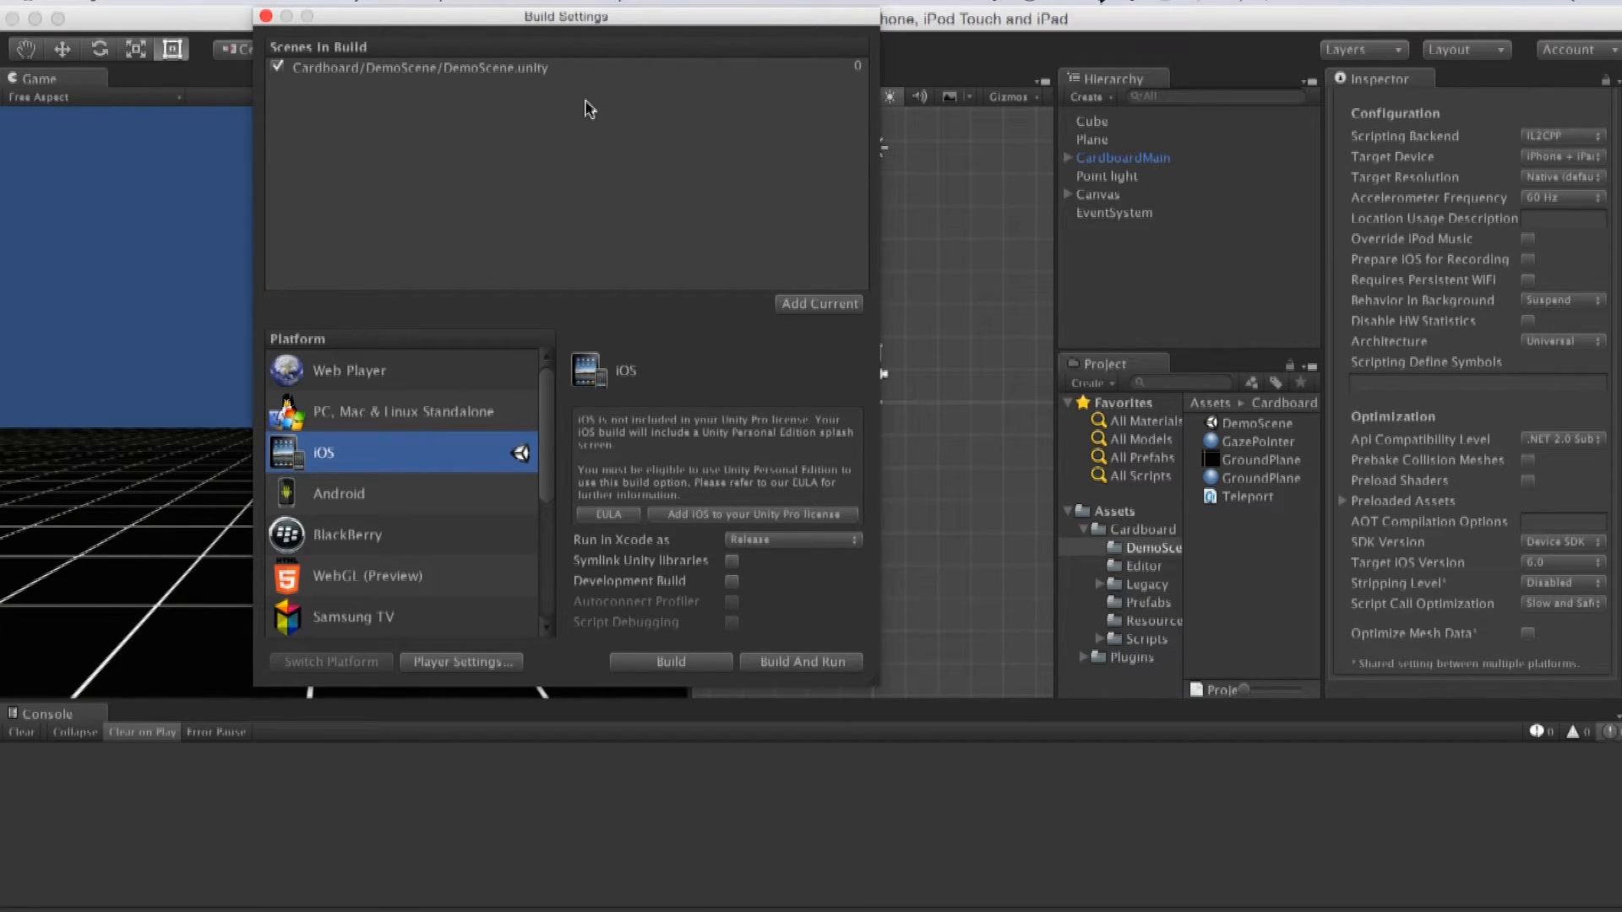
pyautogui.moveTo(671, 706)
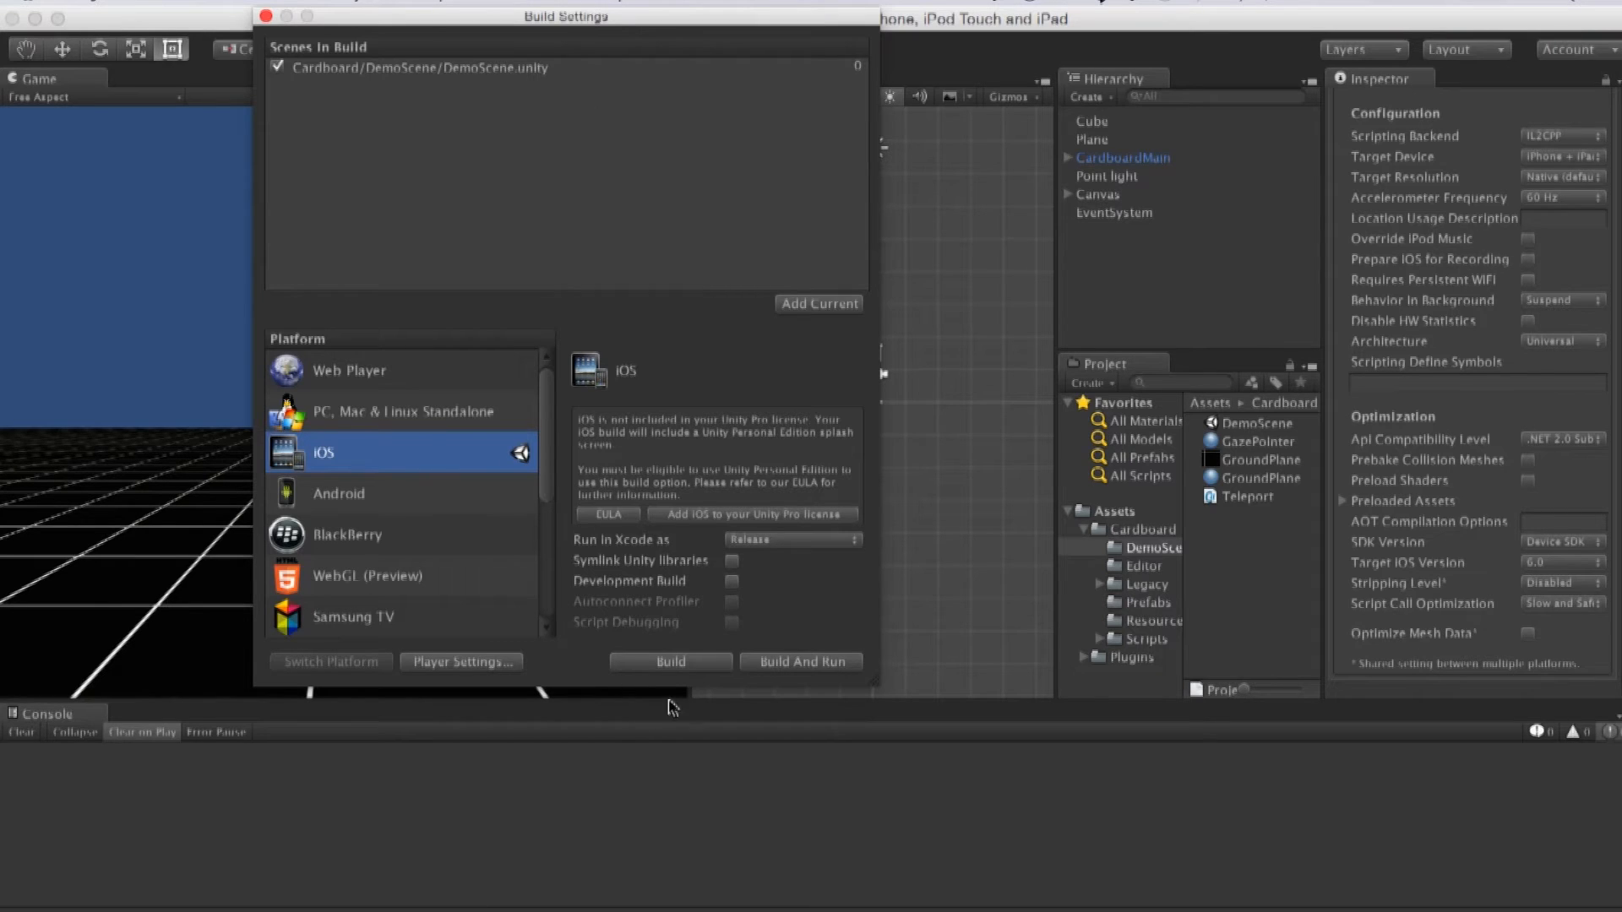
pyautogui.click(669, 661)
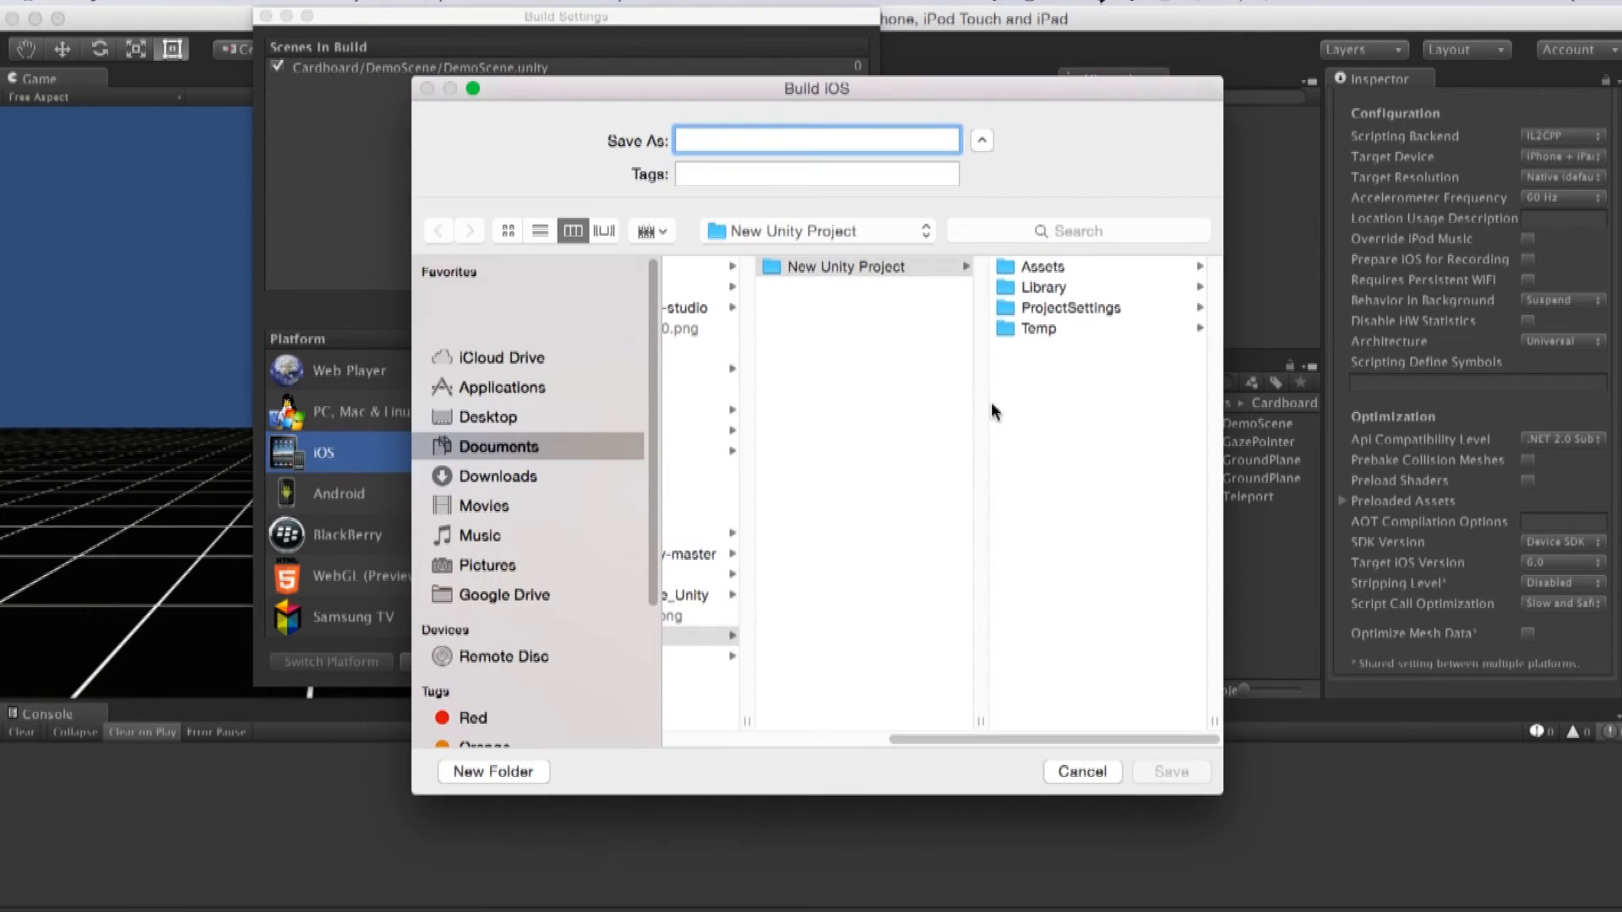
pyautogui.moveTo(1101, 395)
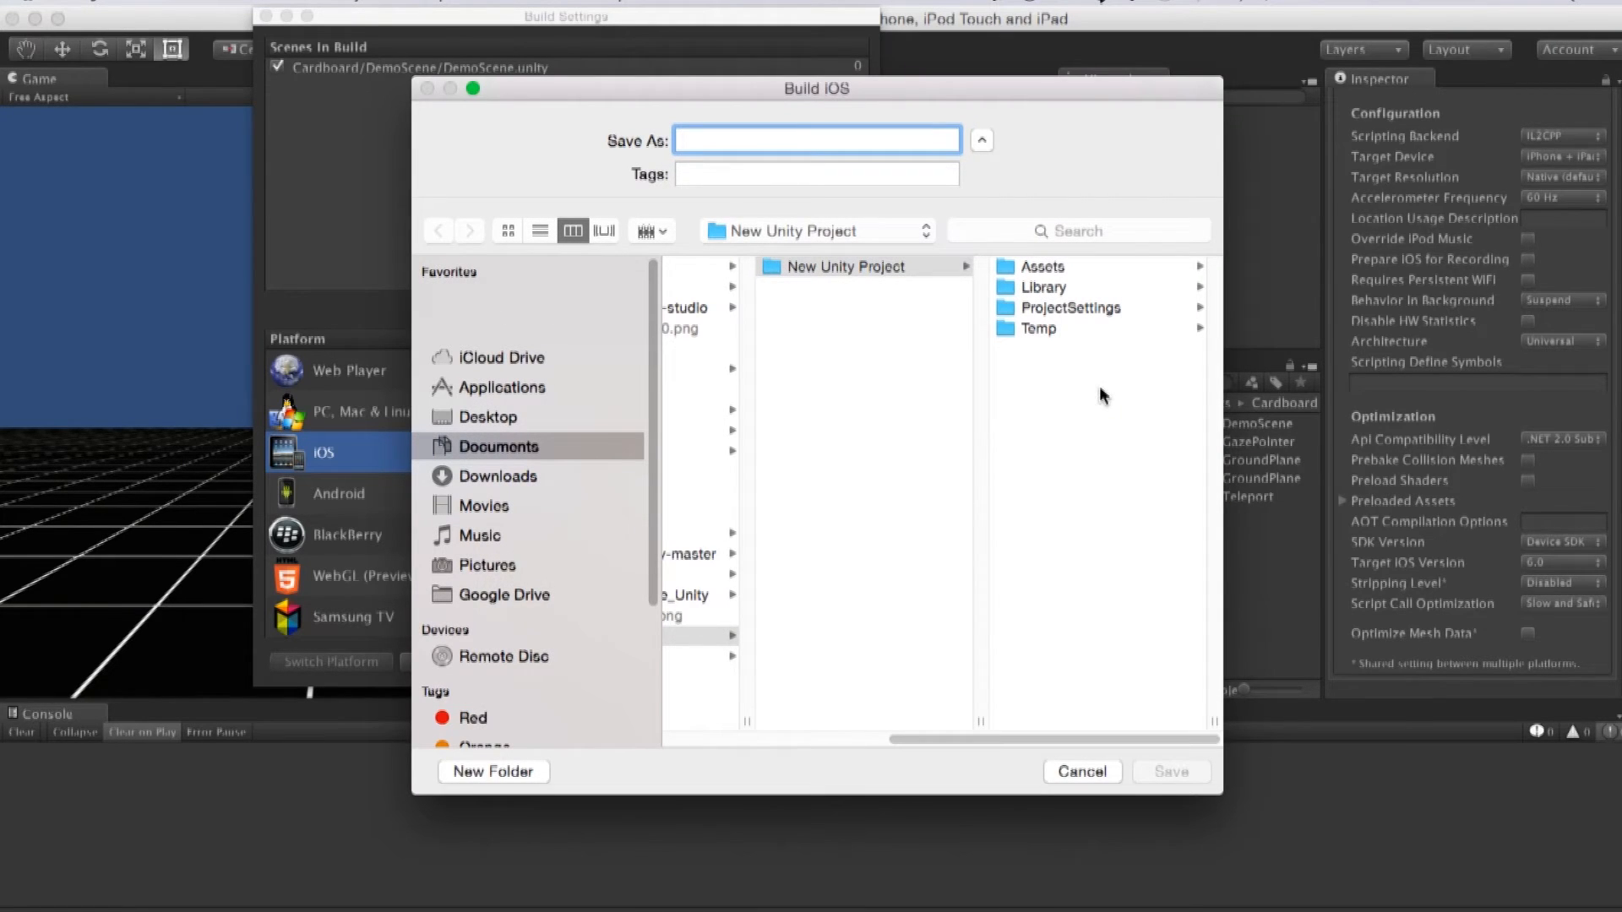
# - Save the iOS build into a new IOS folder inside New Unity Project
pyautogui.click(1169, 773)
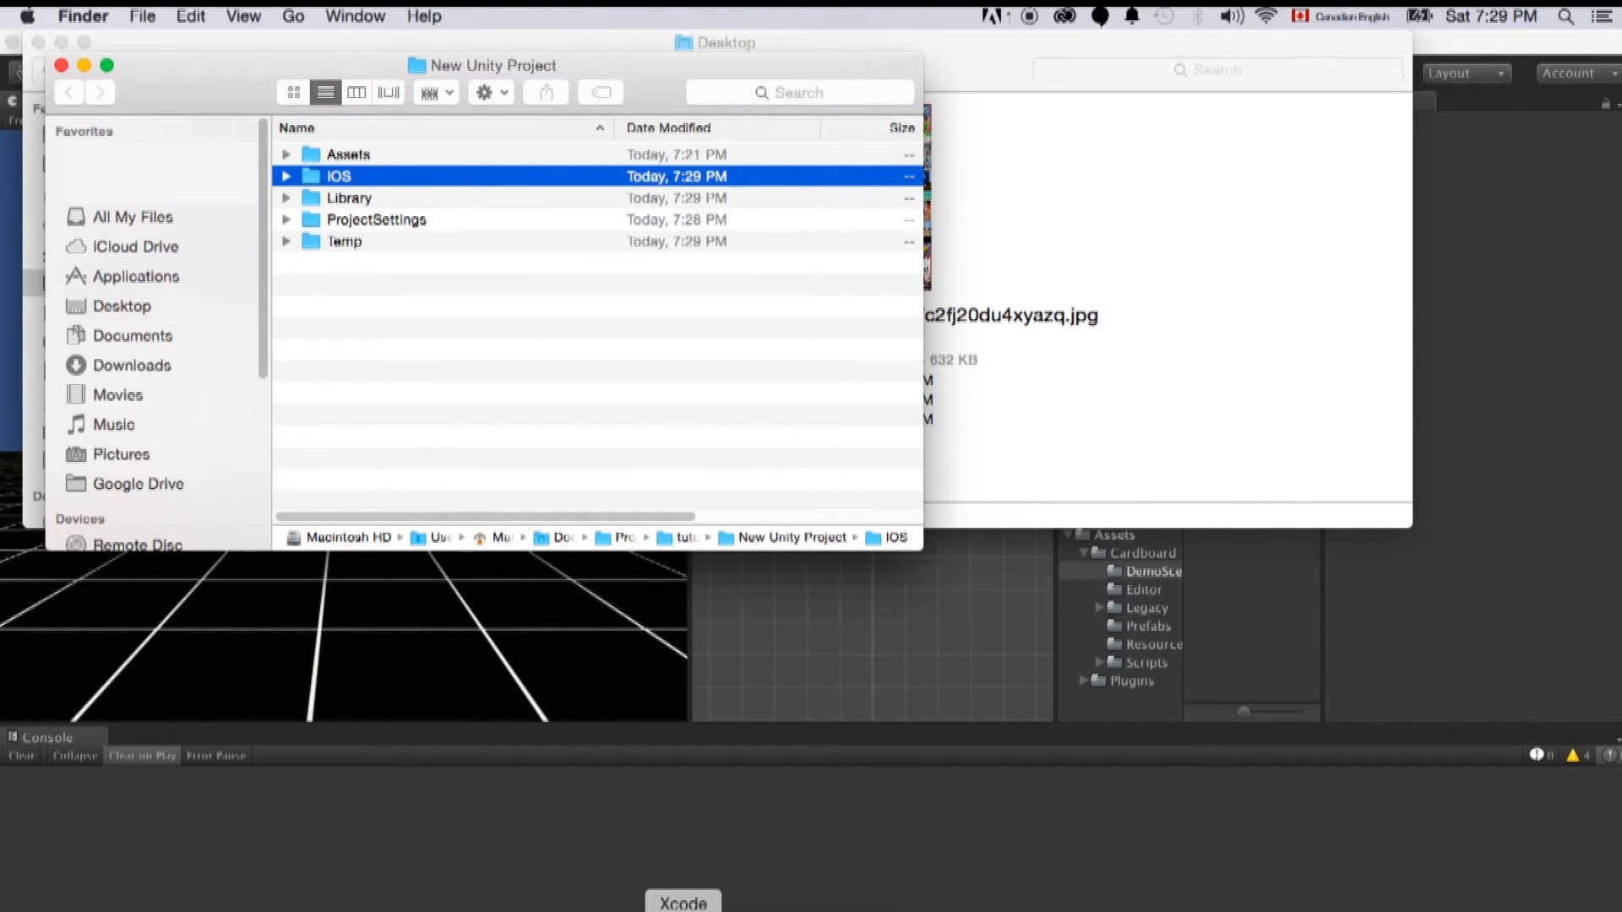
# - In Xcode, browse to Projects/tutorial/New Unity Project/IOS and open Unity-iPhone.xcodeproj
pyautogui.click(680, 897)
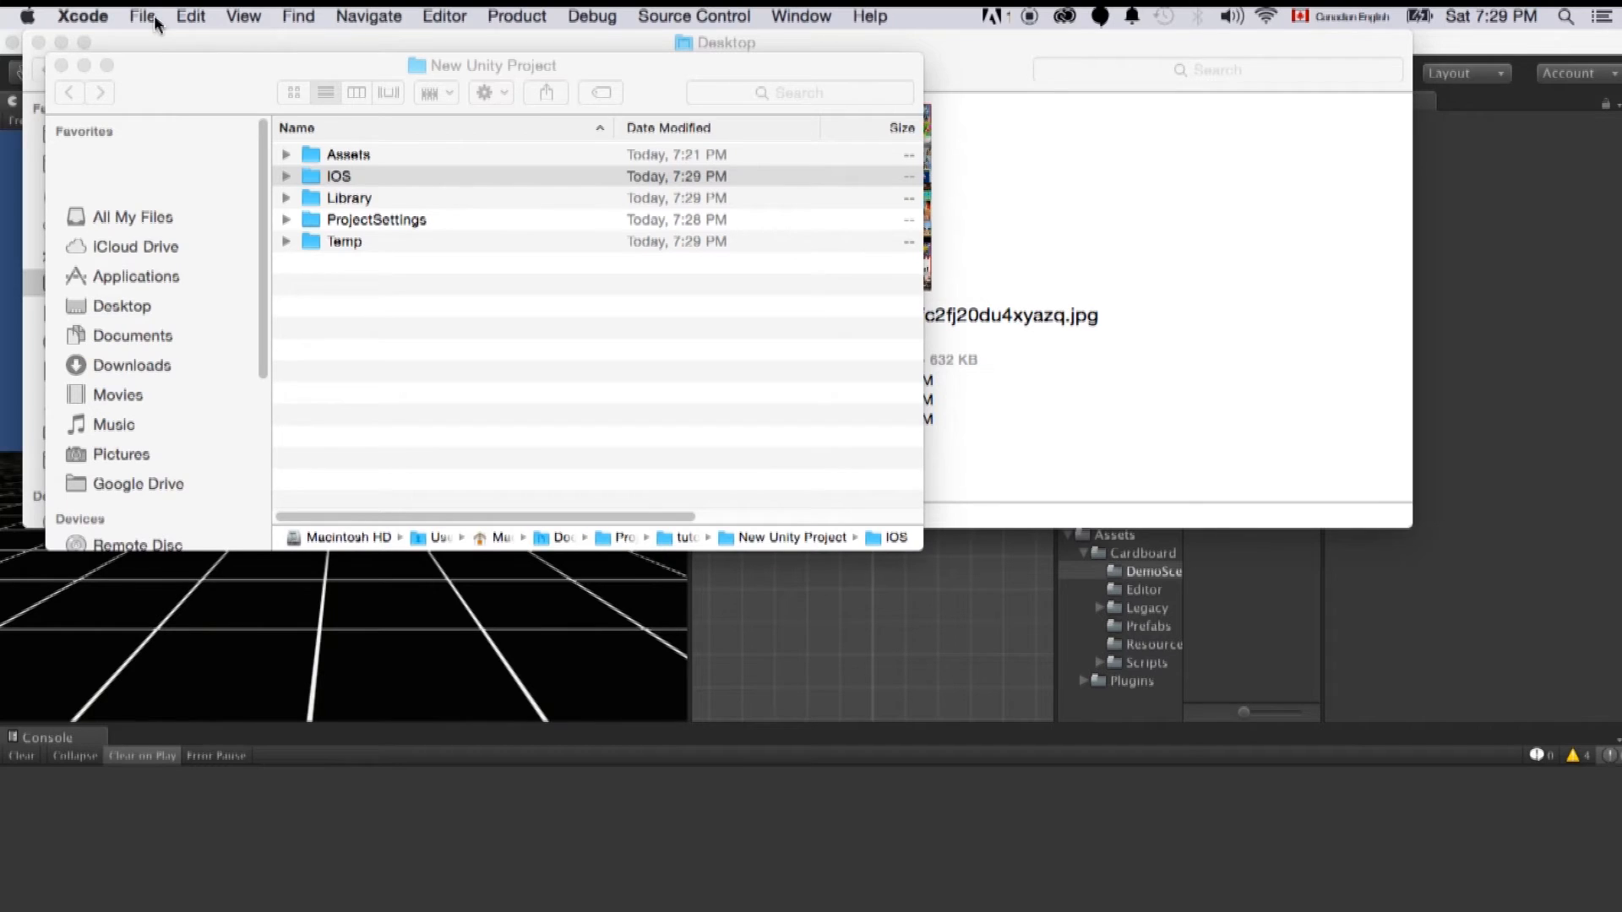
pyautogui.click(142, 15)
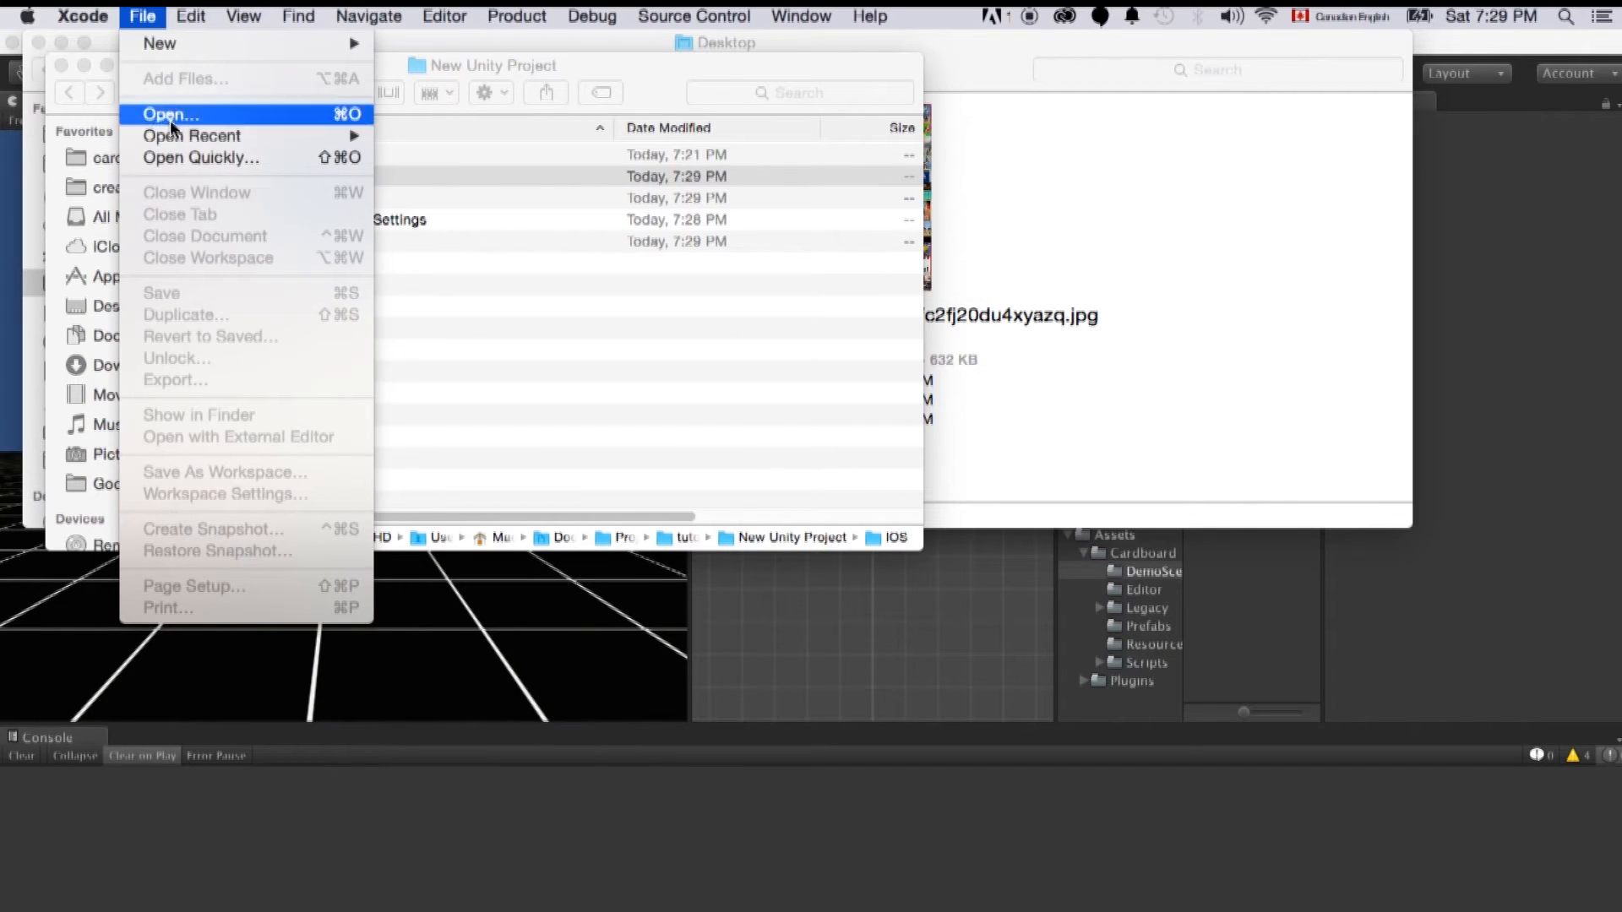
pyautogui.click(169, 113)
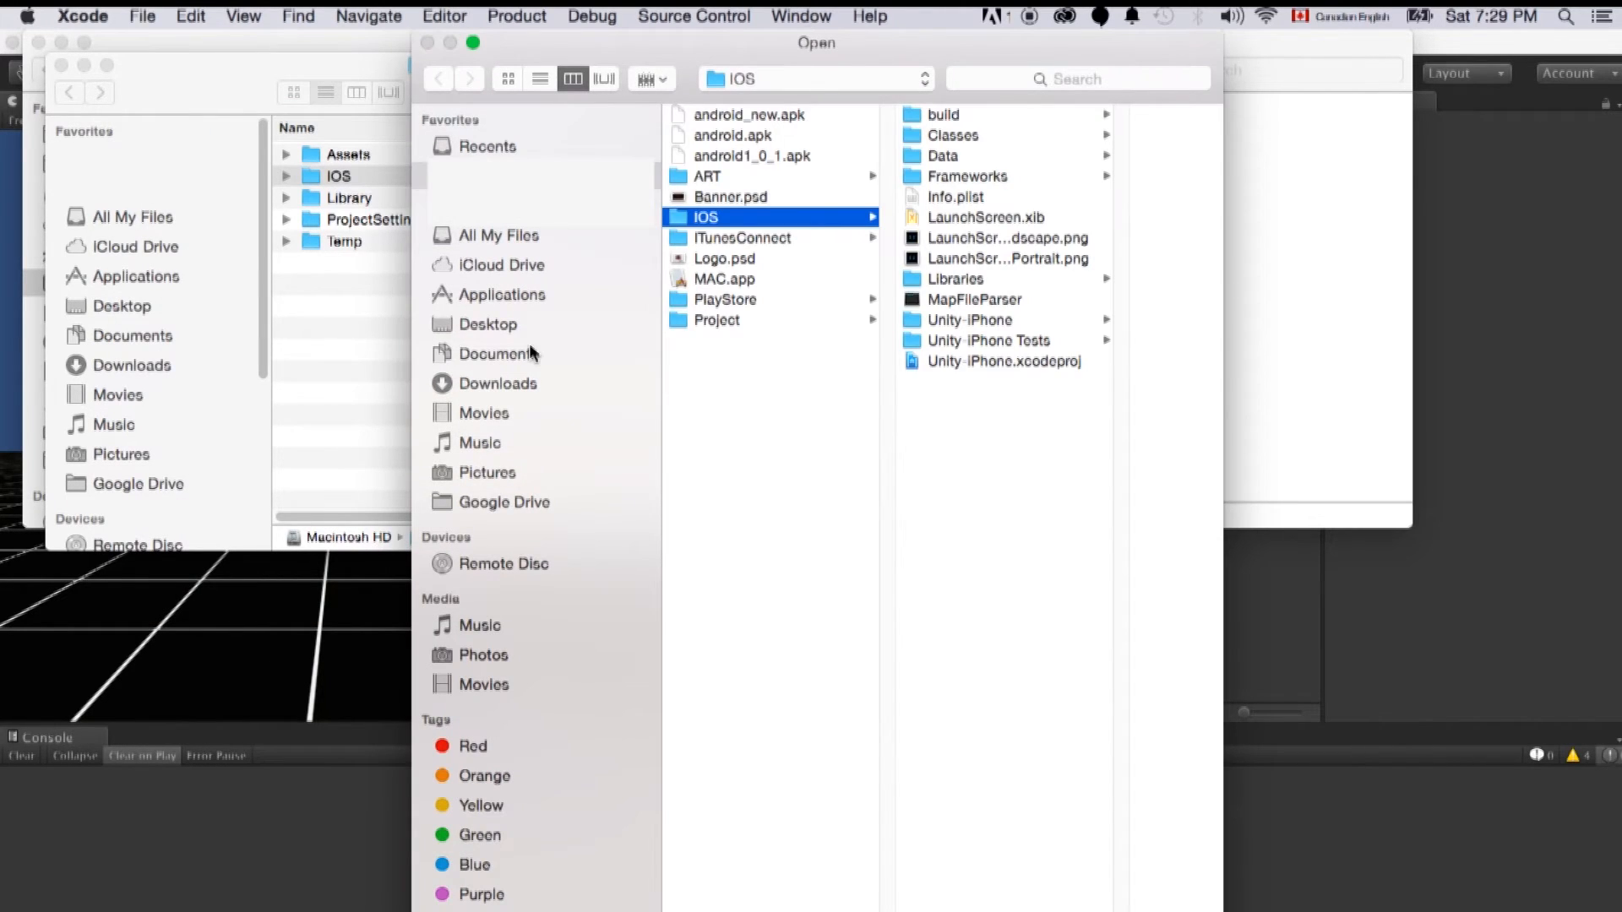
pyautogui.click(720, 340)
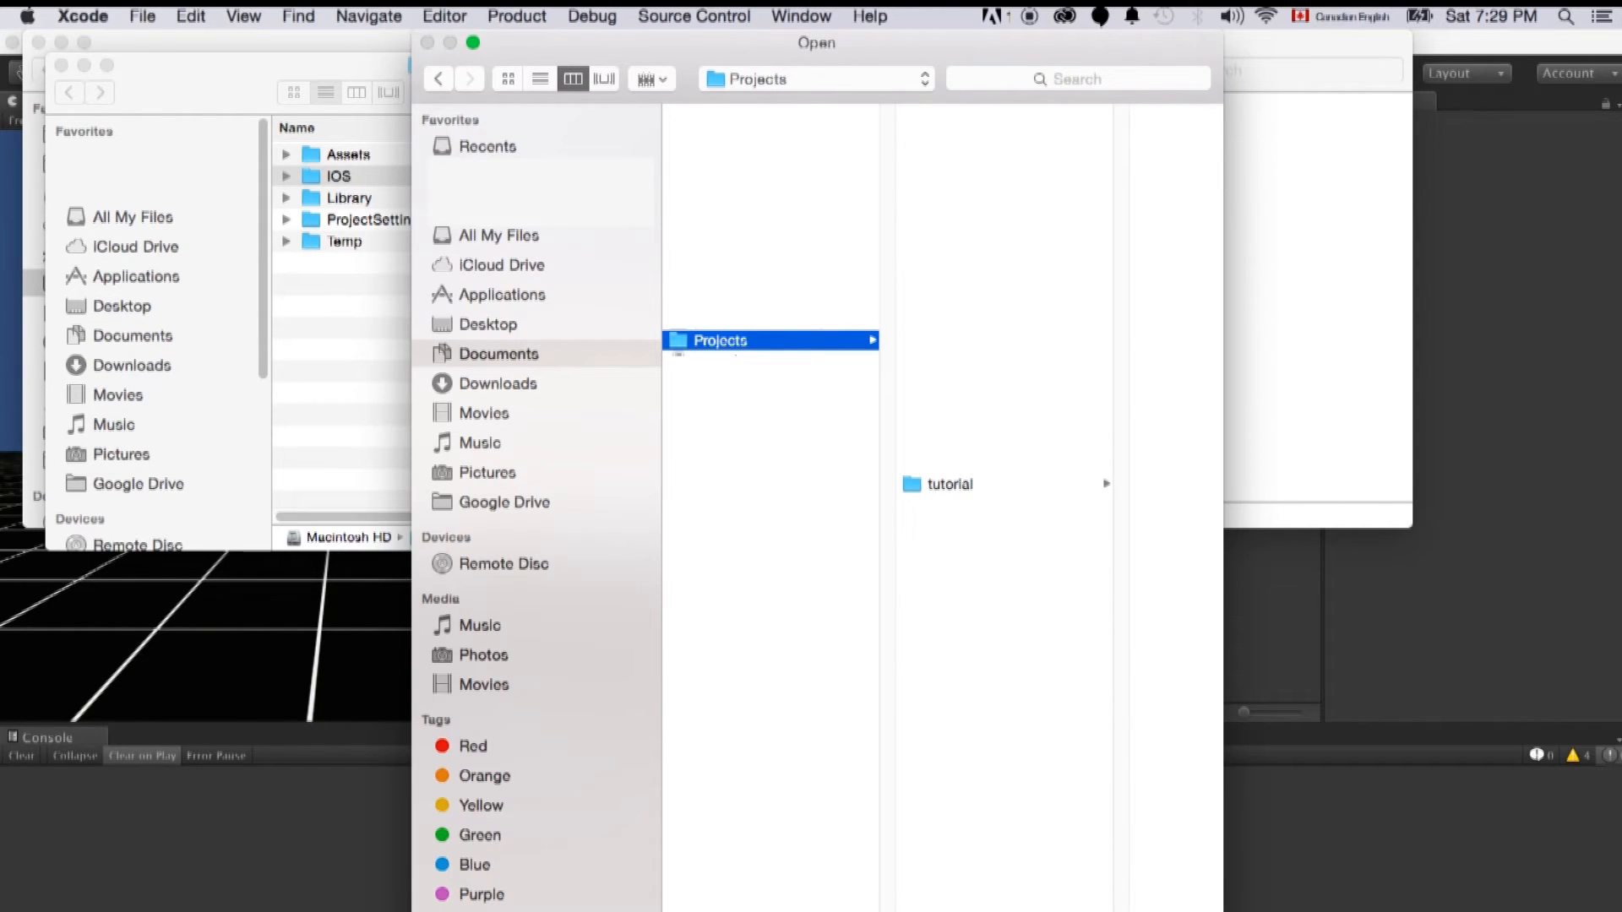
pyautogui.moveTo(980, 491)
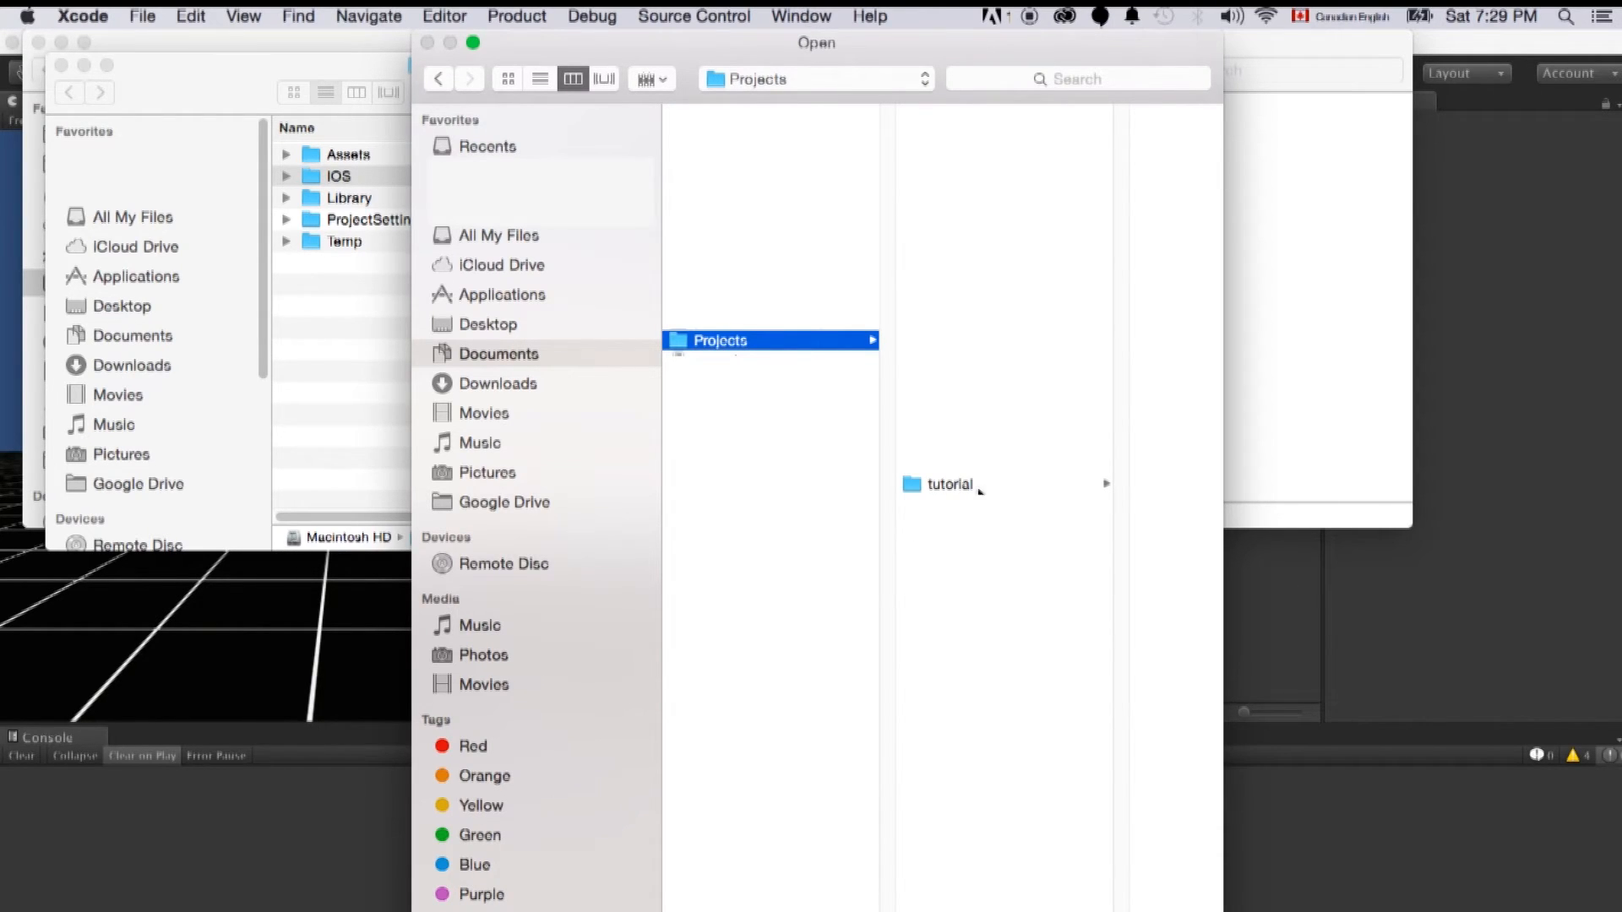
pyautogui.click(838, 114)
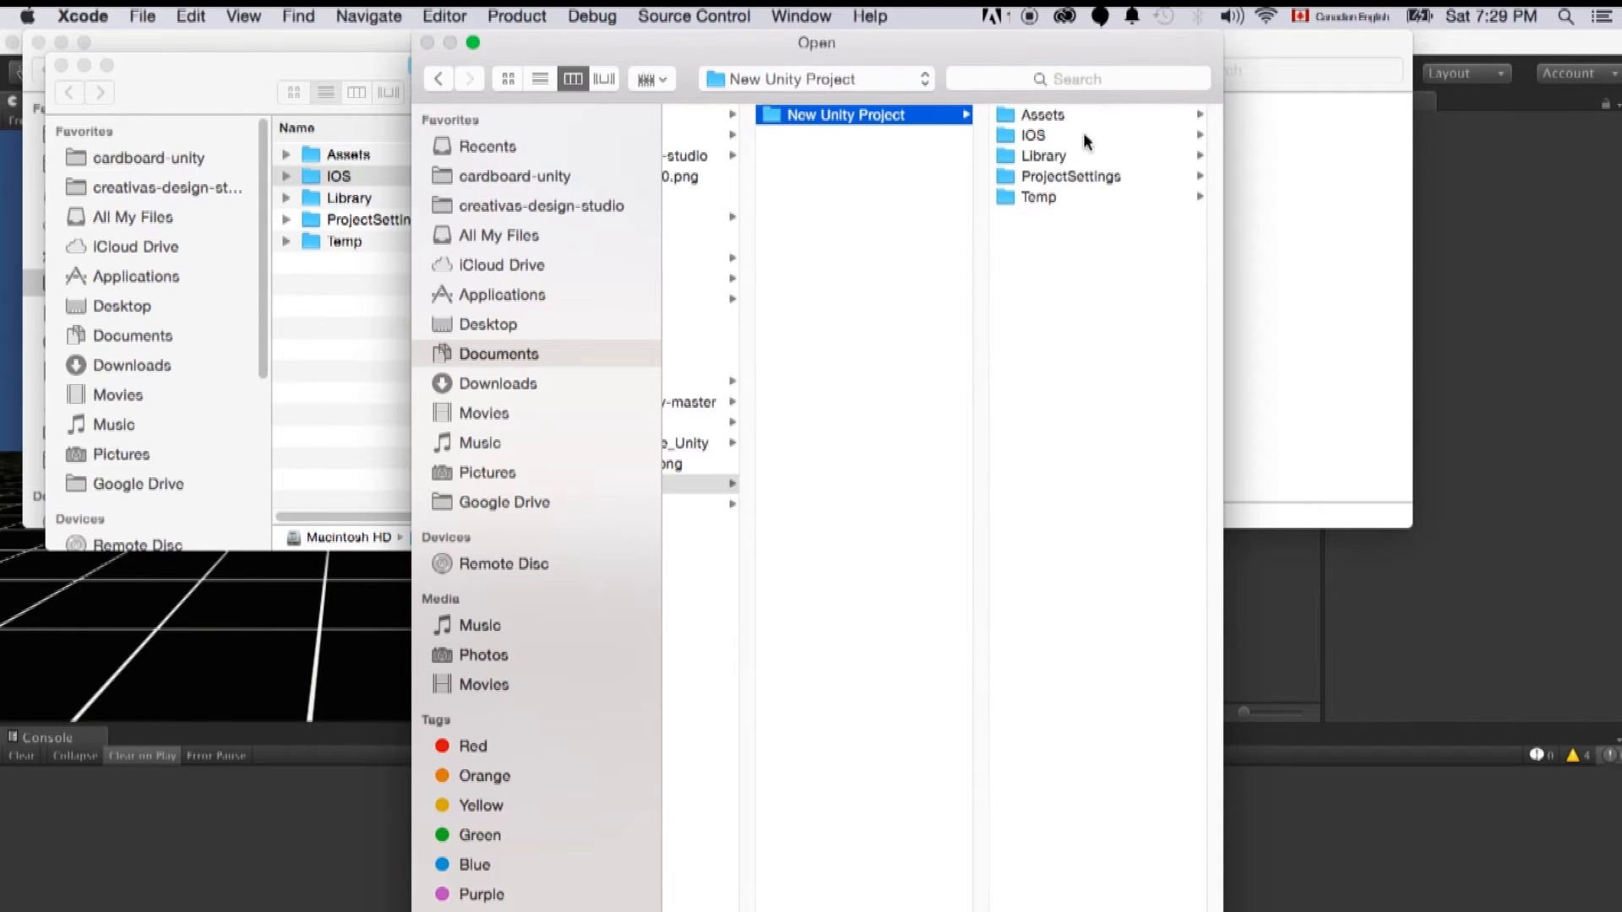
pyautogui.click(1034, 136)
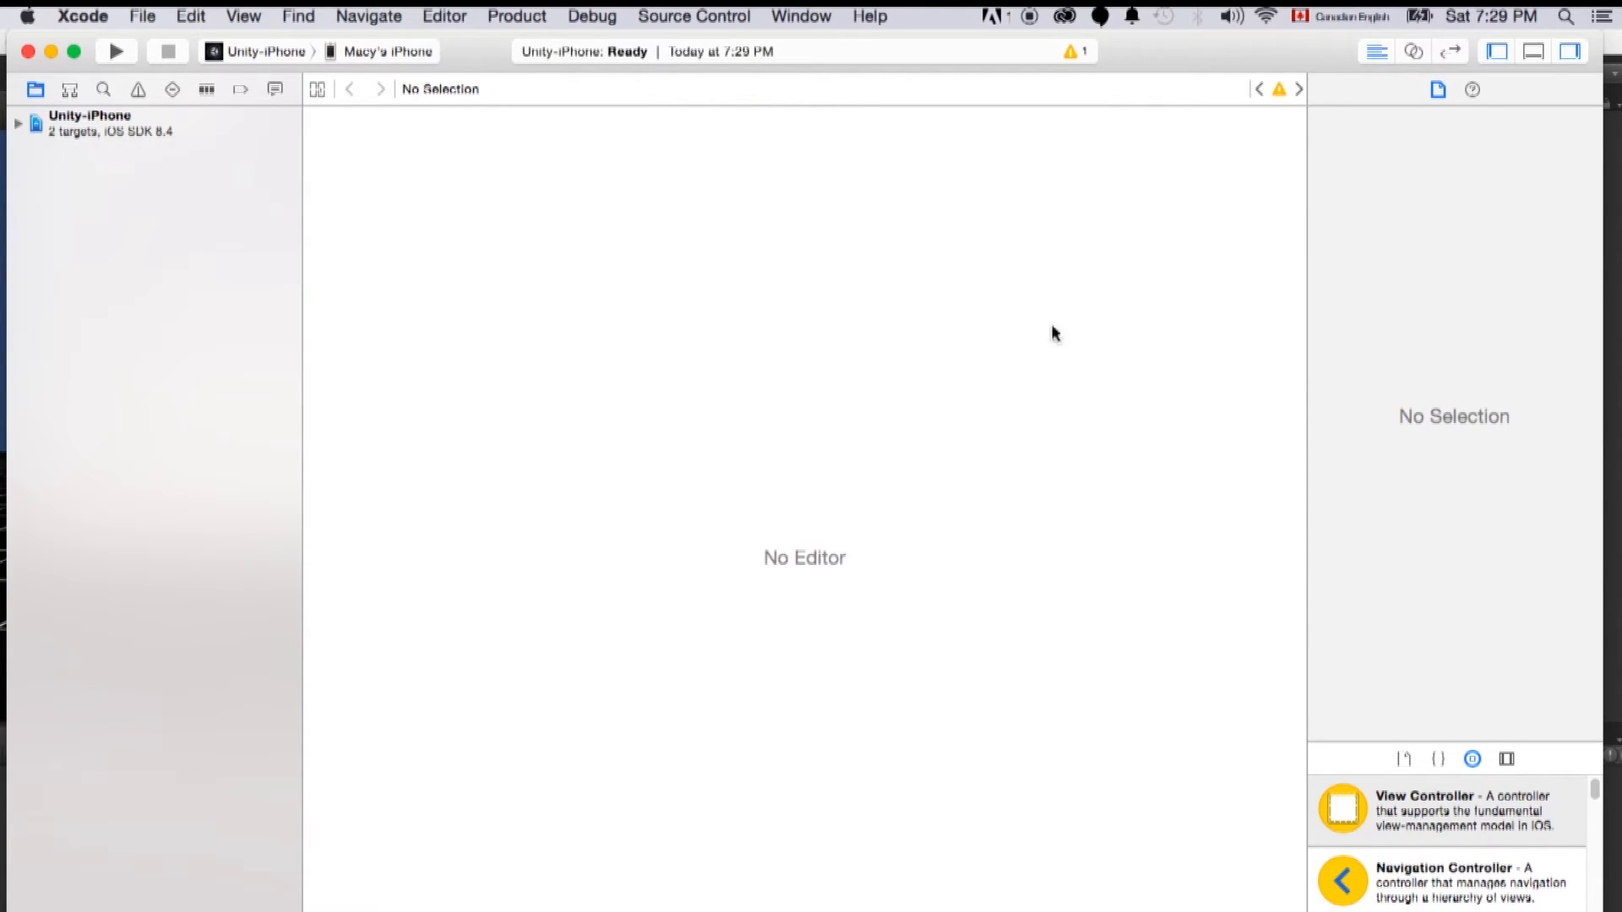
pyautogui.moveTo(1034, 337)
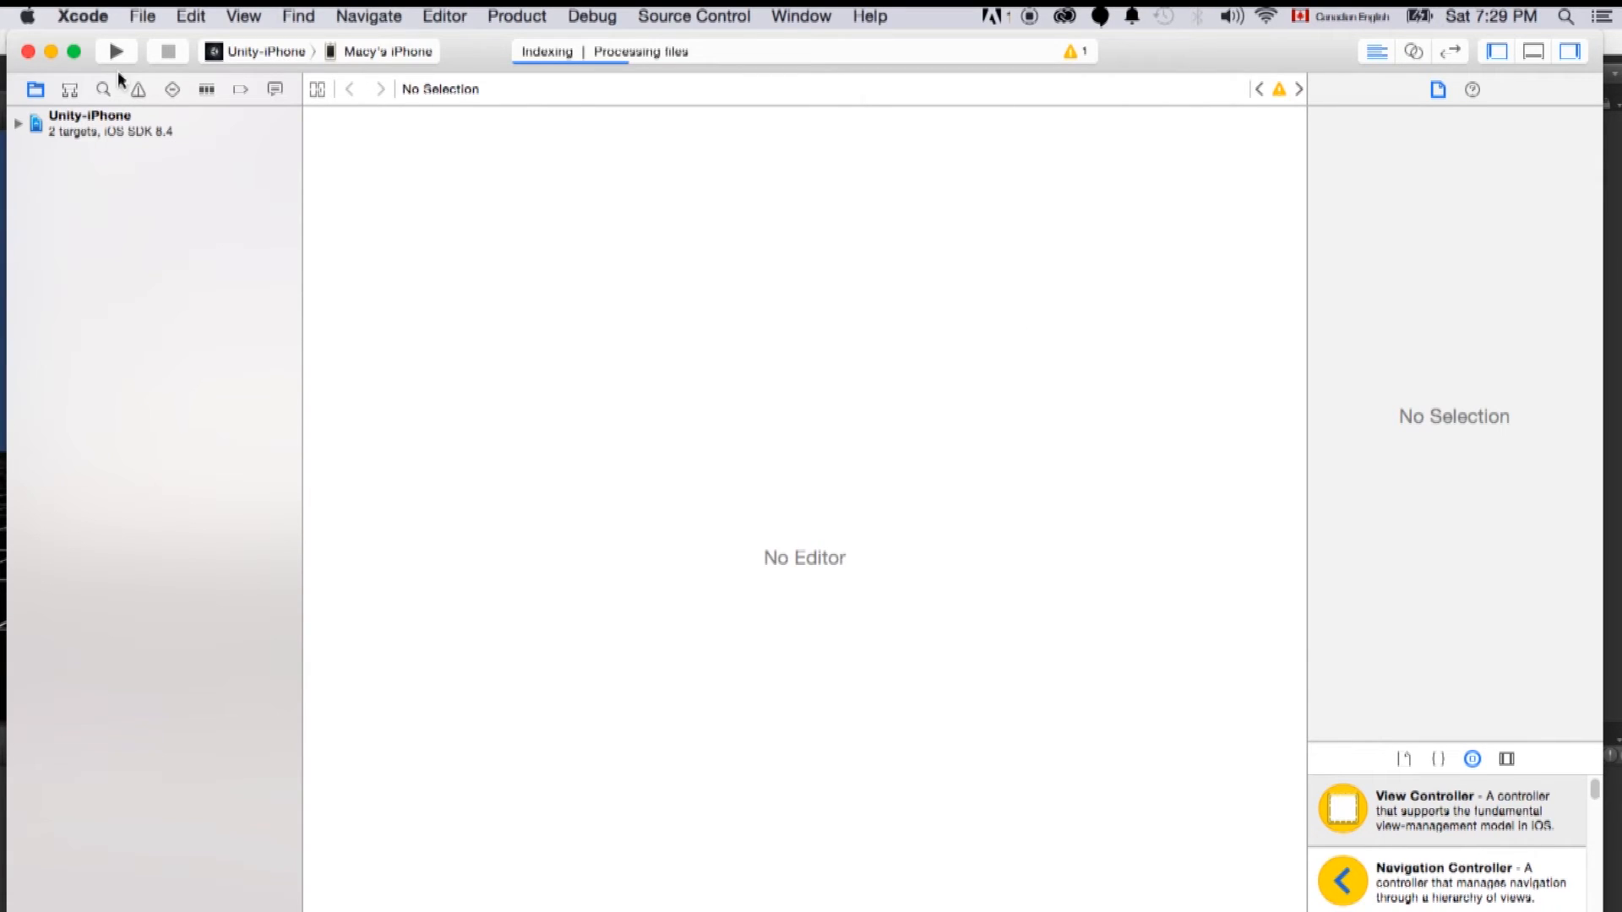
# - Open Xcode Preferences on the Accounts tab with no Apple ID yet
pyautogui.click(82, 15)
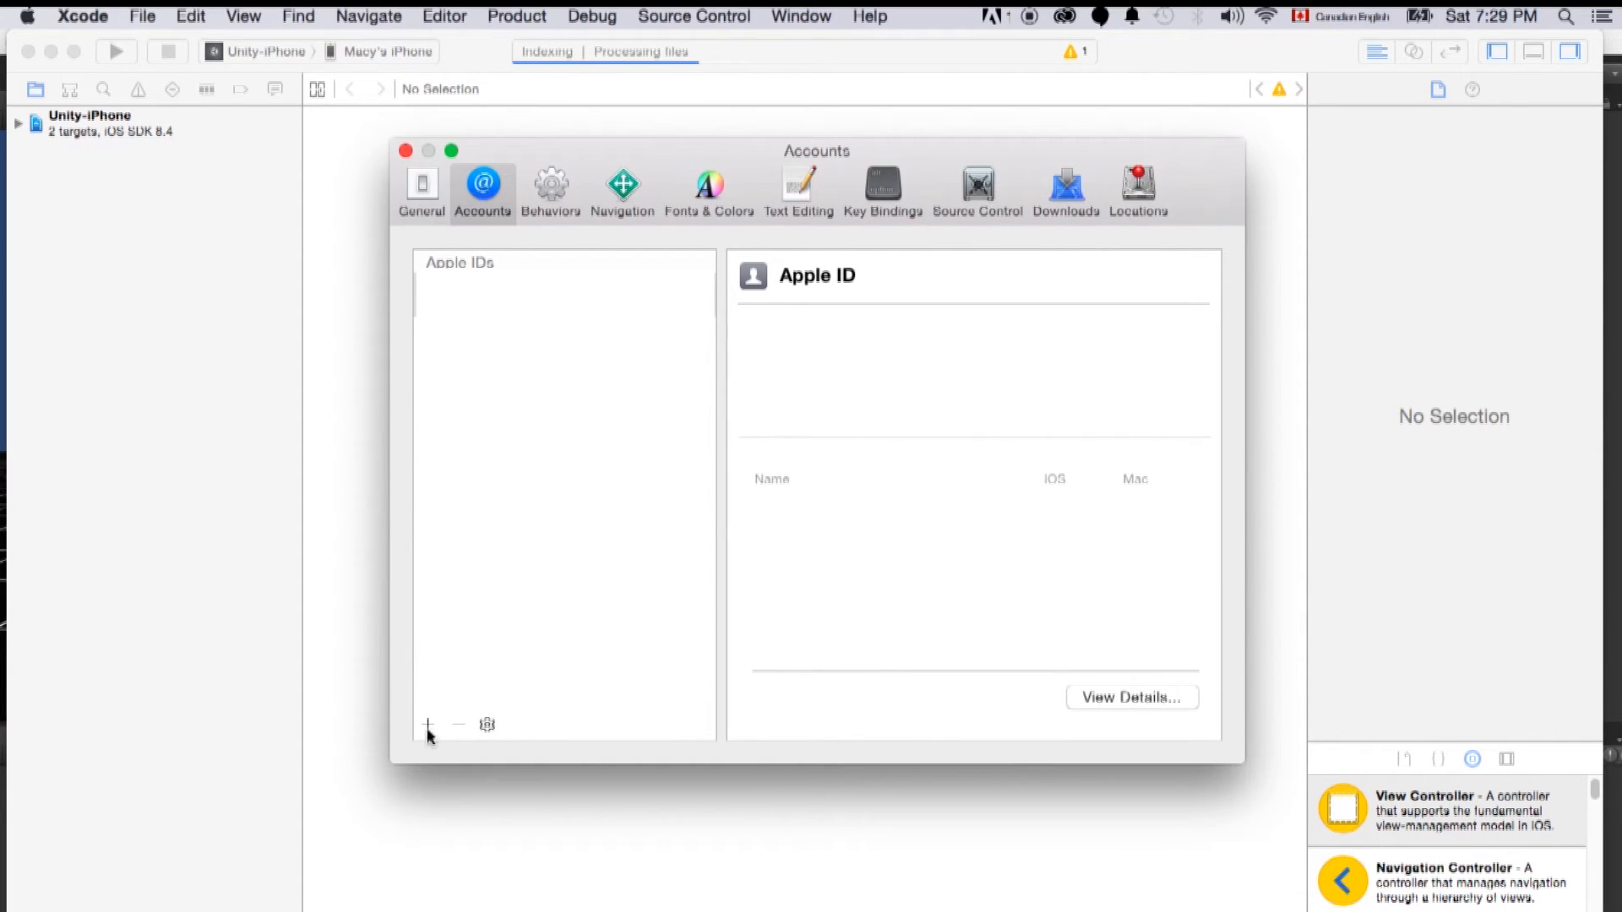
# - Add the developer Apple ID, request the missing iOS Development and Distribution certificates, and close details
pyautogui.click(428, 725)
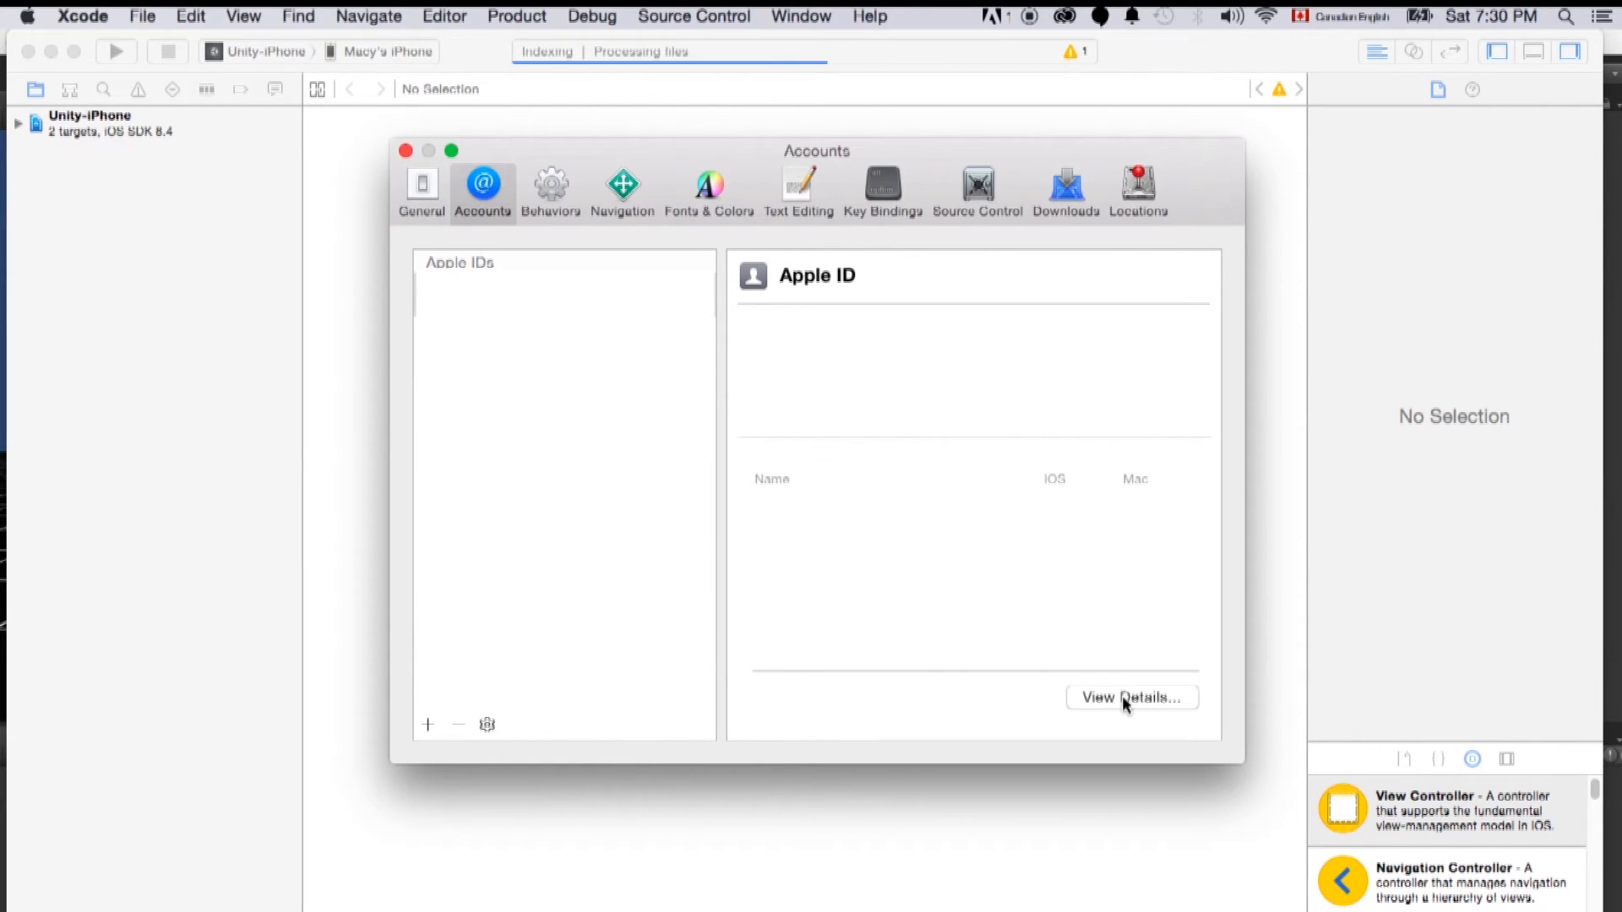
pyautogui.click(1130, 696)
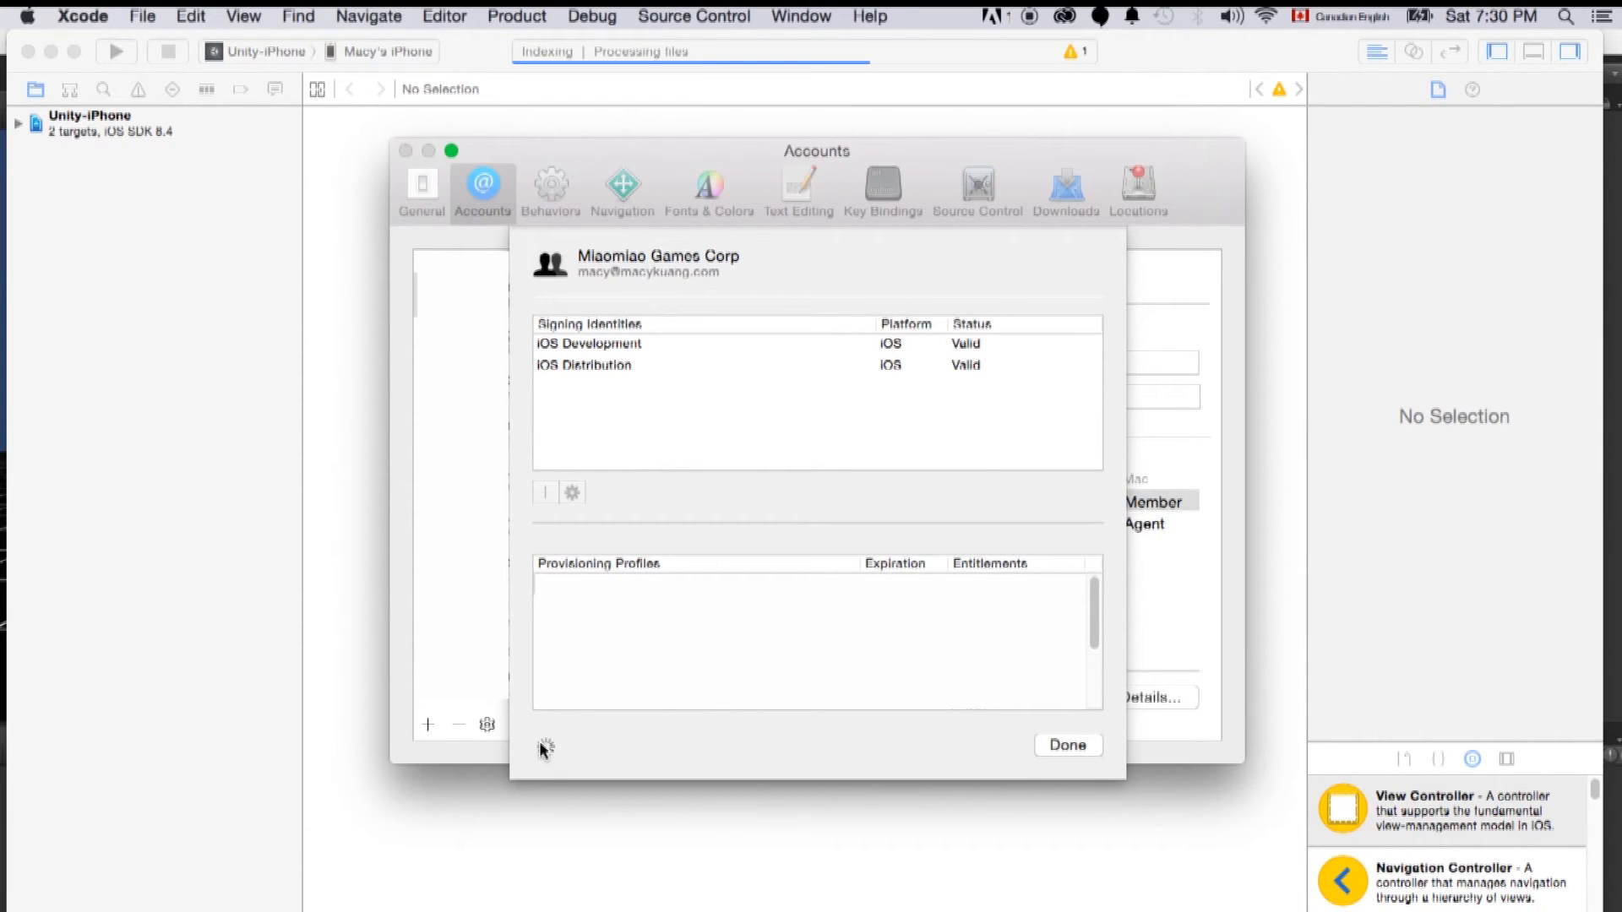
pyautogui.moveTo(704, 731)
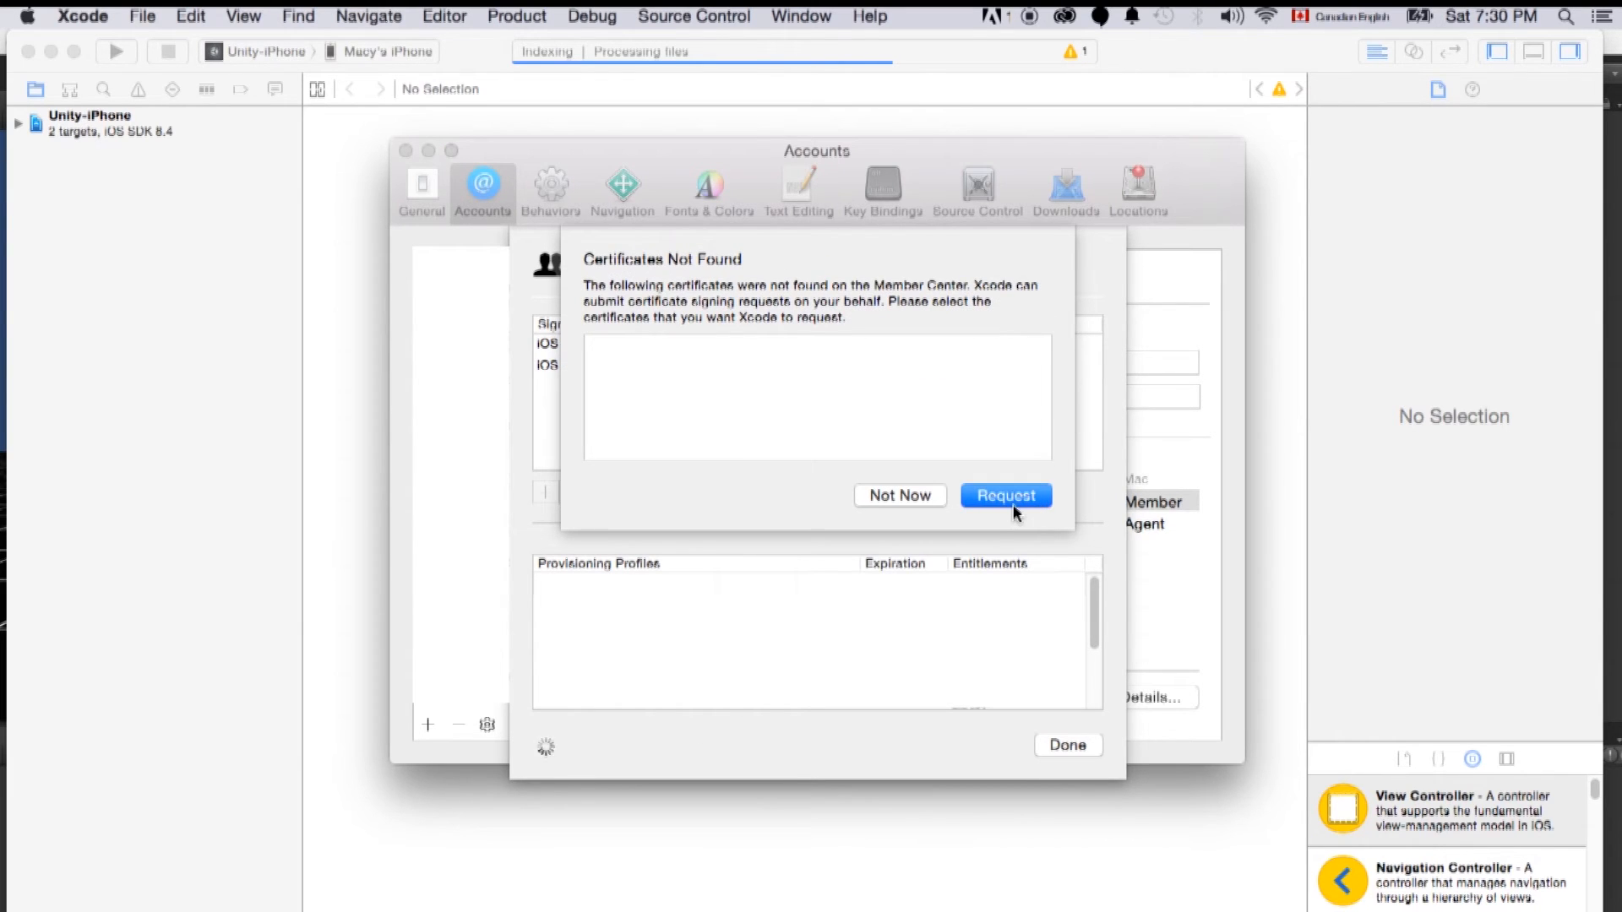
pyautogui.click(1003, 495)
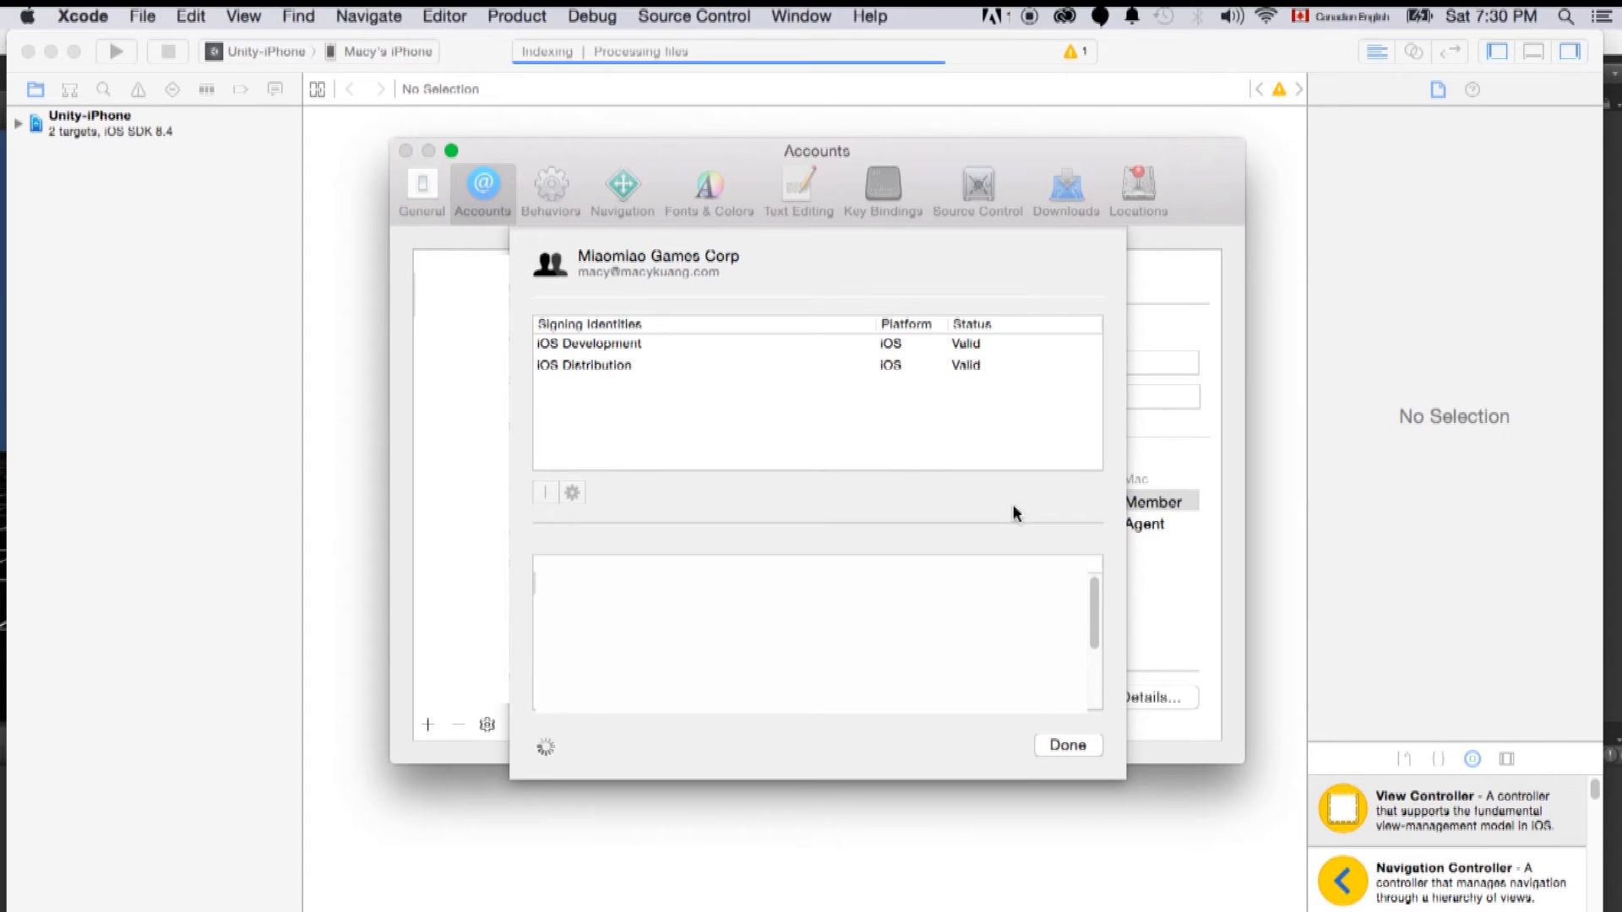
pyautogui.click(1066, 745)
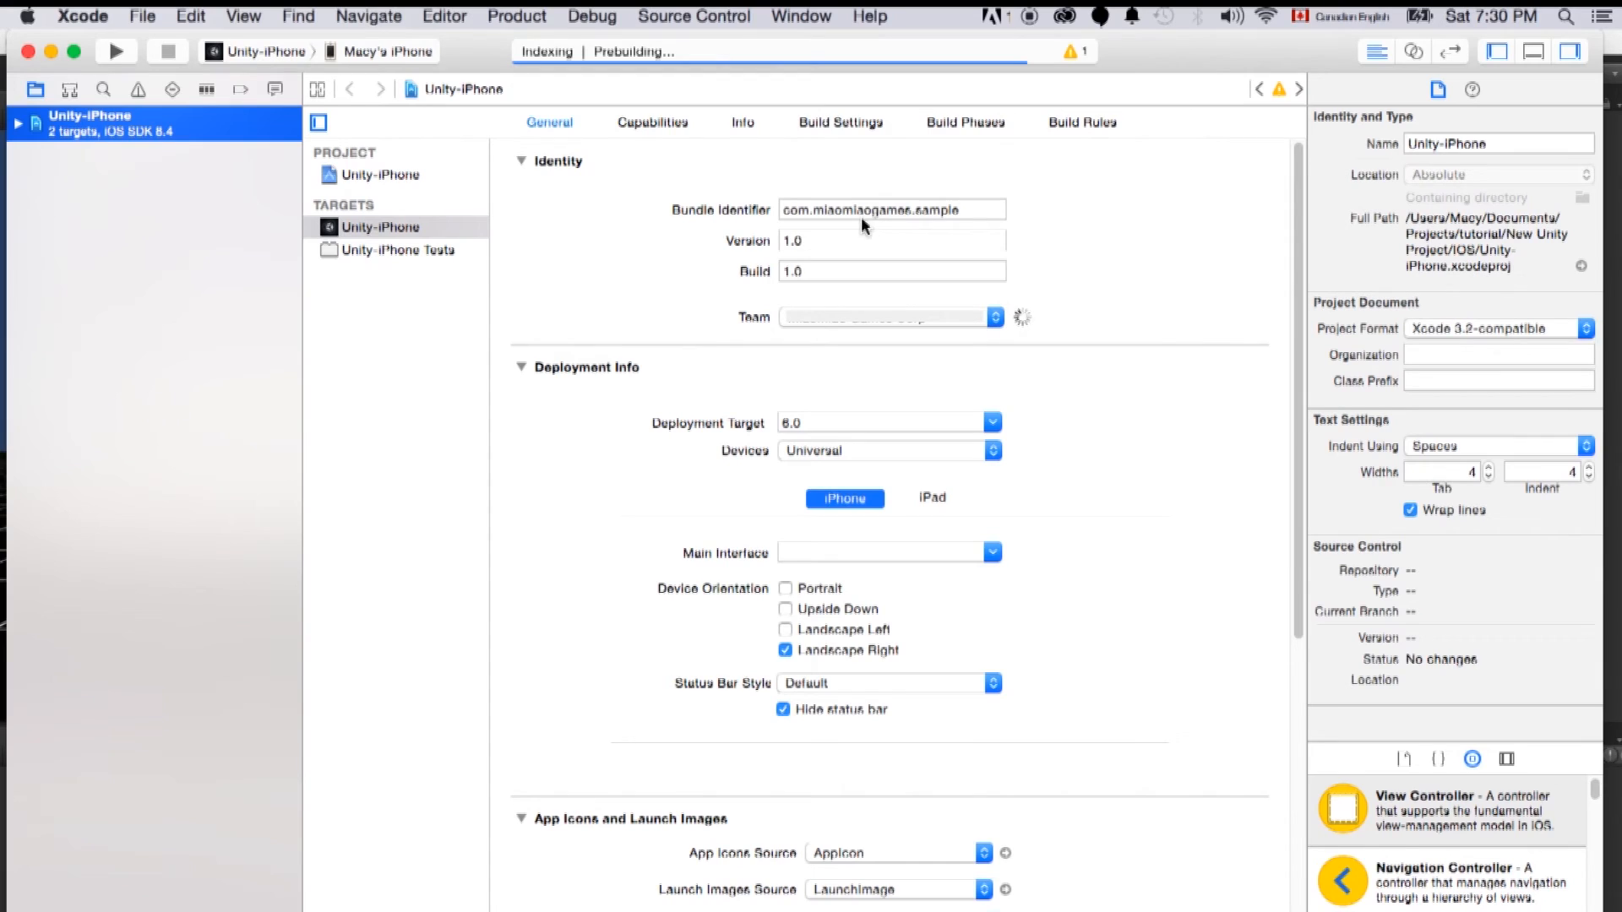
pyautogui.moveTo(865, 664)
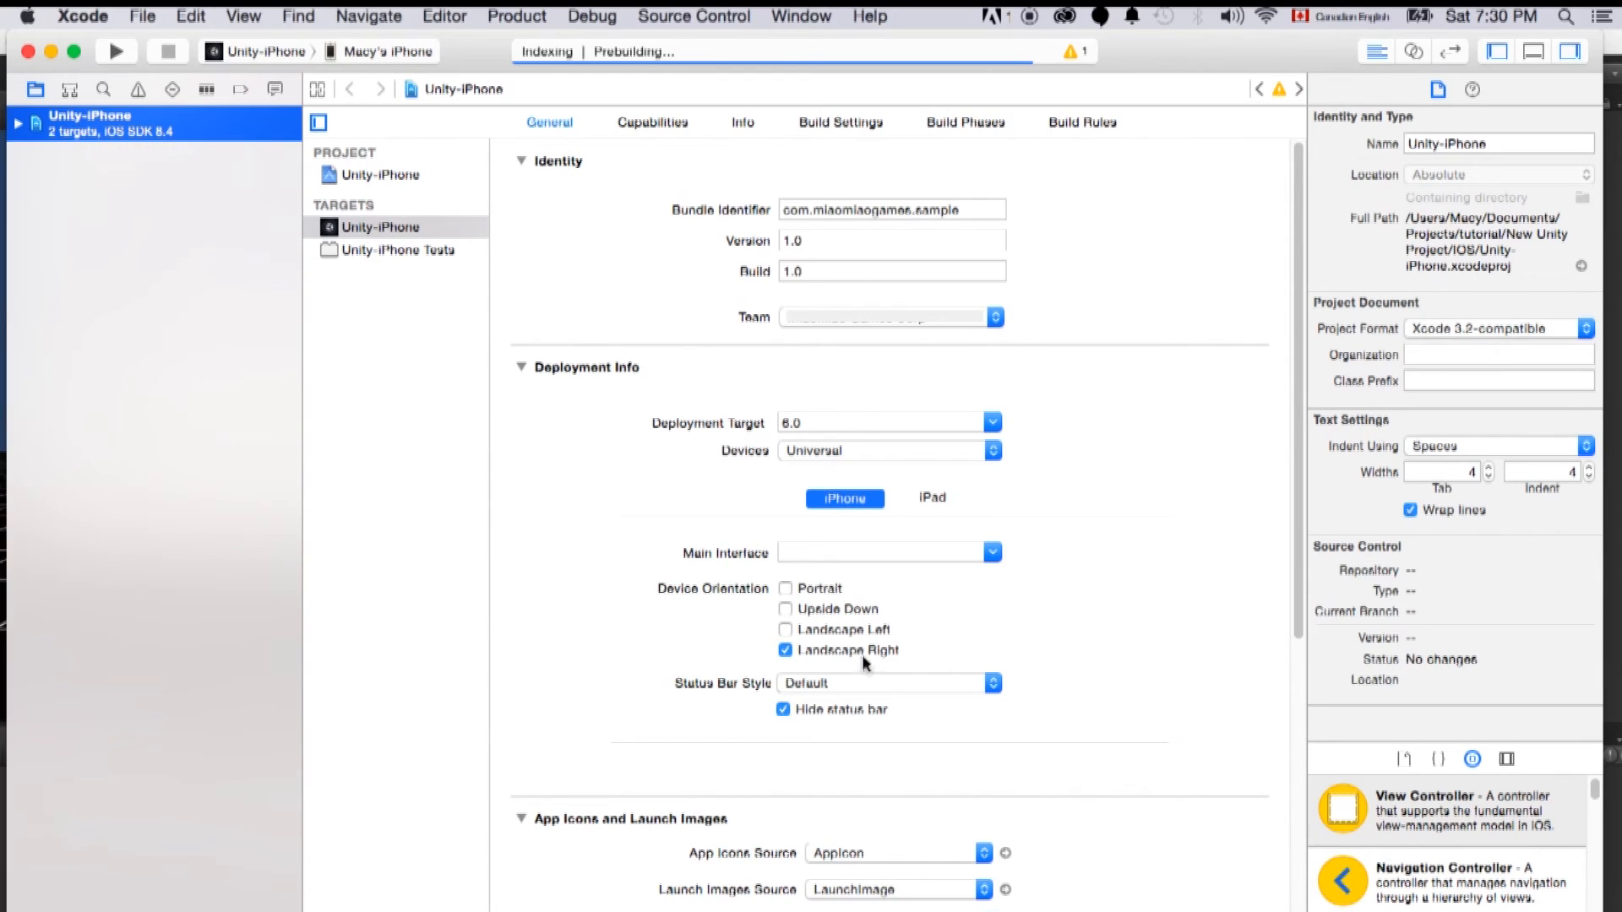
pyautogui.moveTo(851, 686)
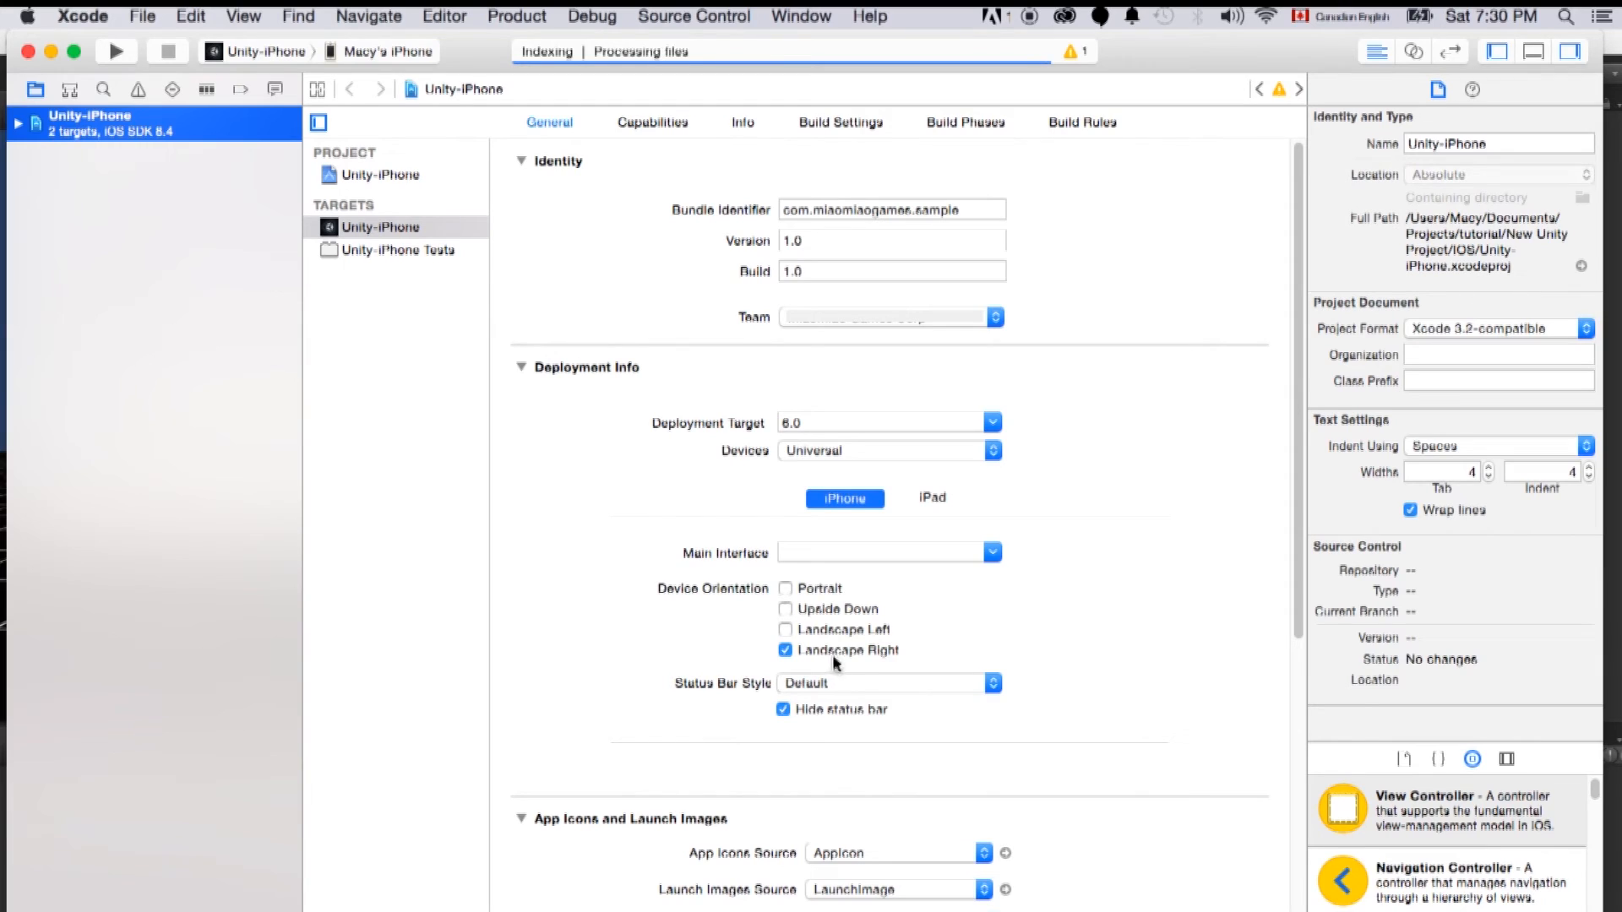
pyautogui.moveTo(887, 663)
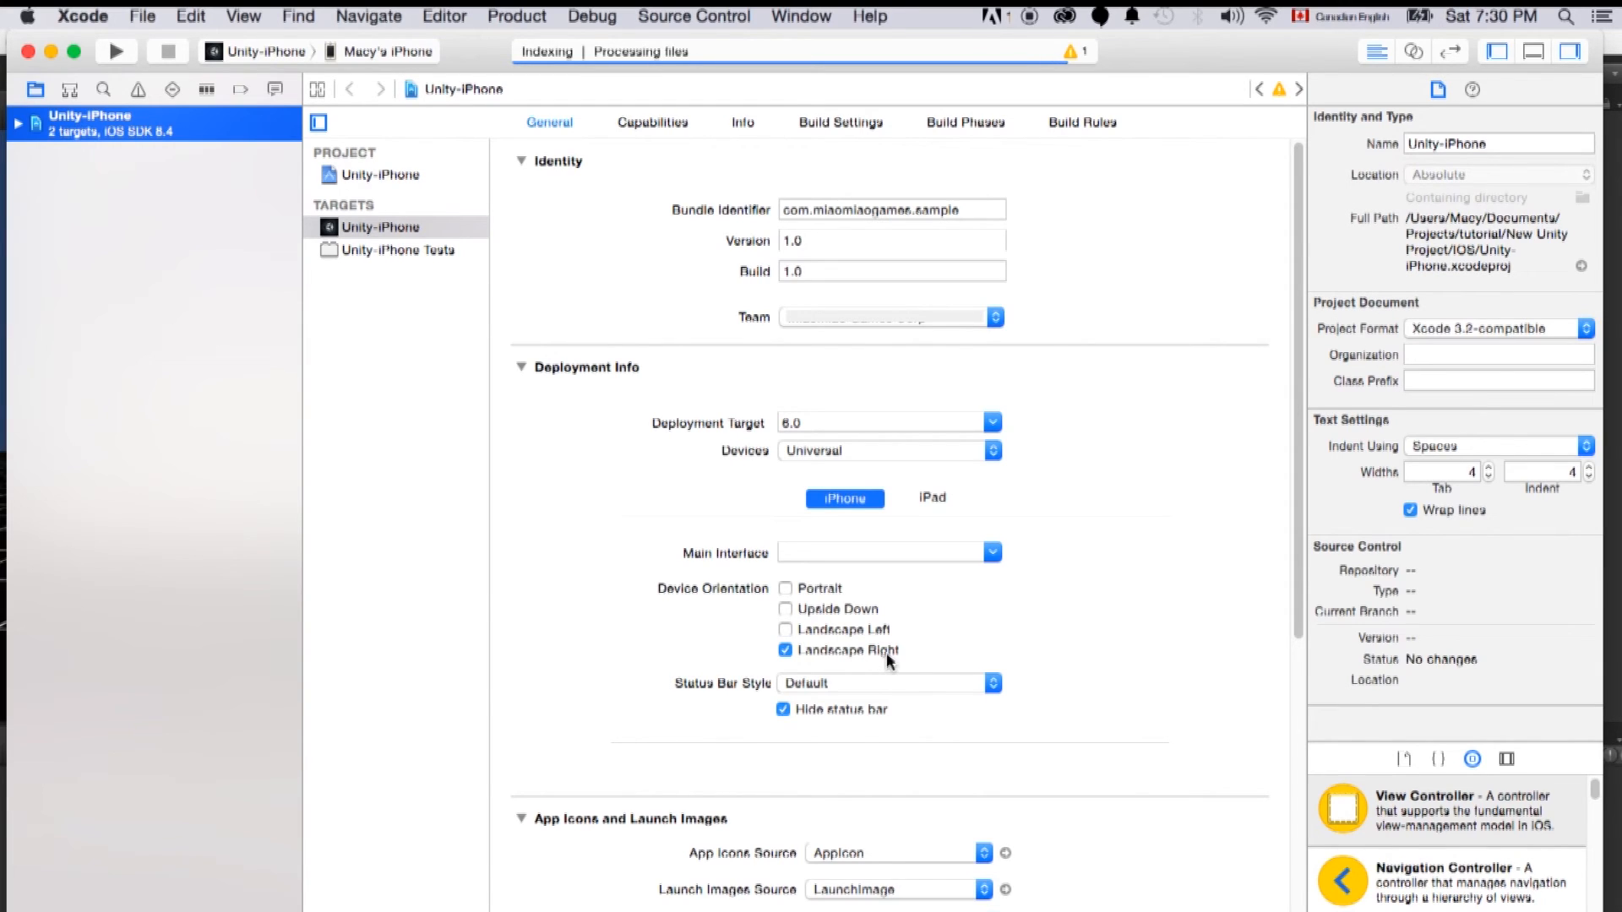
pyautogui.moveTo(244, 205)
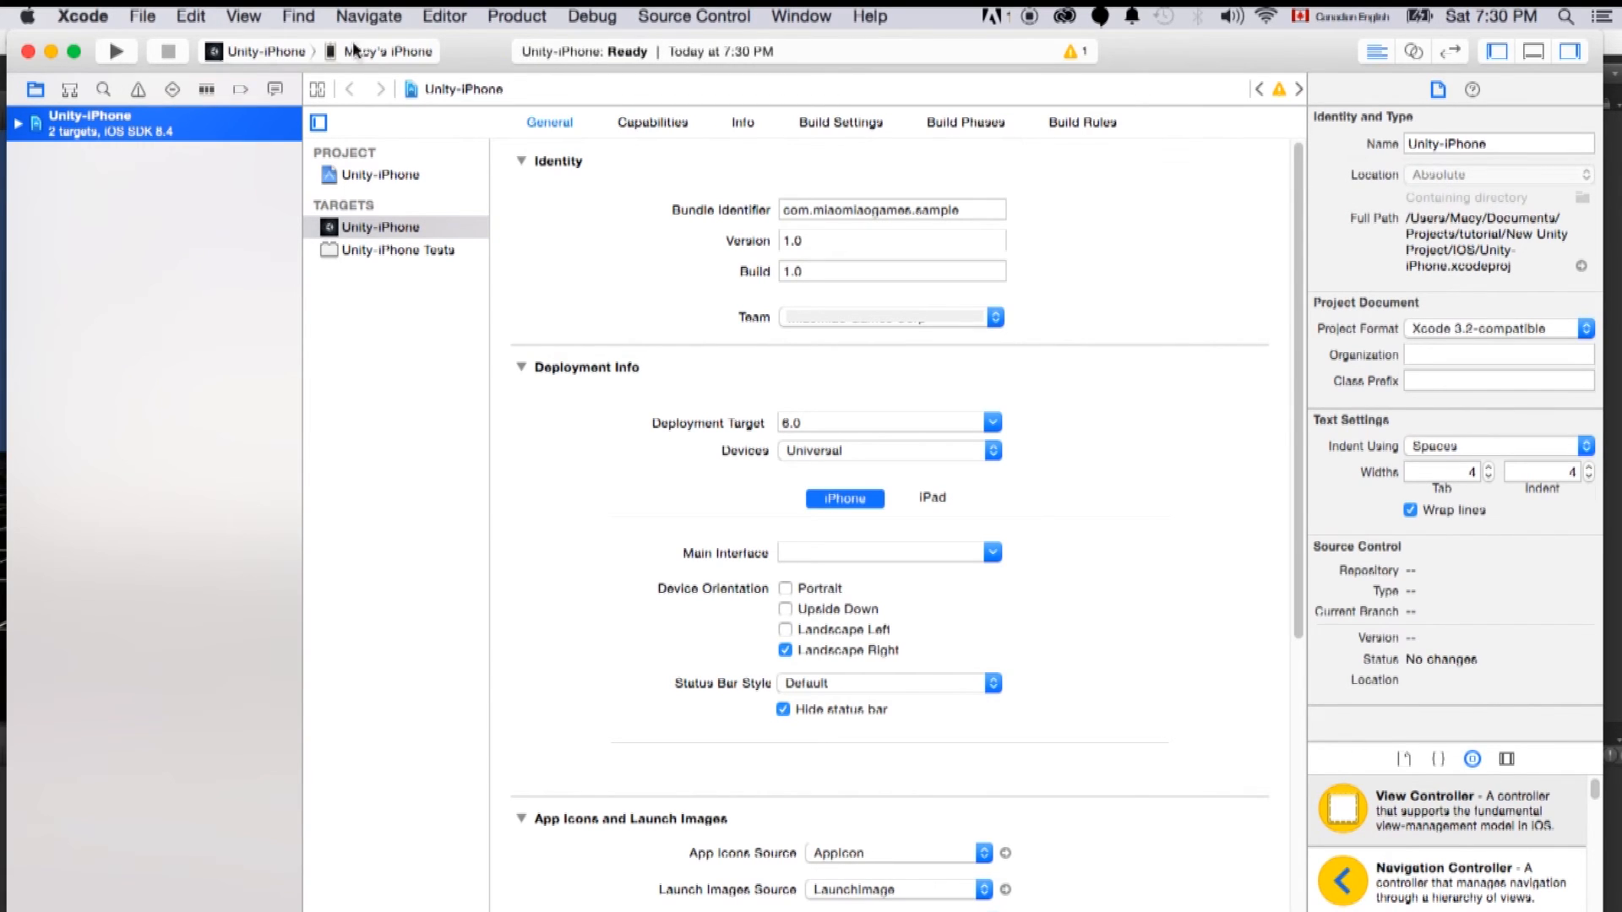
pyautogui.moveTo(361, 74)
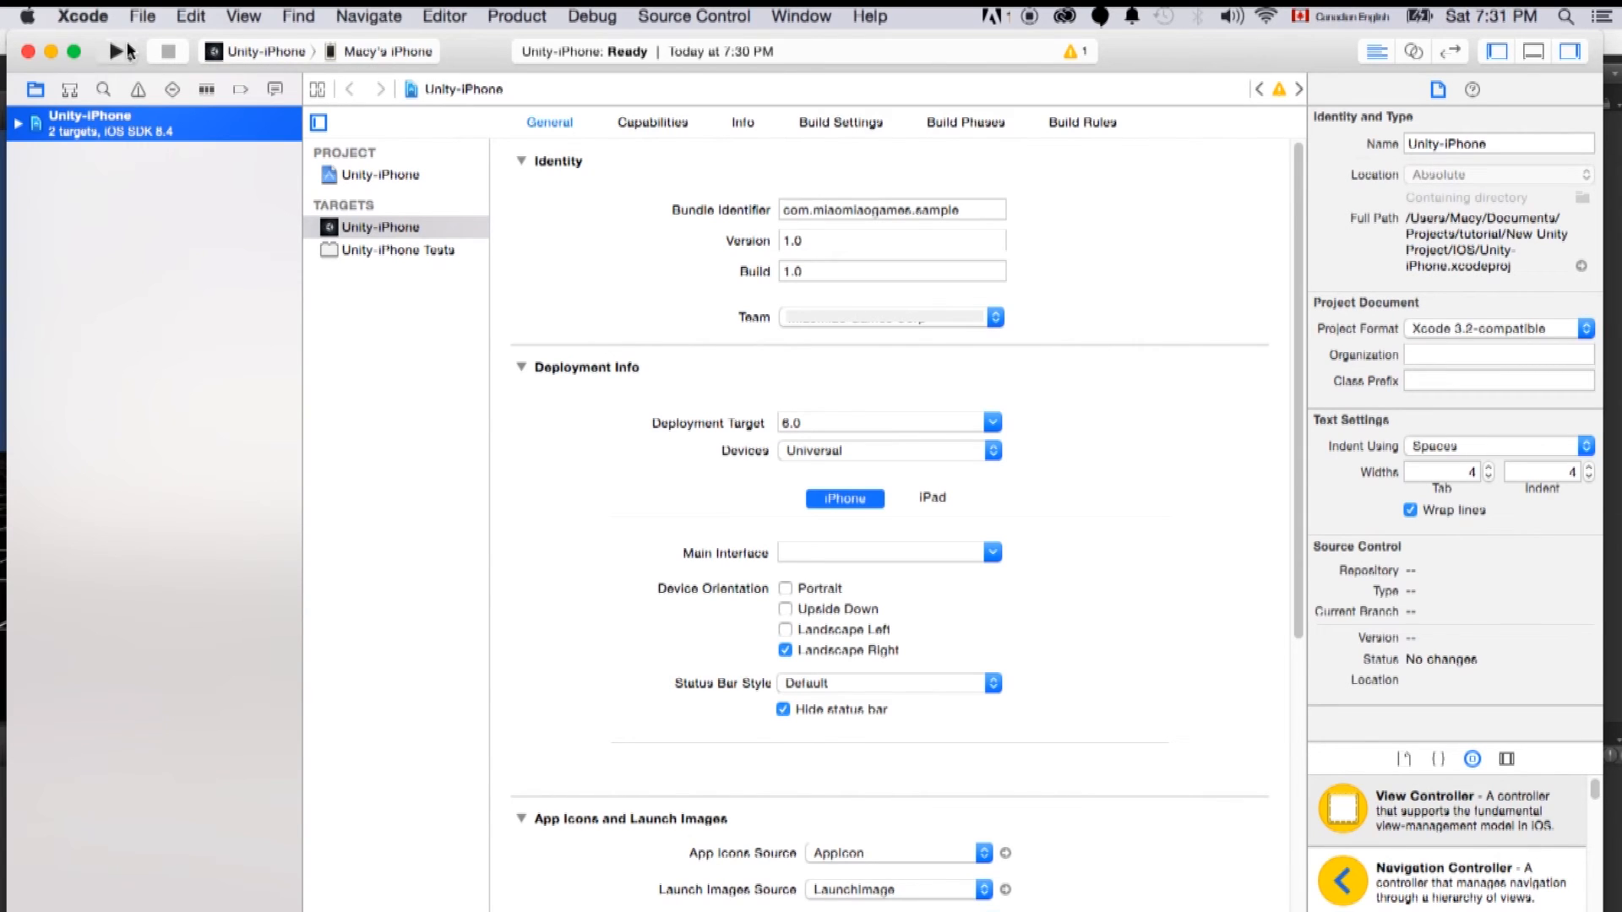
# - Run the Unity-iPhone target to build onto the connected iPhone
pyautogui.click(116, 51)
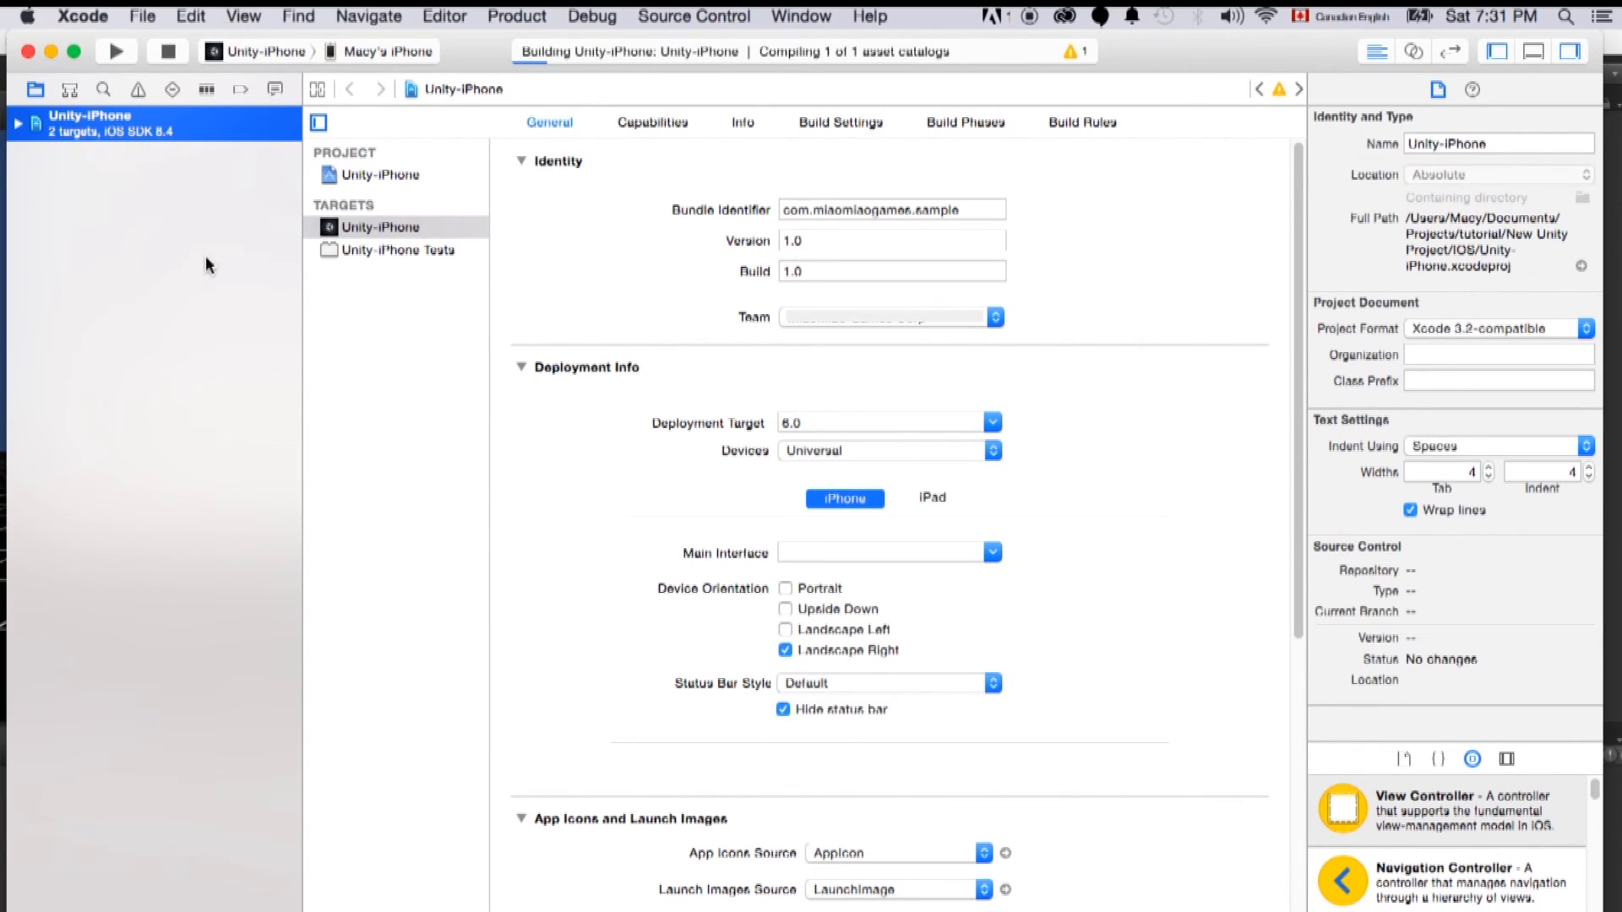